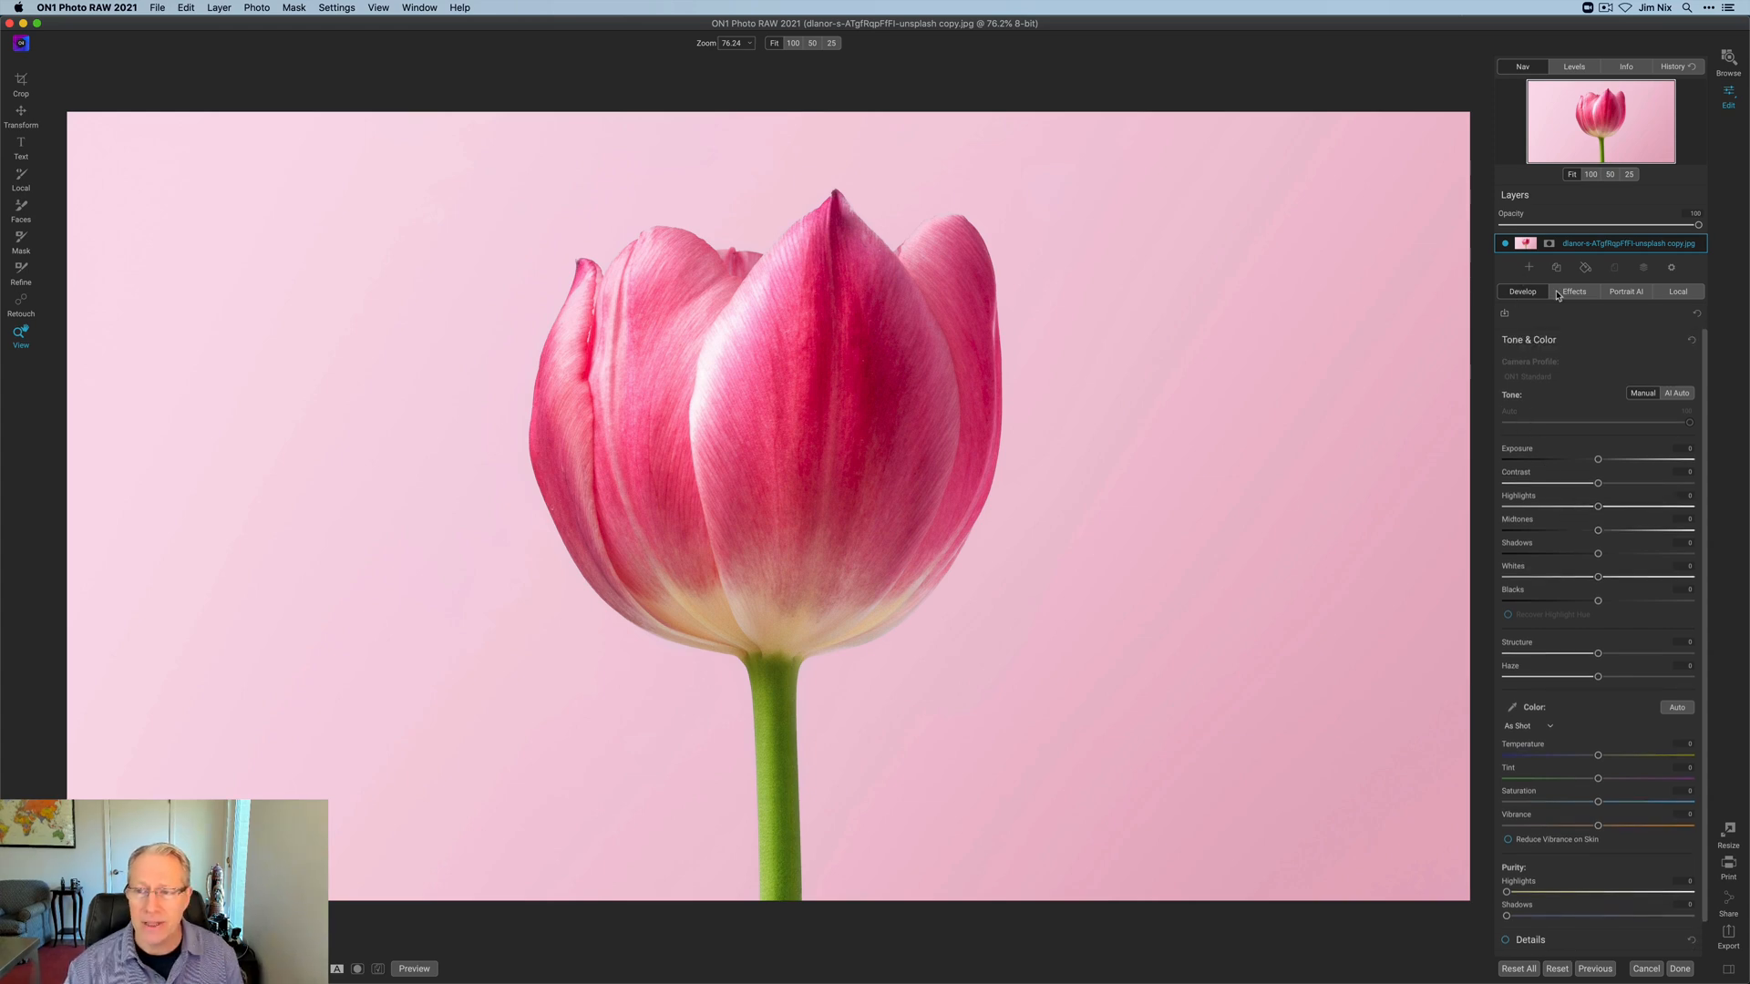
Step: Add an HDR Look filter to the tulip photo from the Effects filter browser
{"action": "left_click", "coordinate": [1572, 291]}
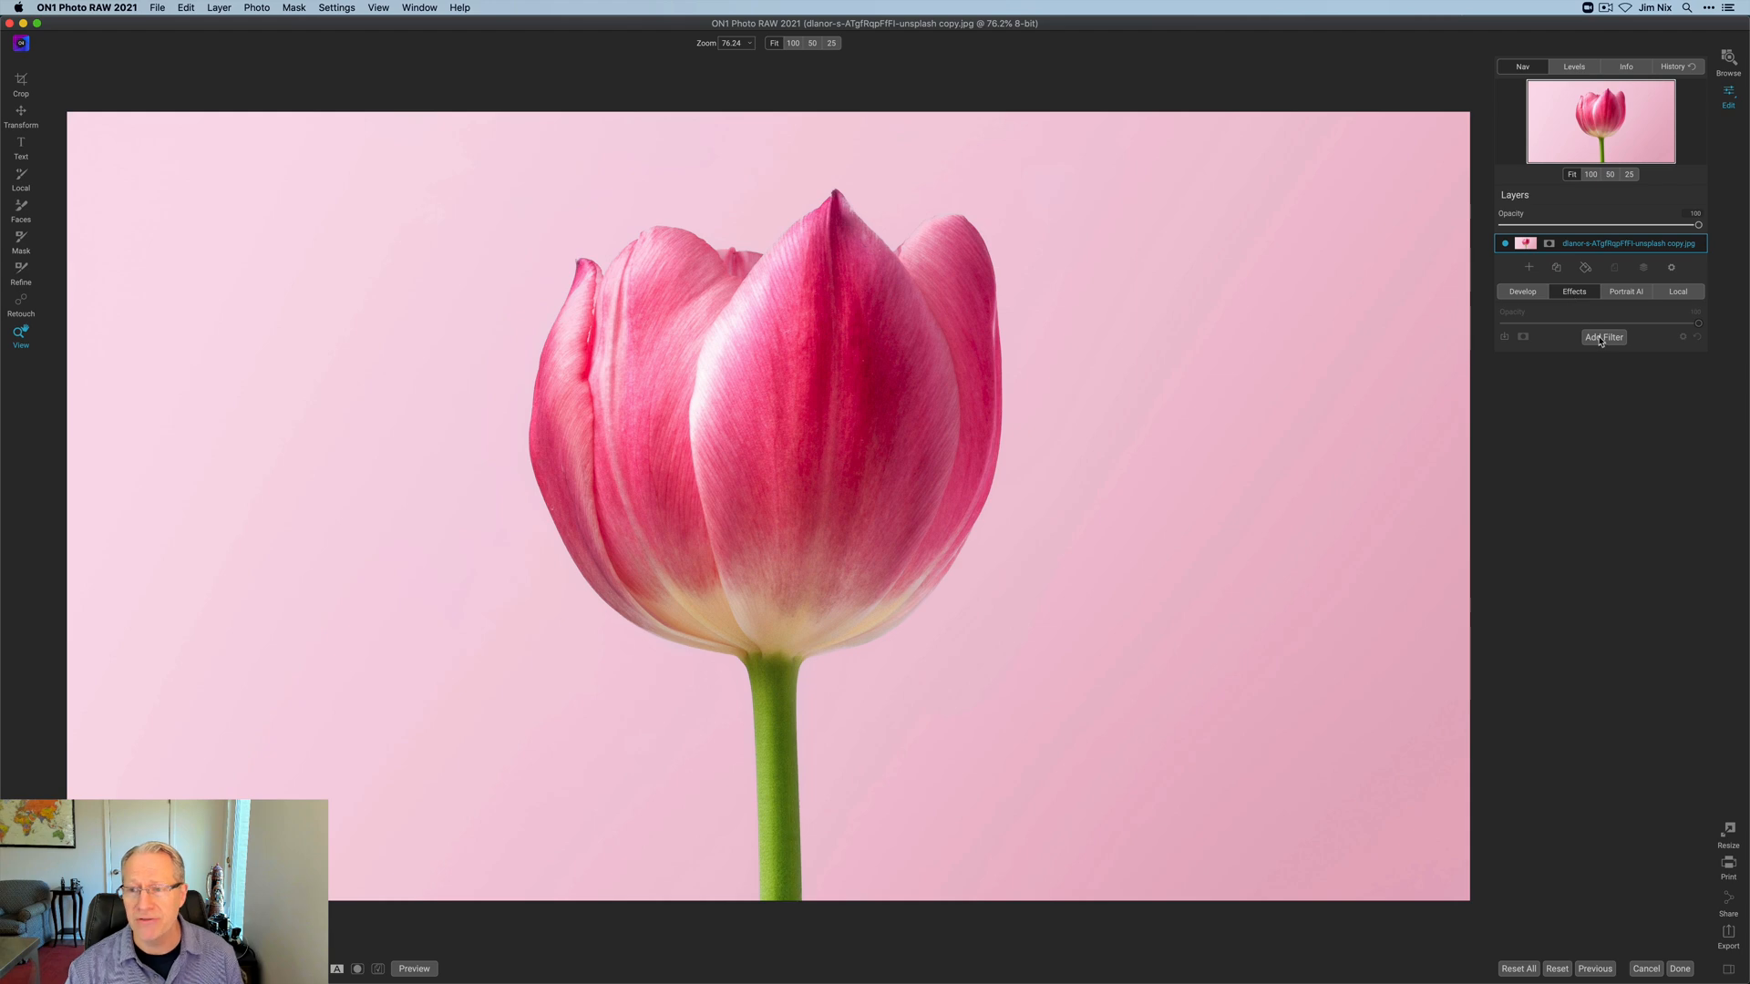
{"action": "left_click", "coordinate": [1604, 337]}
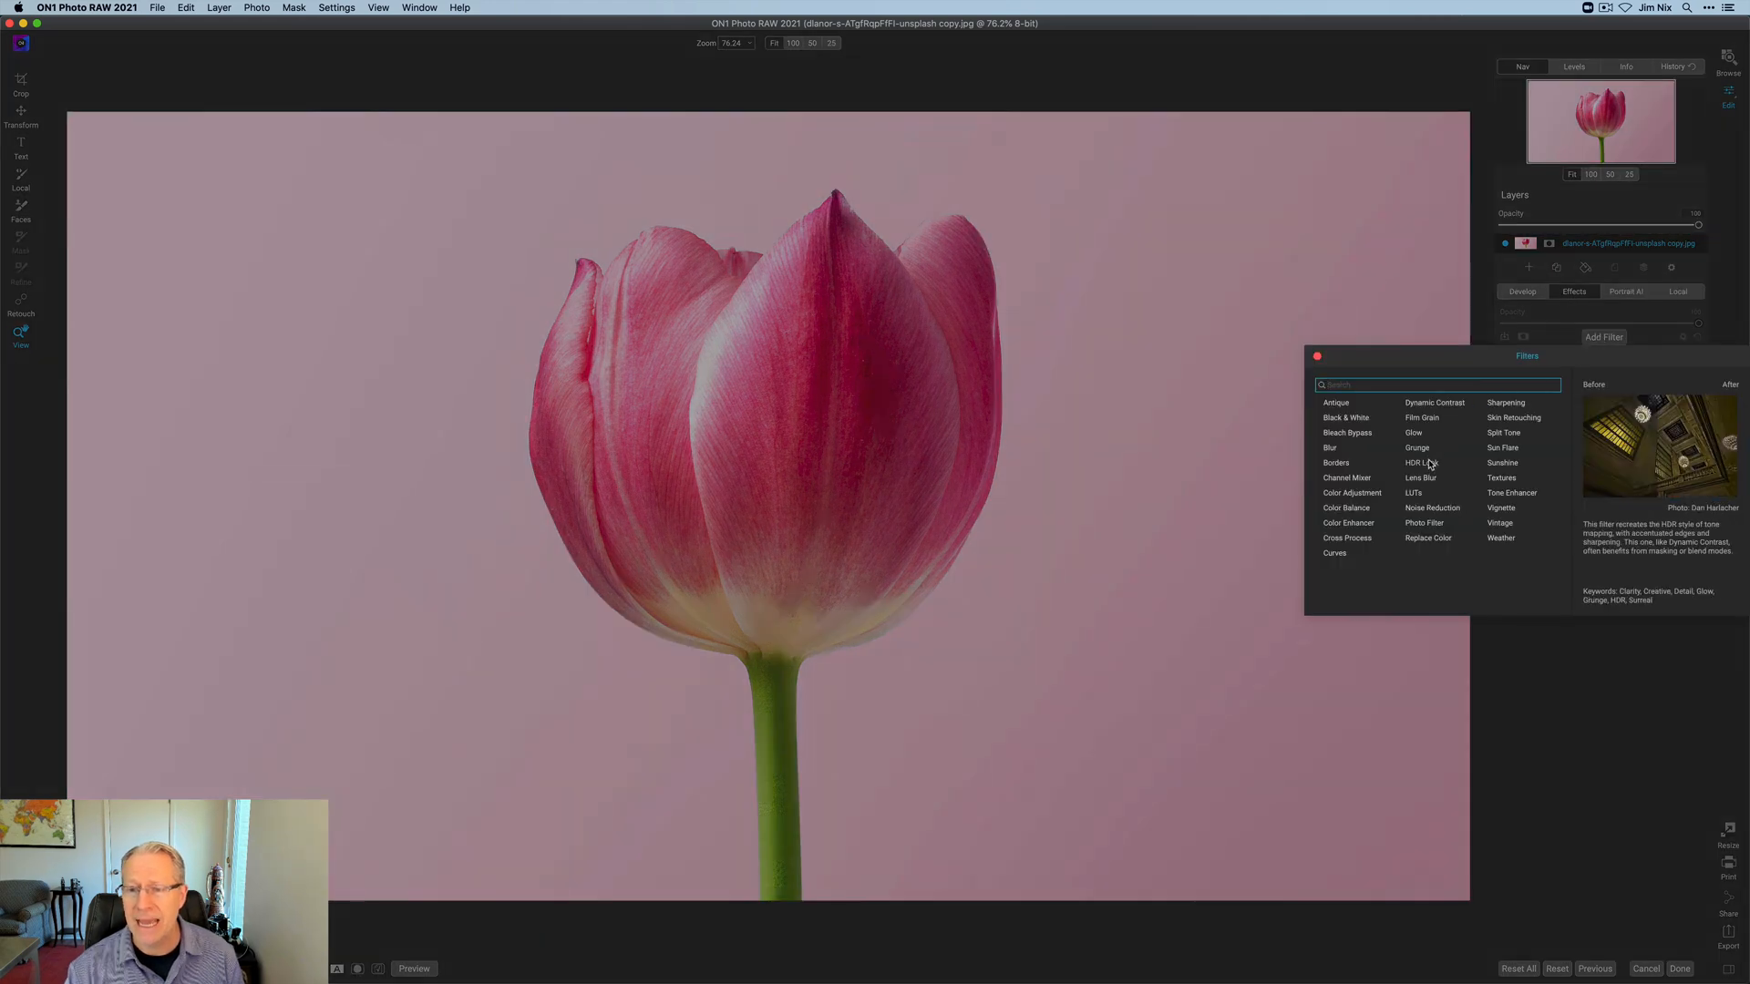
{"action": "left_click", "coordinate": [1416, 461]}
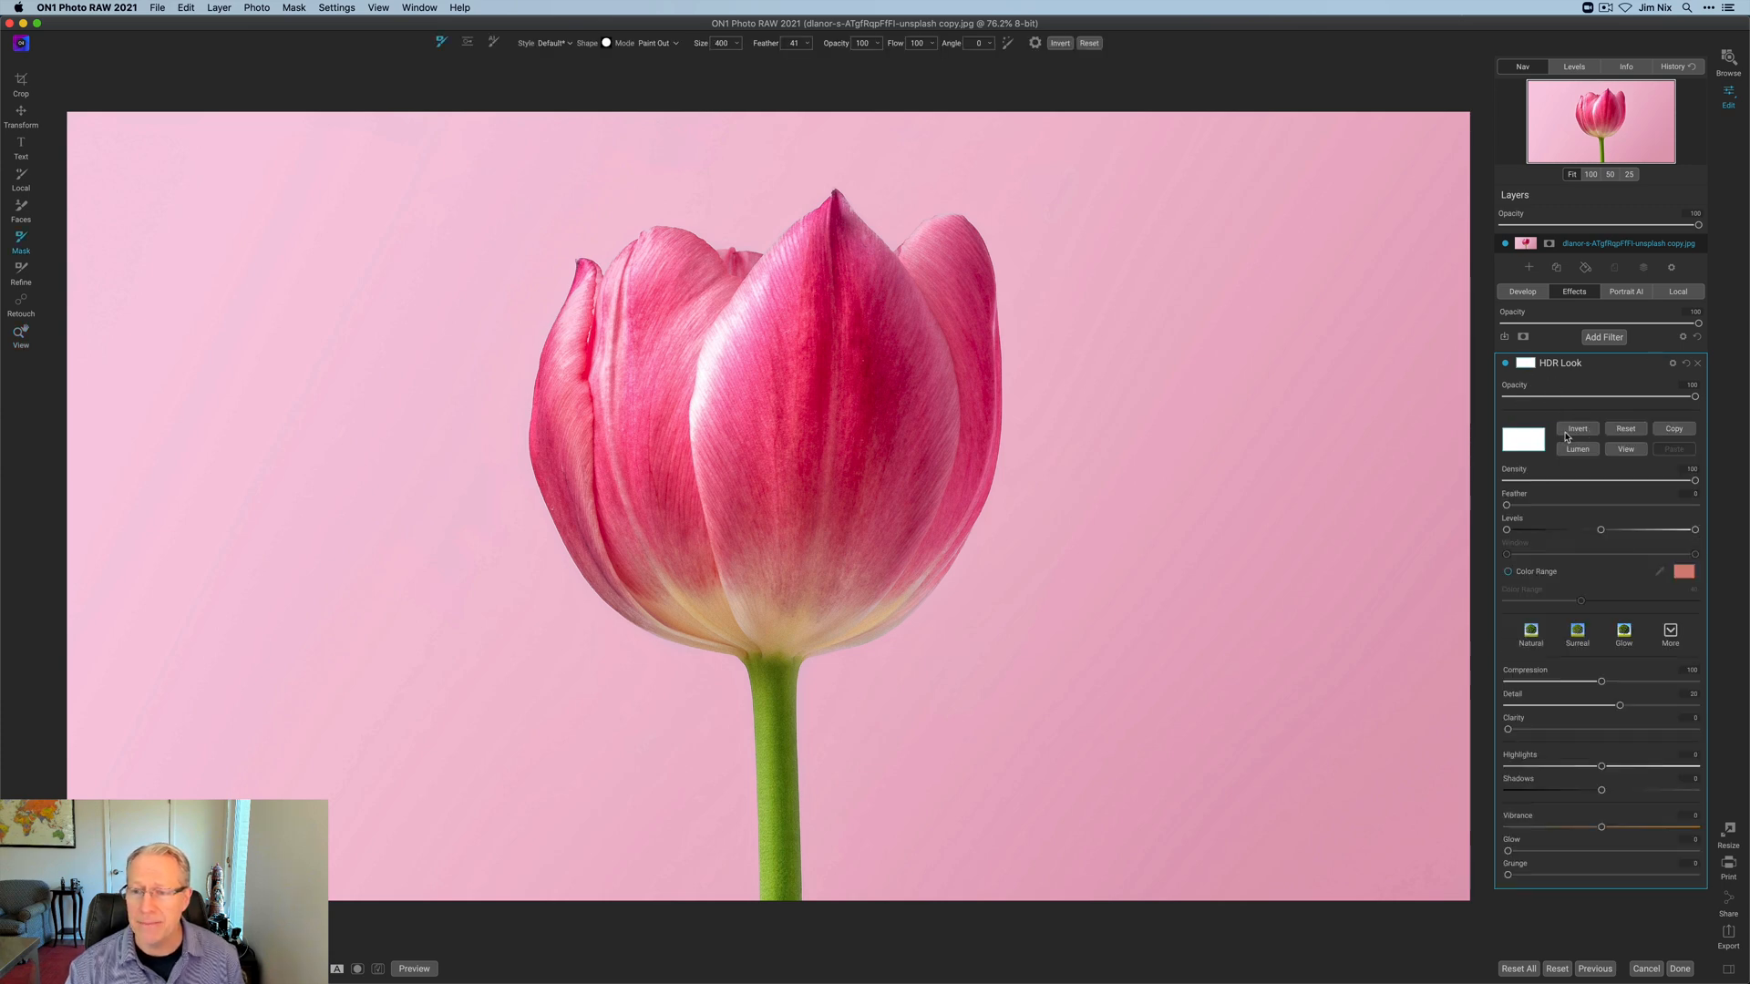
Step: Invert the HDR Look mask and ready a Perfect Brush to paint the effect onto the tulip
{"action": "left_click", "coordinate": [1574, 429]}
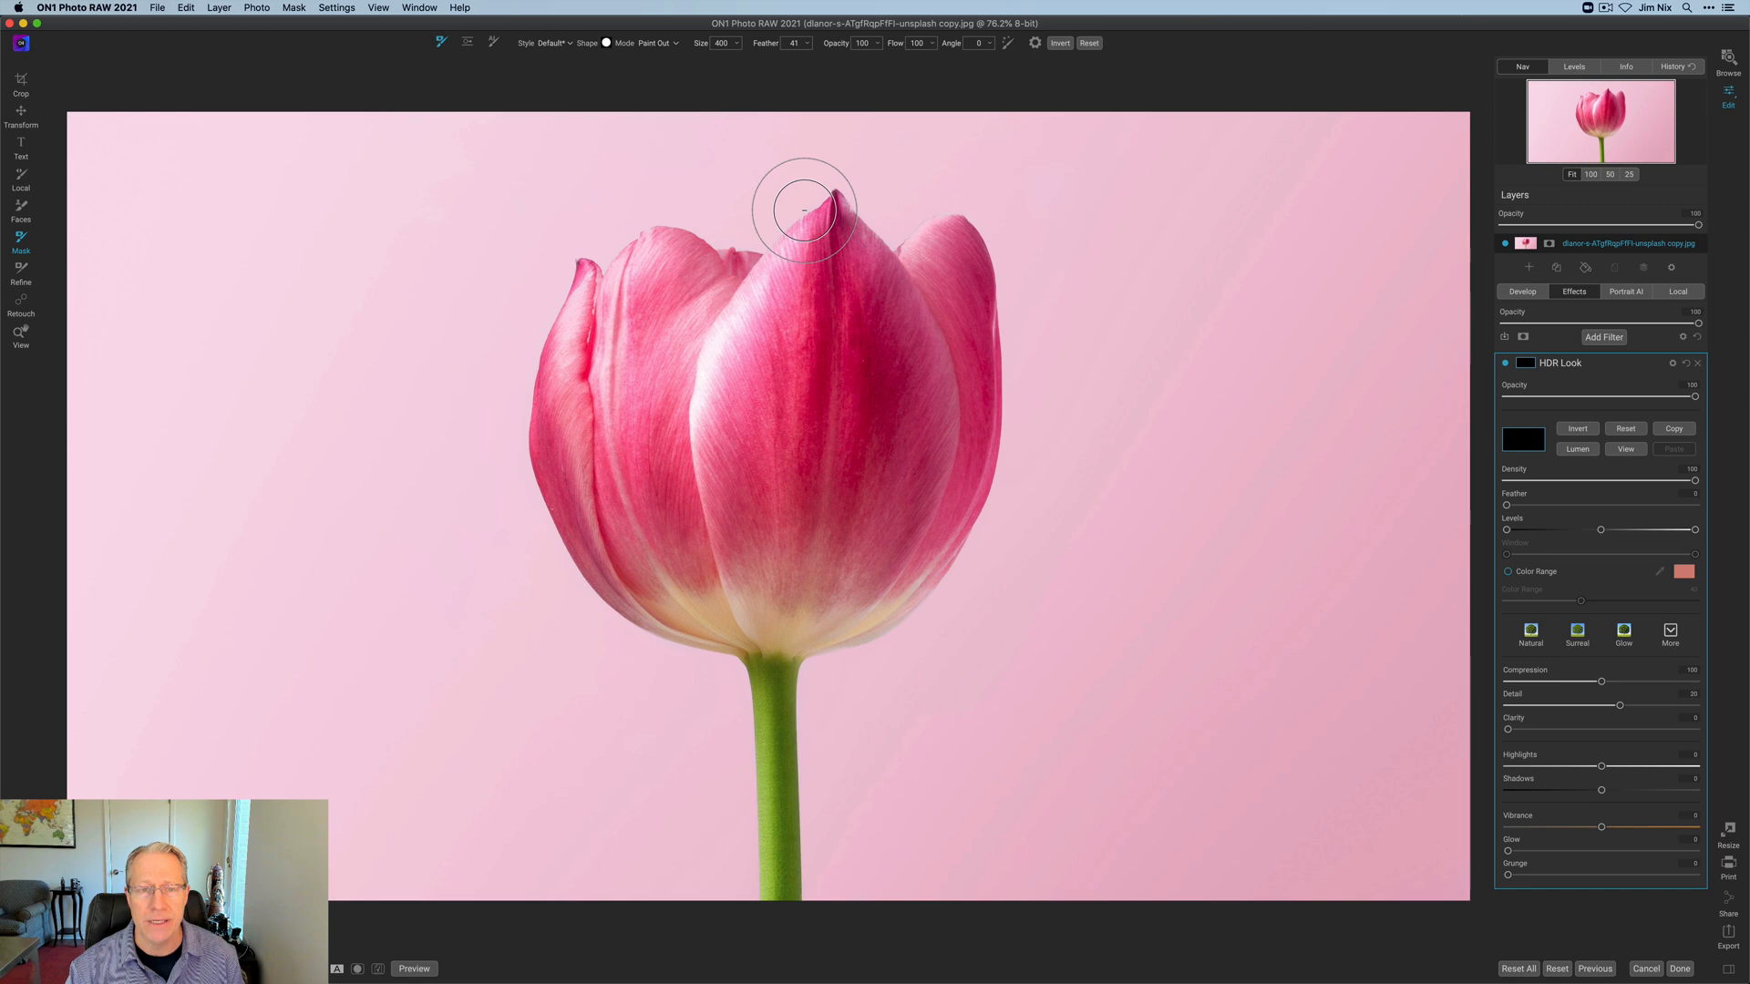
{"action": "mouse_move", "coordinate": [652, 72]}
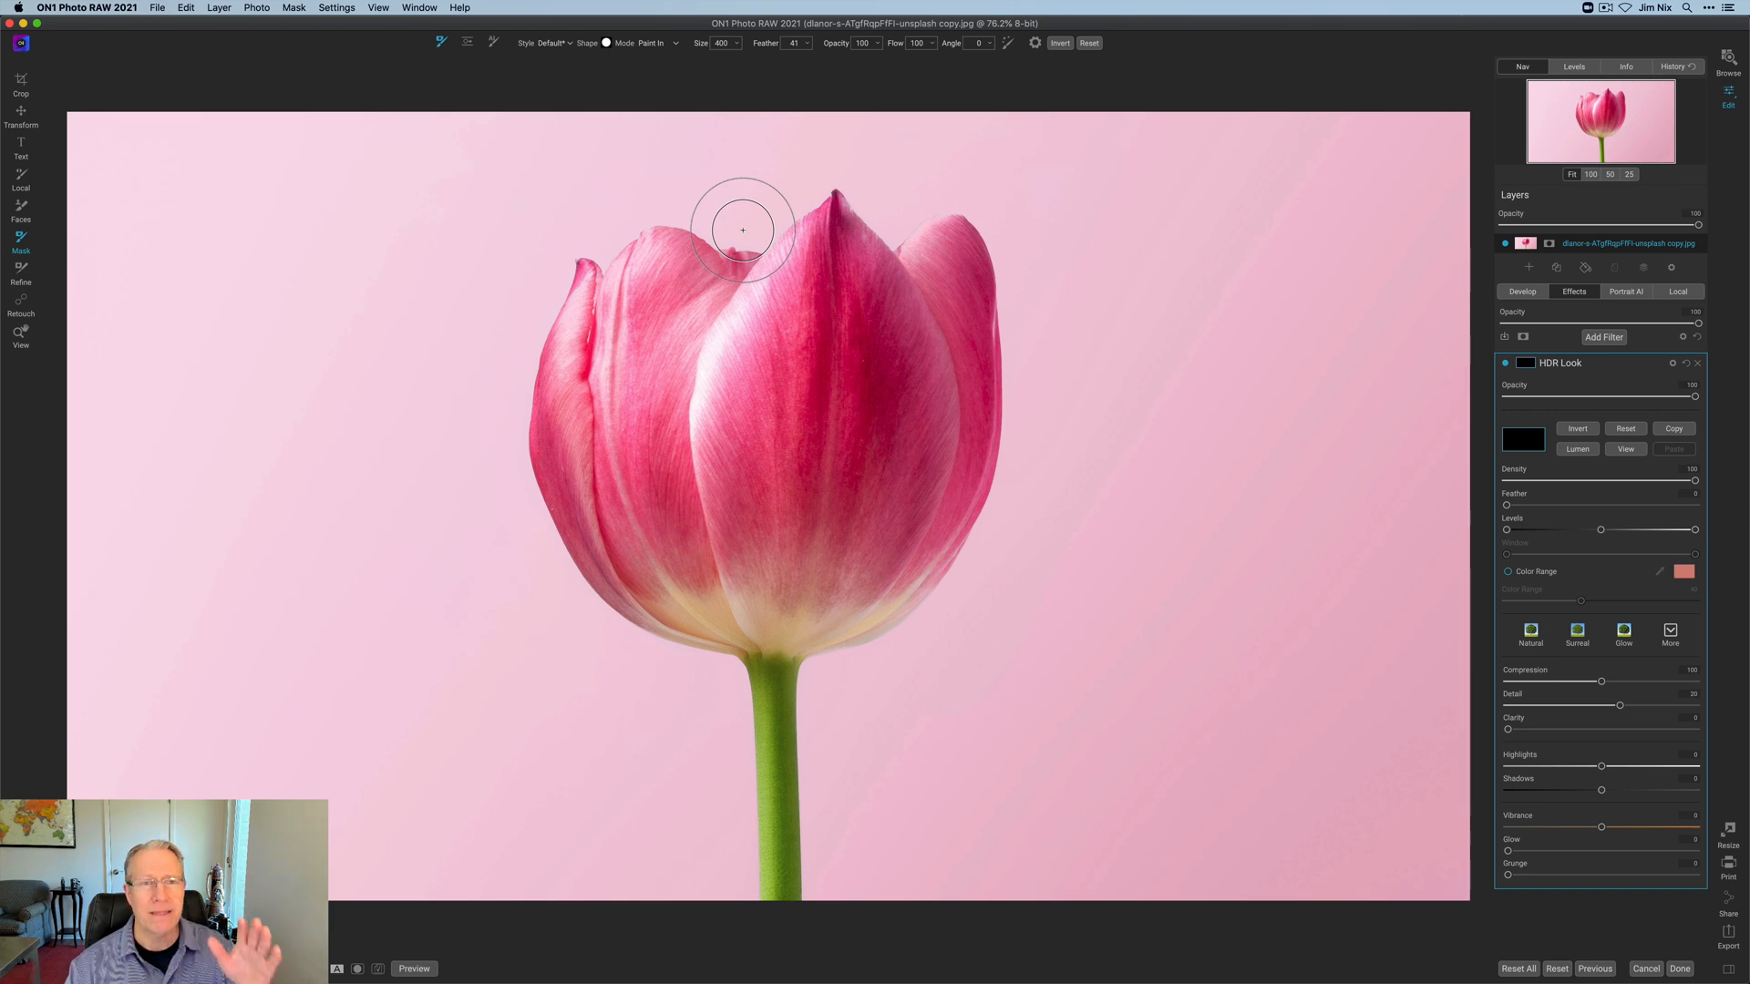
{"action": "mouse_move", "coordinate": [610, 62]}
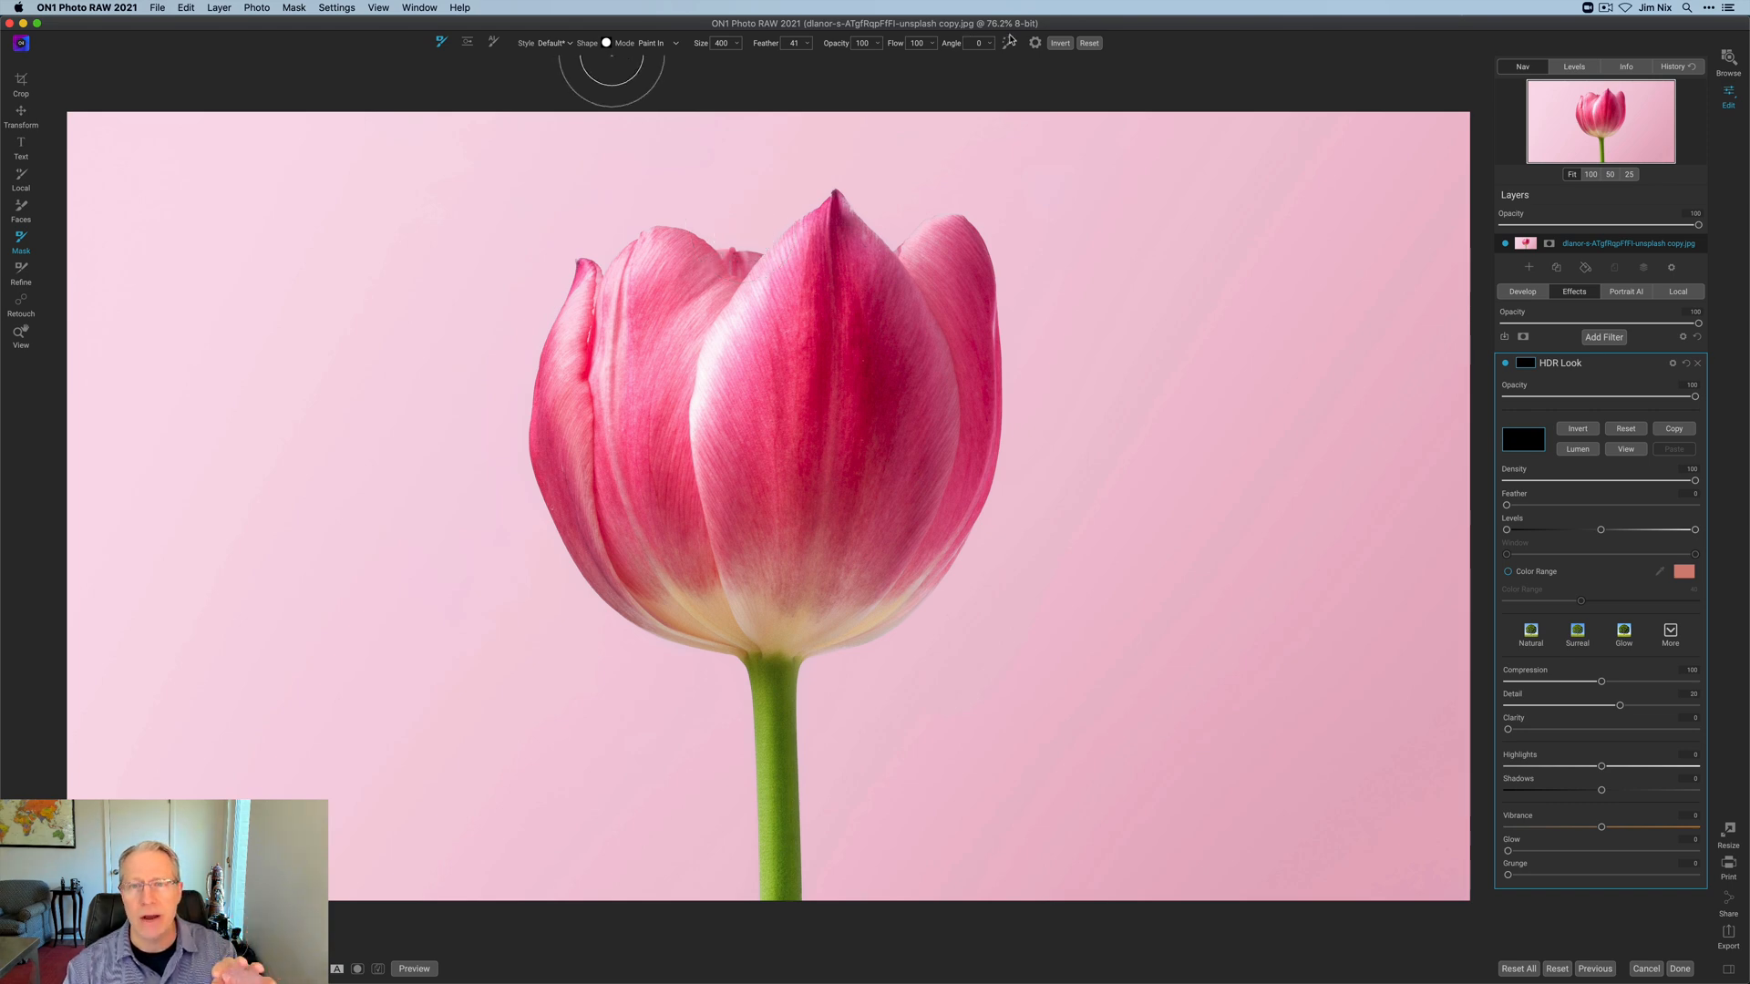
{"action": "left_click", "coordinate": [1008, 42]}
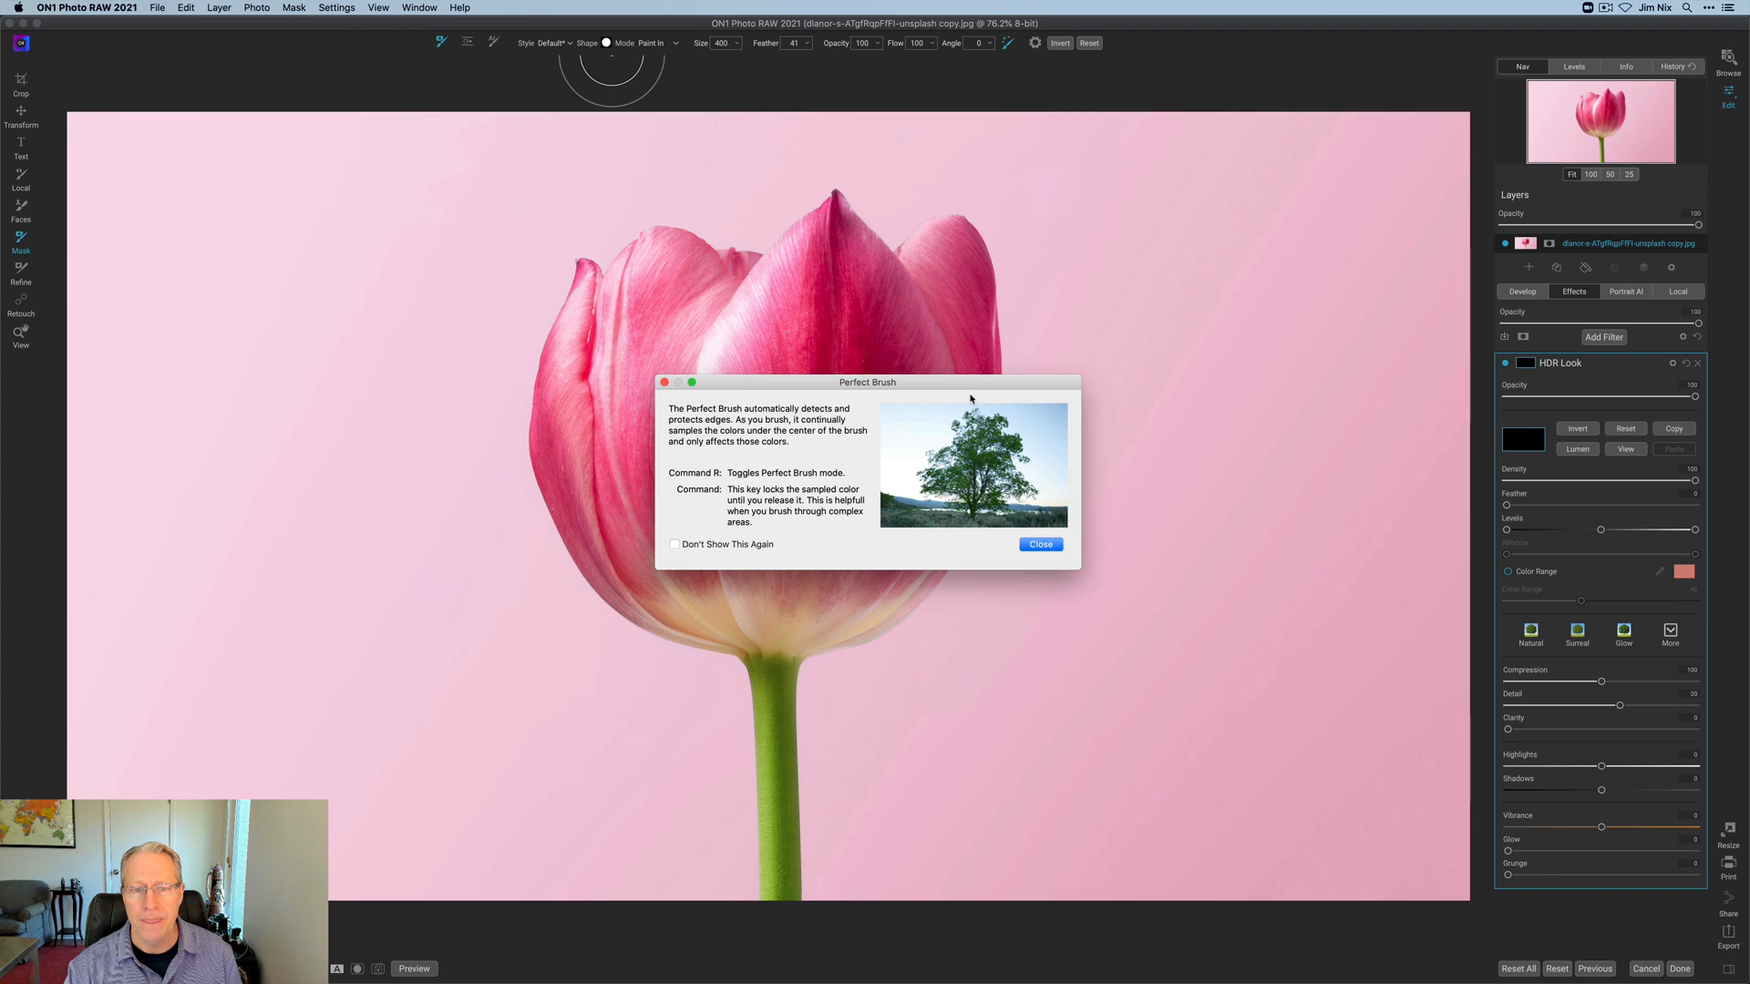
{"action": "left_click", "coordinate": [1039, 545]}
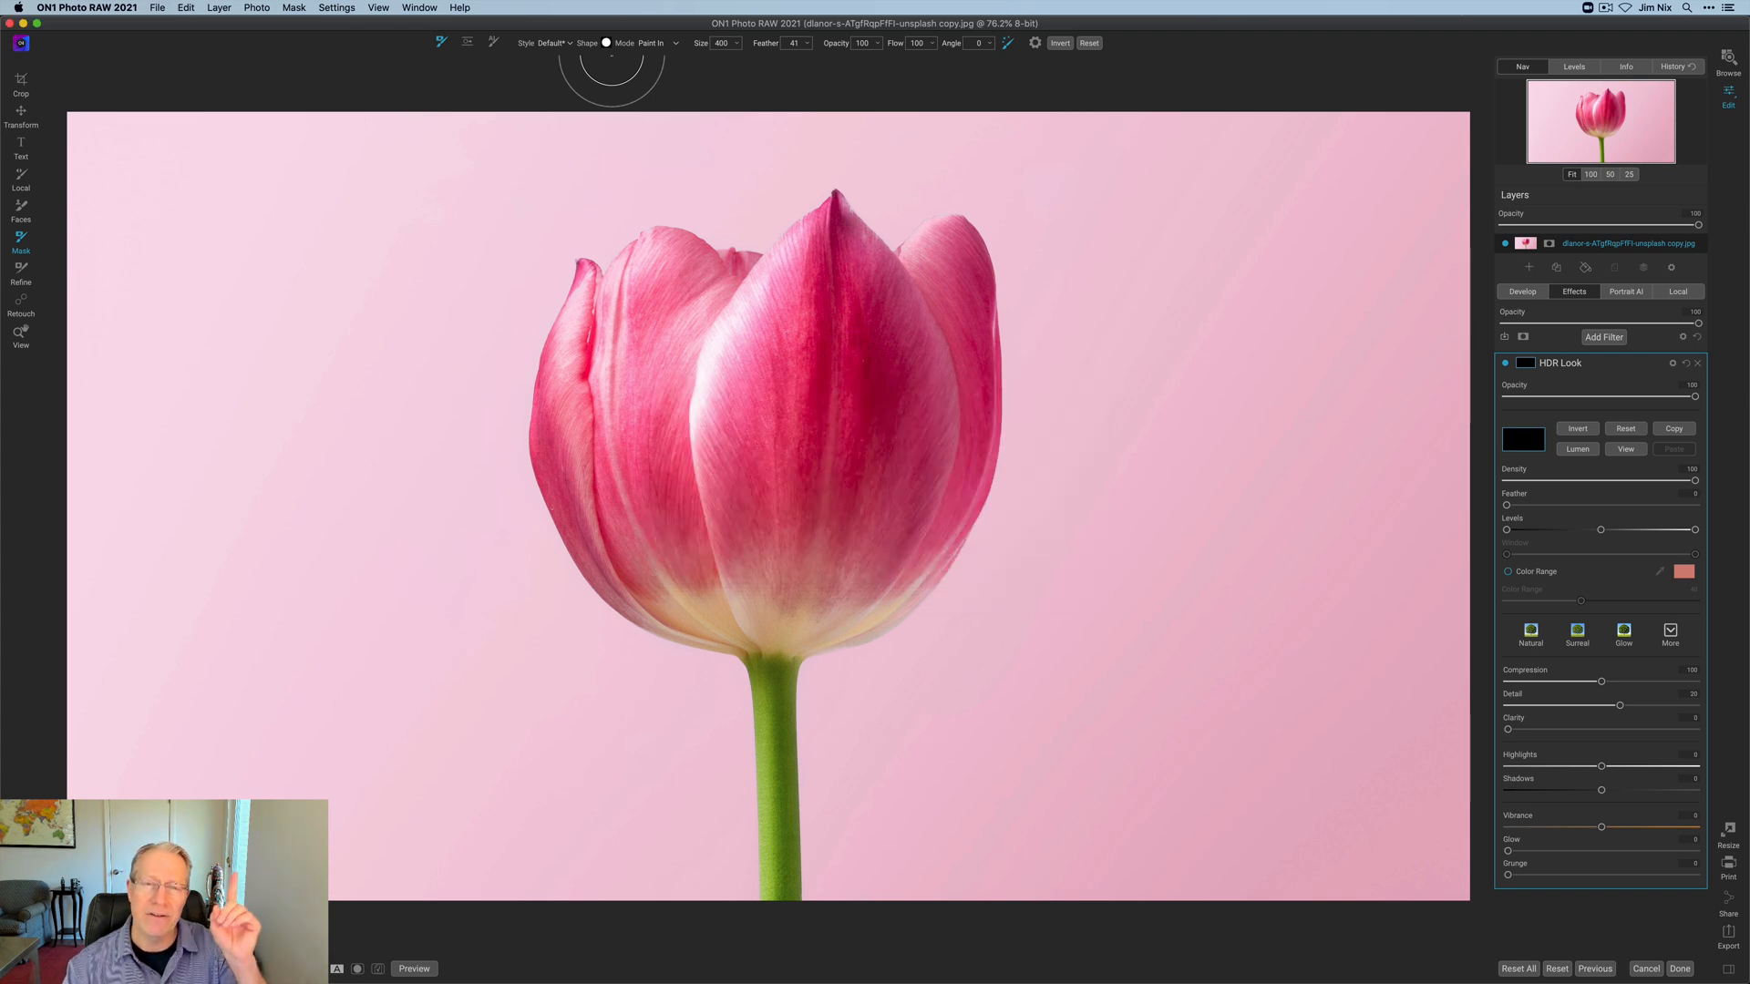
{"action": "mouse_move", "coordinate": [982, 543]}
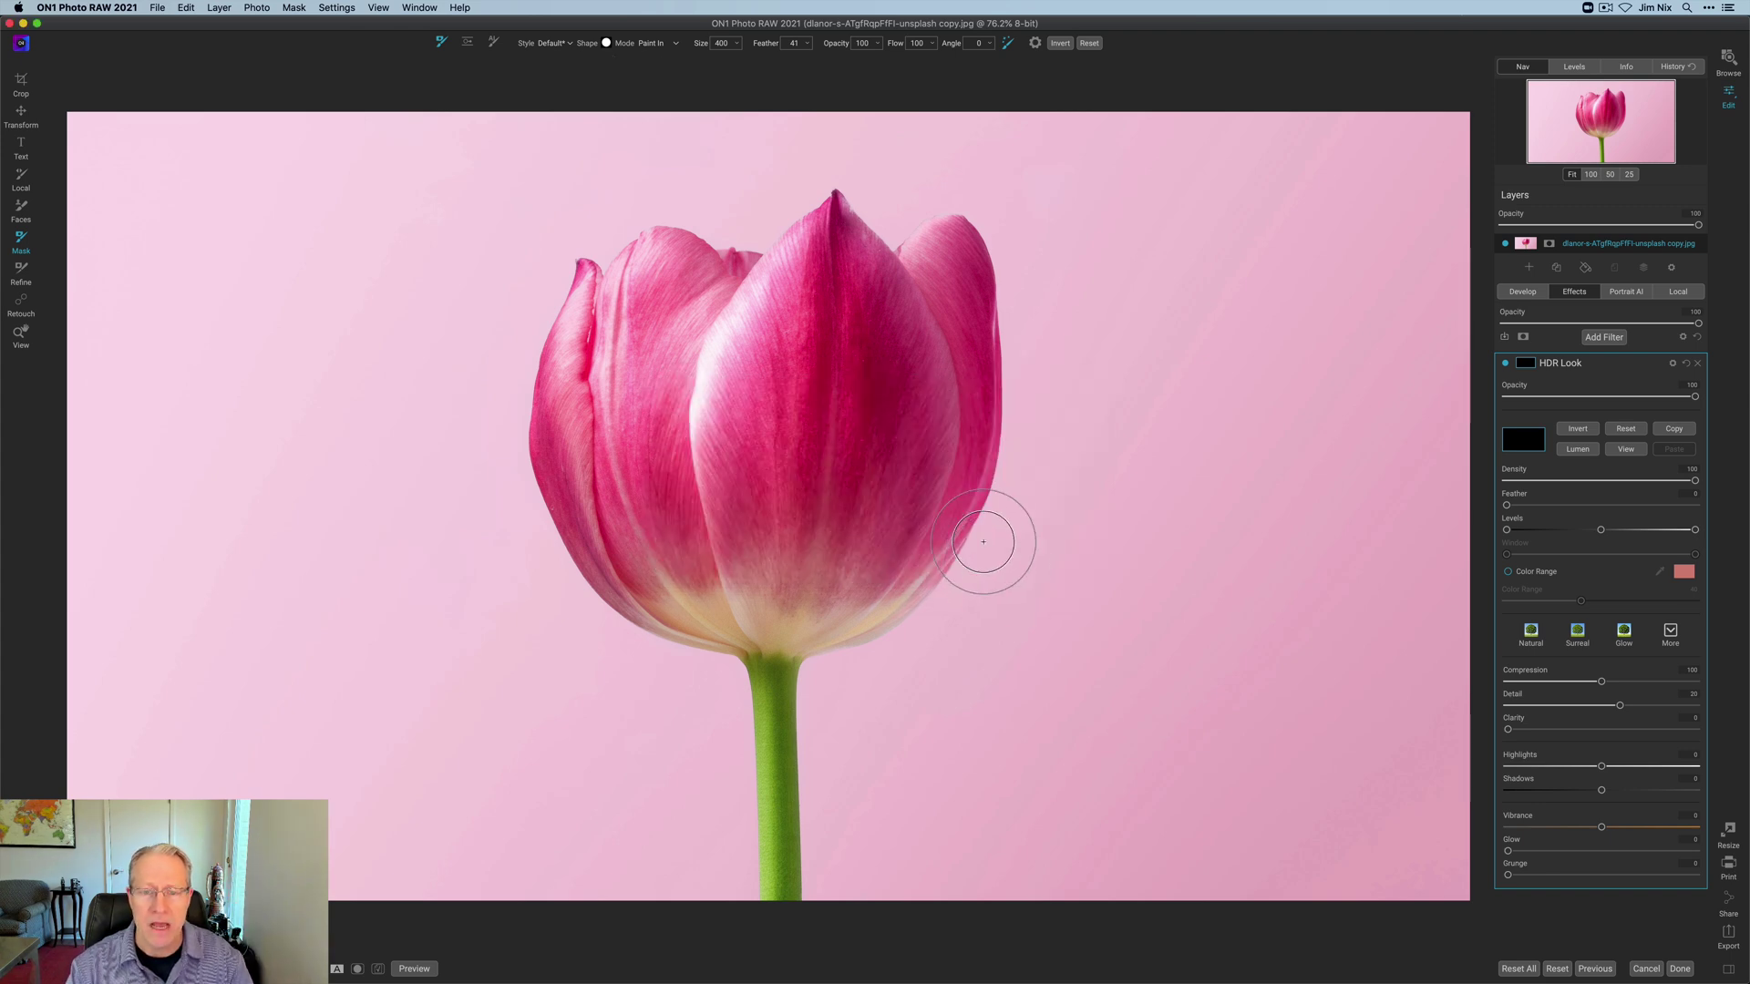
{"action": "mouse_move", "coordinate": [961, 290]}
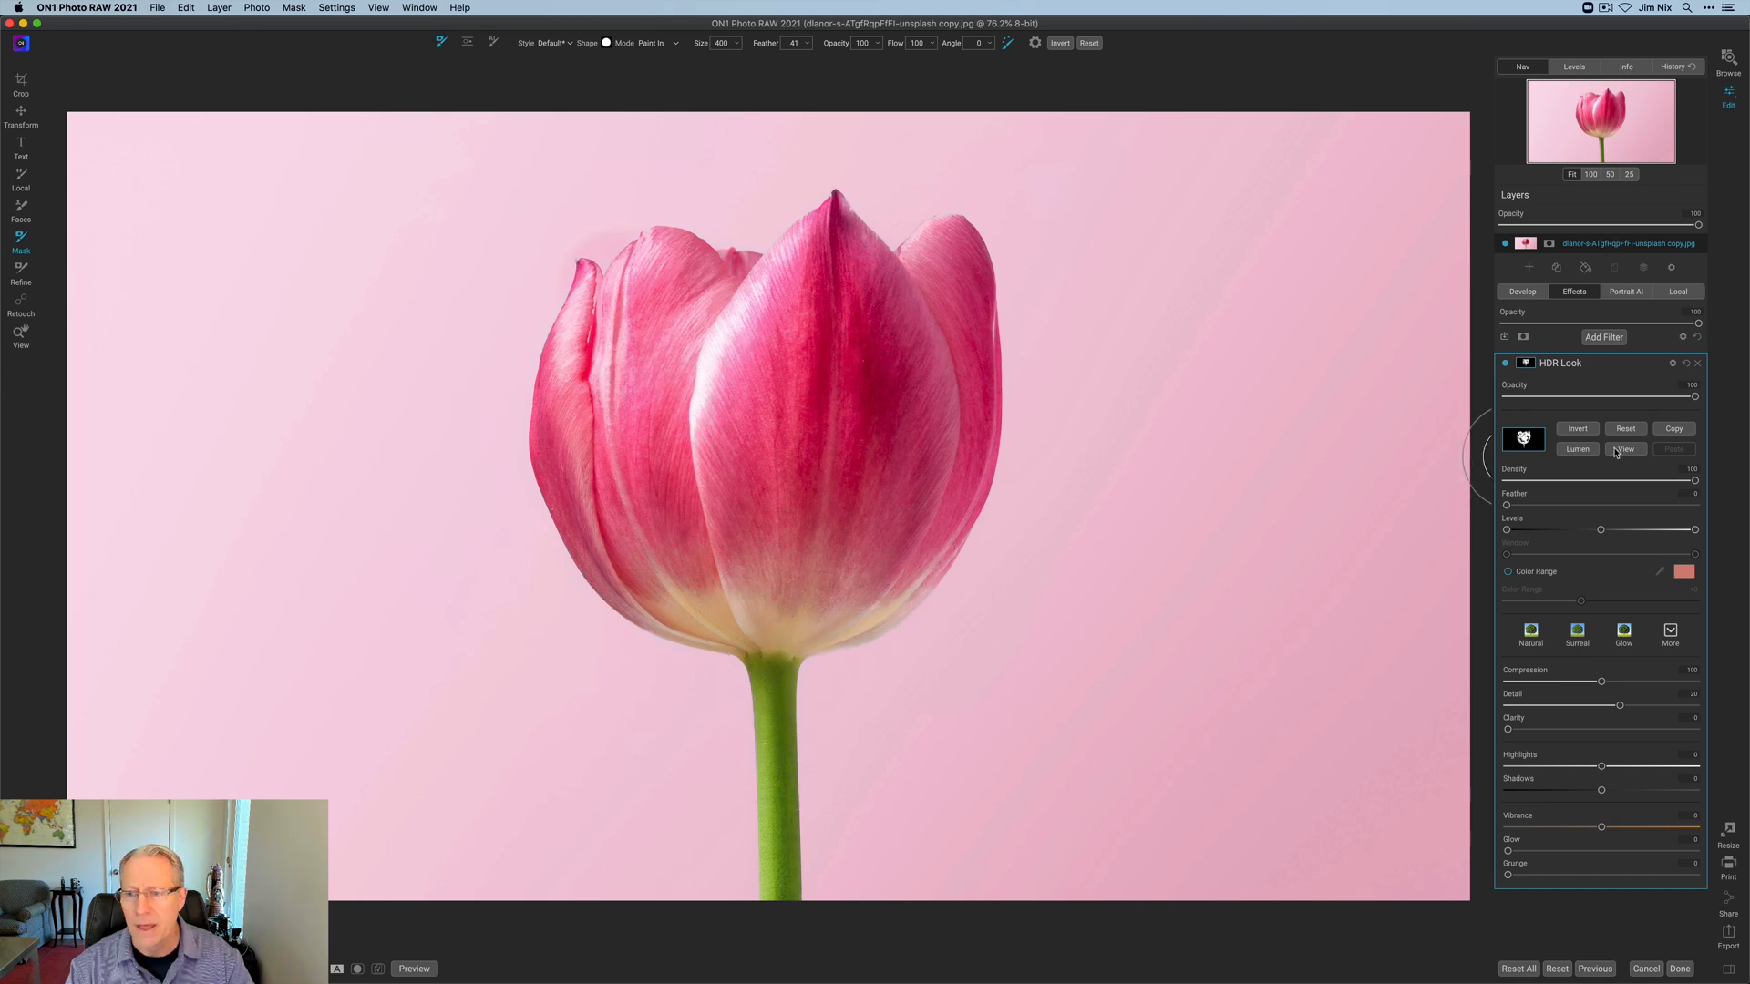
Step: Paint out stray background spots from the HDR Look mask, then toggle the filter to compare
{"action": "left_click", "coordinate": [1623, 448]}
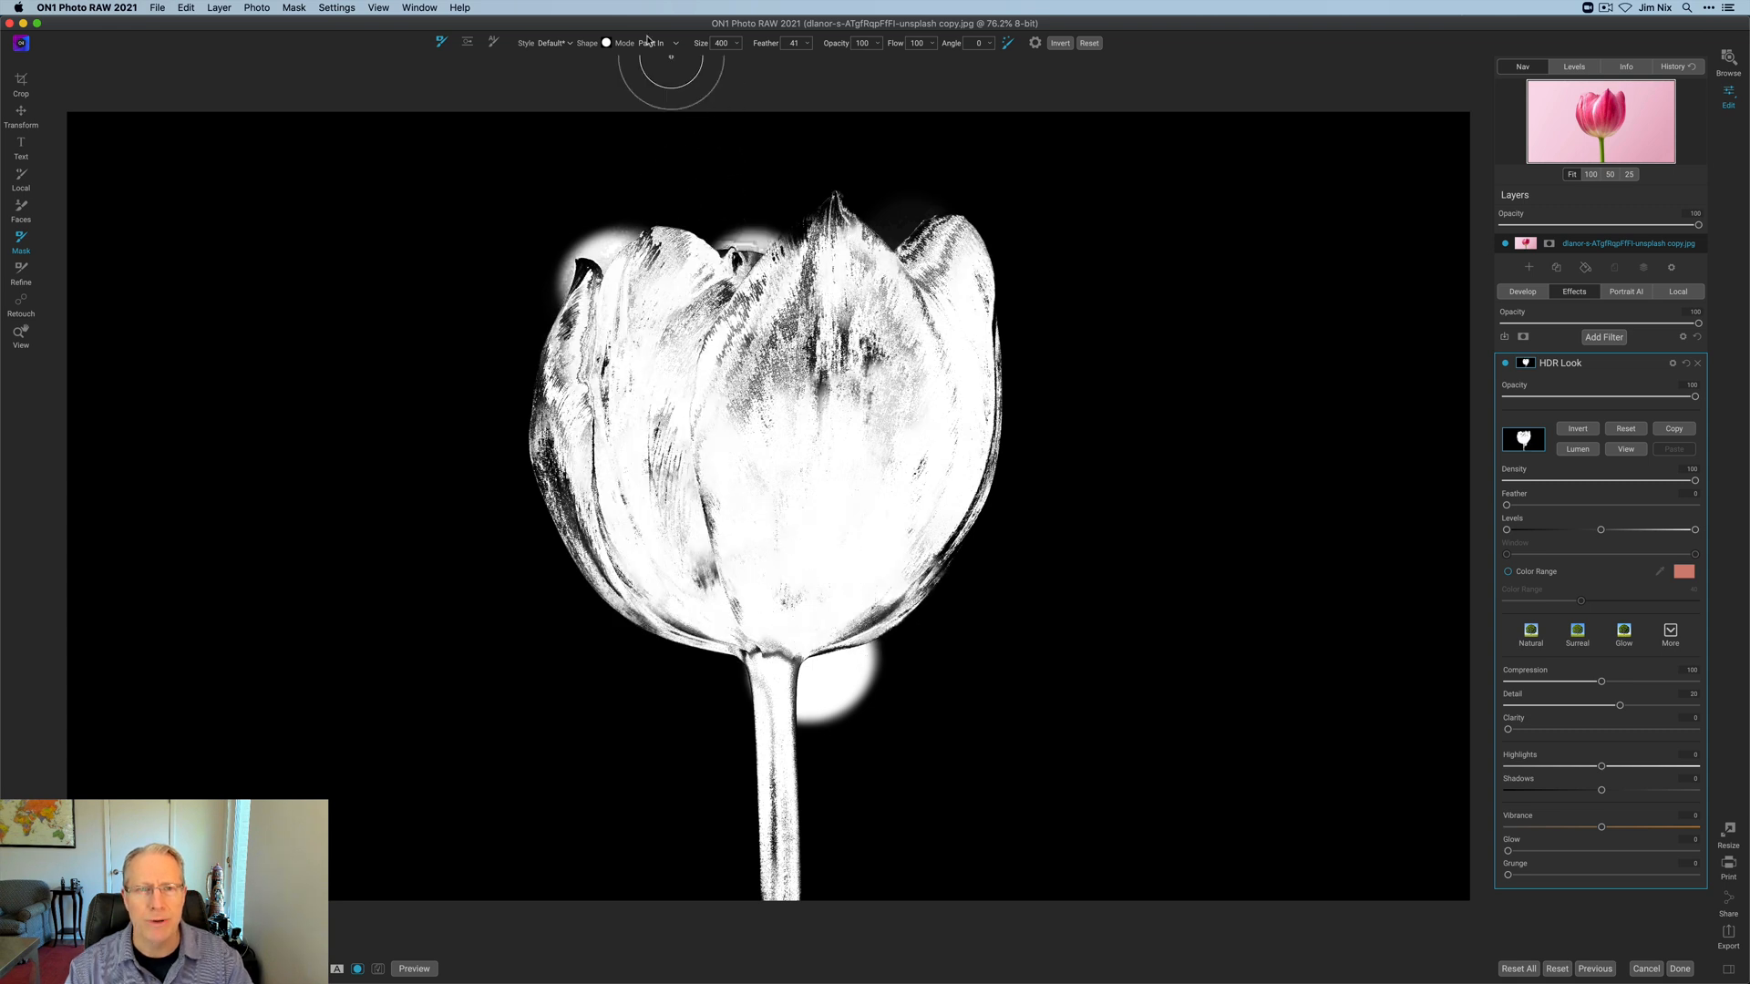
{"action": "left_click", "coordinate": [656, 42]}
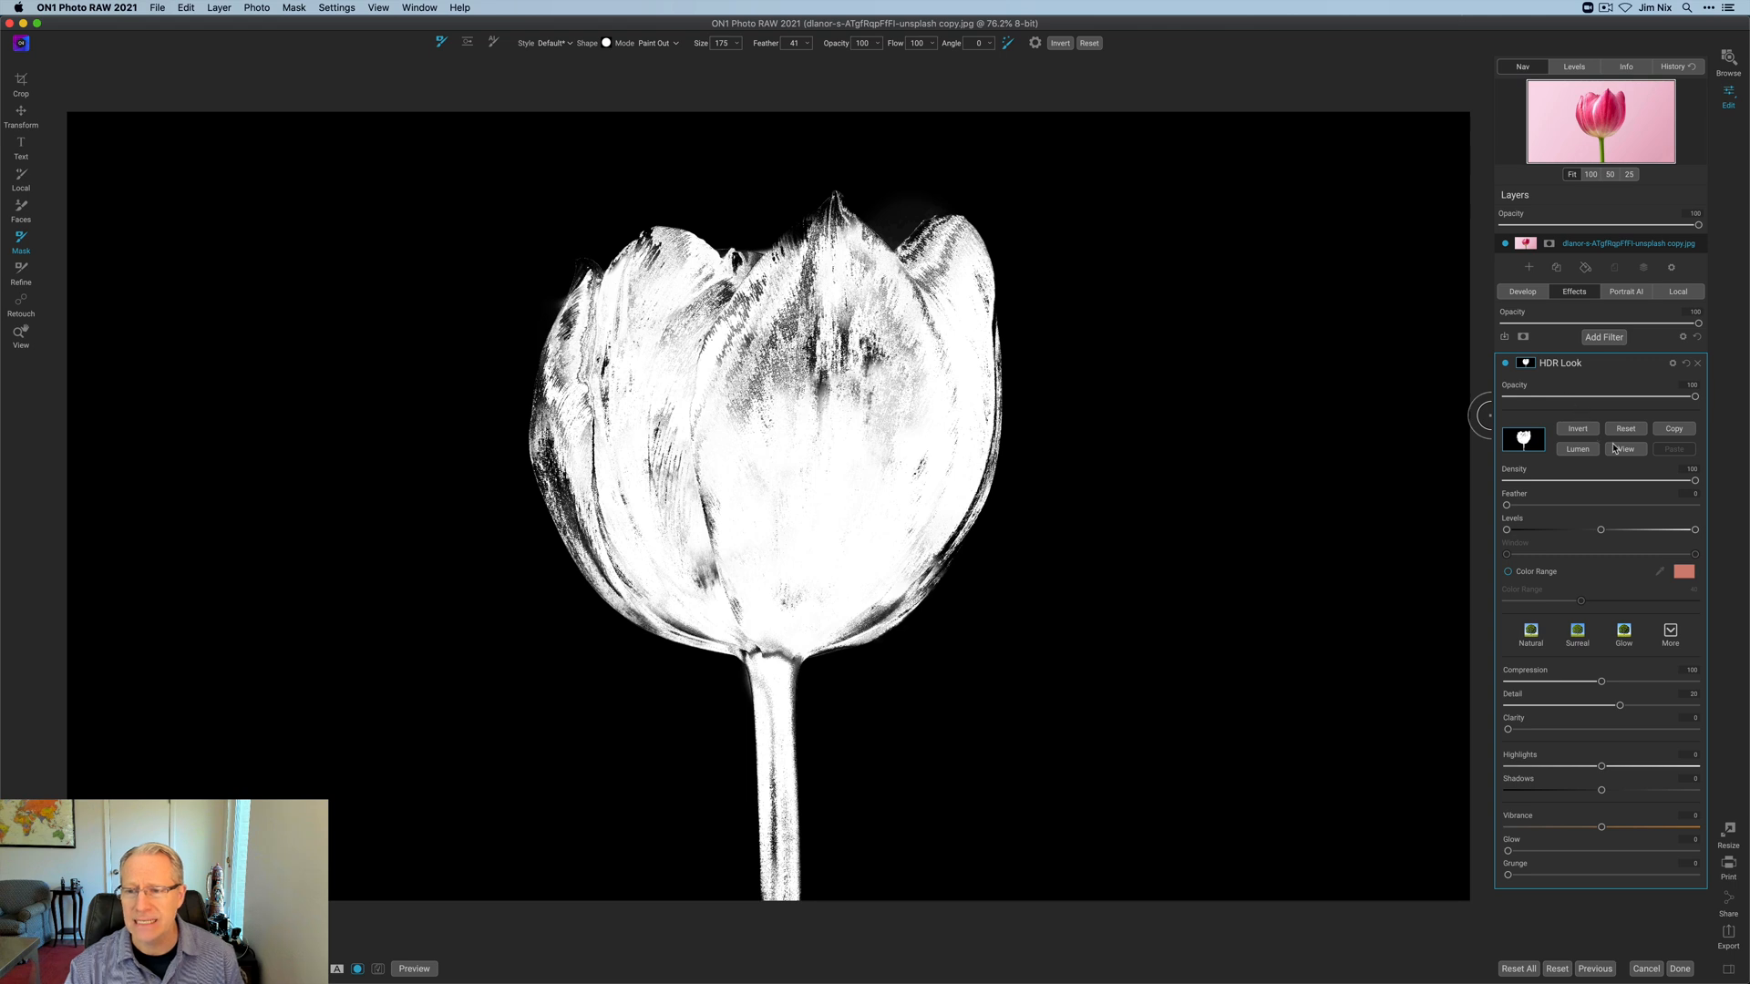
{"action": "left_click", "coordinate": [1624, 448]}
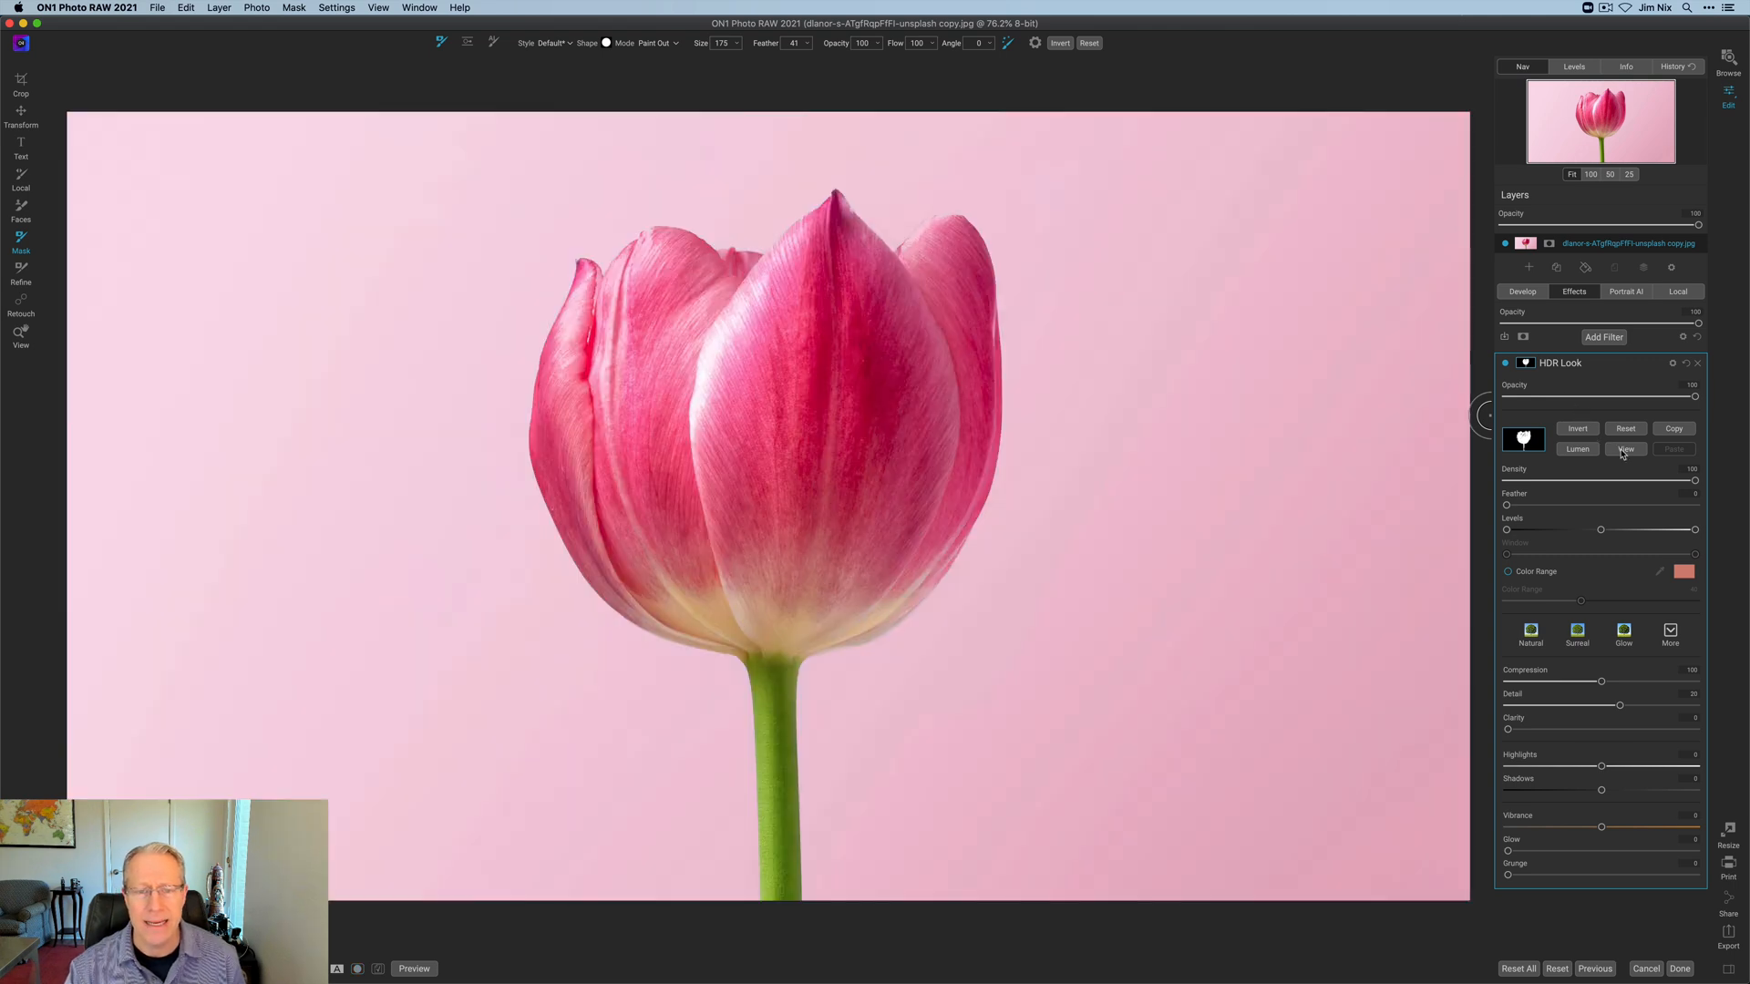
{"action": "left_click", "coordinate": [1507, 363]}
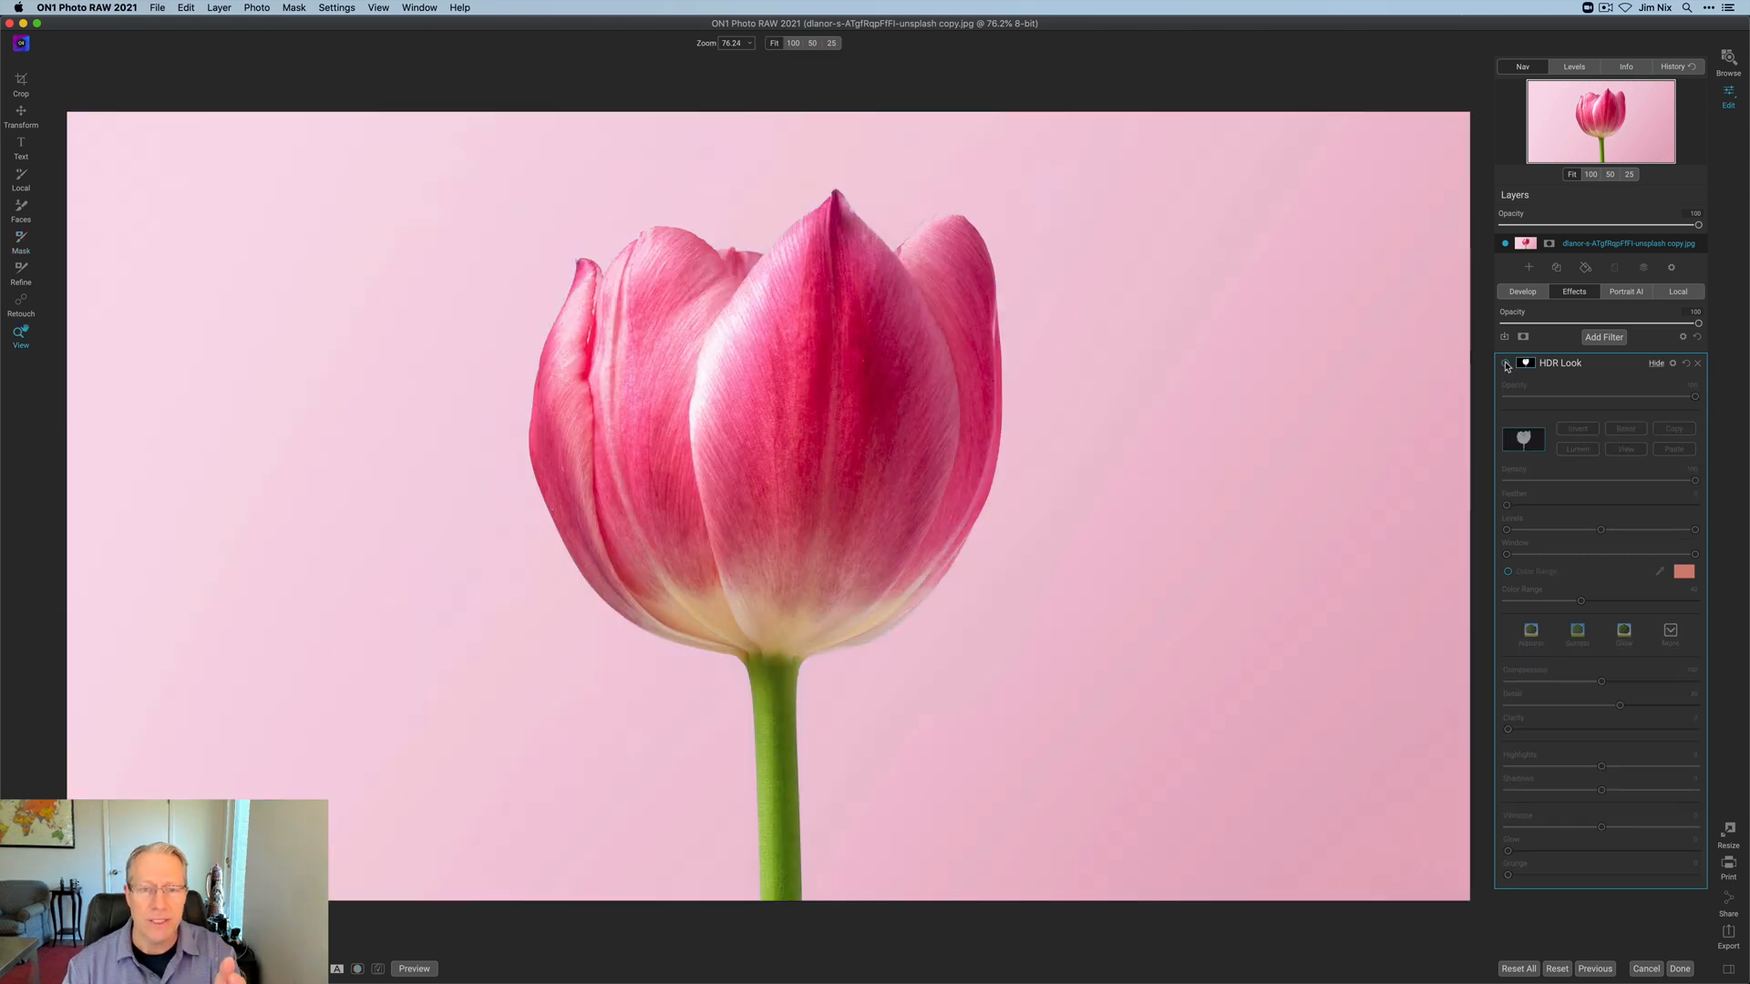
{"action": "left_click", "coordinate": [1505, 362]}
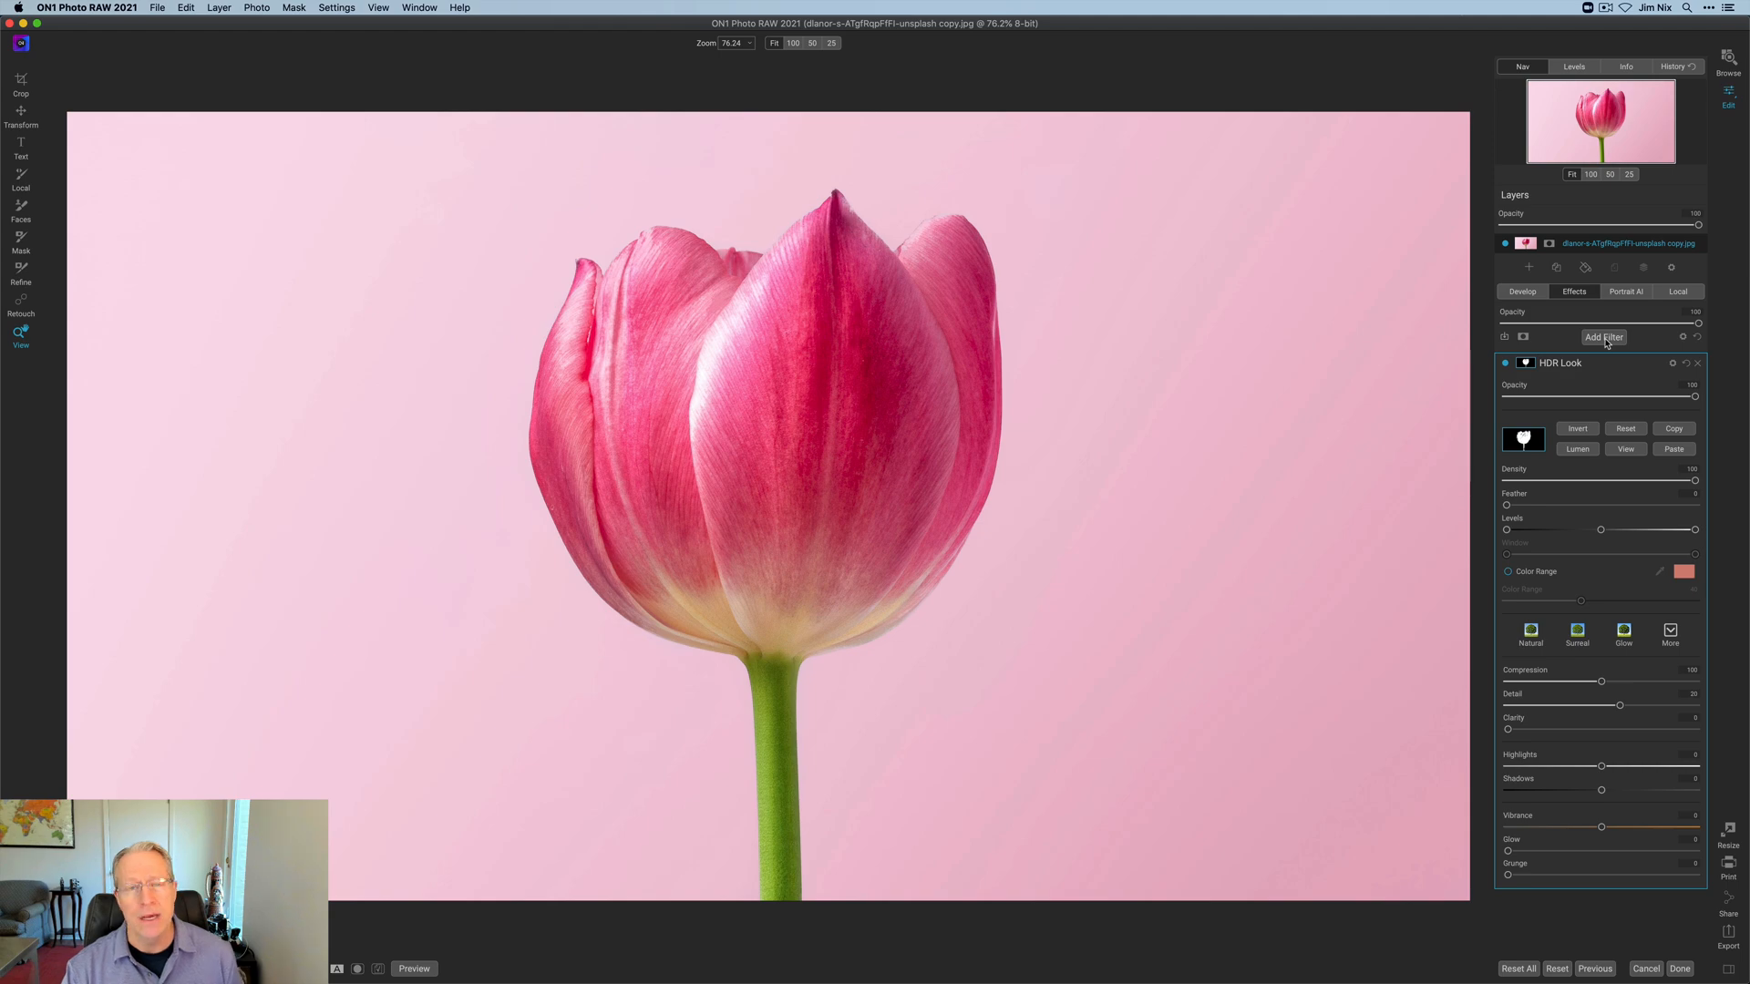
Step: Add a Textures filter with the Bokeh texture behind the tulip and compare it on/off
{"action": "left_click", "coordinate": [1604, 337]}
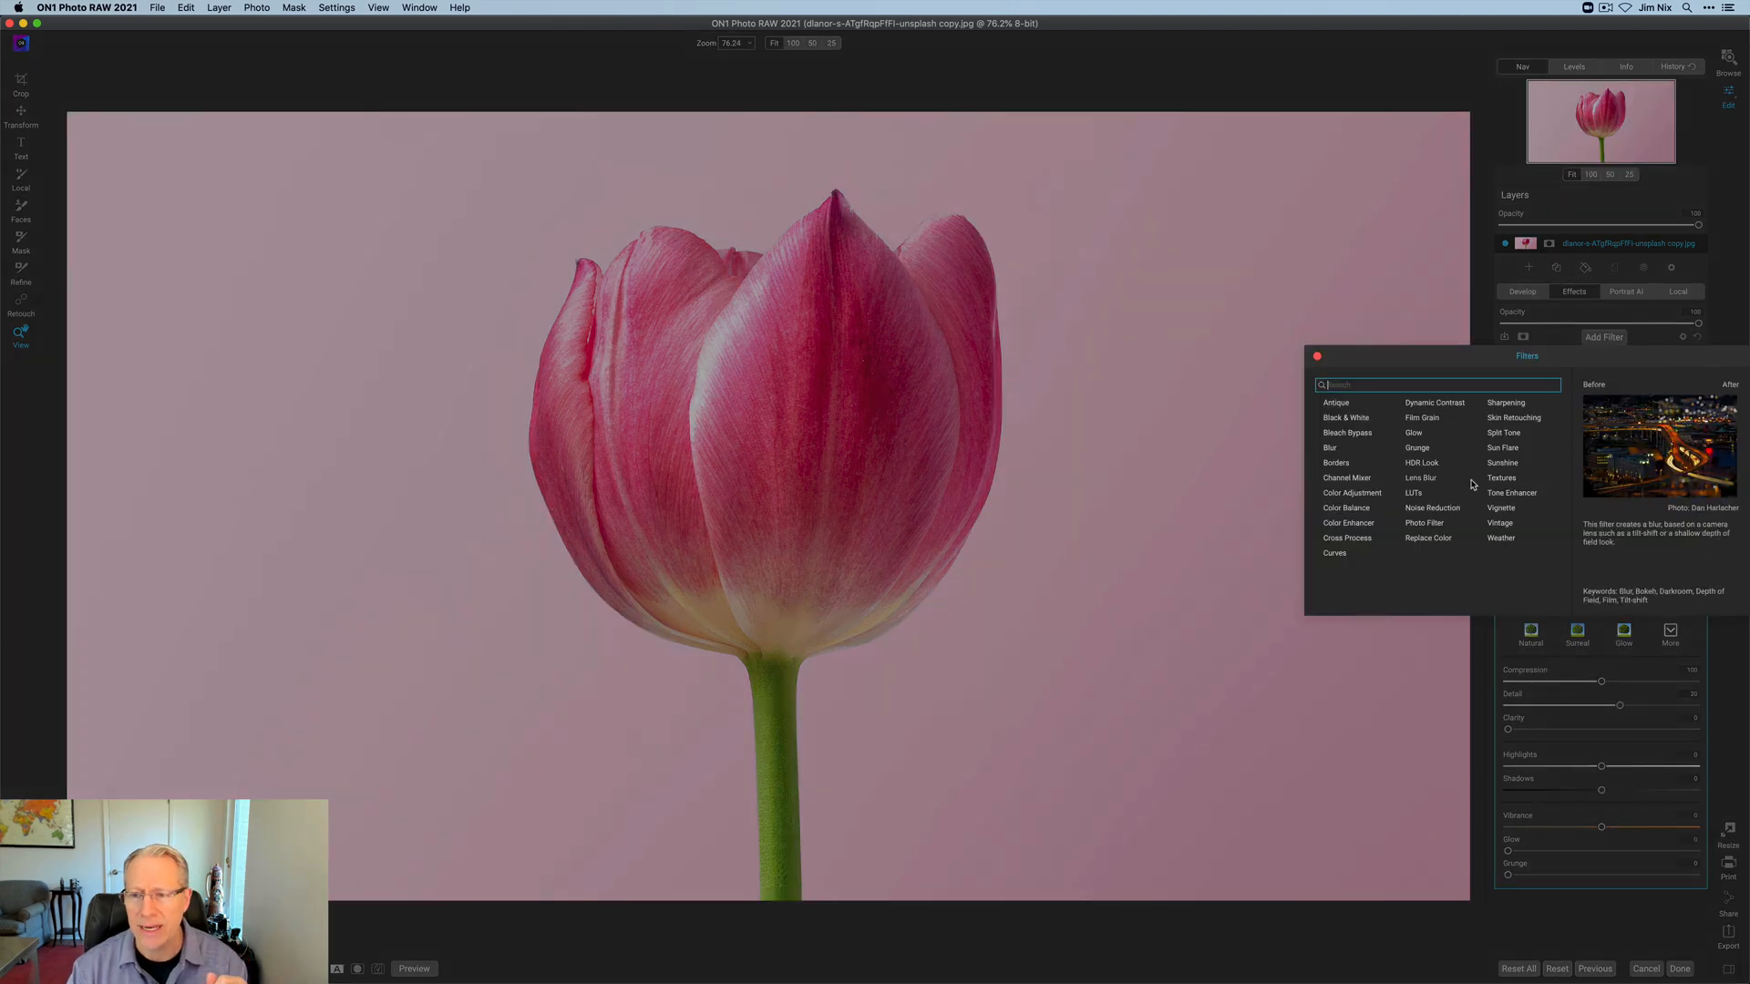
{"action": "left_click", "coordinate": [1500, 477]}
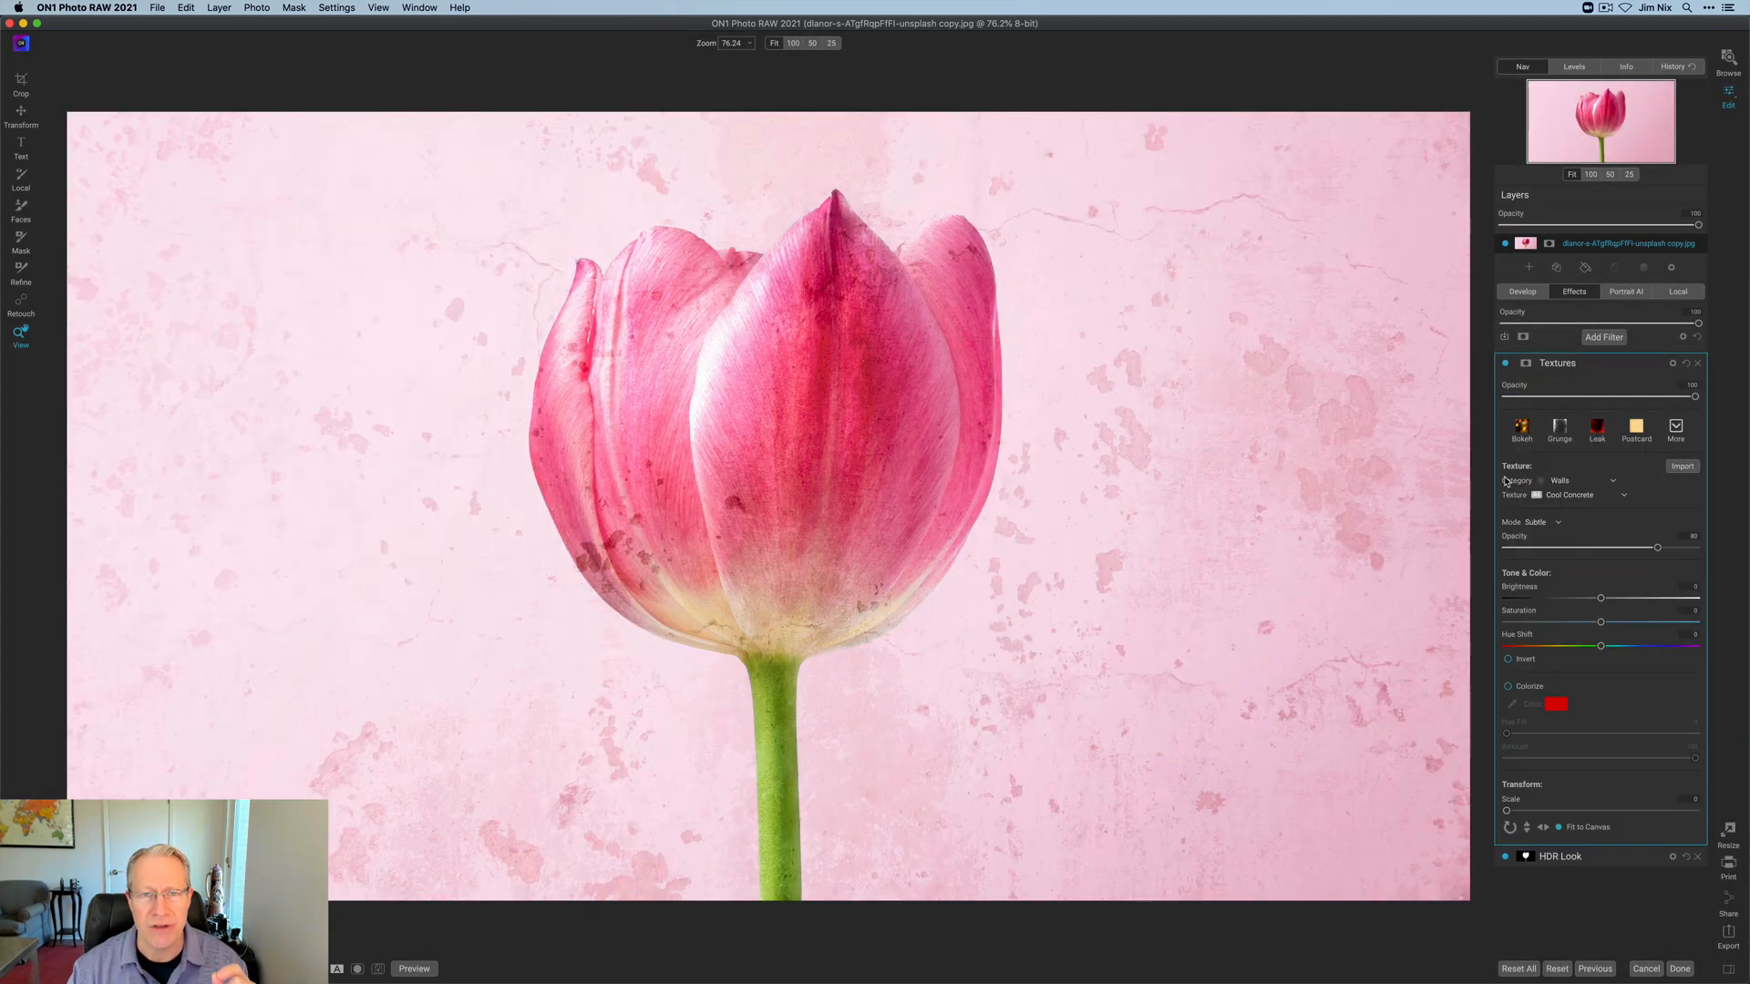
{"action": "left_click", "coordinate": [1520, 426]}
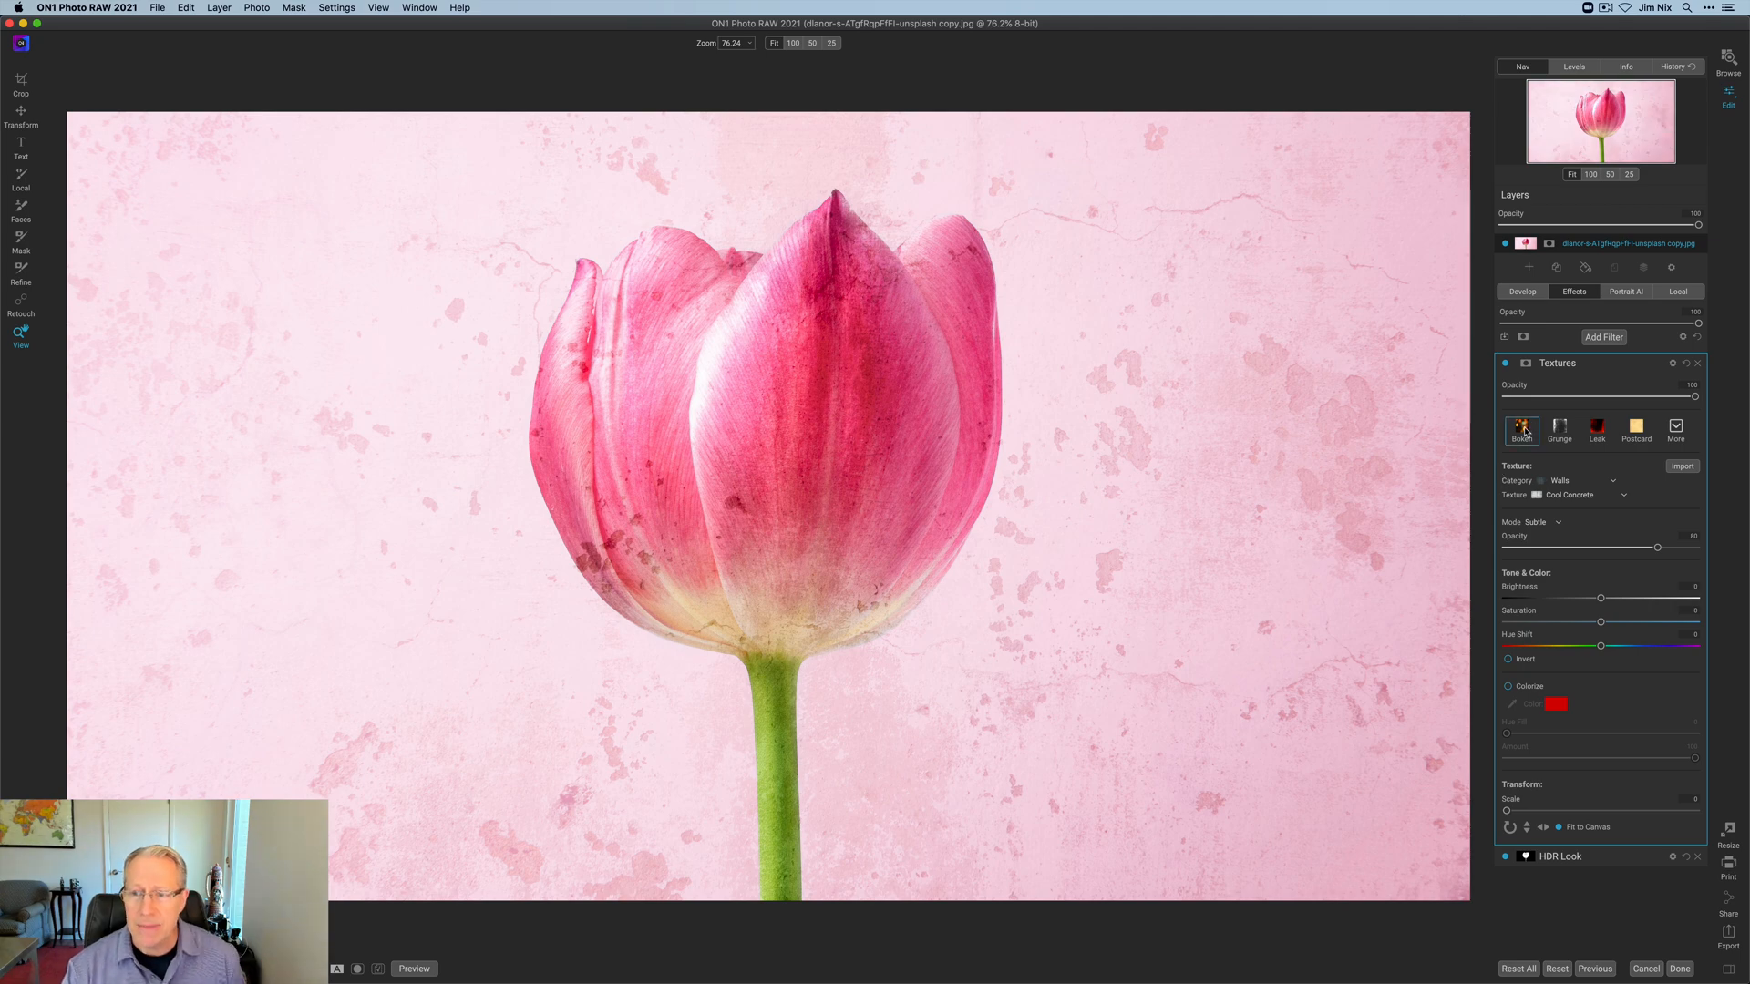
{"action": "mouse_move", "coordinate": [1521, 432]}
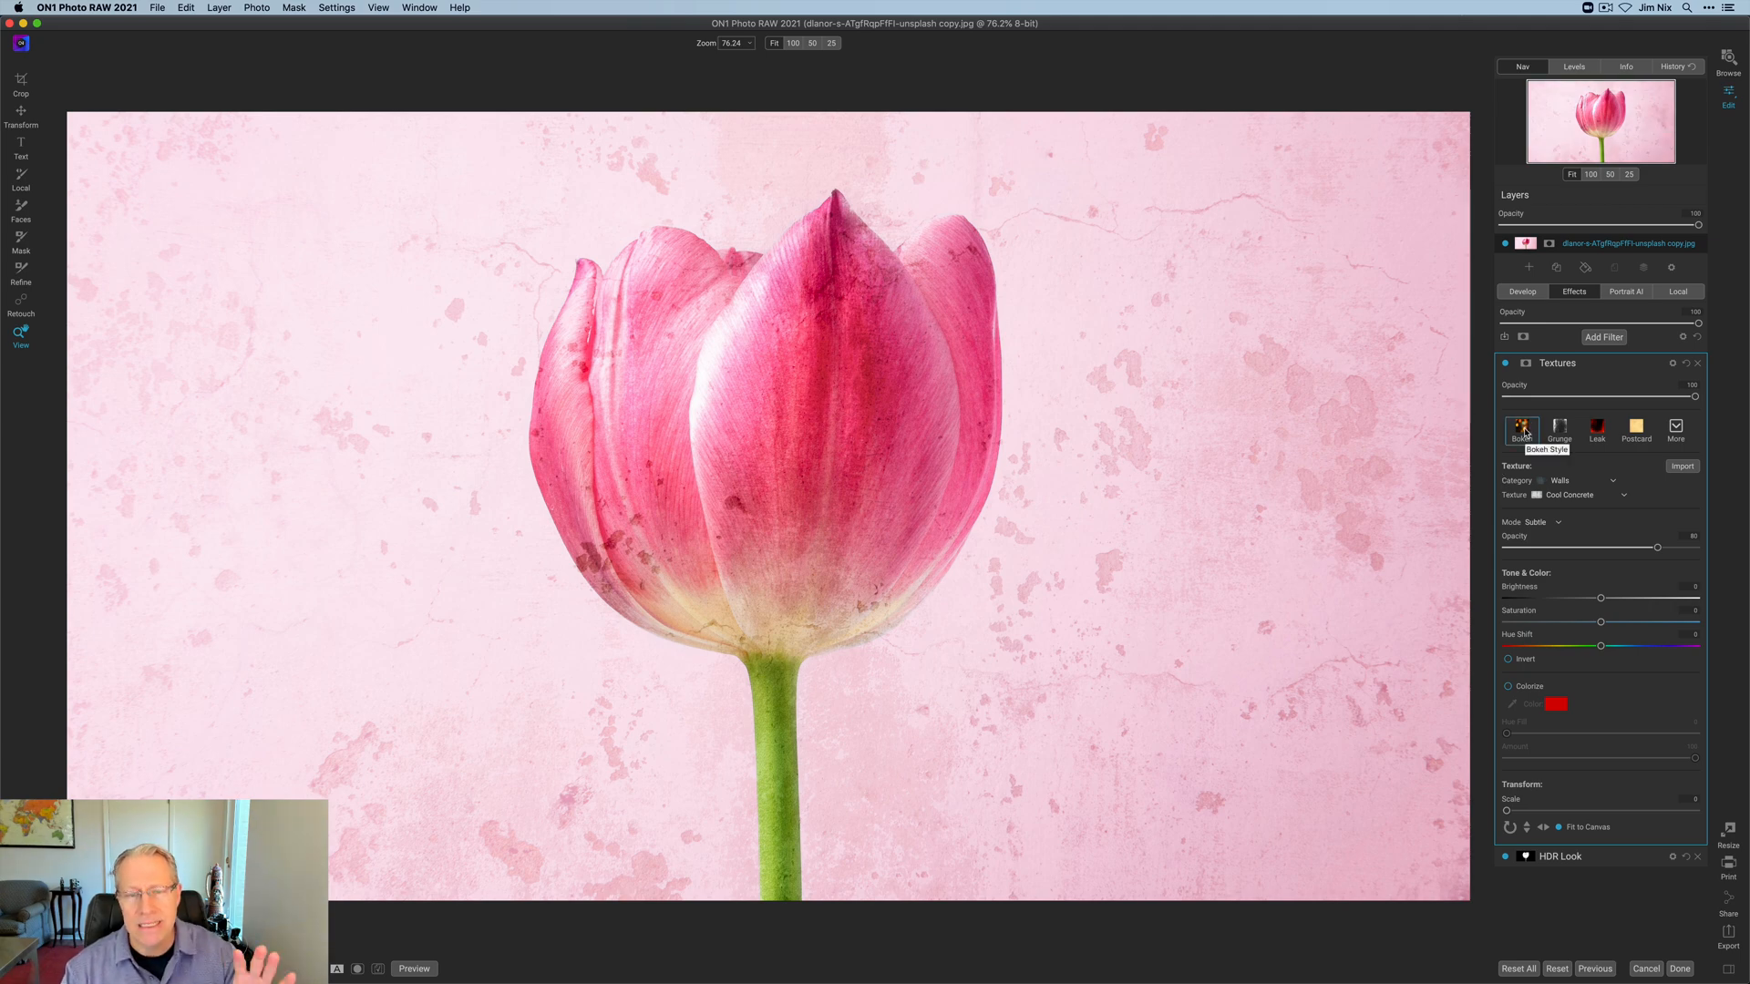
{"action": "left_click", "coordinate": [1520, 430]}
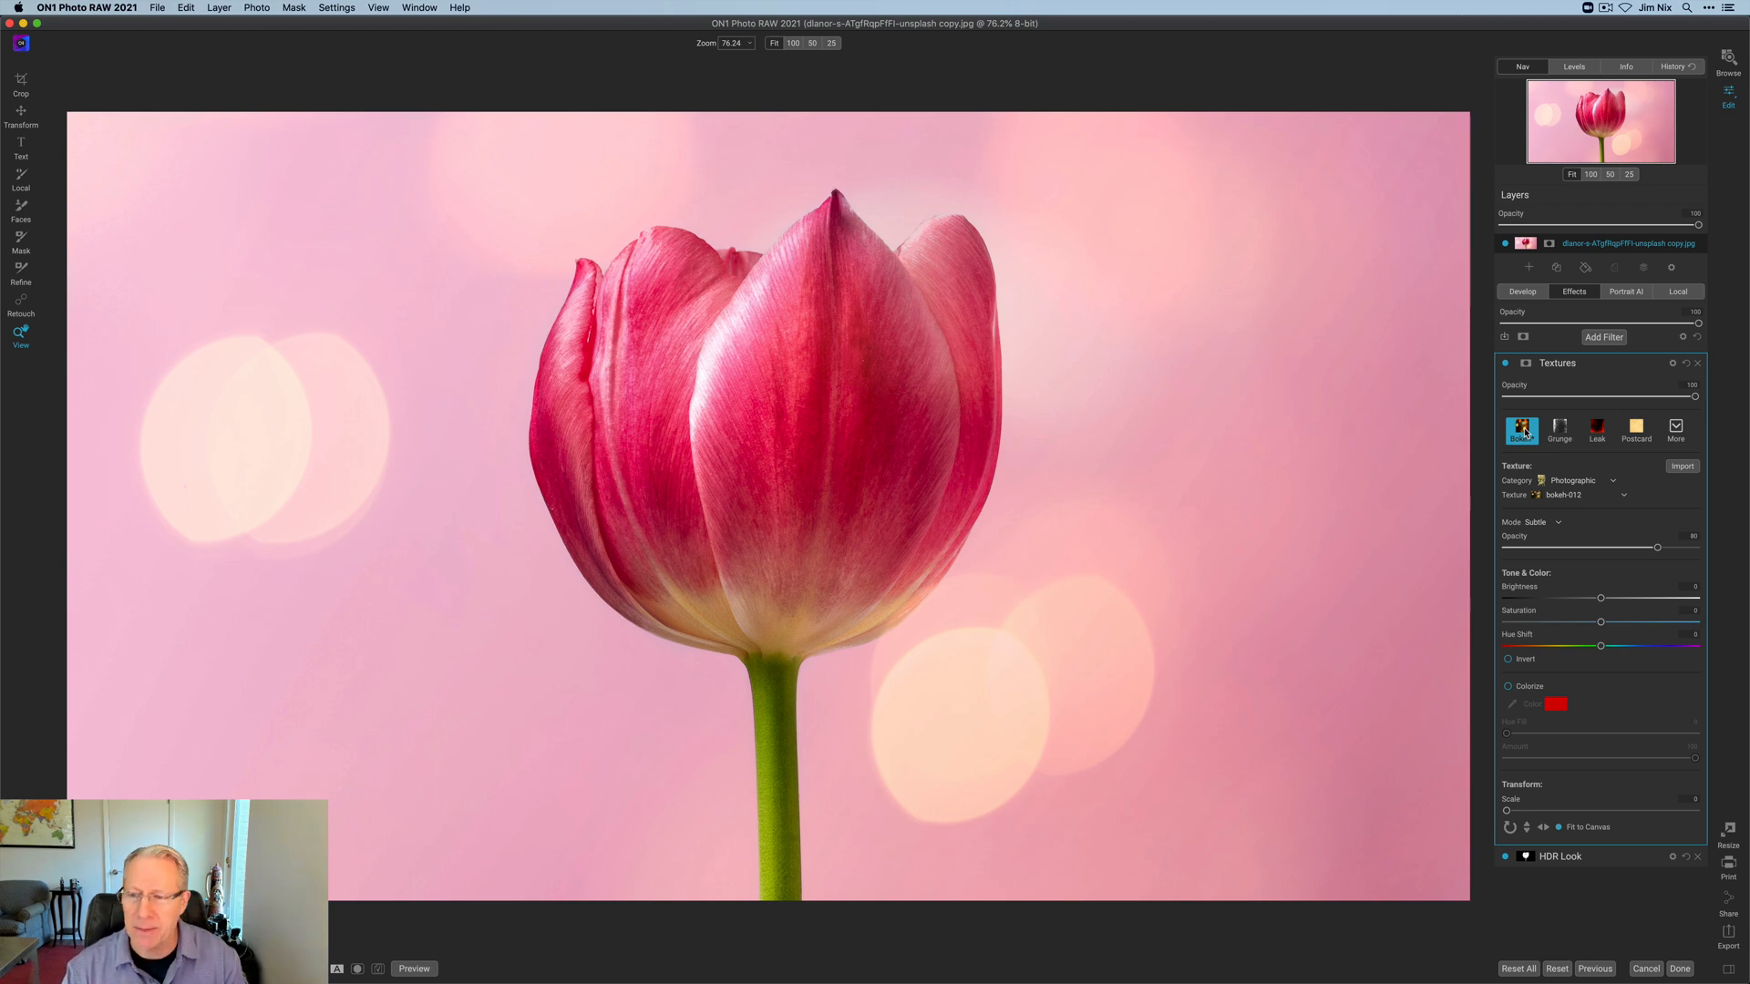
{"action": "mouse_move", "coordinate": [1520, 431]}
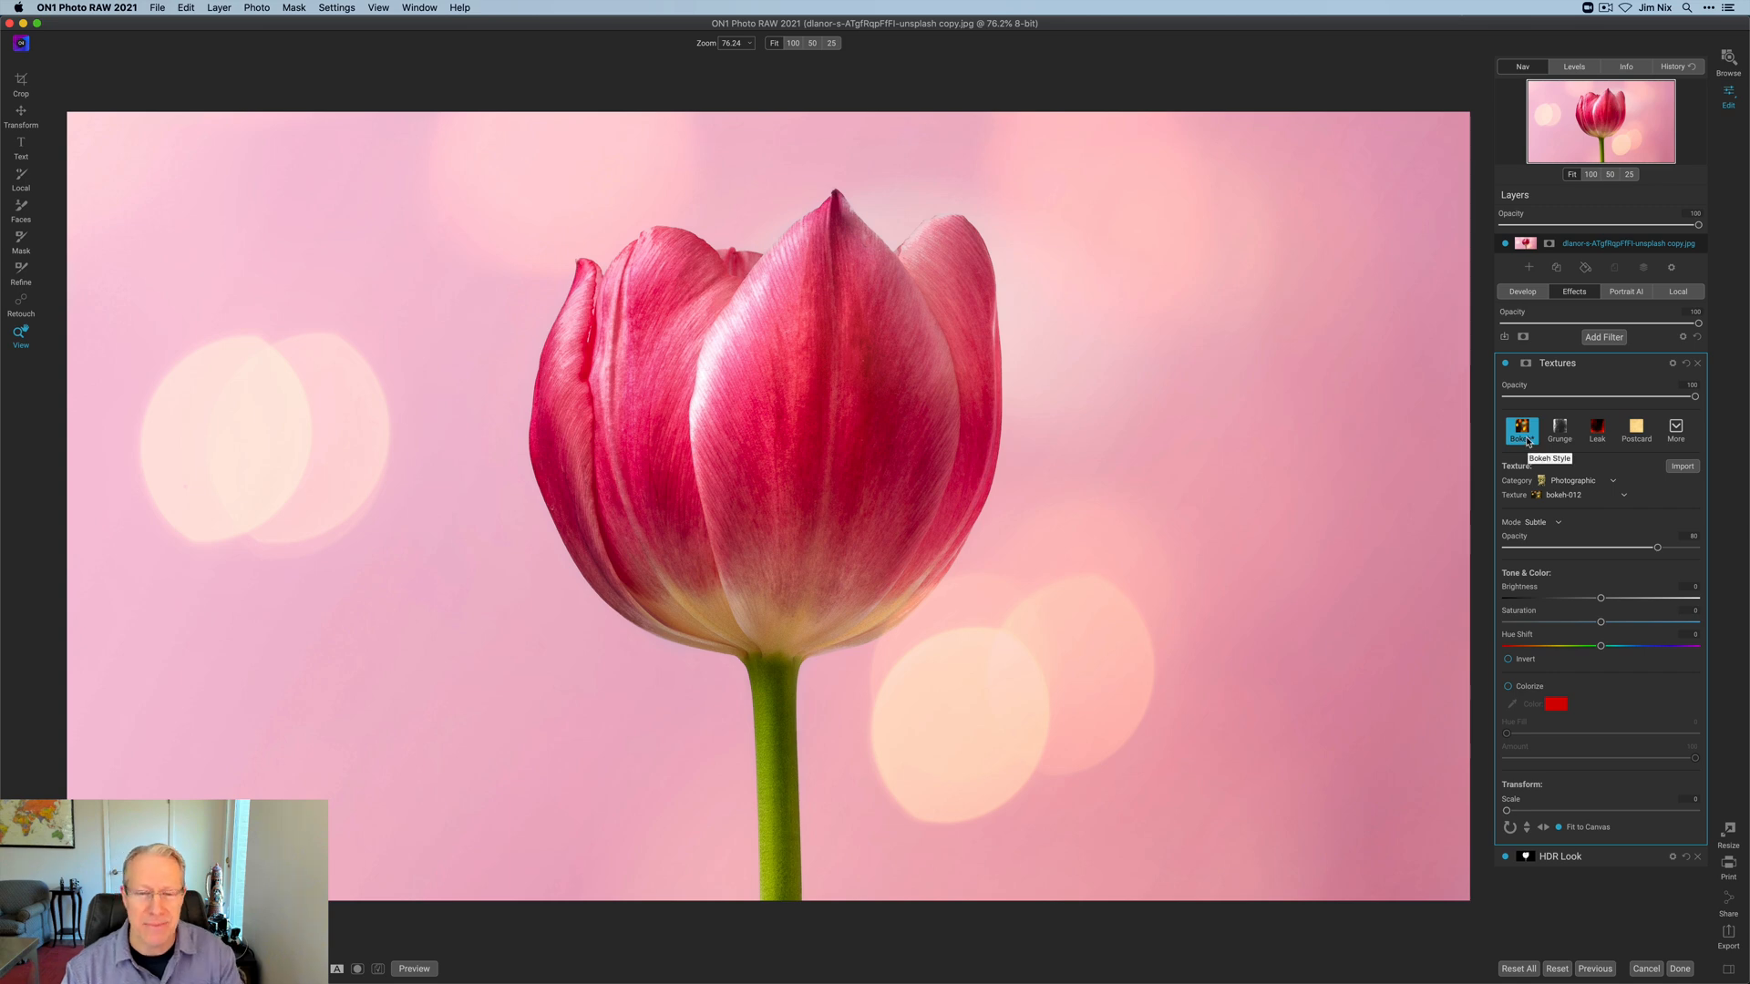
{"action": "mouse_move", "coordinate": [1585, 496]}
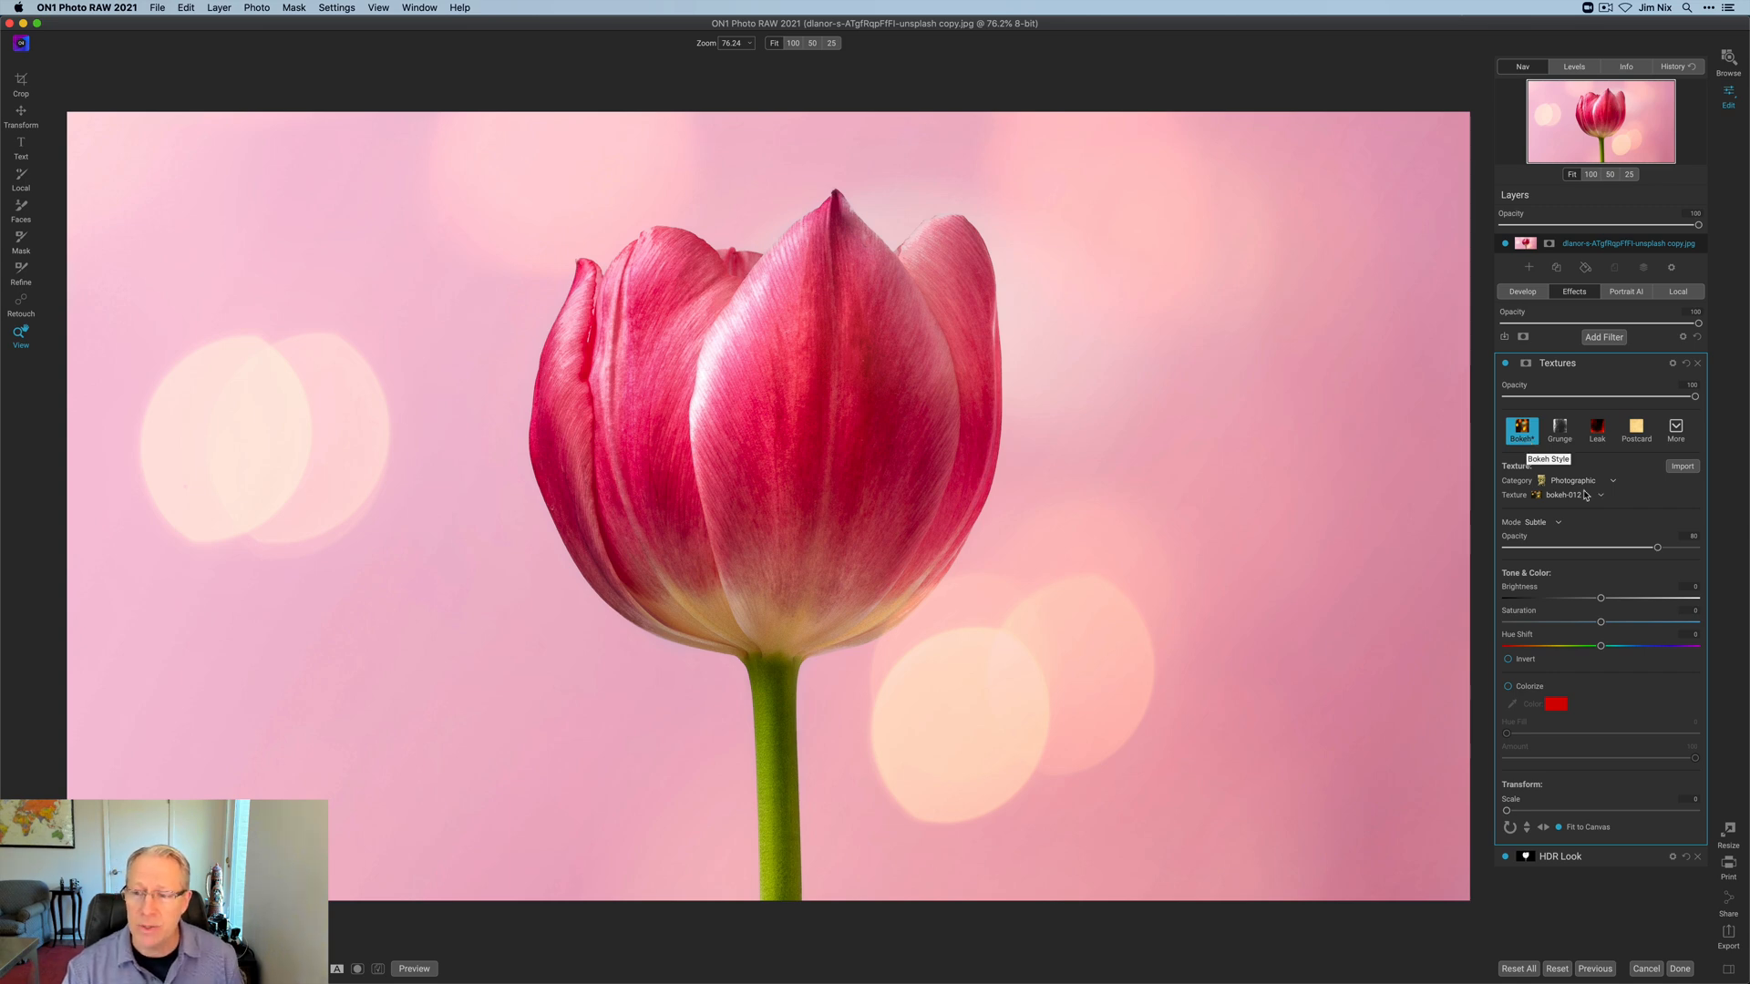
{"action": "mouse_move", "coordinate": [1589, 498]}
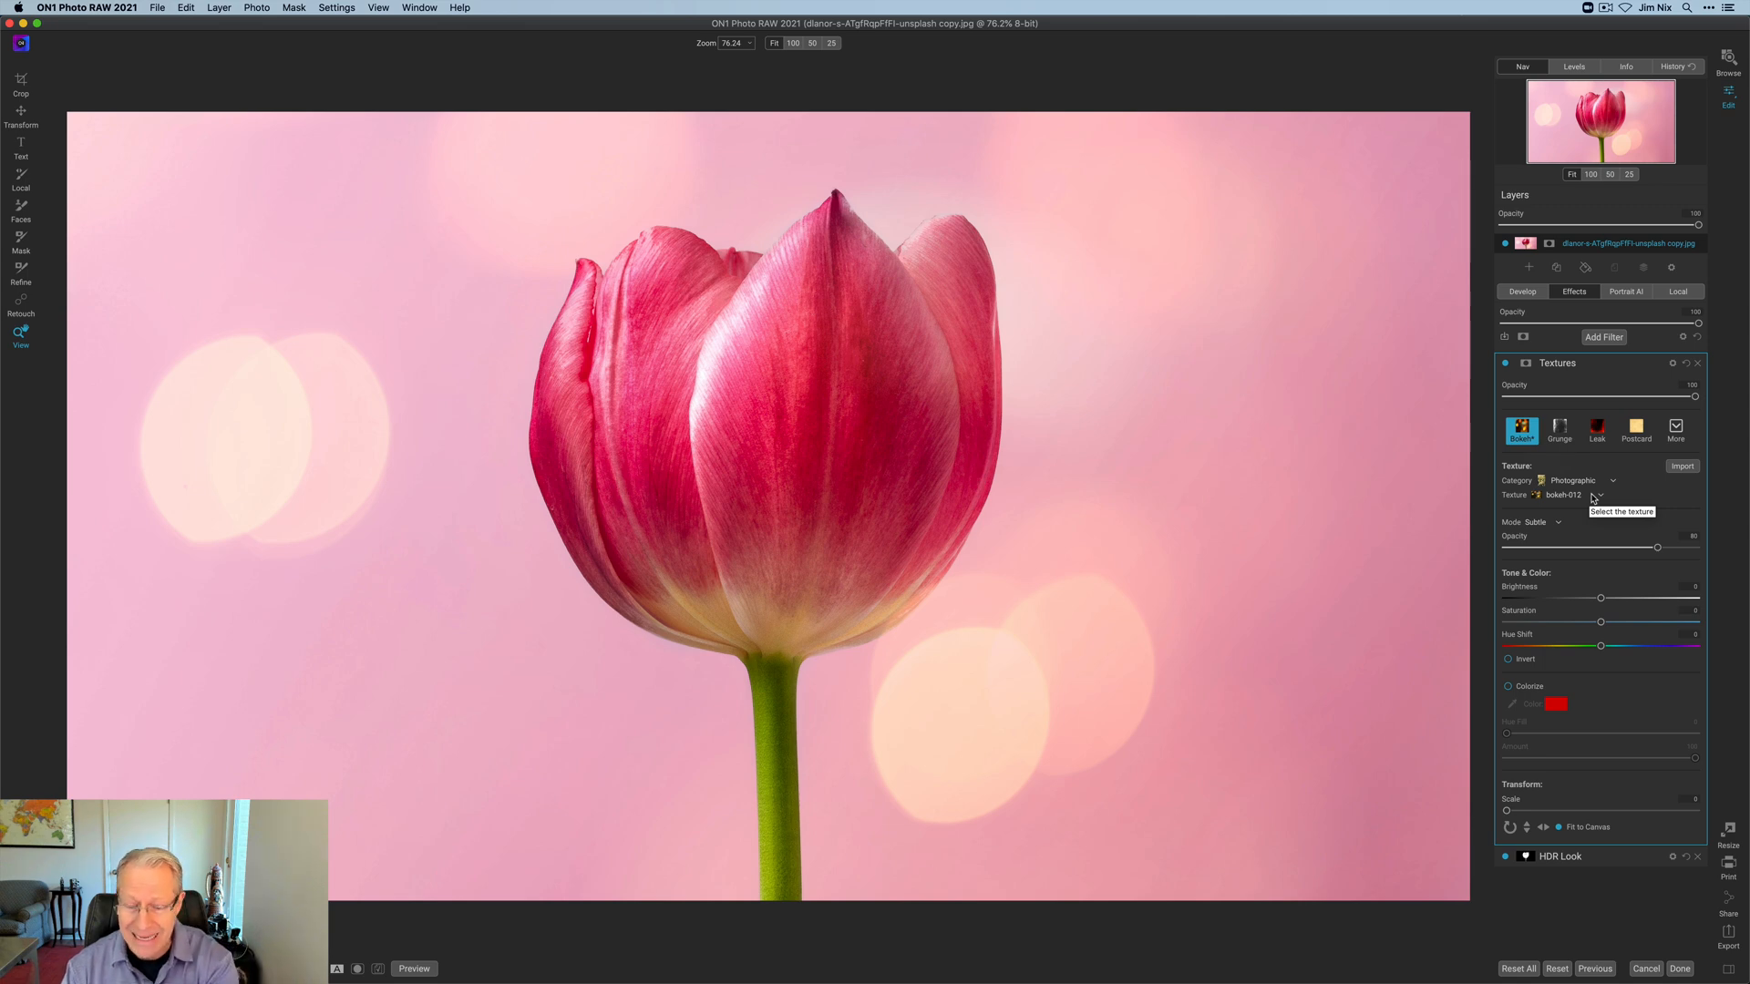
{"action": "mouse_move", "coordinate": [1531, 521]}
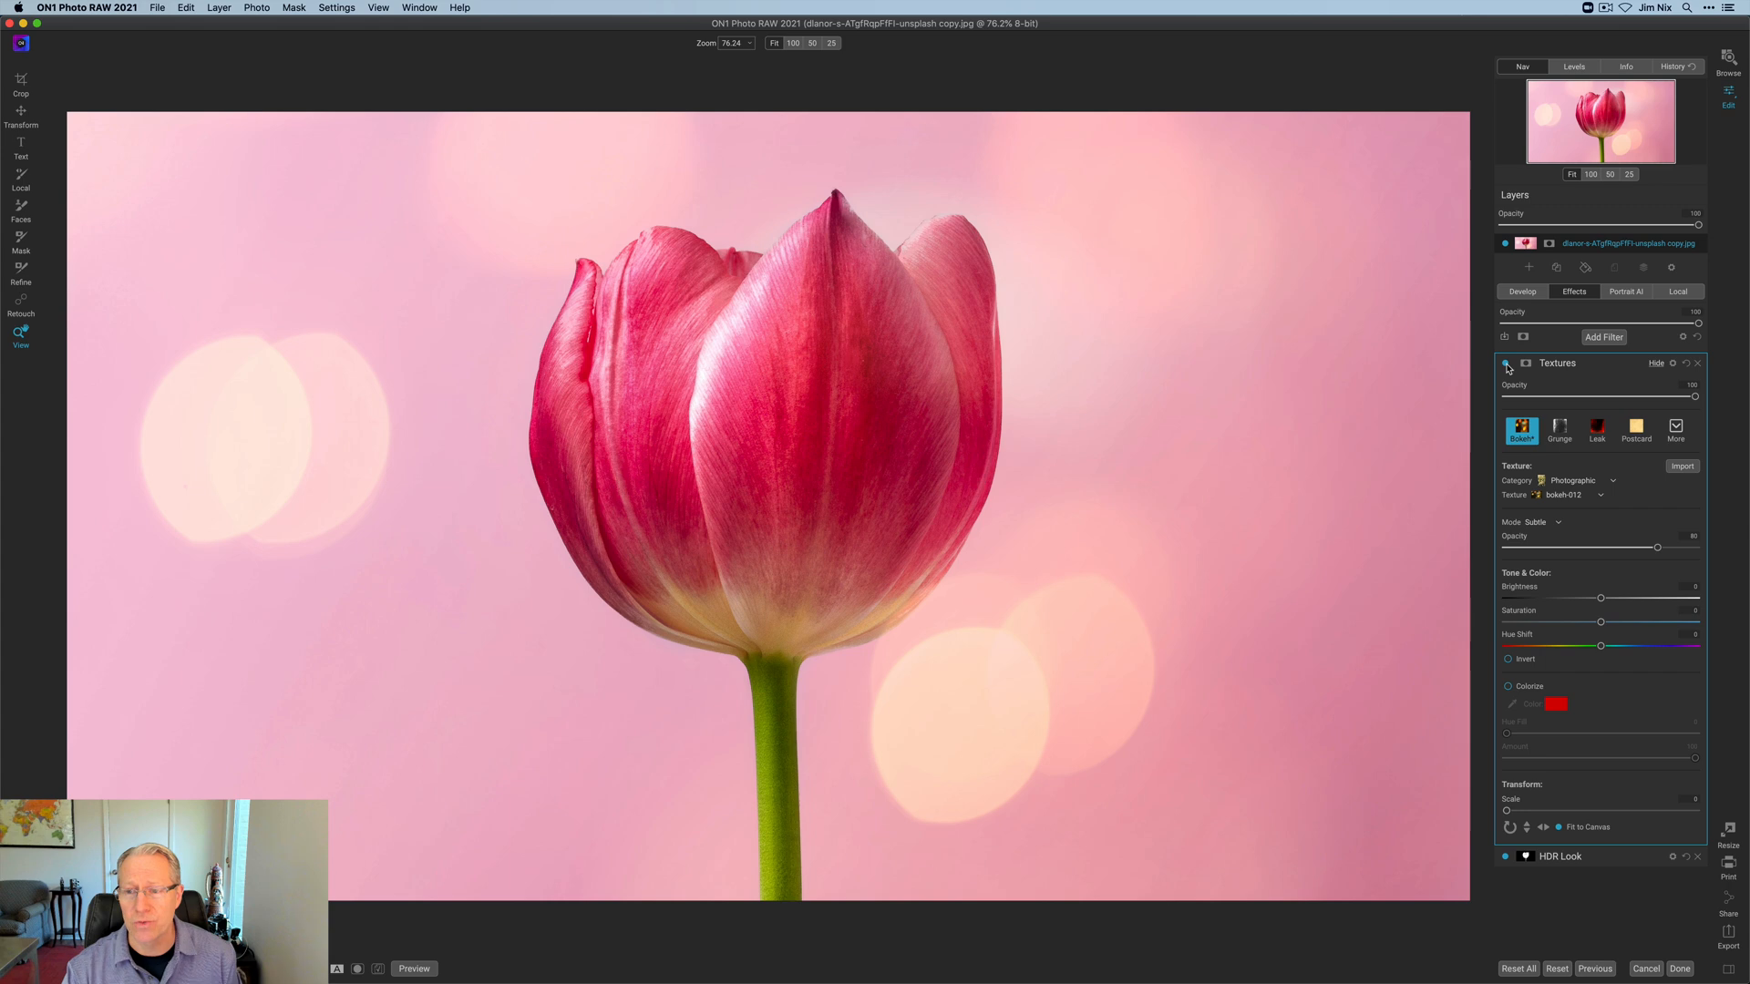
{"action": "left_click", "coordinate": [1505, 363]}
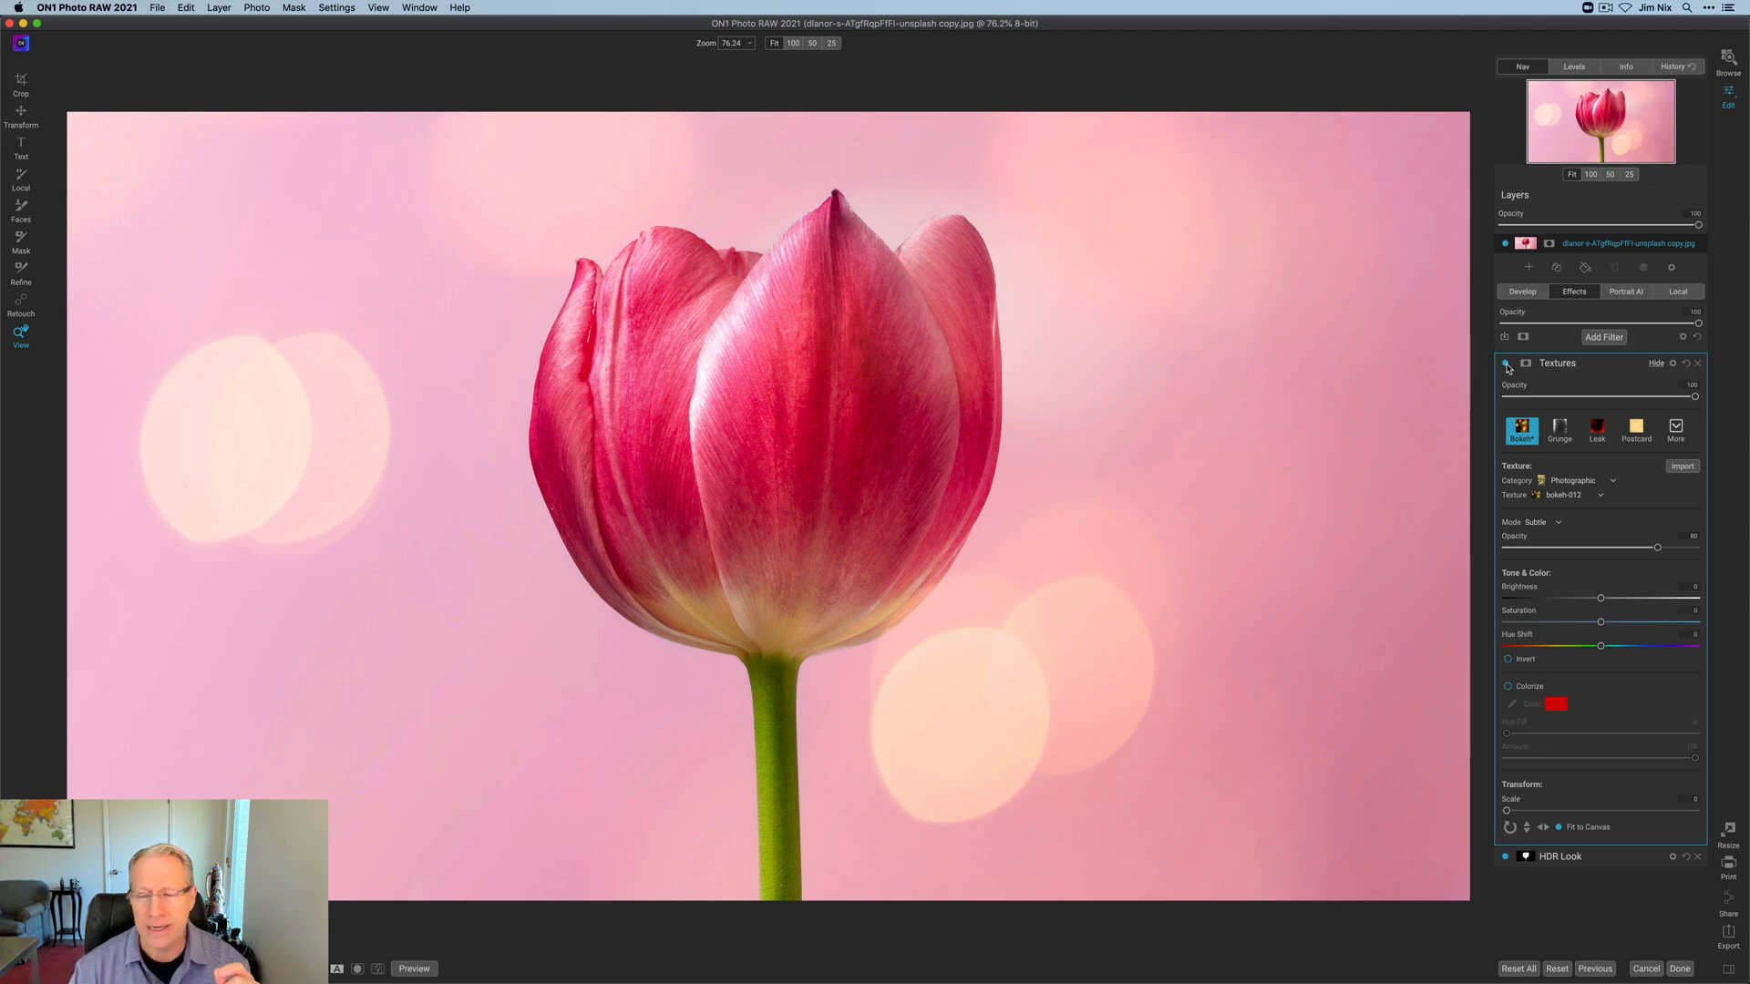
{"action": "left_click", "coordinate": [1604, 337]}
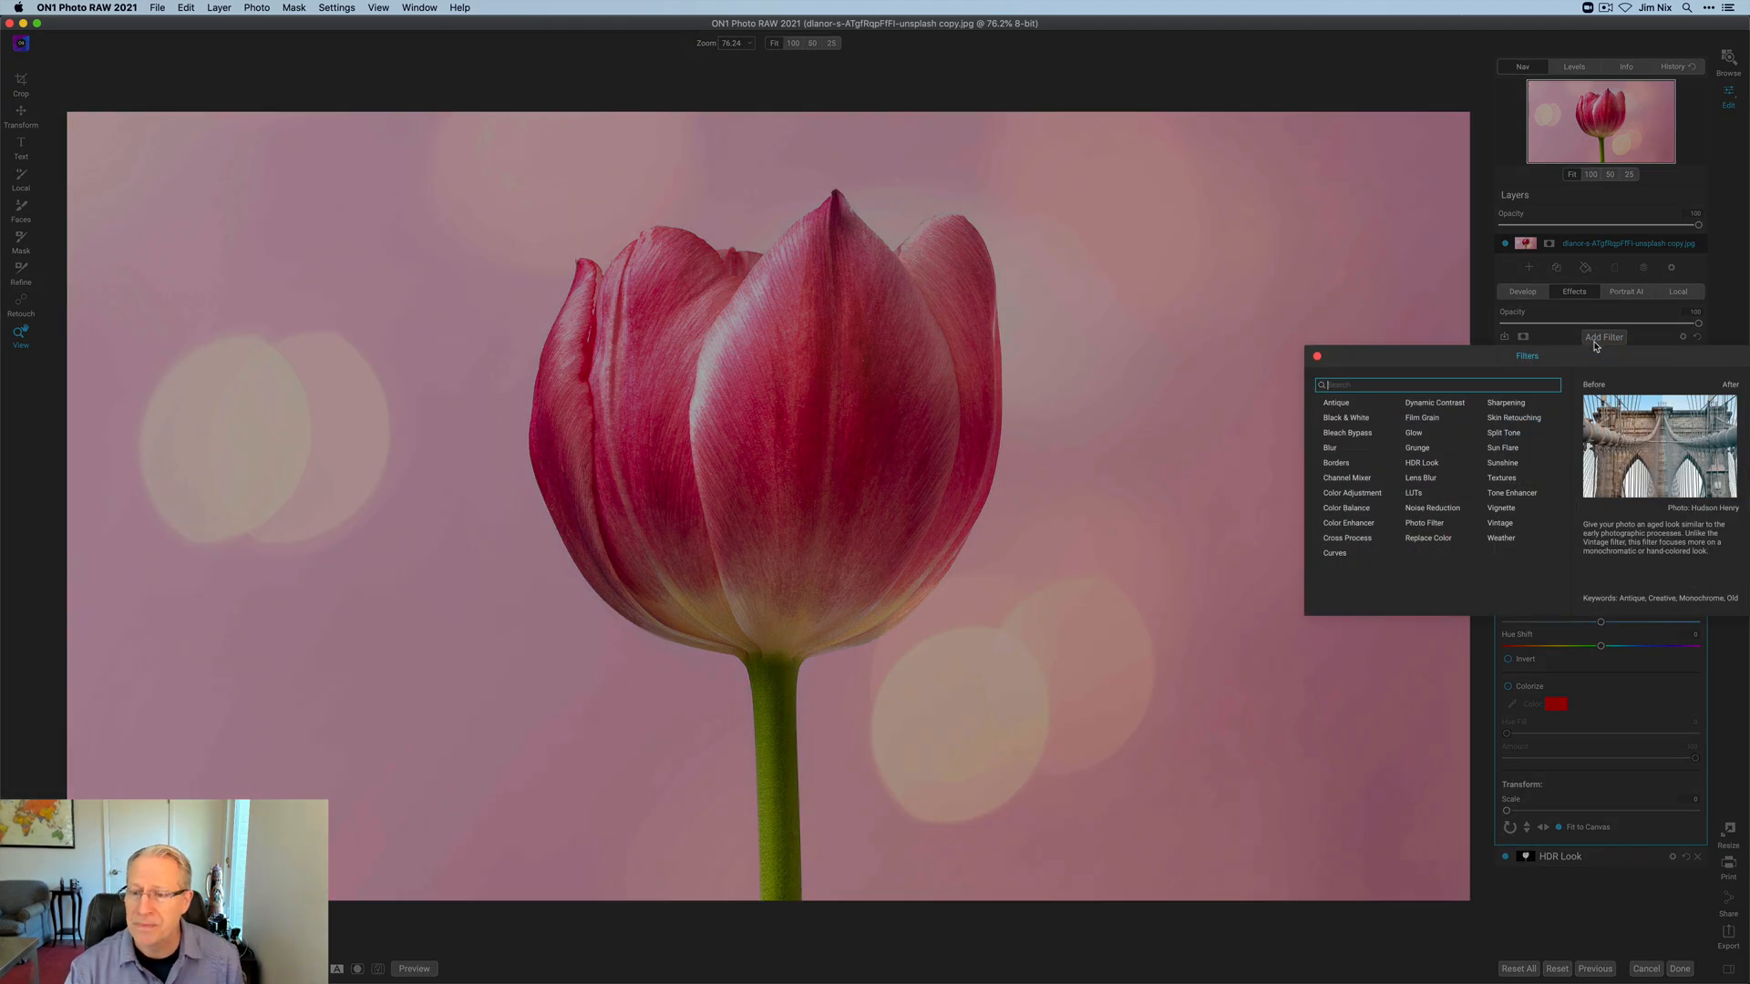
Step: Add a second Textures filter and preview several textures from the list
{"action": "left_click", "coordinate": [1500, 477]}
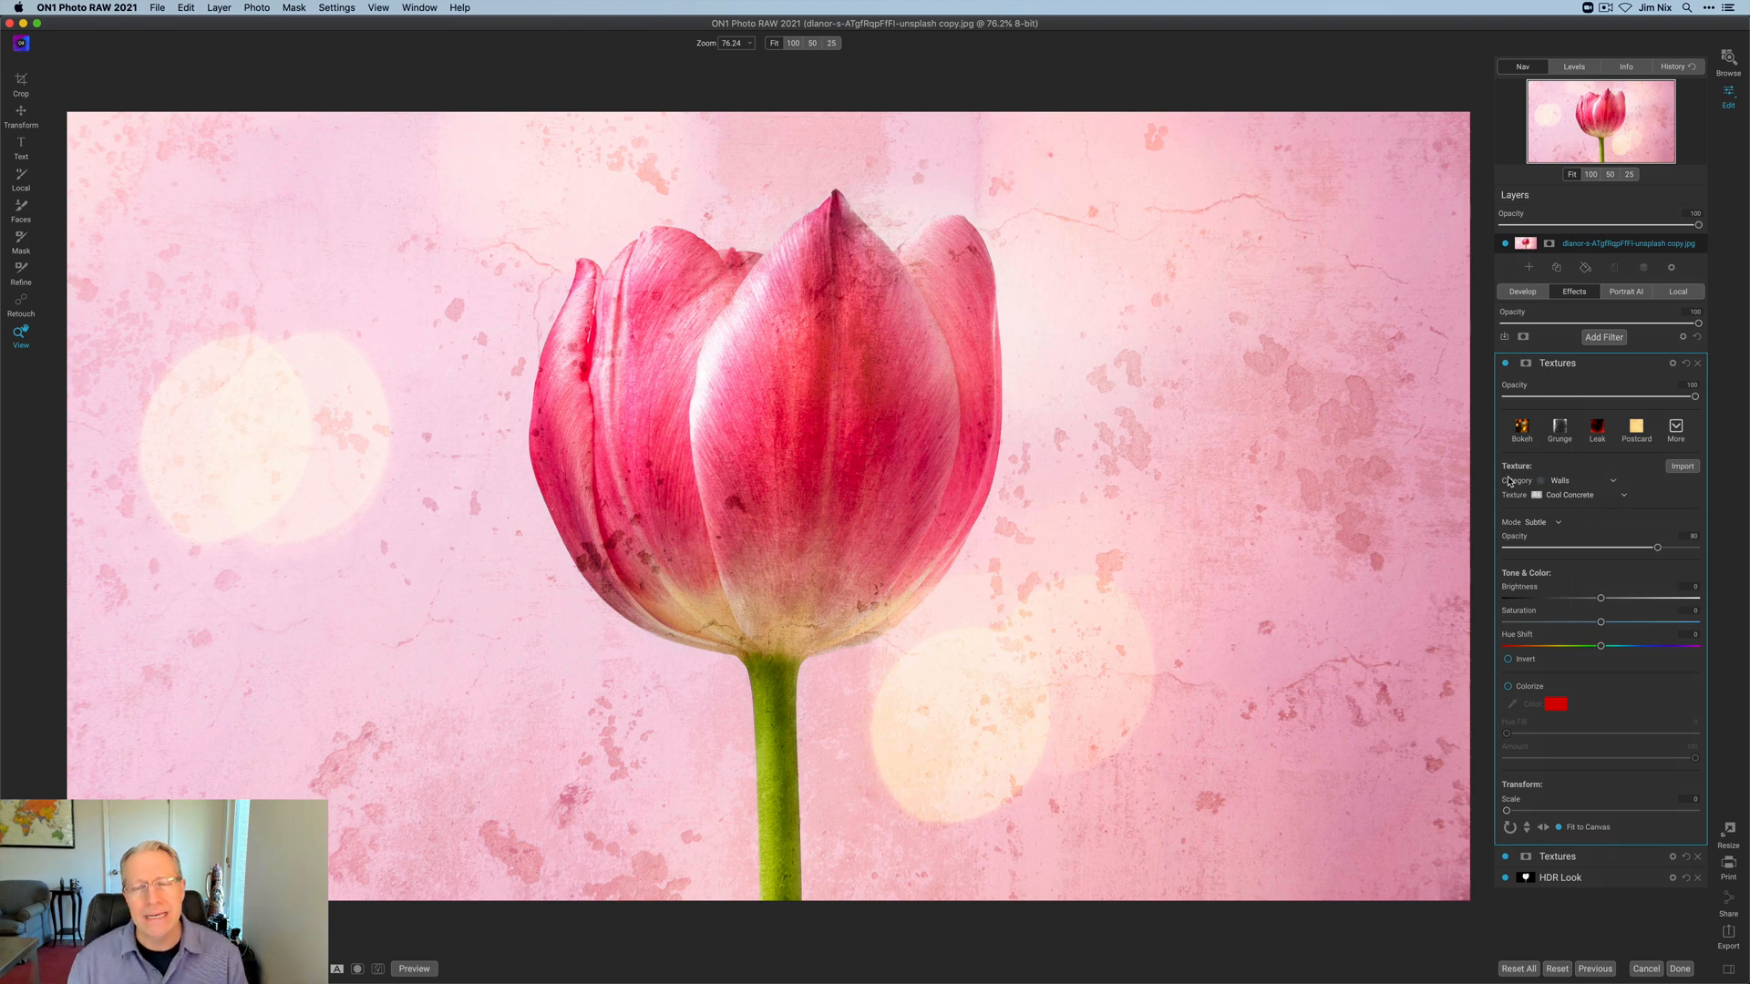
{"action": "mouse_move", "coordinate": [1624, 387]}
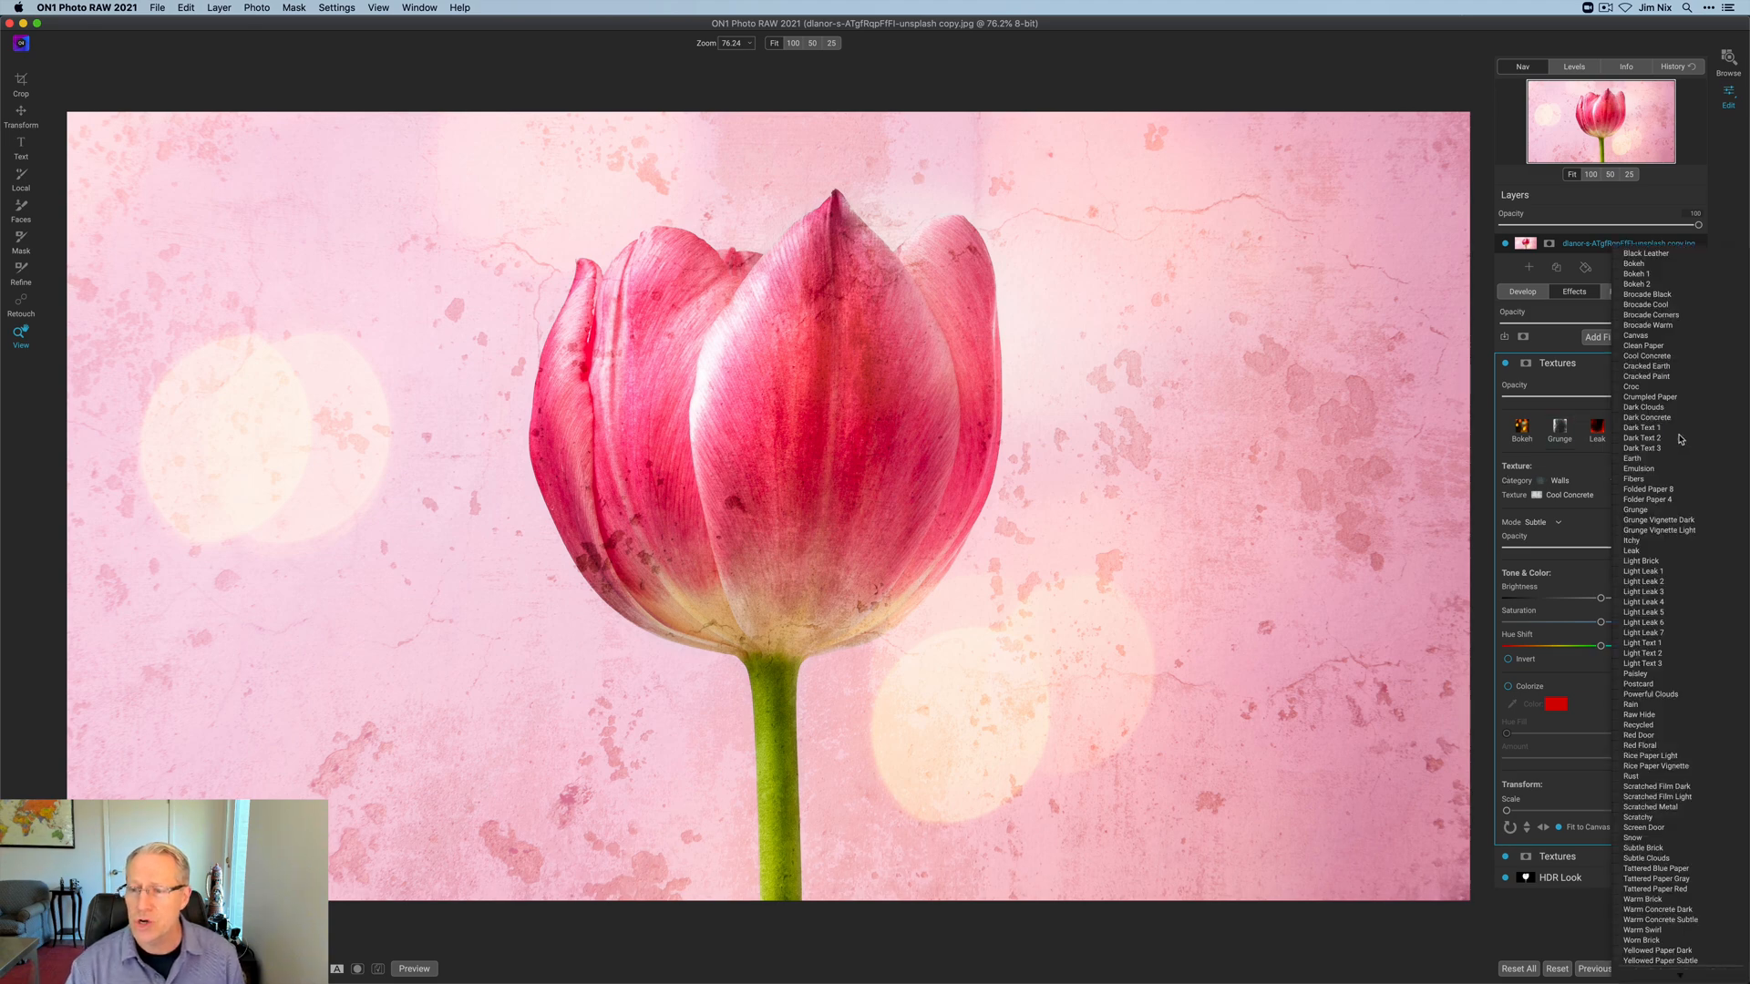
{"action": "left_click", "coordinate": [1642, 424]}
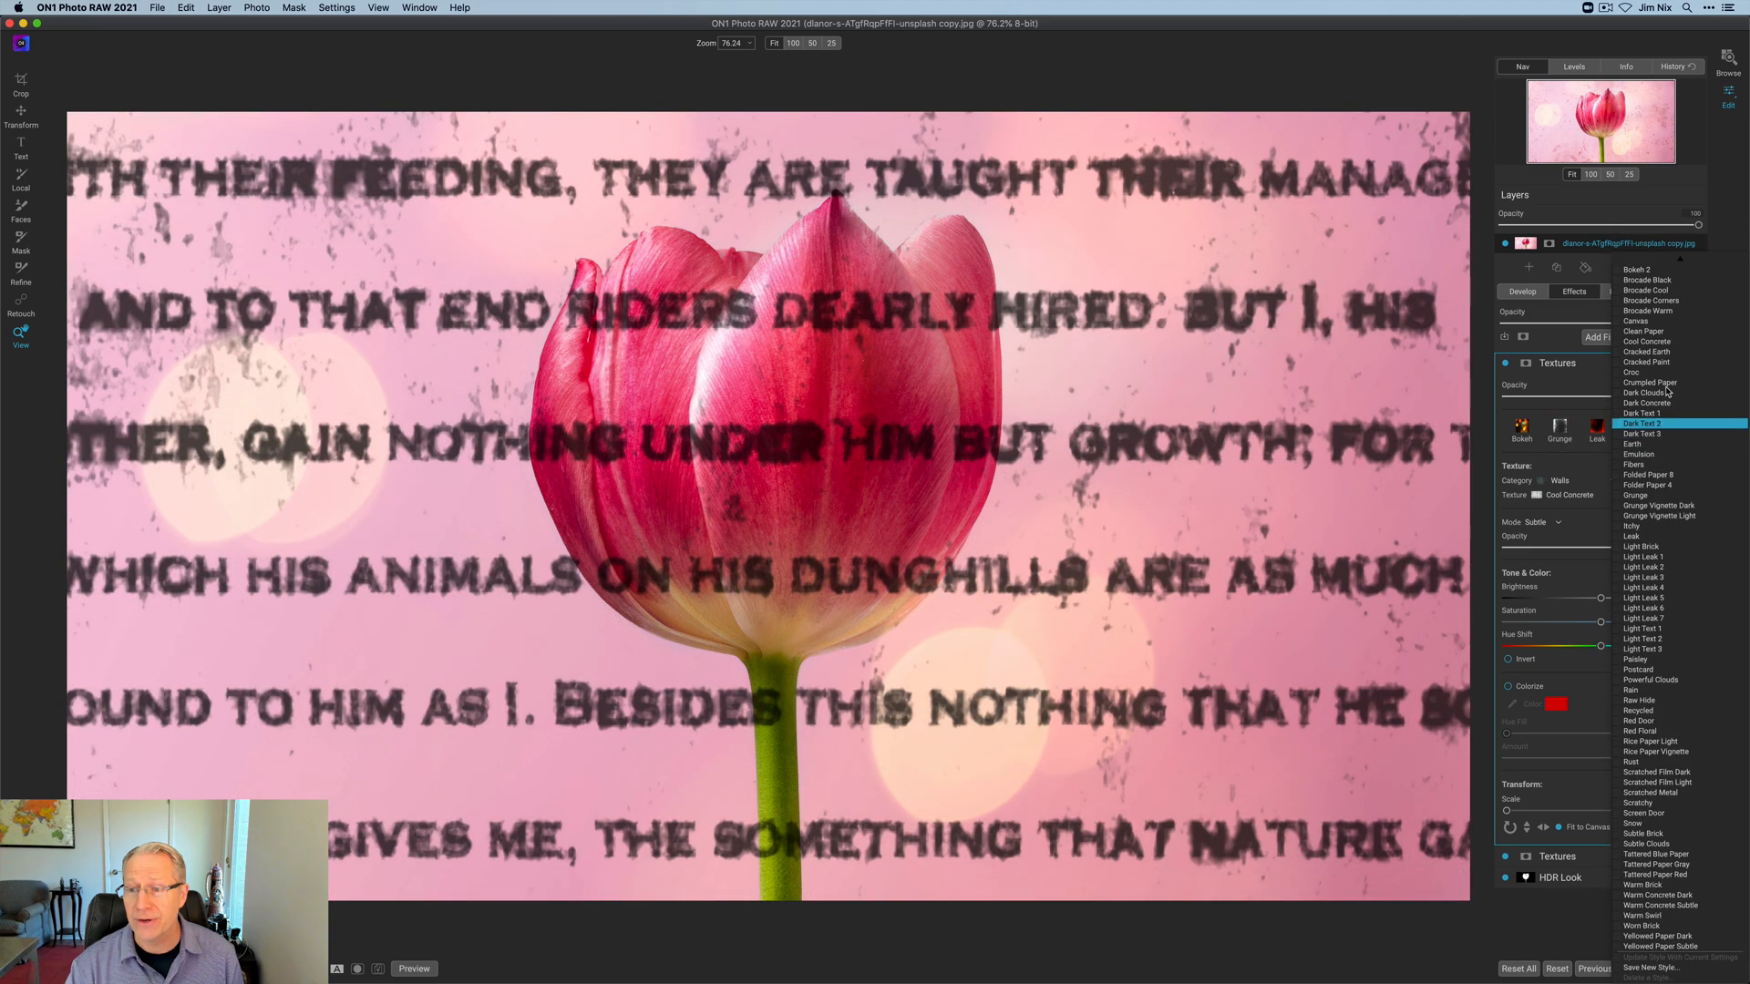
{"action": "left_click", "coordinate": [1651, 299]}
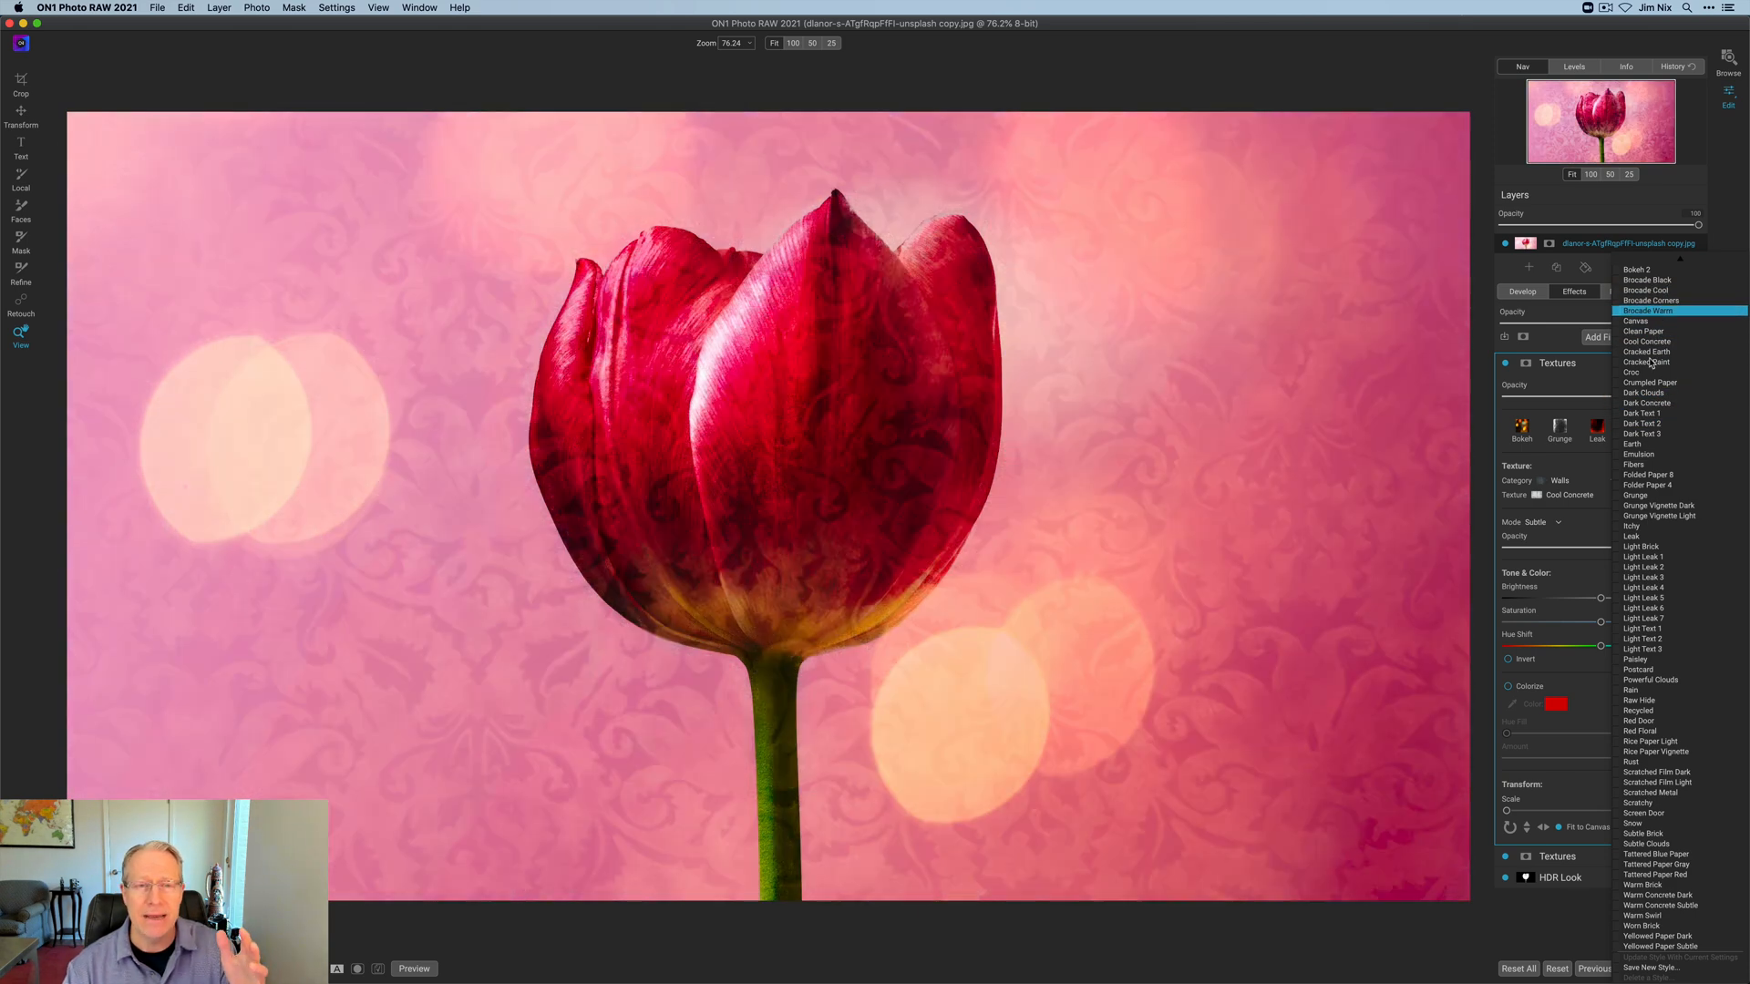
{"action": "left_click", "coordinate": [1642, 423]}
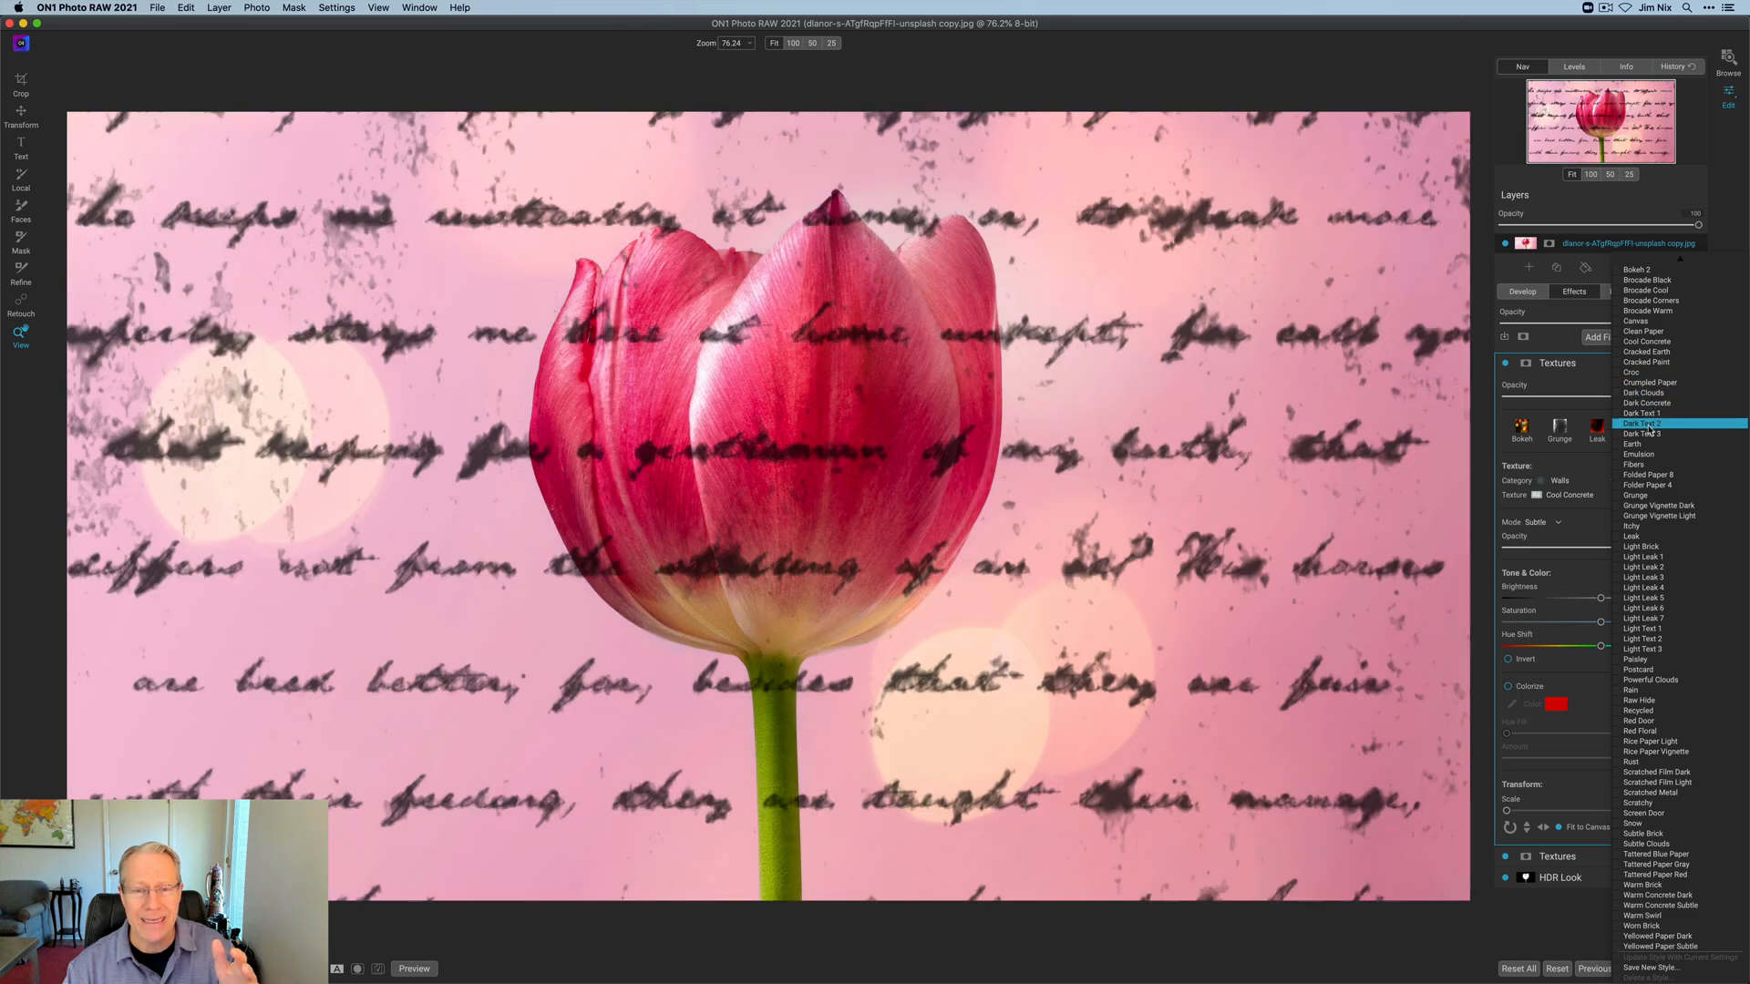
{"action": "left_click", "coordinate": [1658, 516]}
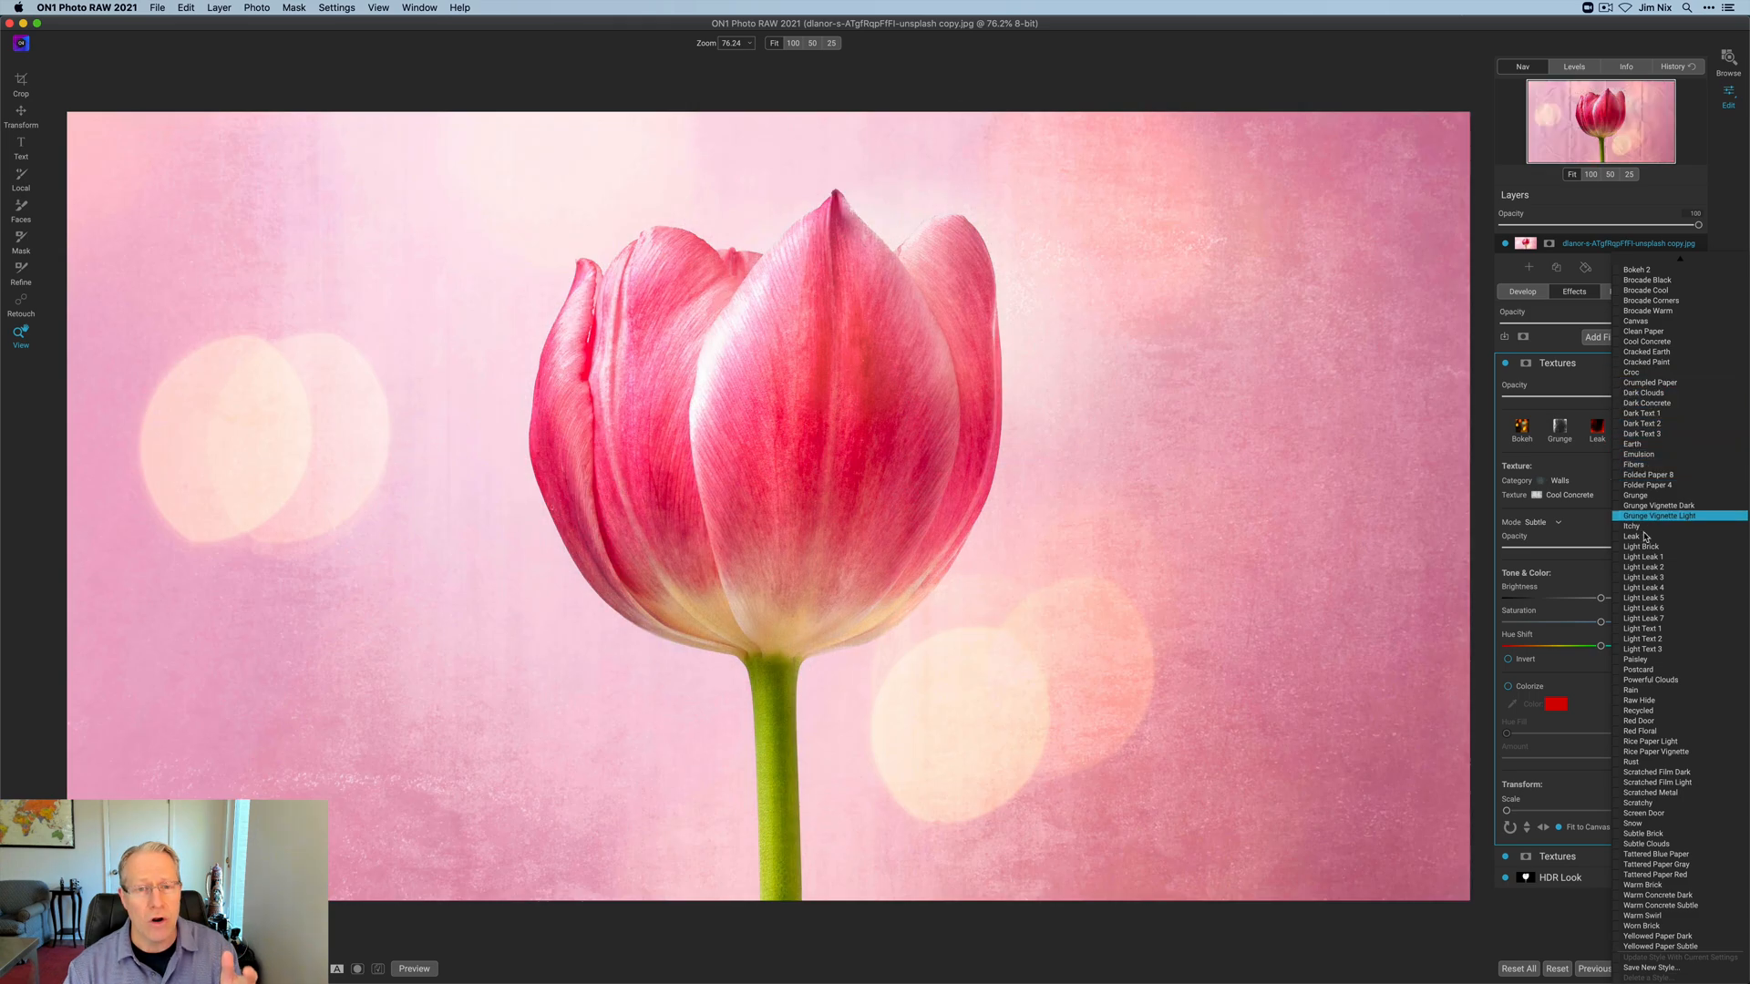
Step: Preview the light leak textures and choose Light Leak 5 for the glow
{"action": "left_click", "coordinate": [1642, 618]}
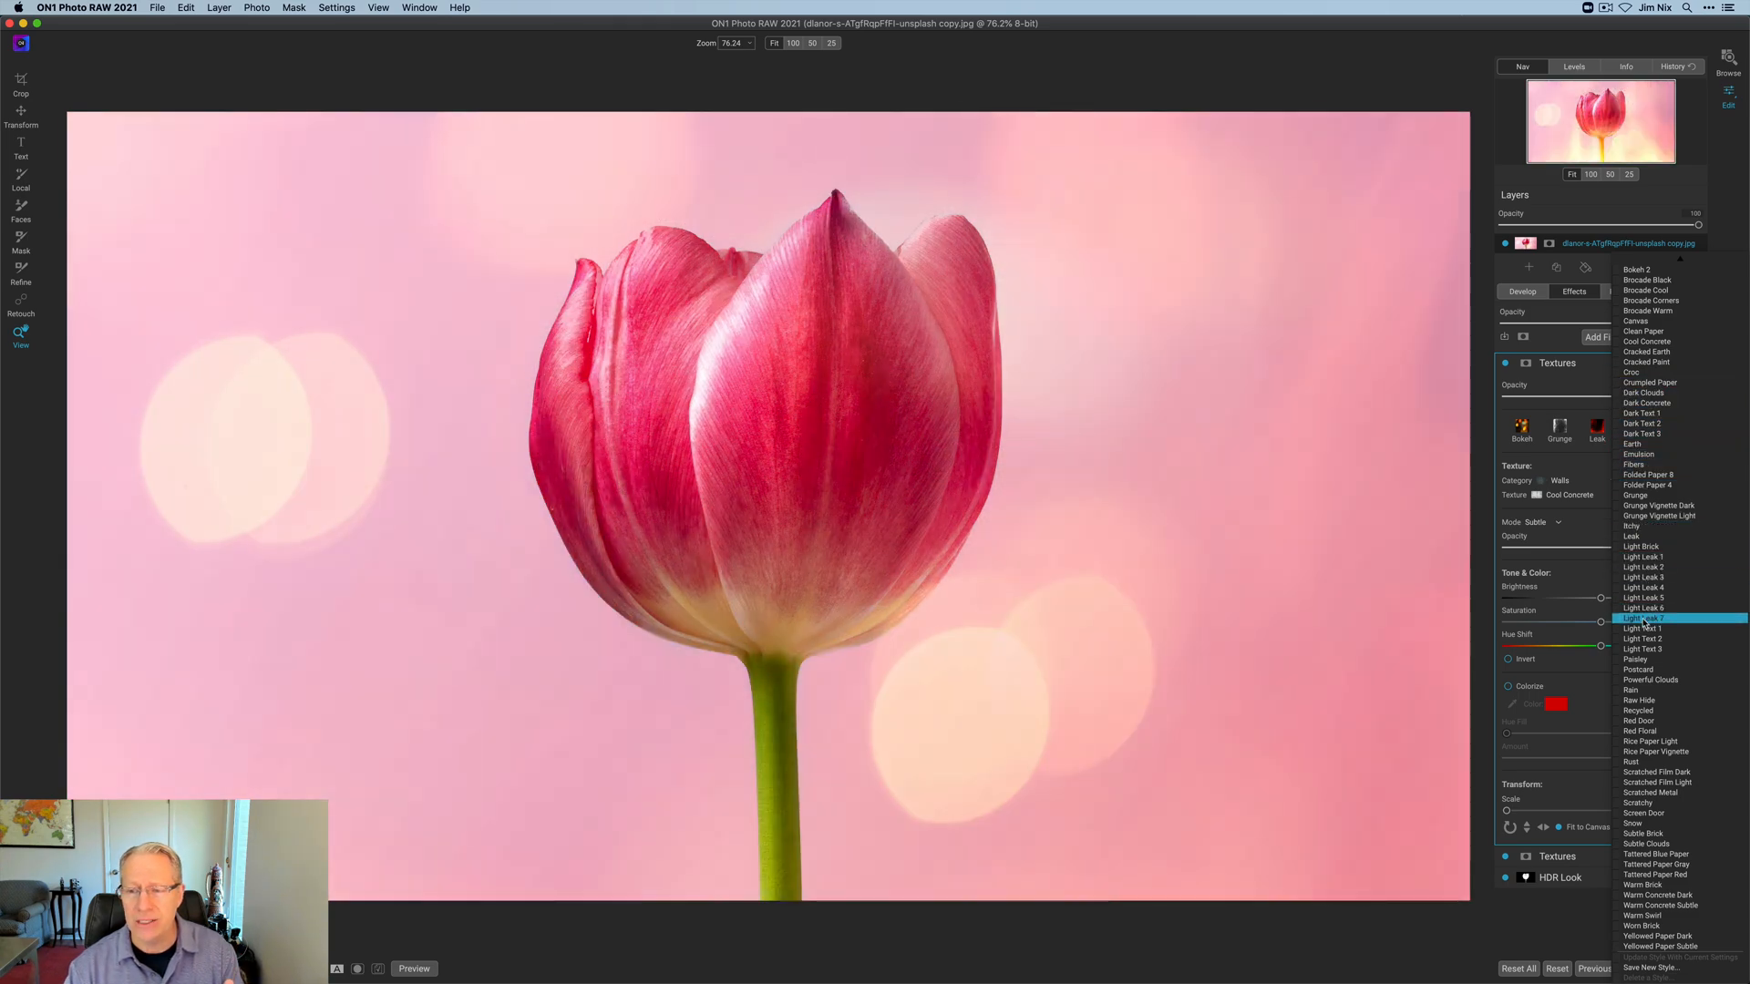
{"action": "left_click", "coordinate": [1639, 669]}
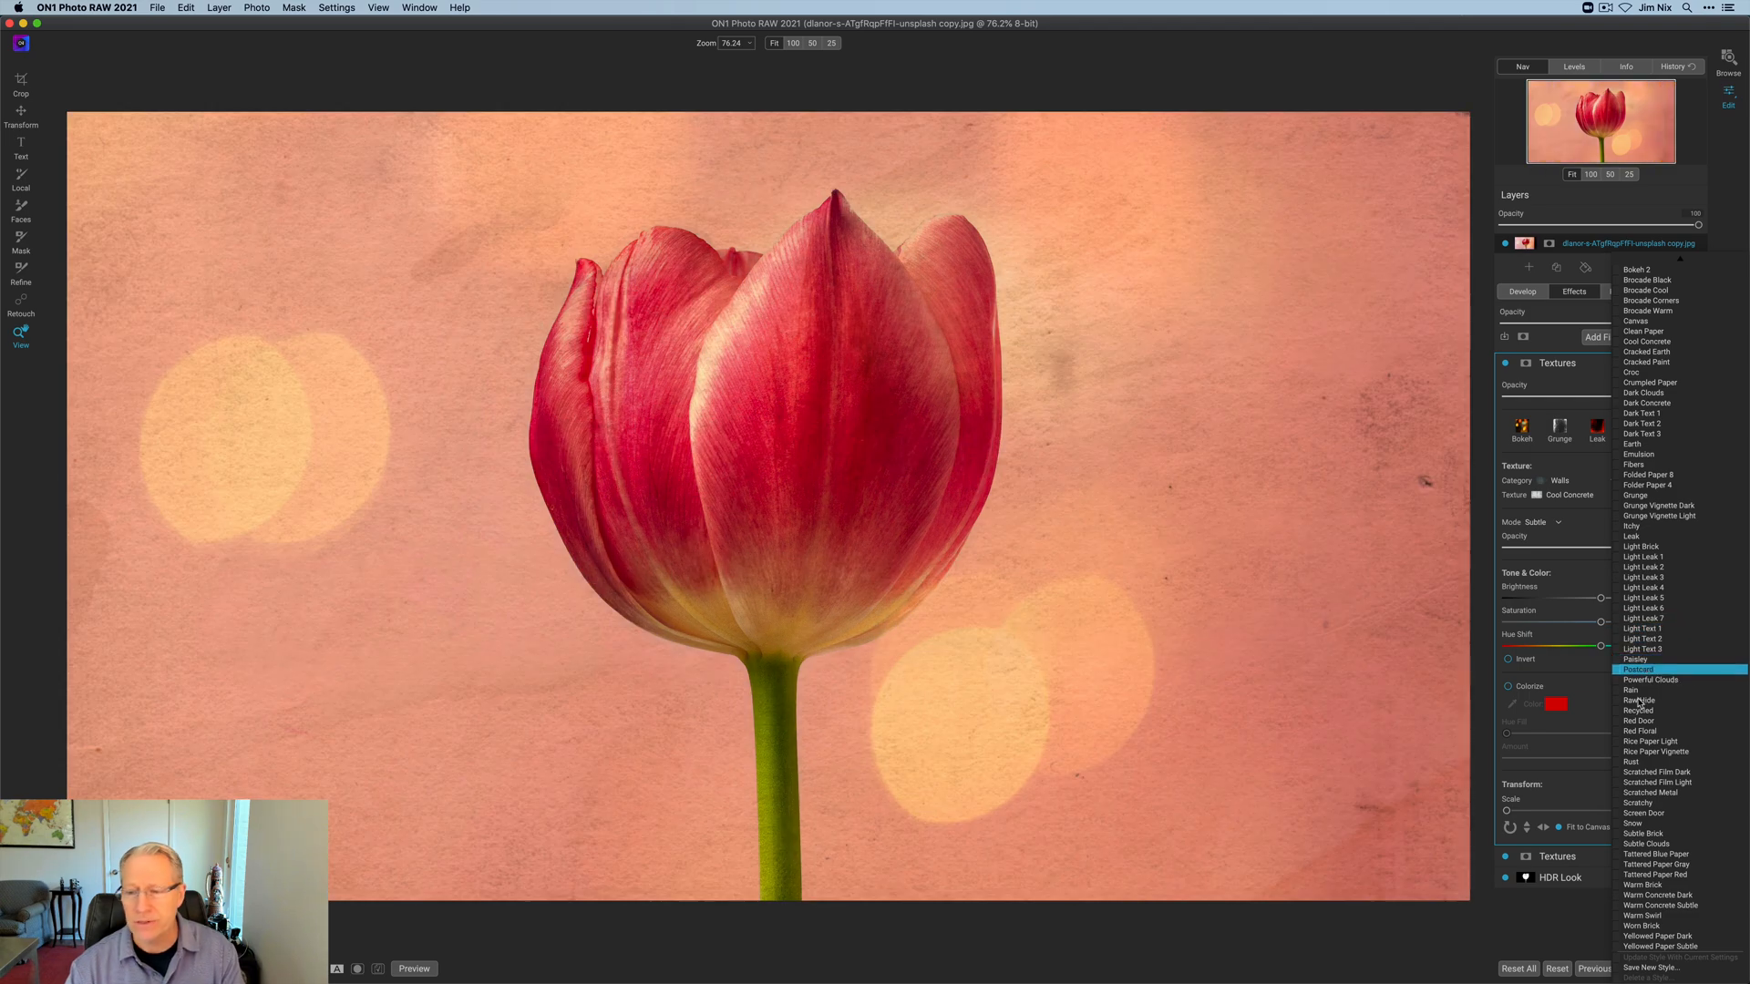
{"action": "left_click", "coordinate": [1638, 658]}
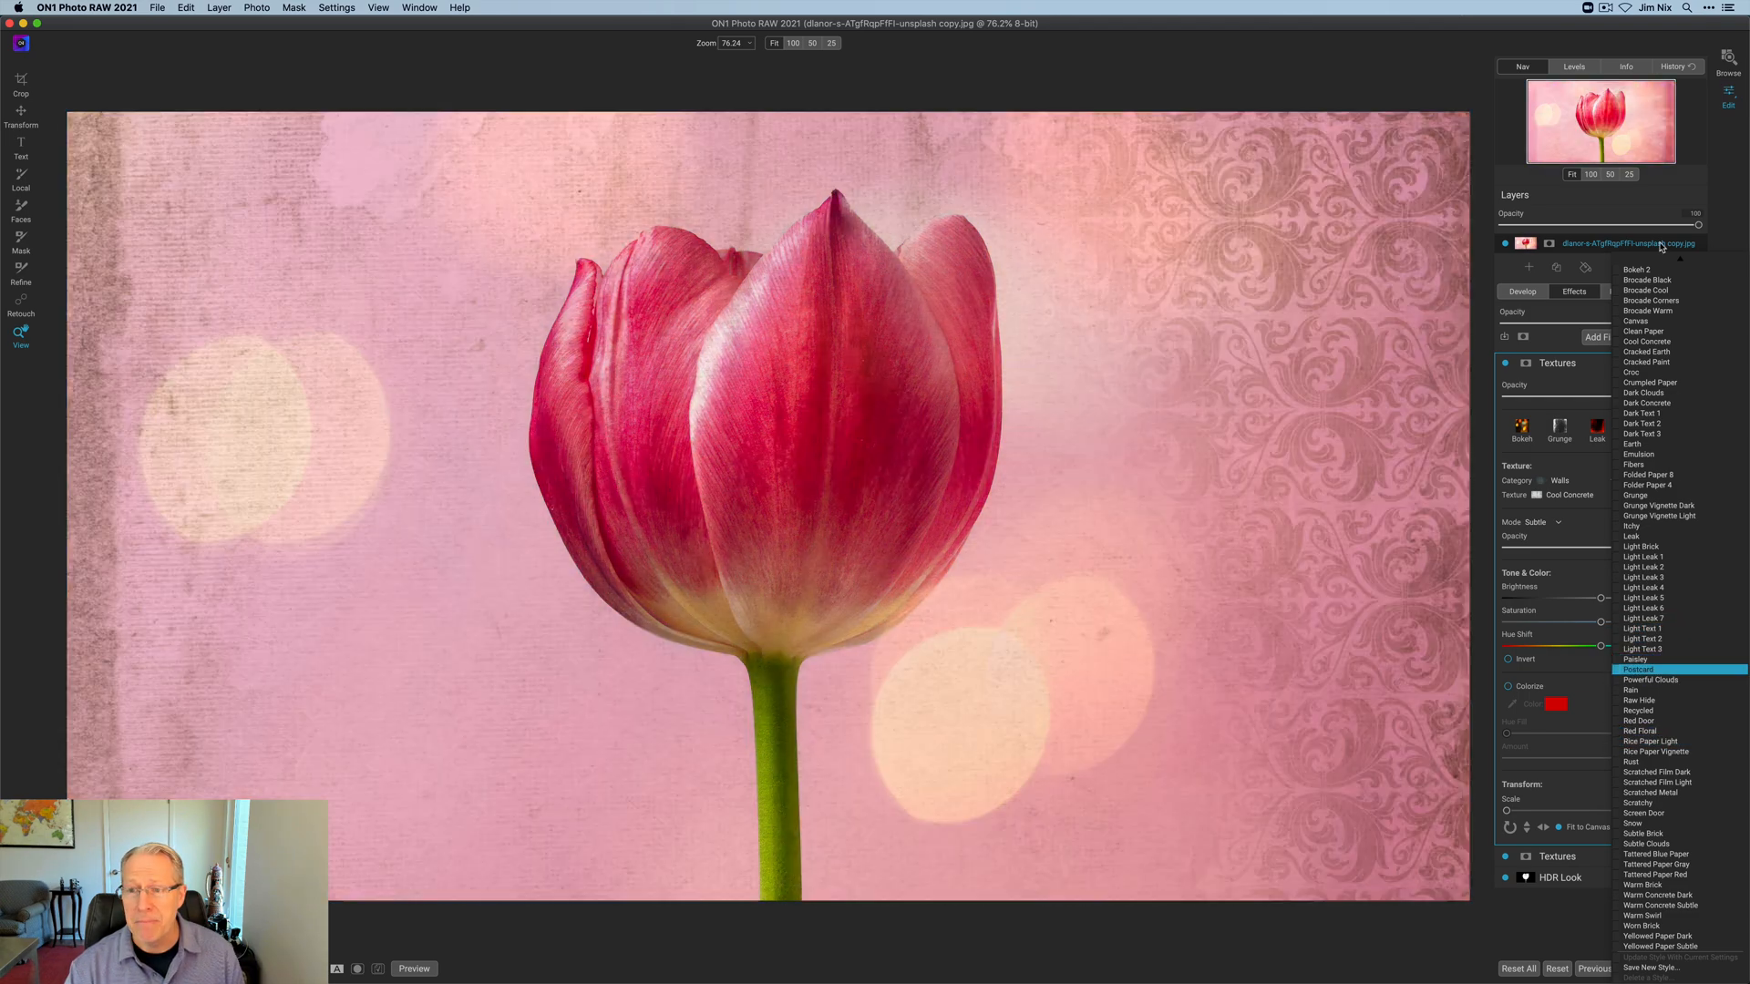
{"action": "left_click", "coordinate": [1642, 594]}
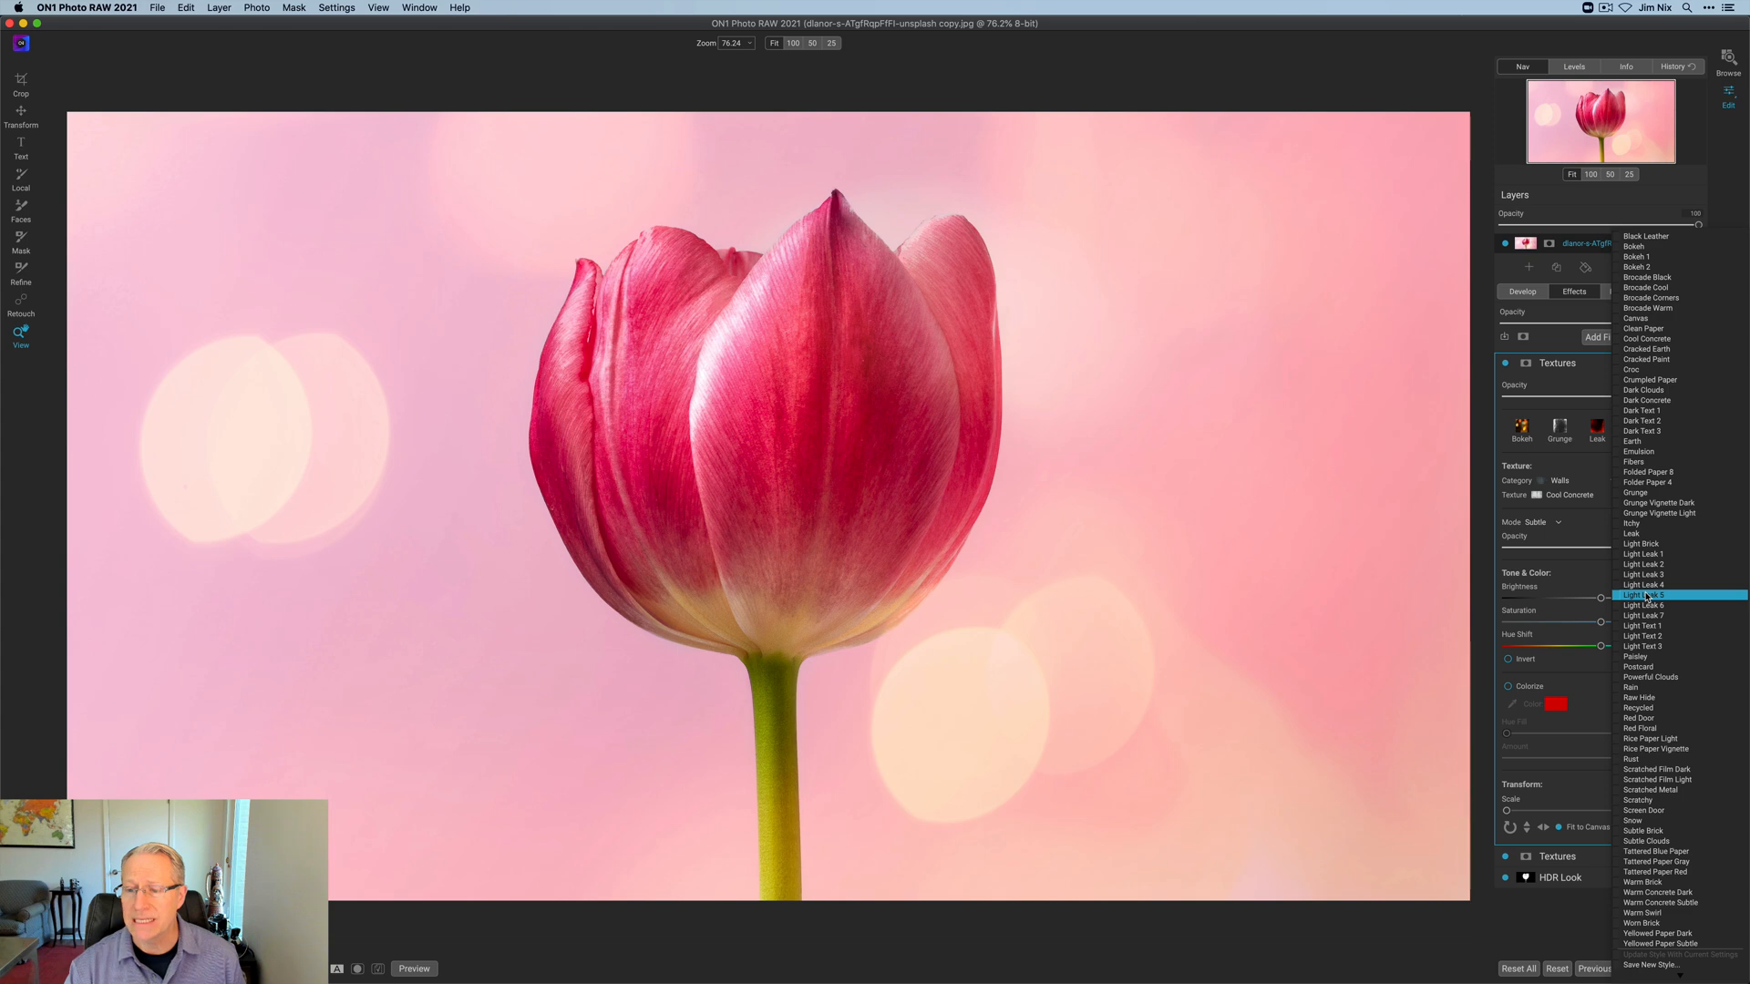
{"action": "left_click", "coordinate": [1642, 594]}
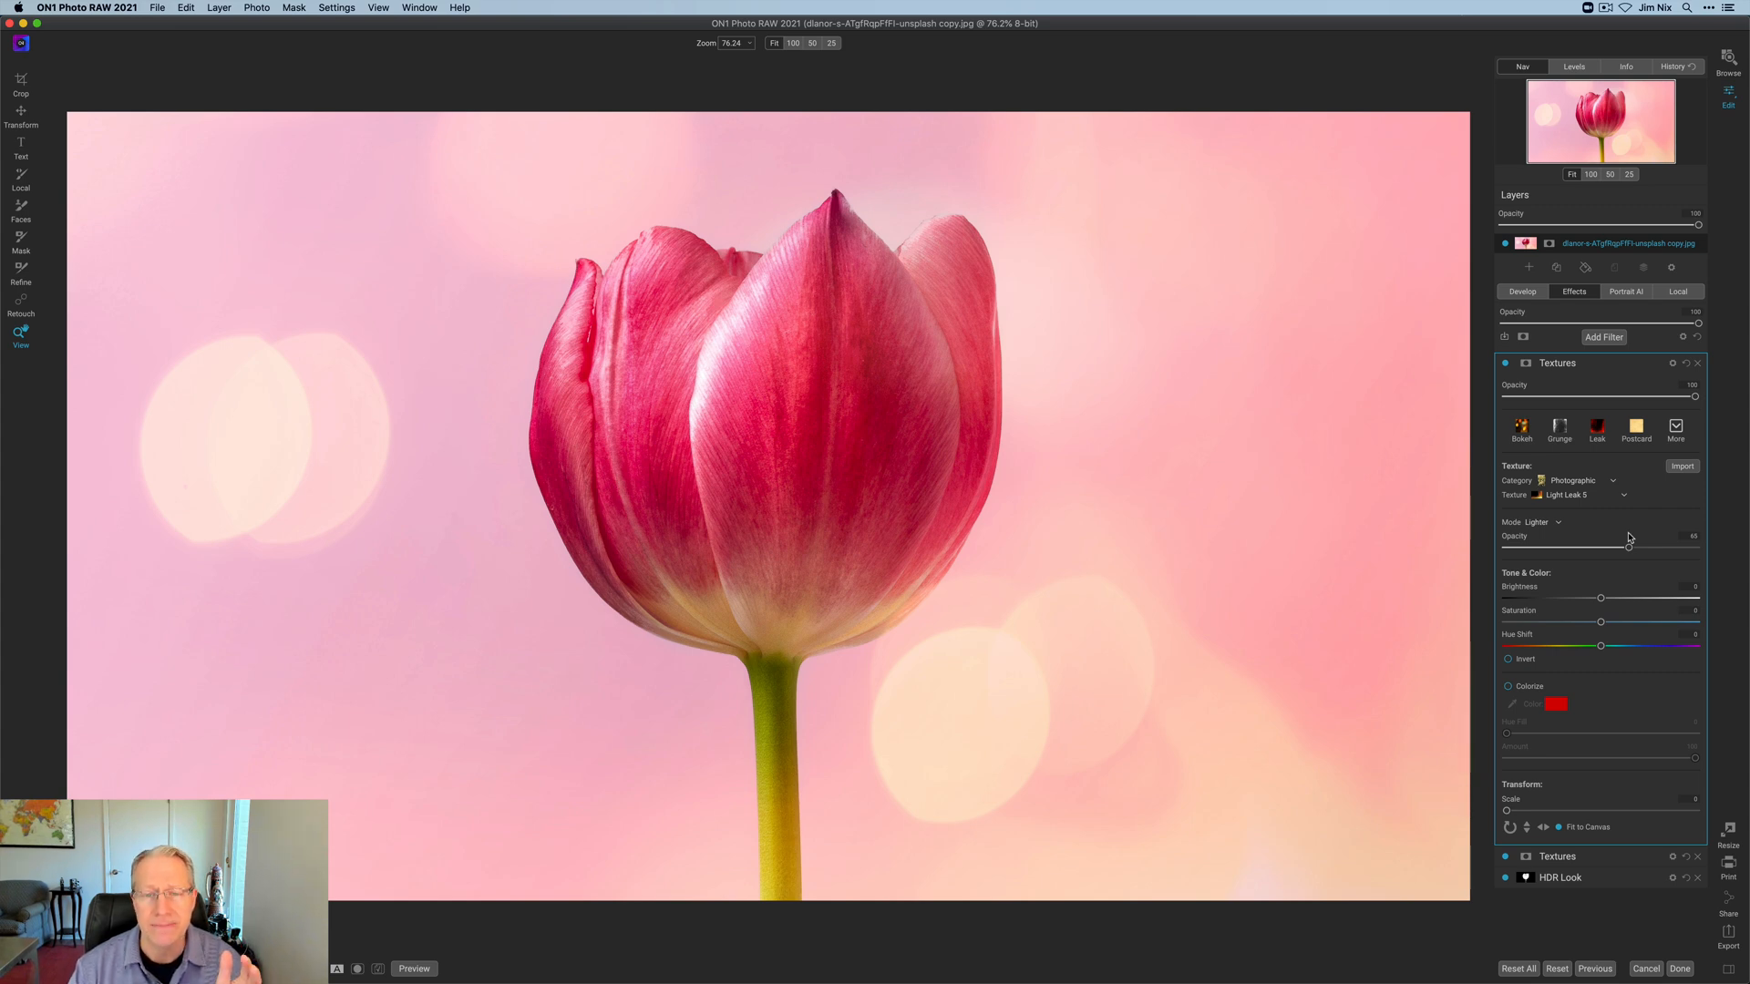
Step: Add a third Textures filter using Ornamental Paper 1 from the Paper category
{"action": "left_click", "coordinate": [1604, 337]}
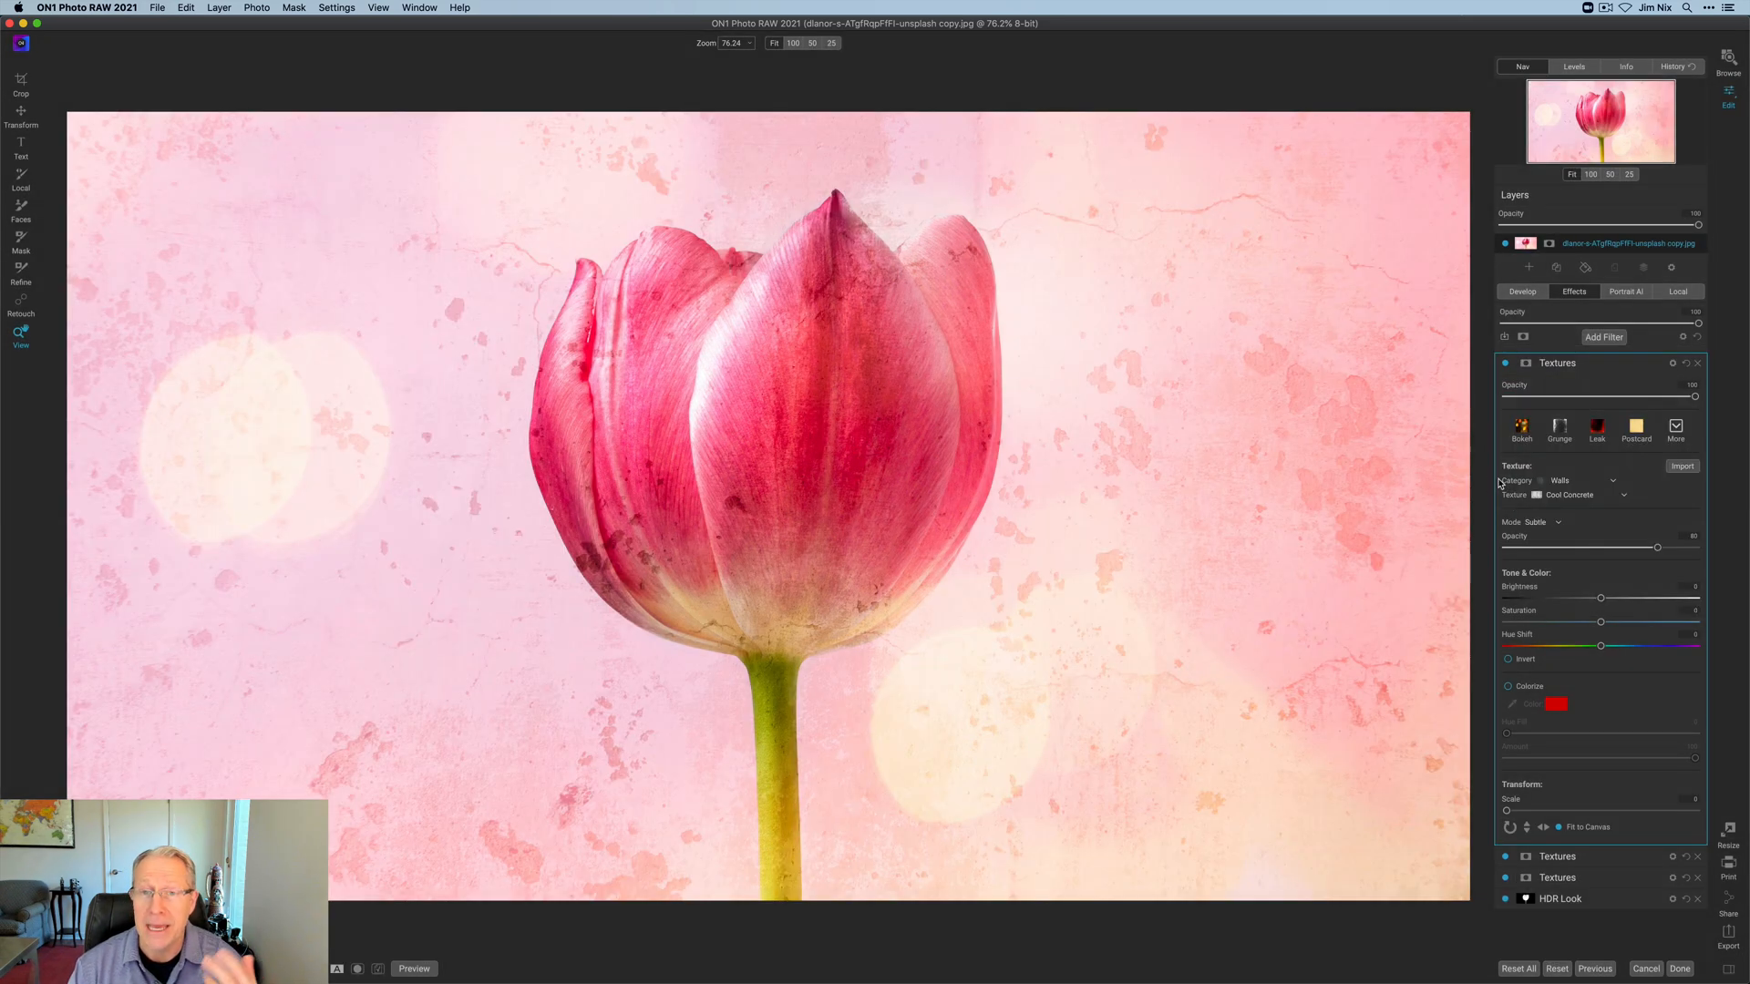
{"action": "left_click", "coordinate": [1572, 494]}
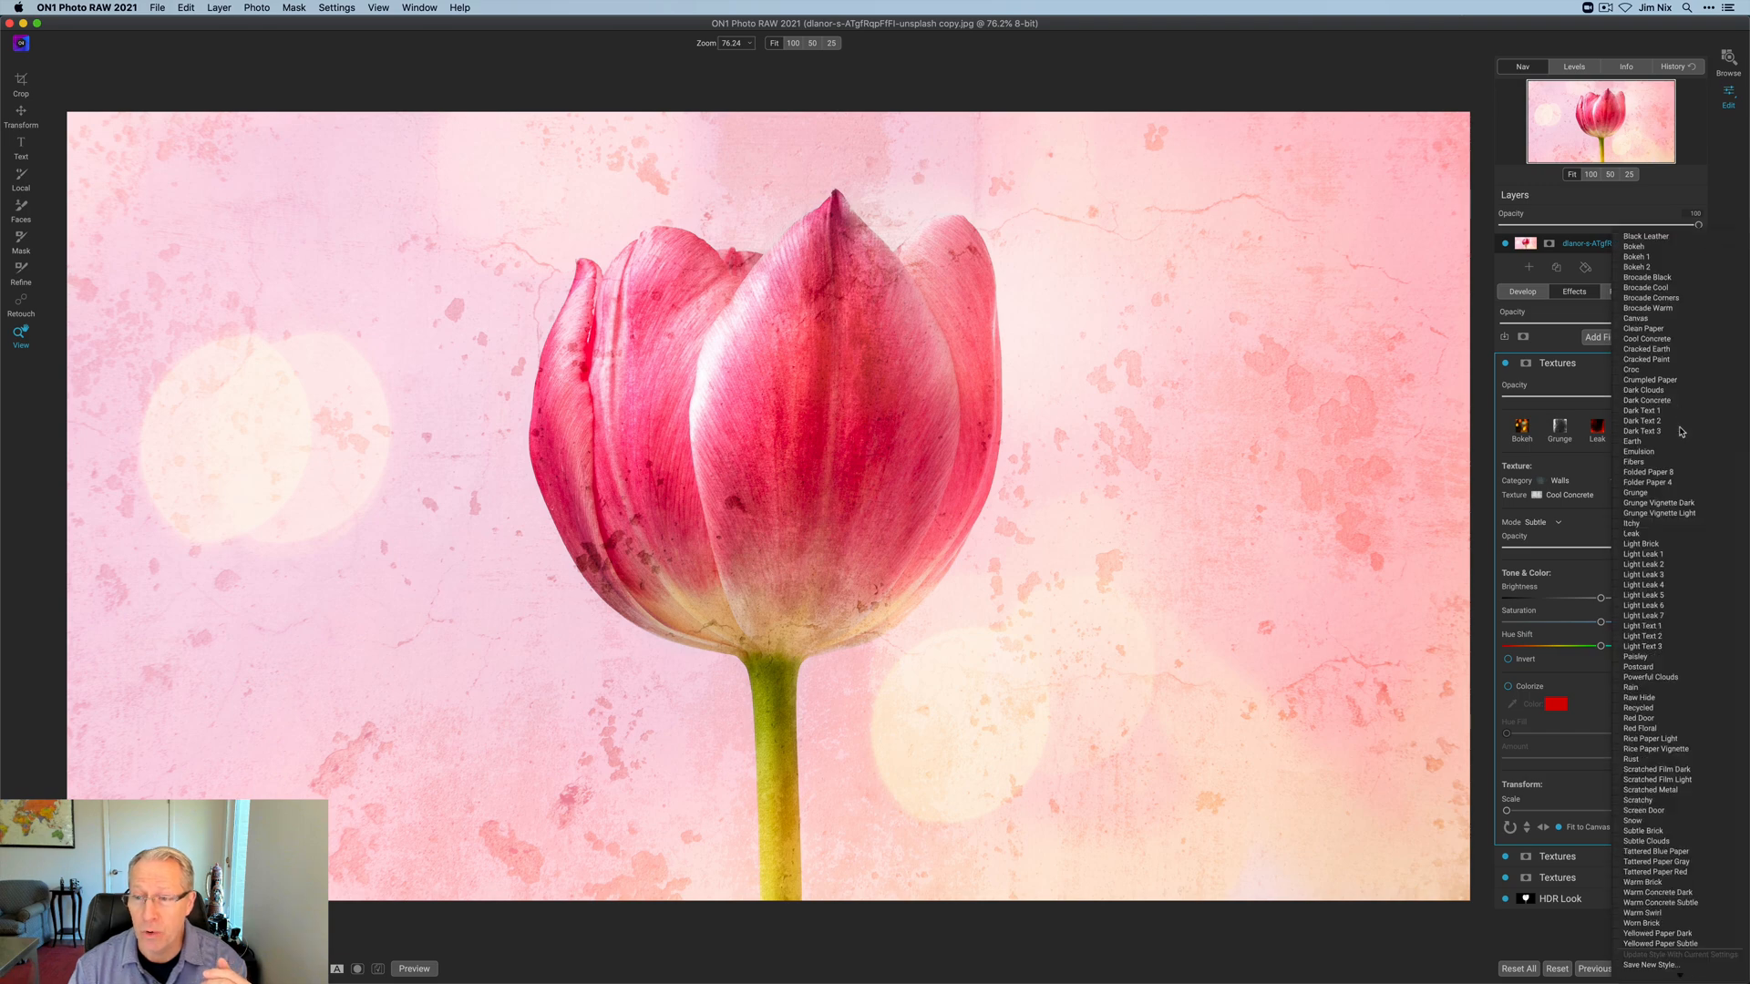
{"action": "left_click", "coordinate": [1642, 627]}
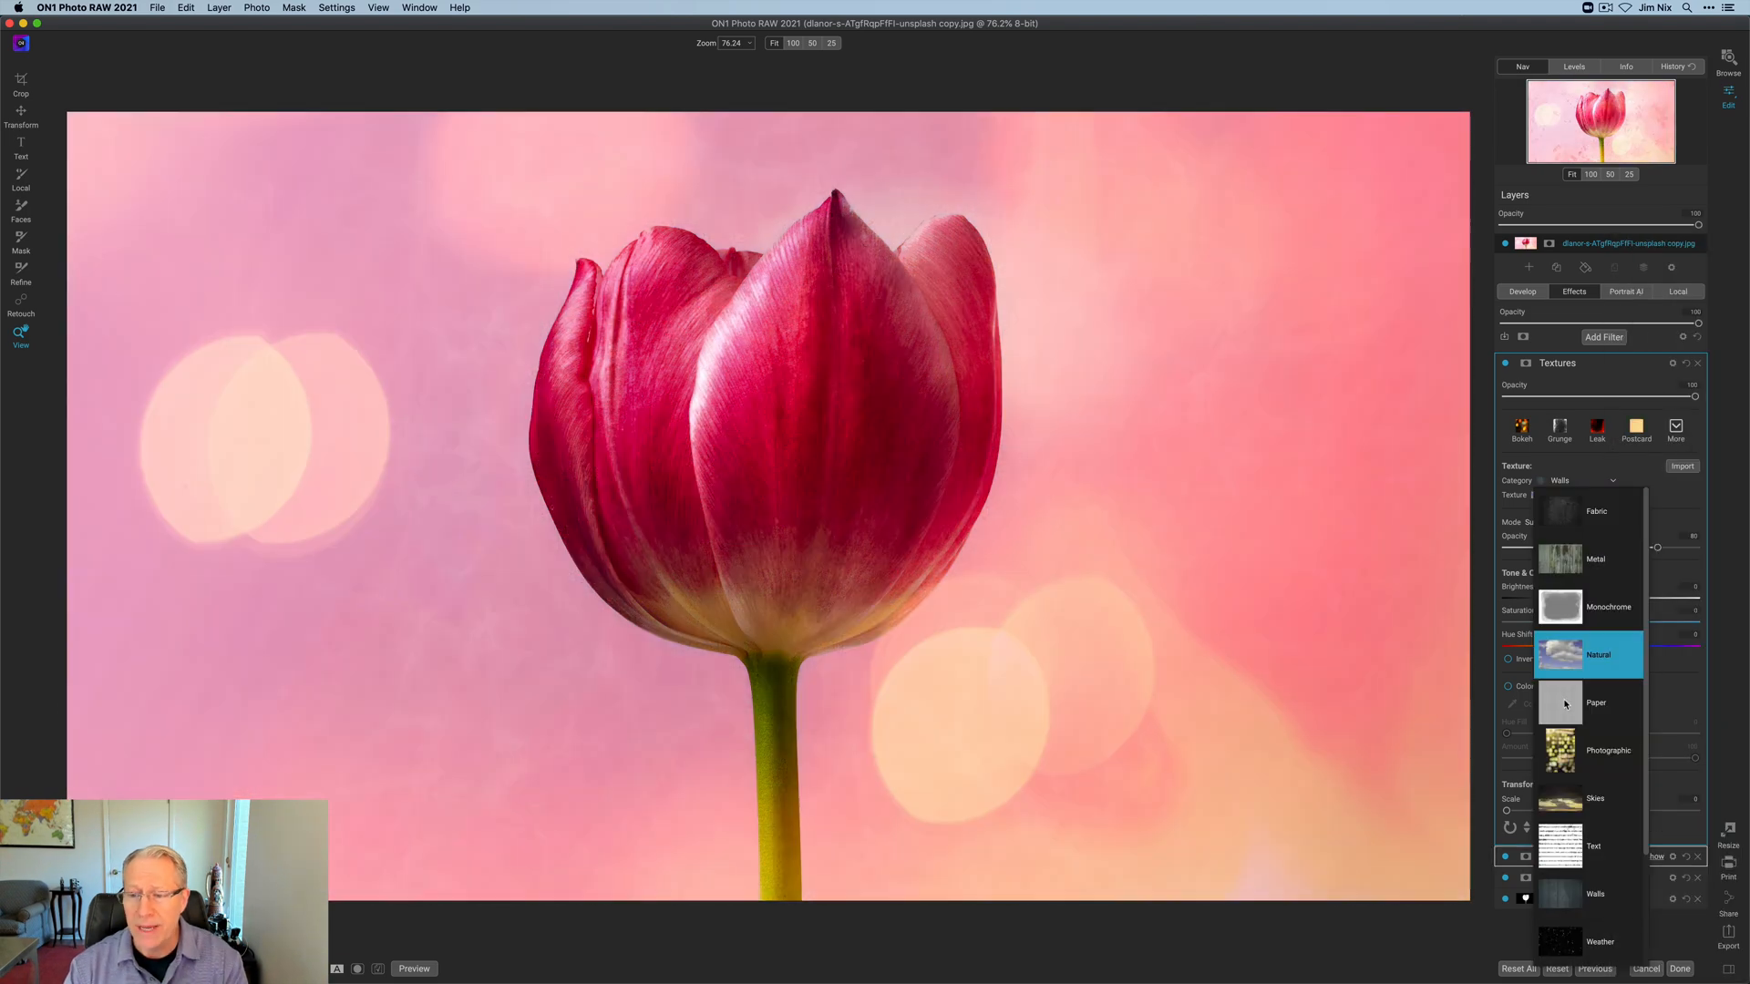
{"action": "left_click", "coordinate": [1596, 702]}
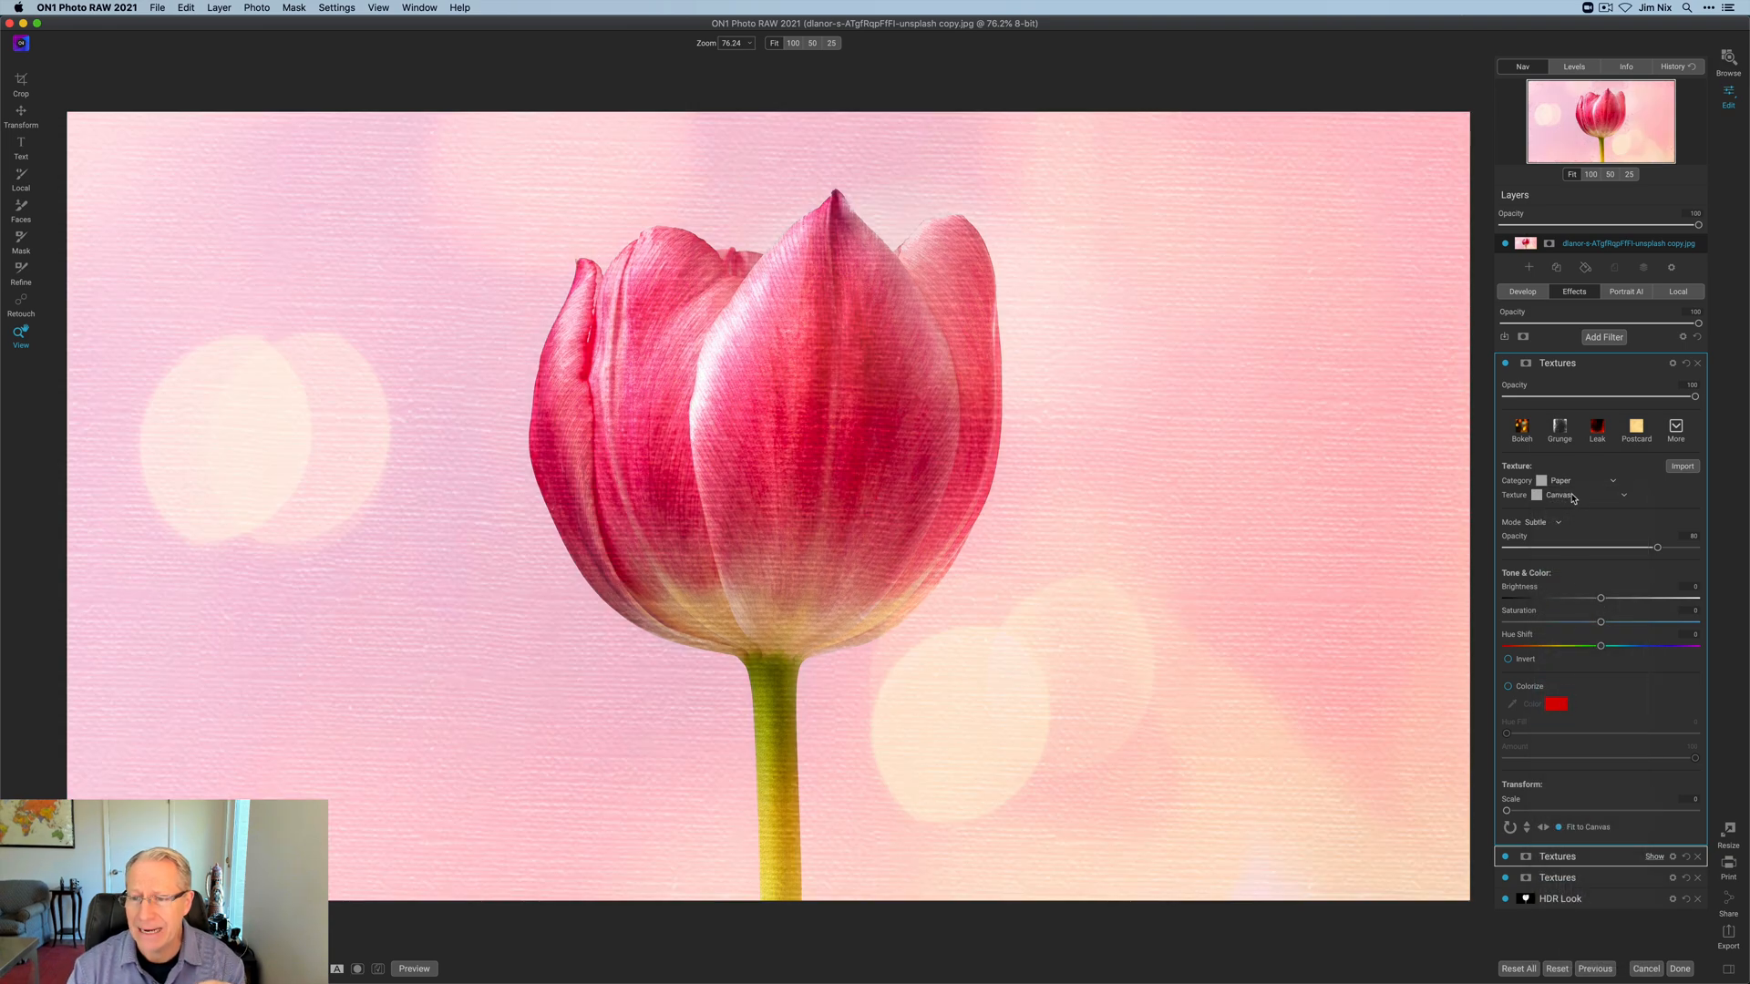
{"action": "left_click", "coordinate": [1584, 494]}
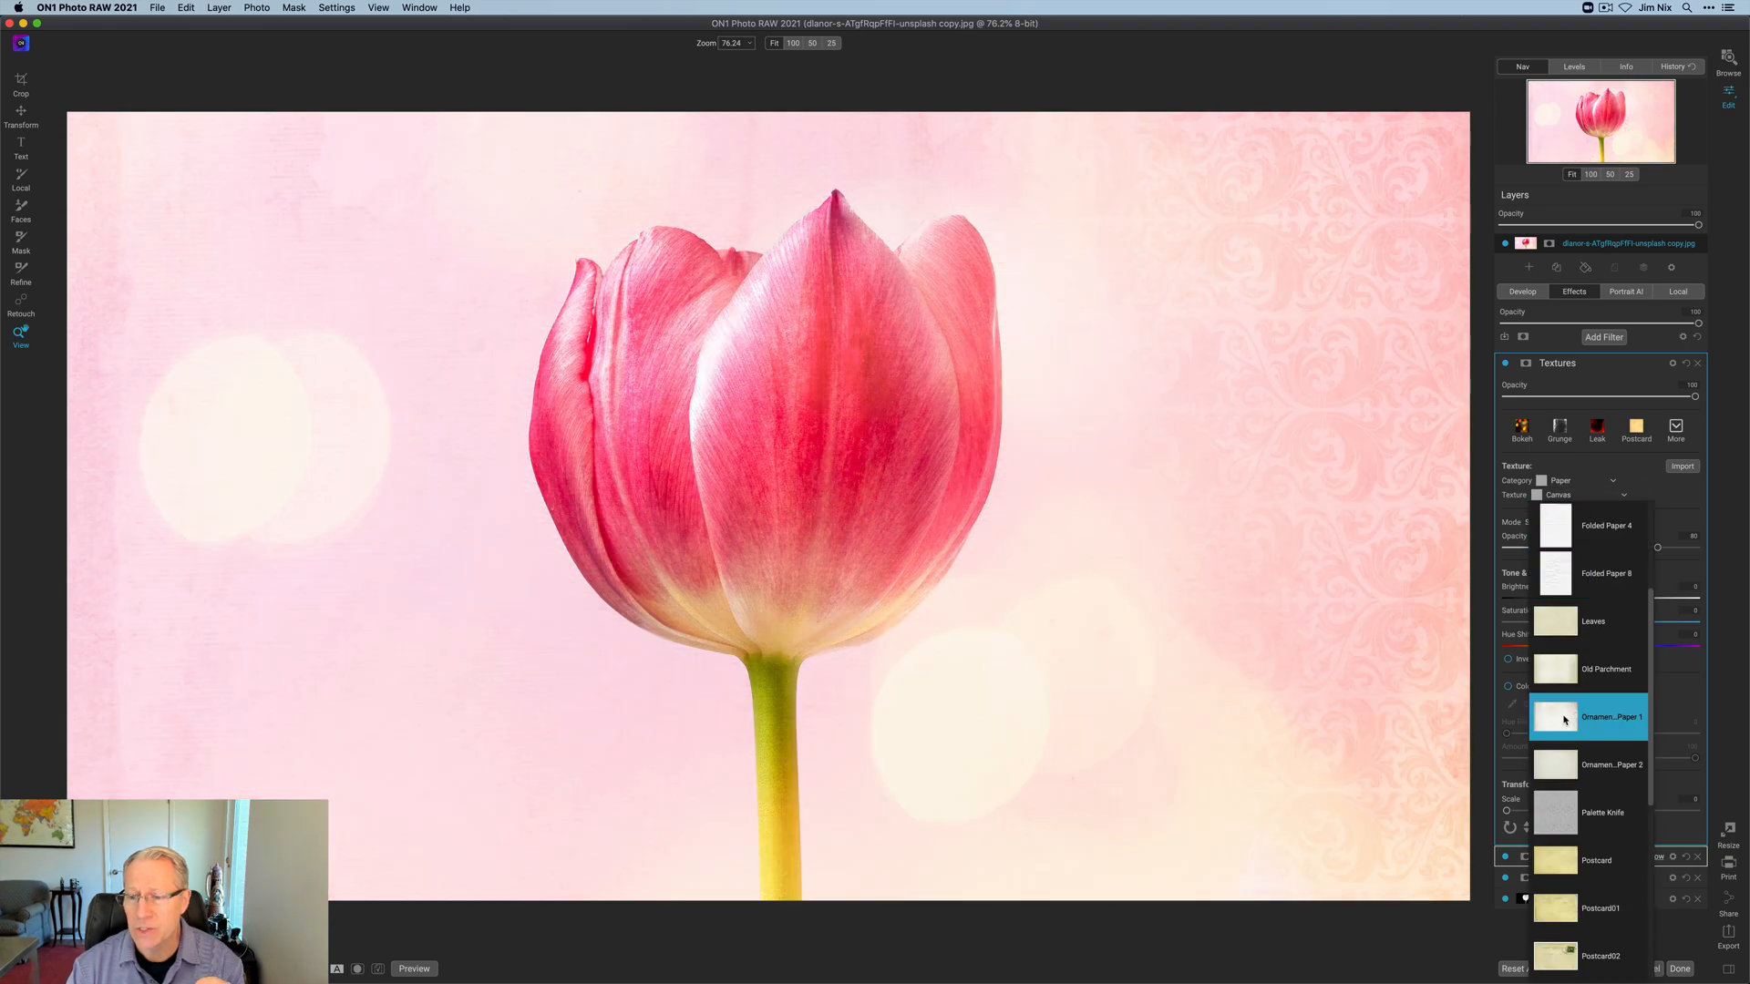
{"action": "left_click", "coordinate": [1583, 716]}
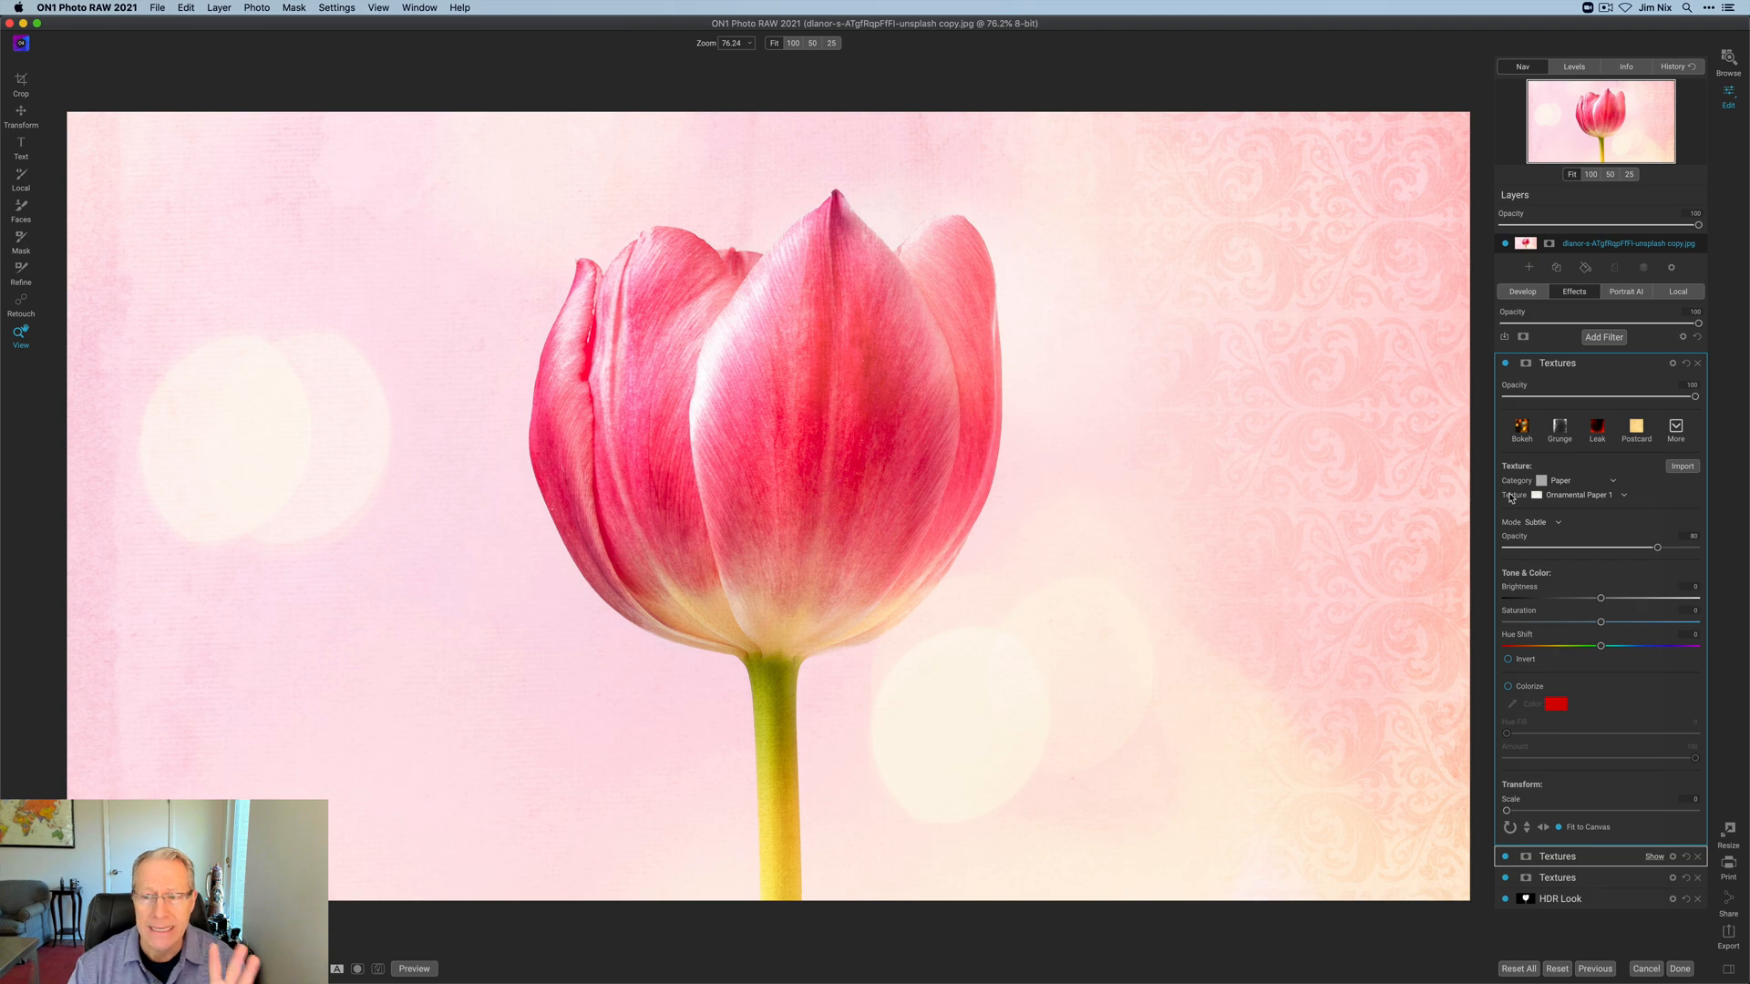
Step: Blend the paper texture in Darker mode after trying another blend mode
{"action": "left_click", "coordinate": [1541, 524]}
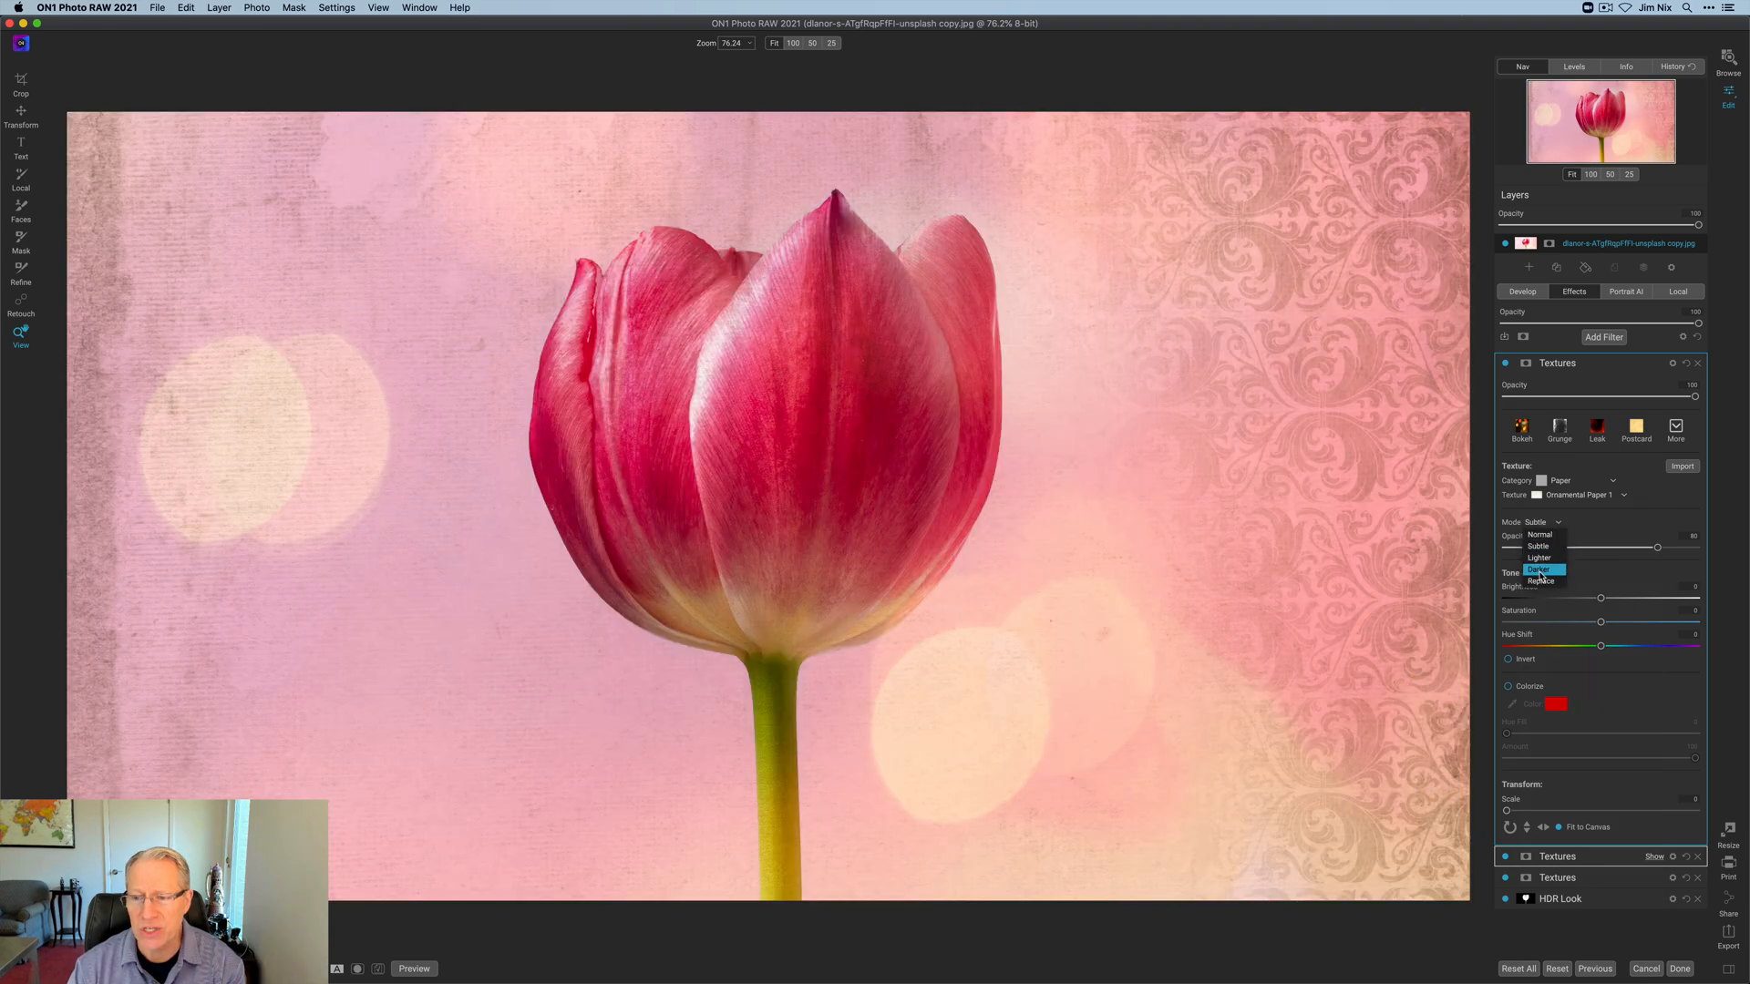
{"action": "left_click", "coordinate": [1538, 569]}
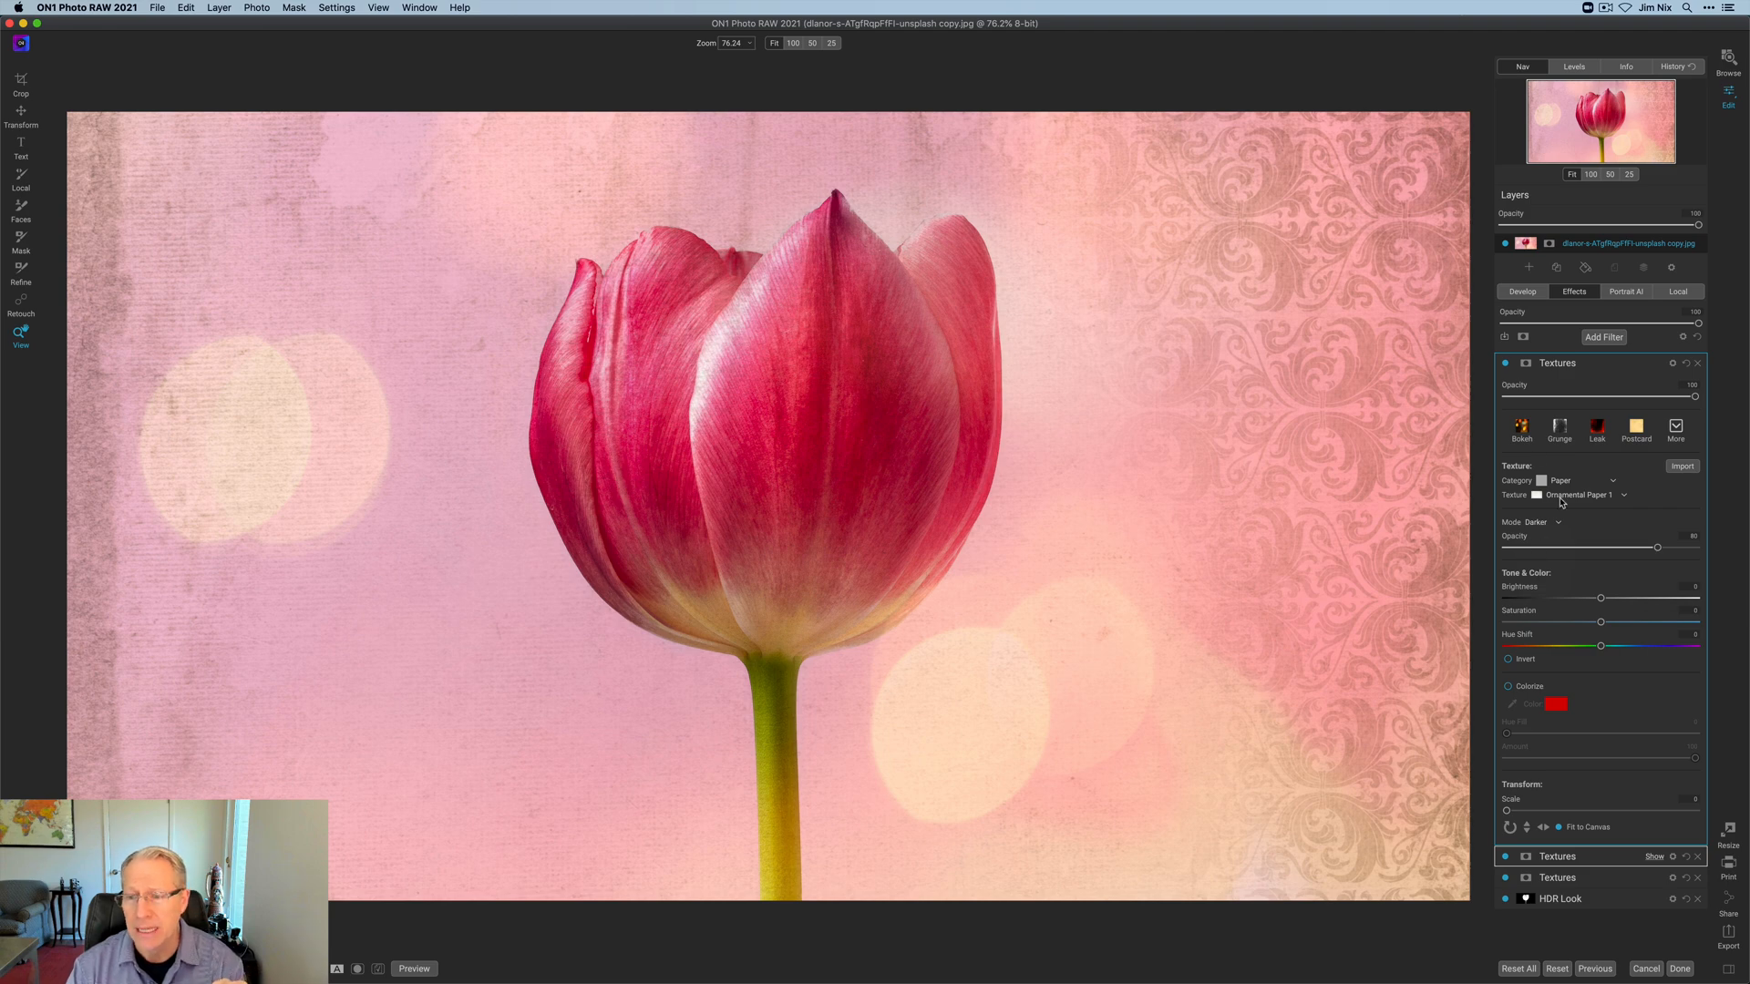
{"action": "left_click", "coordinate": [1538, 521]}
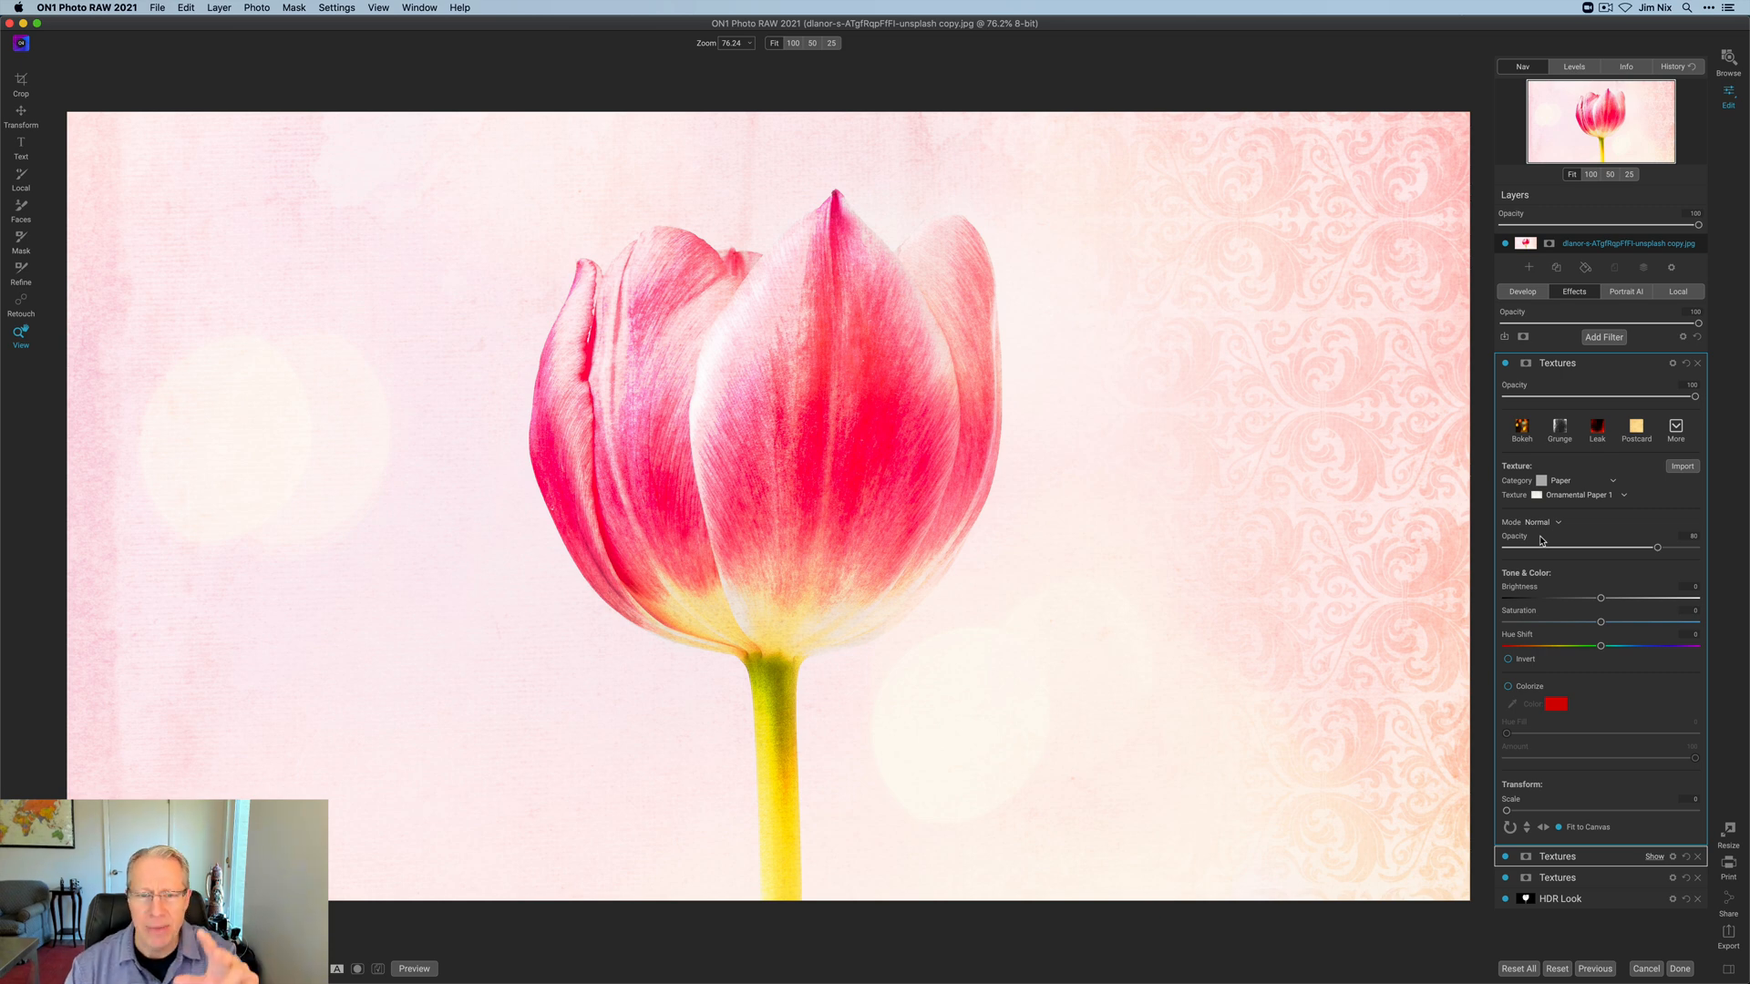
{"action": "mouse_move", "coordinate": [1557, 499]}
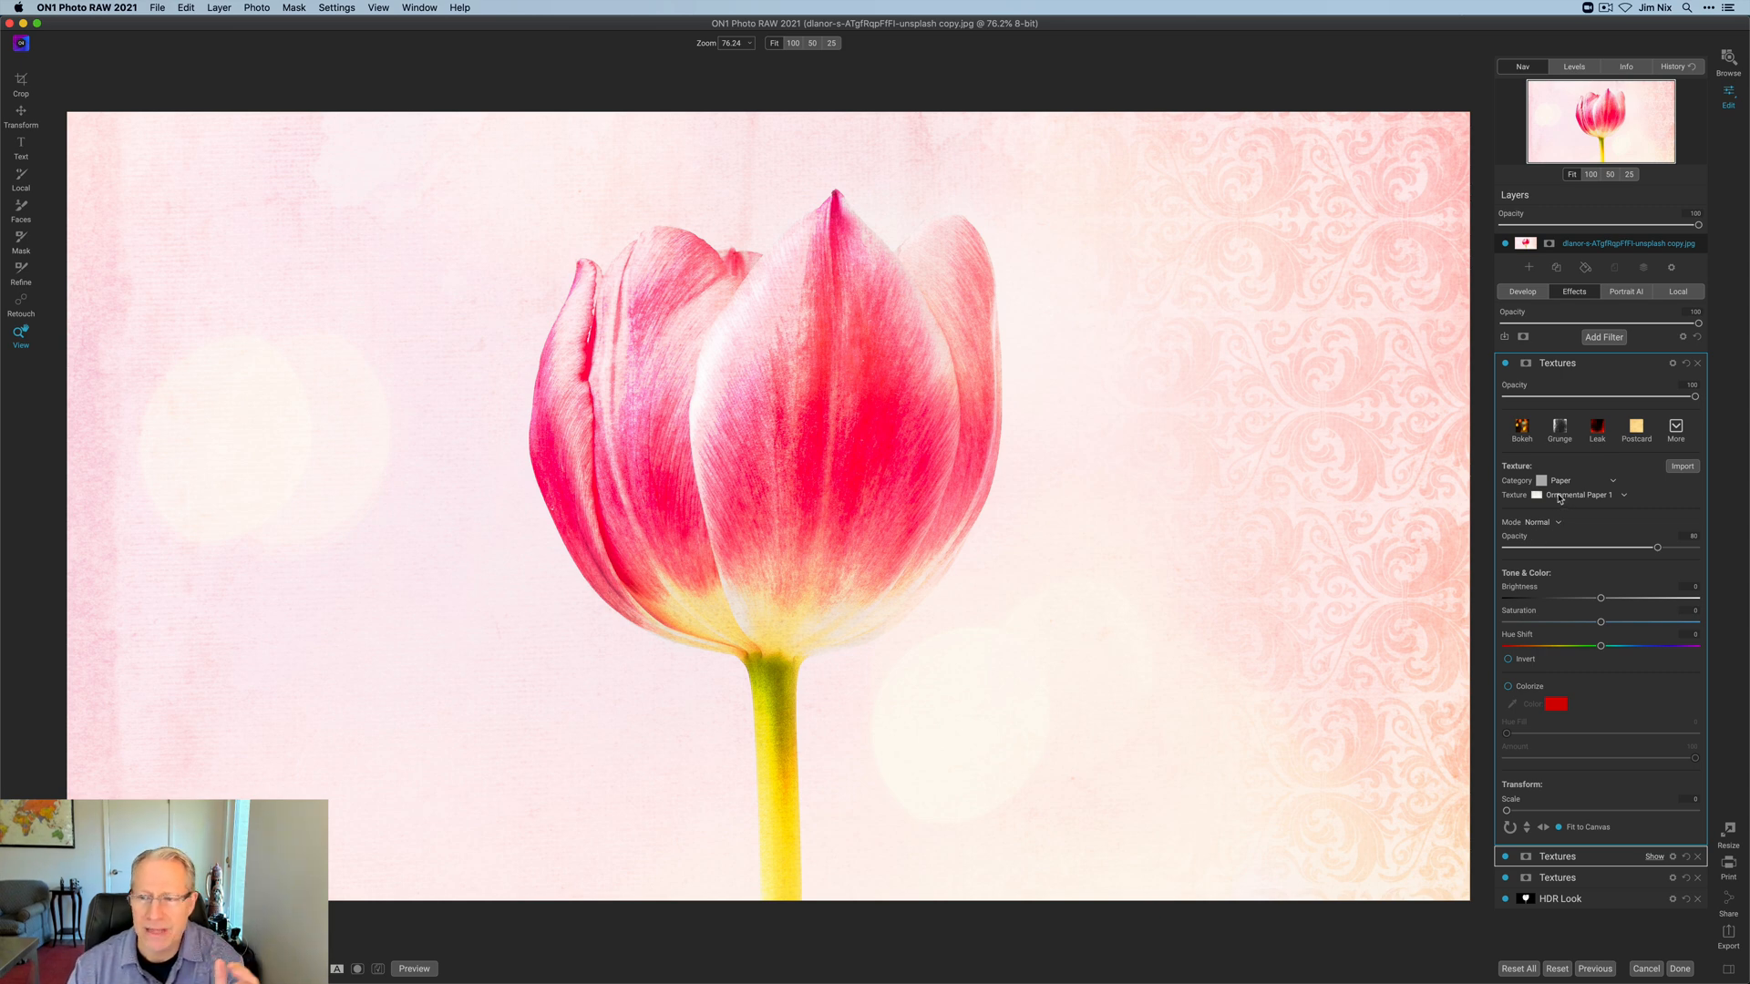
{"action": "left_click", "coordinate": [1544, 521]}
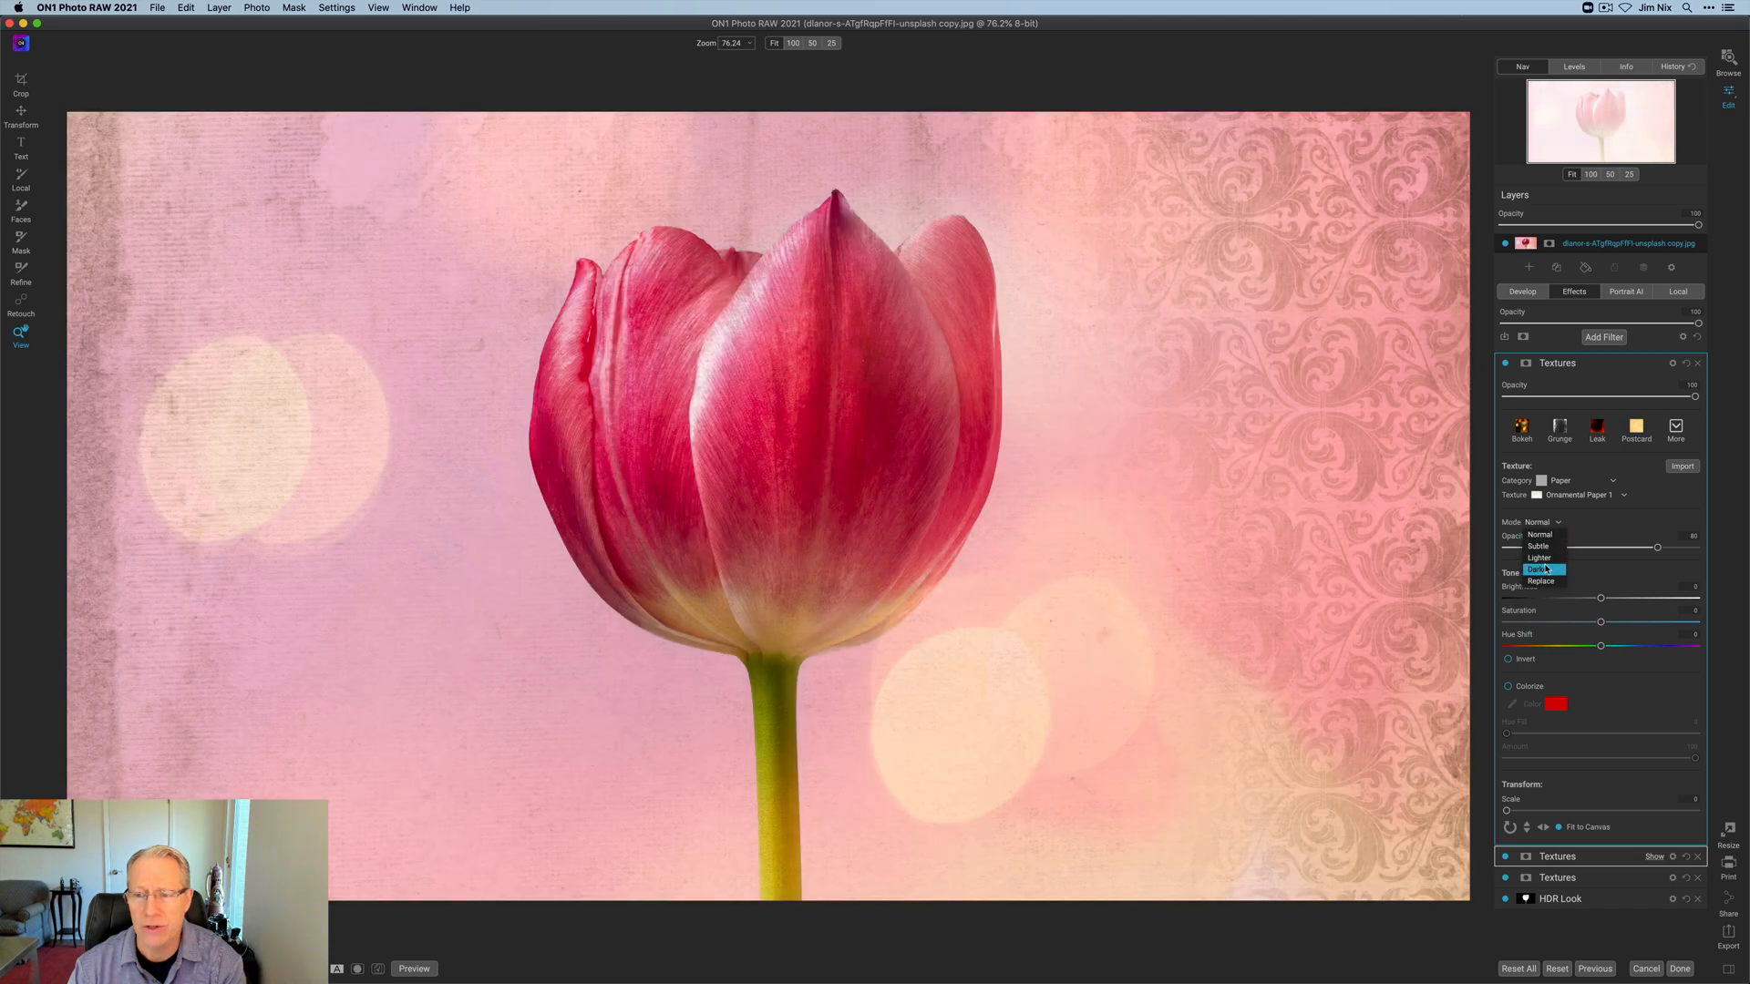
{"action": "left_click", "coordinate": [1538, 569]}
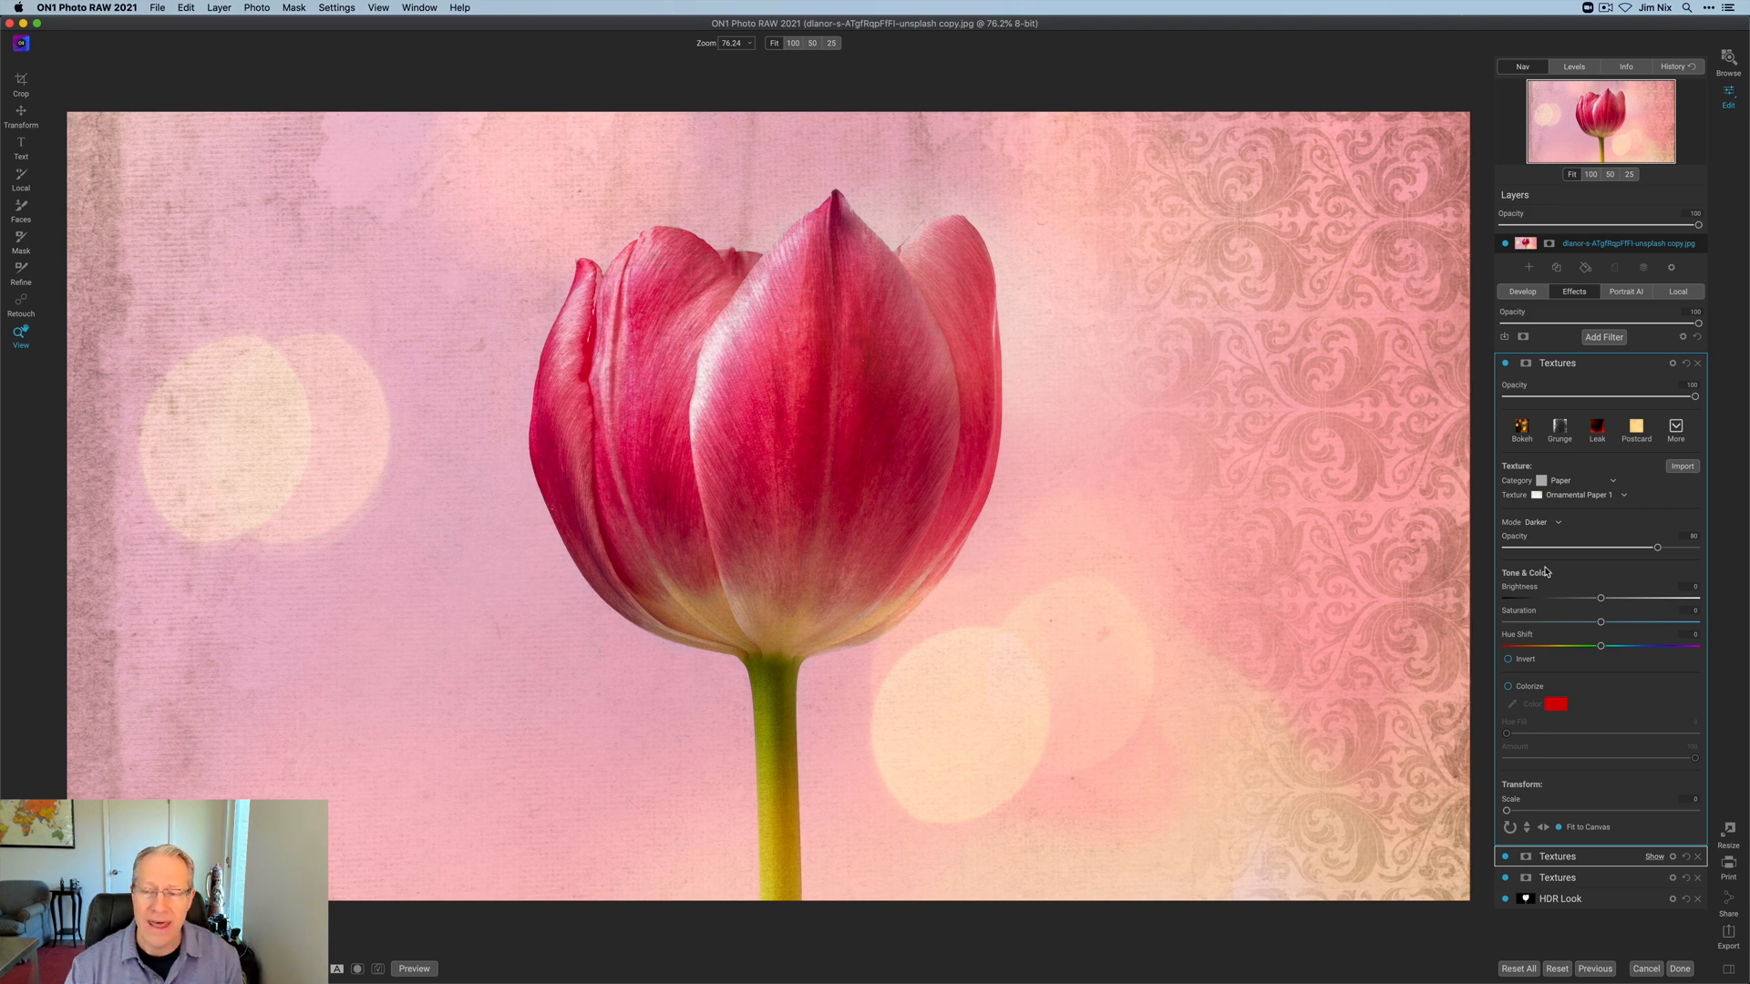
{"action": "mouse_move", "coordinate": [1571, 517]}
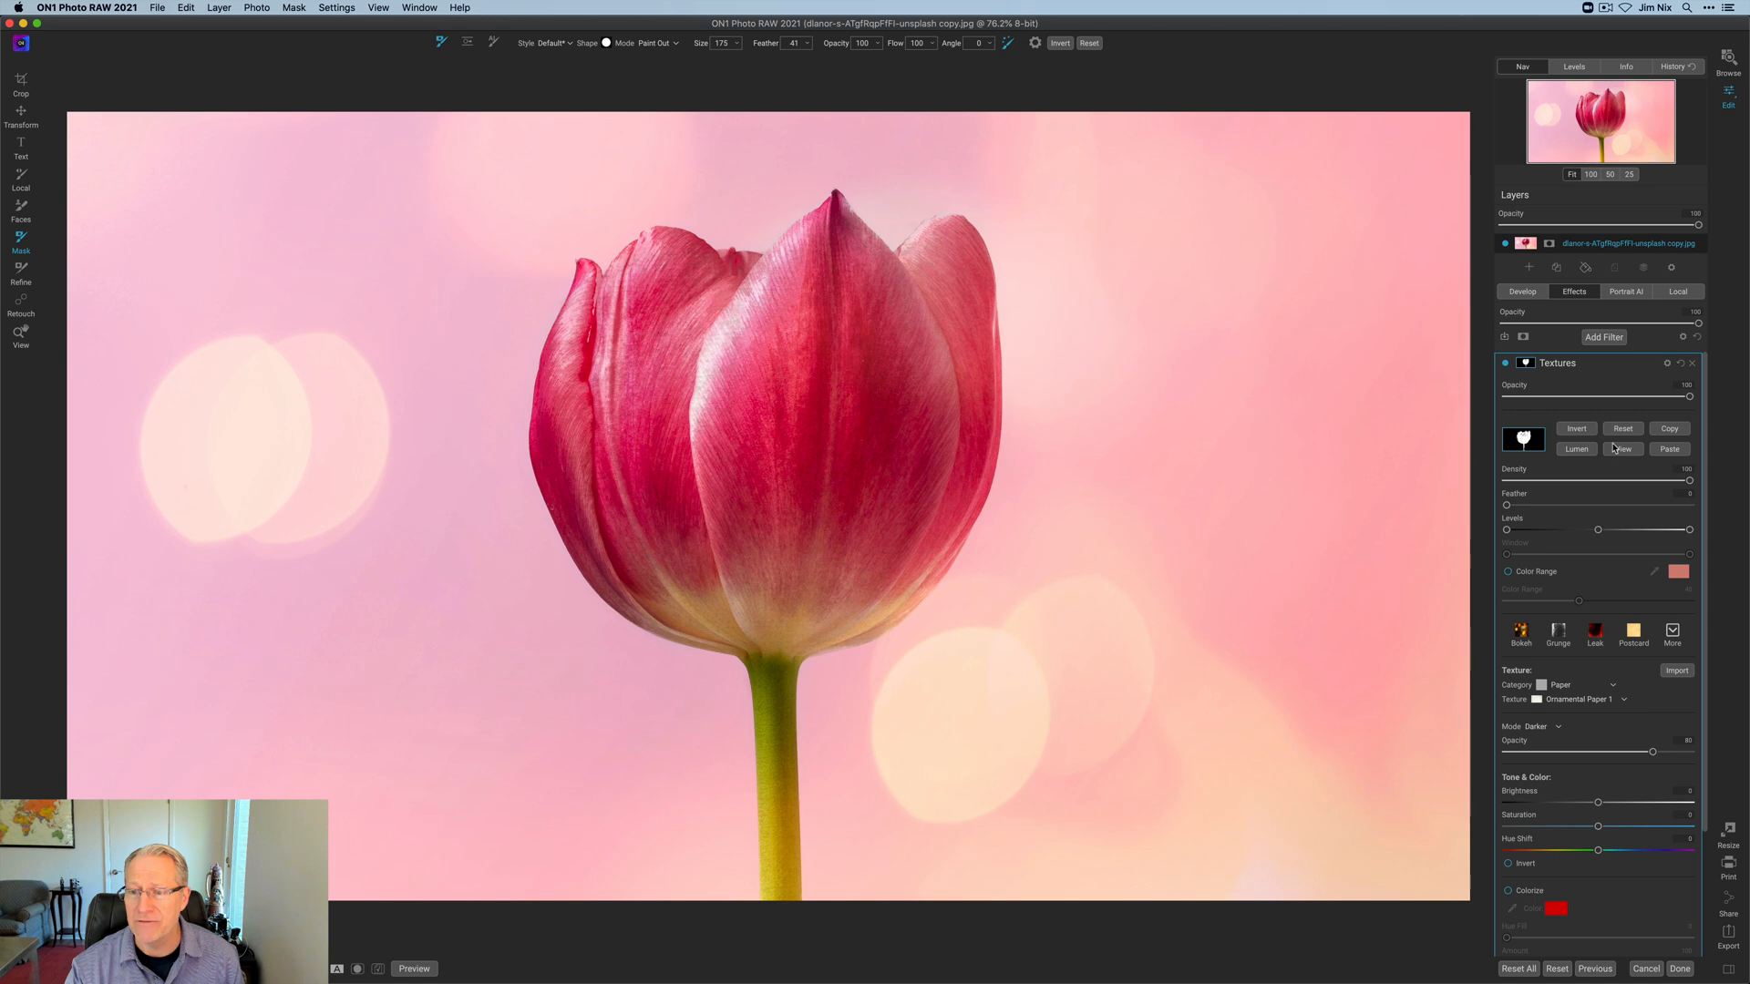
Step: Invert the Ornamental Paper texture mask off the tulip and check the mask view
{"action": "left_click", "coordinate": [1575, 427]}
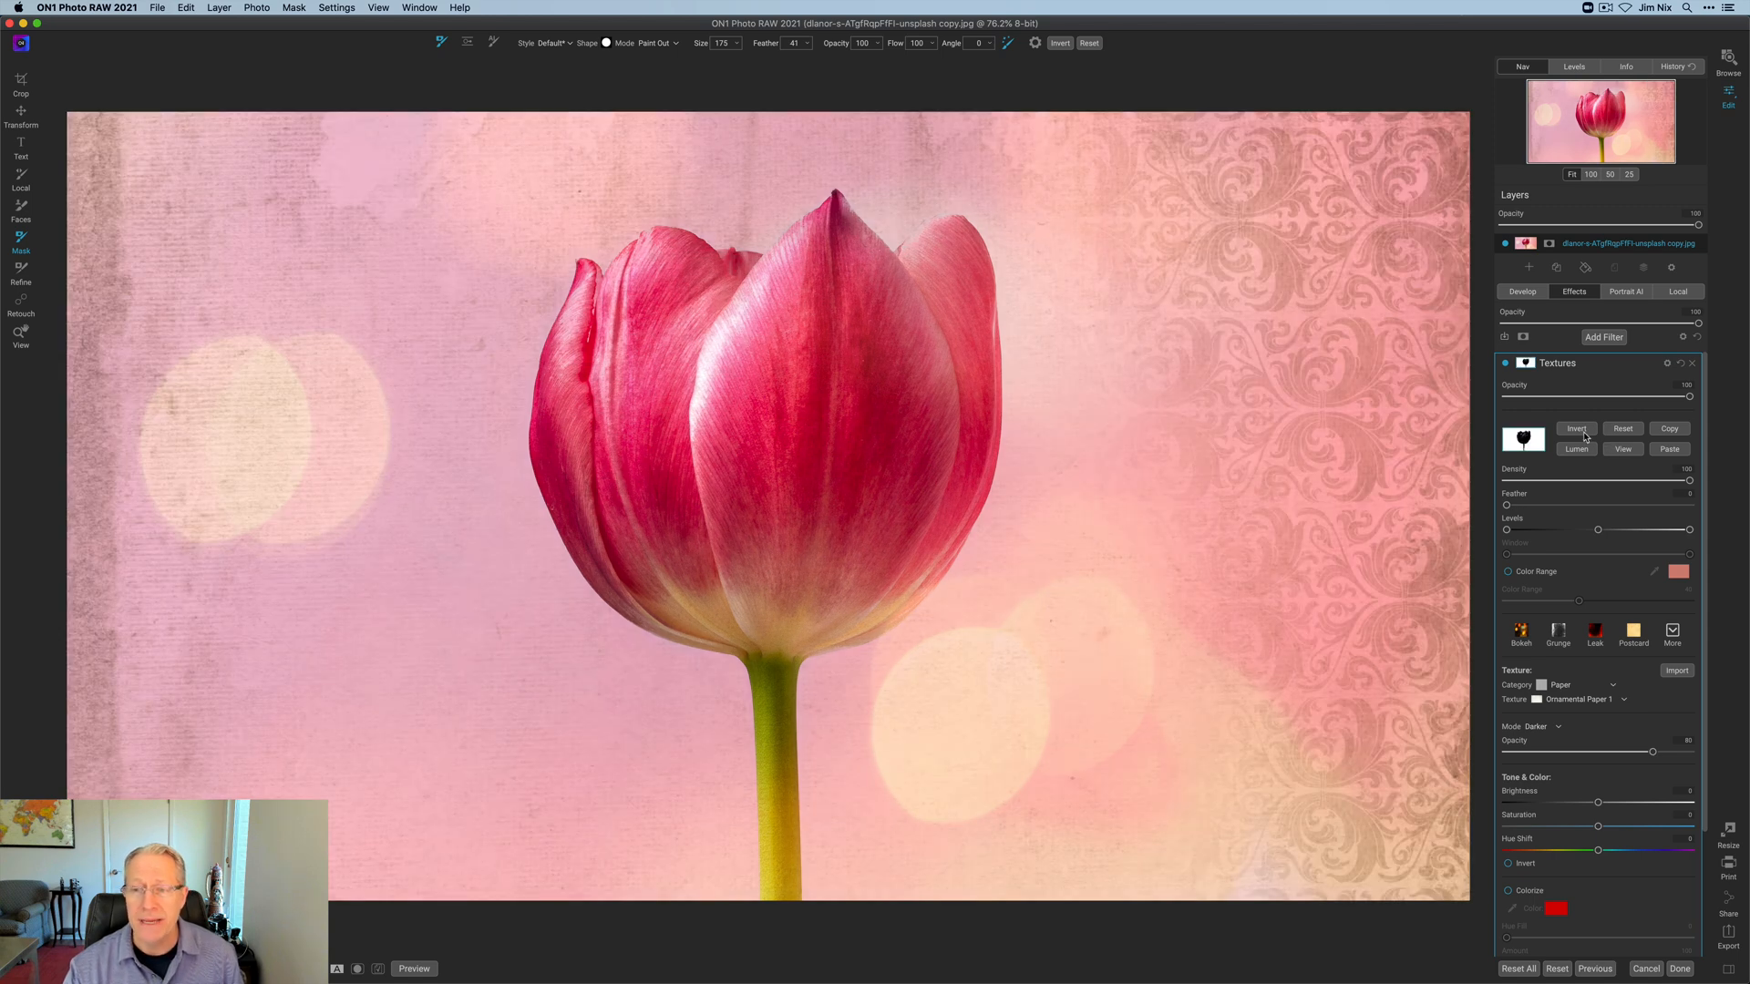
{"action": "mouse_move", "coordinate": [1603, 370]}
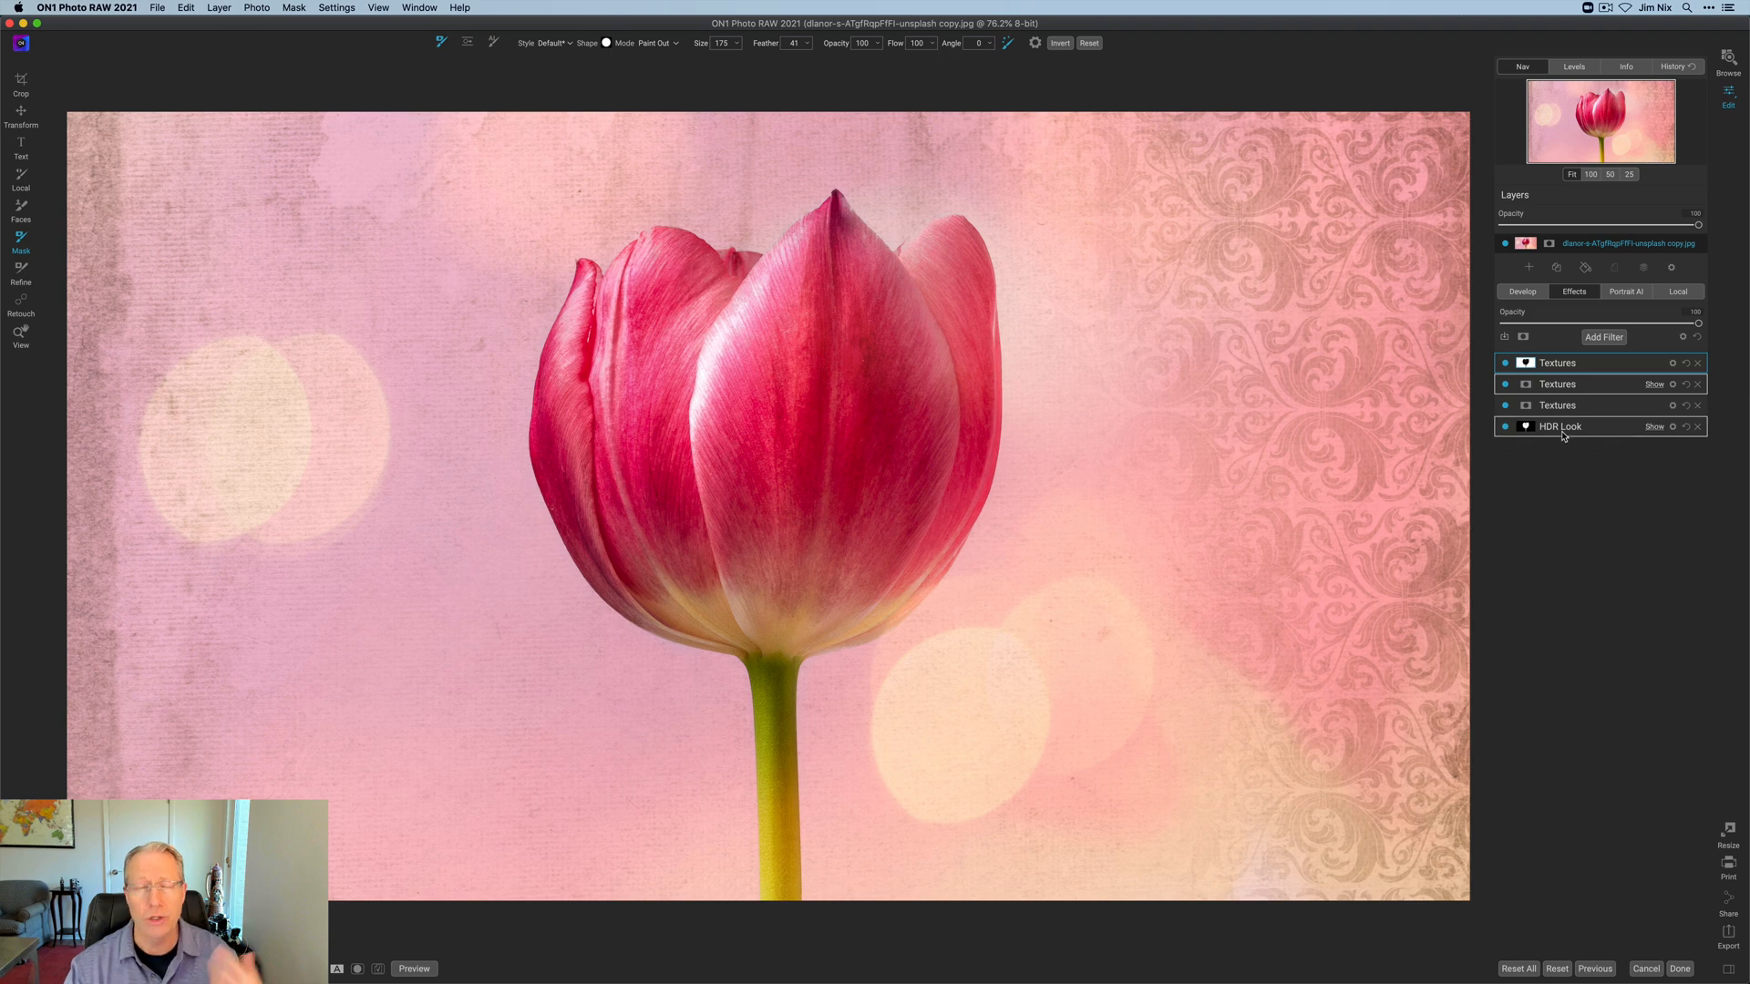
{"action": "left_click", "coordinate": [1556, 361]}
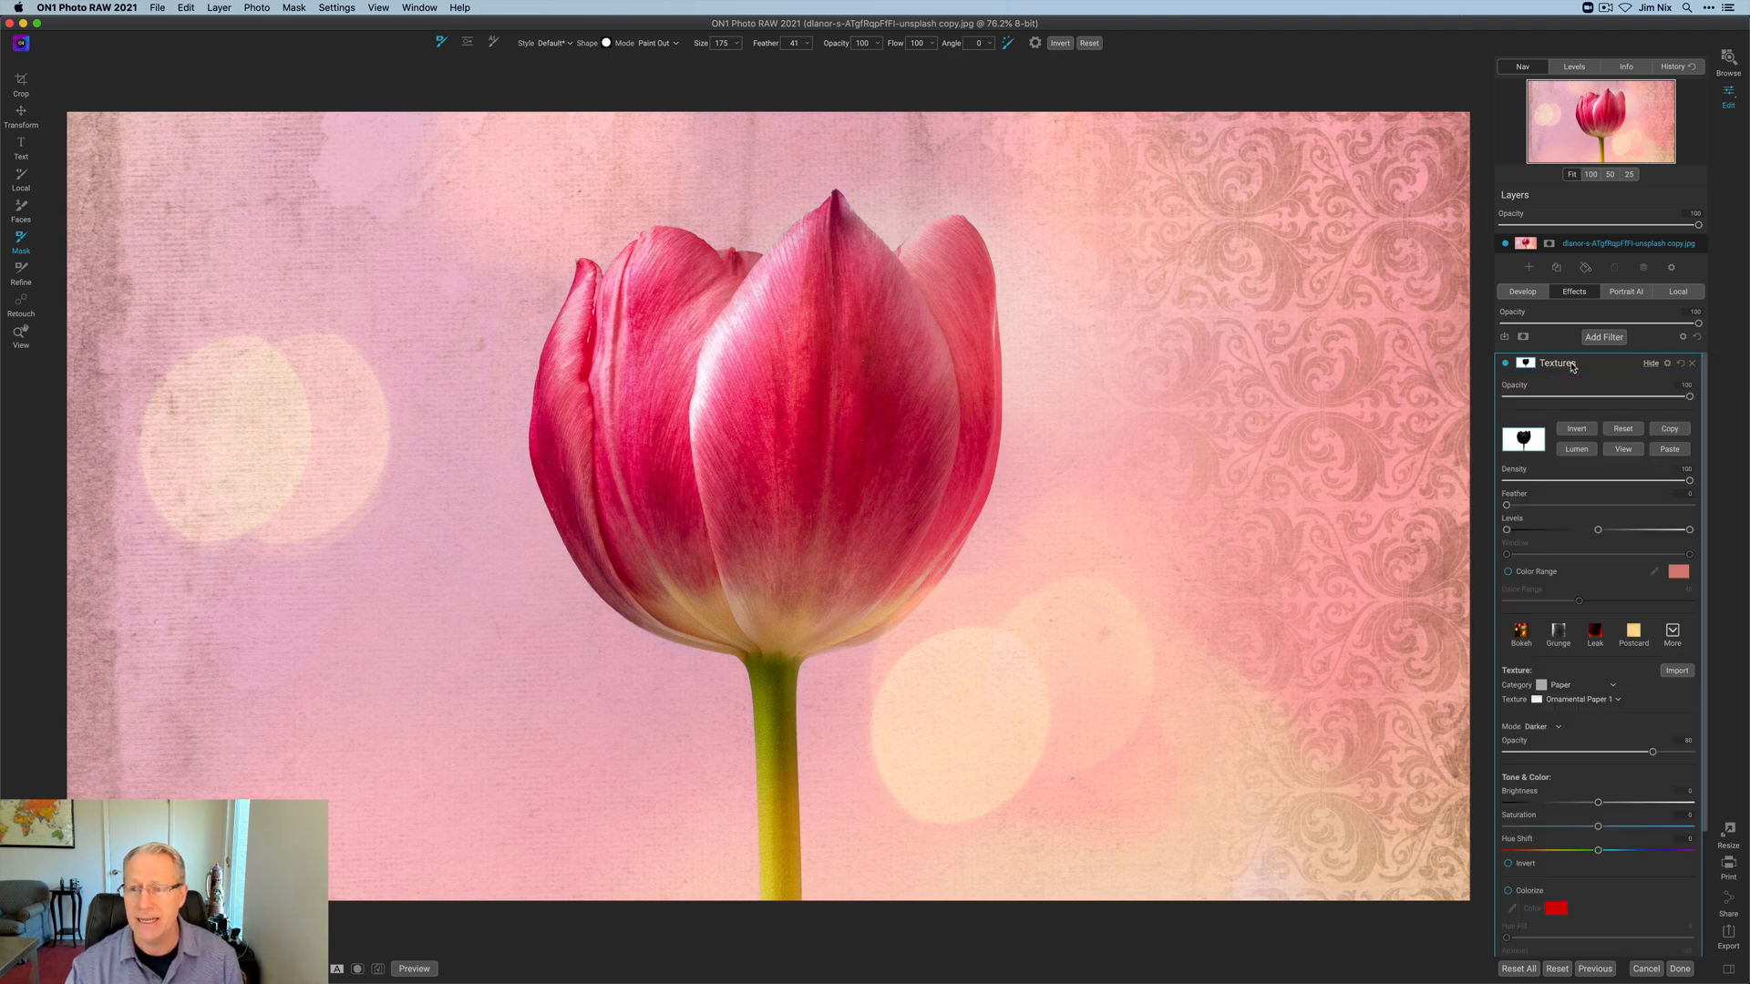
{"action": "left_click", "coordinate": [1622, 448]}
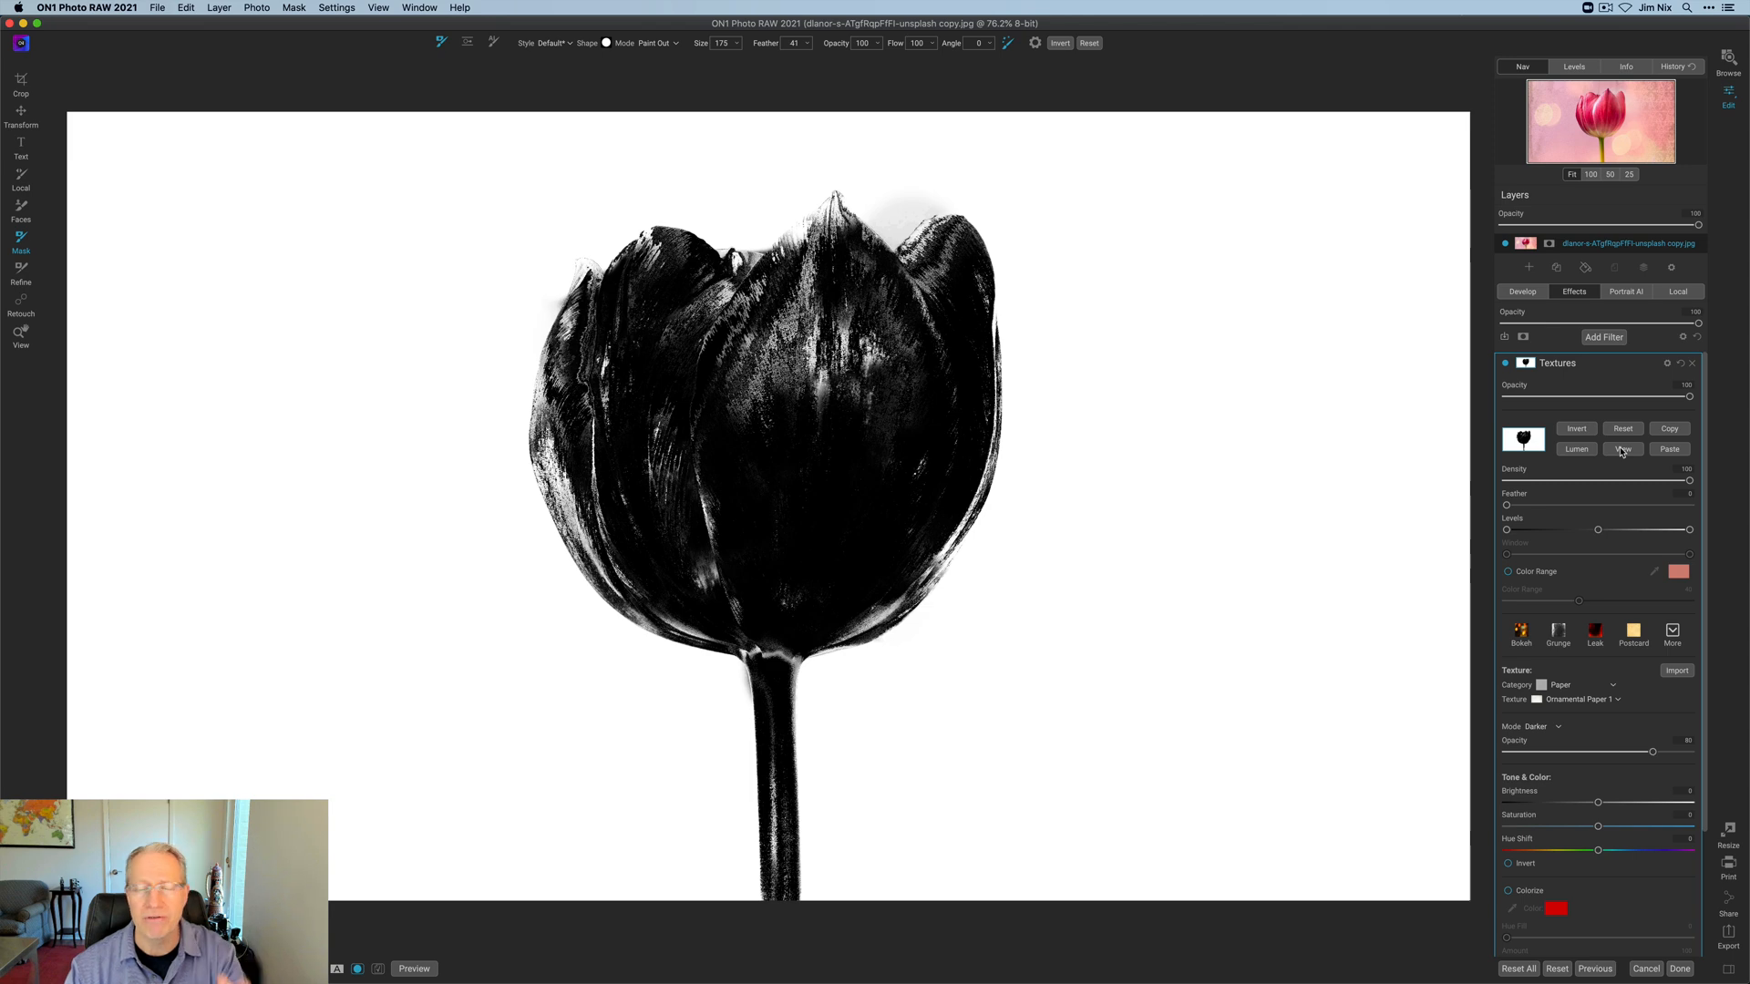
{"action": "mouse_move", "coordinate": [1622, 390]}
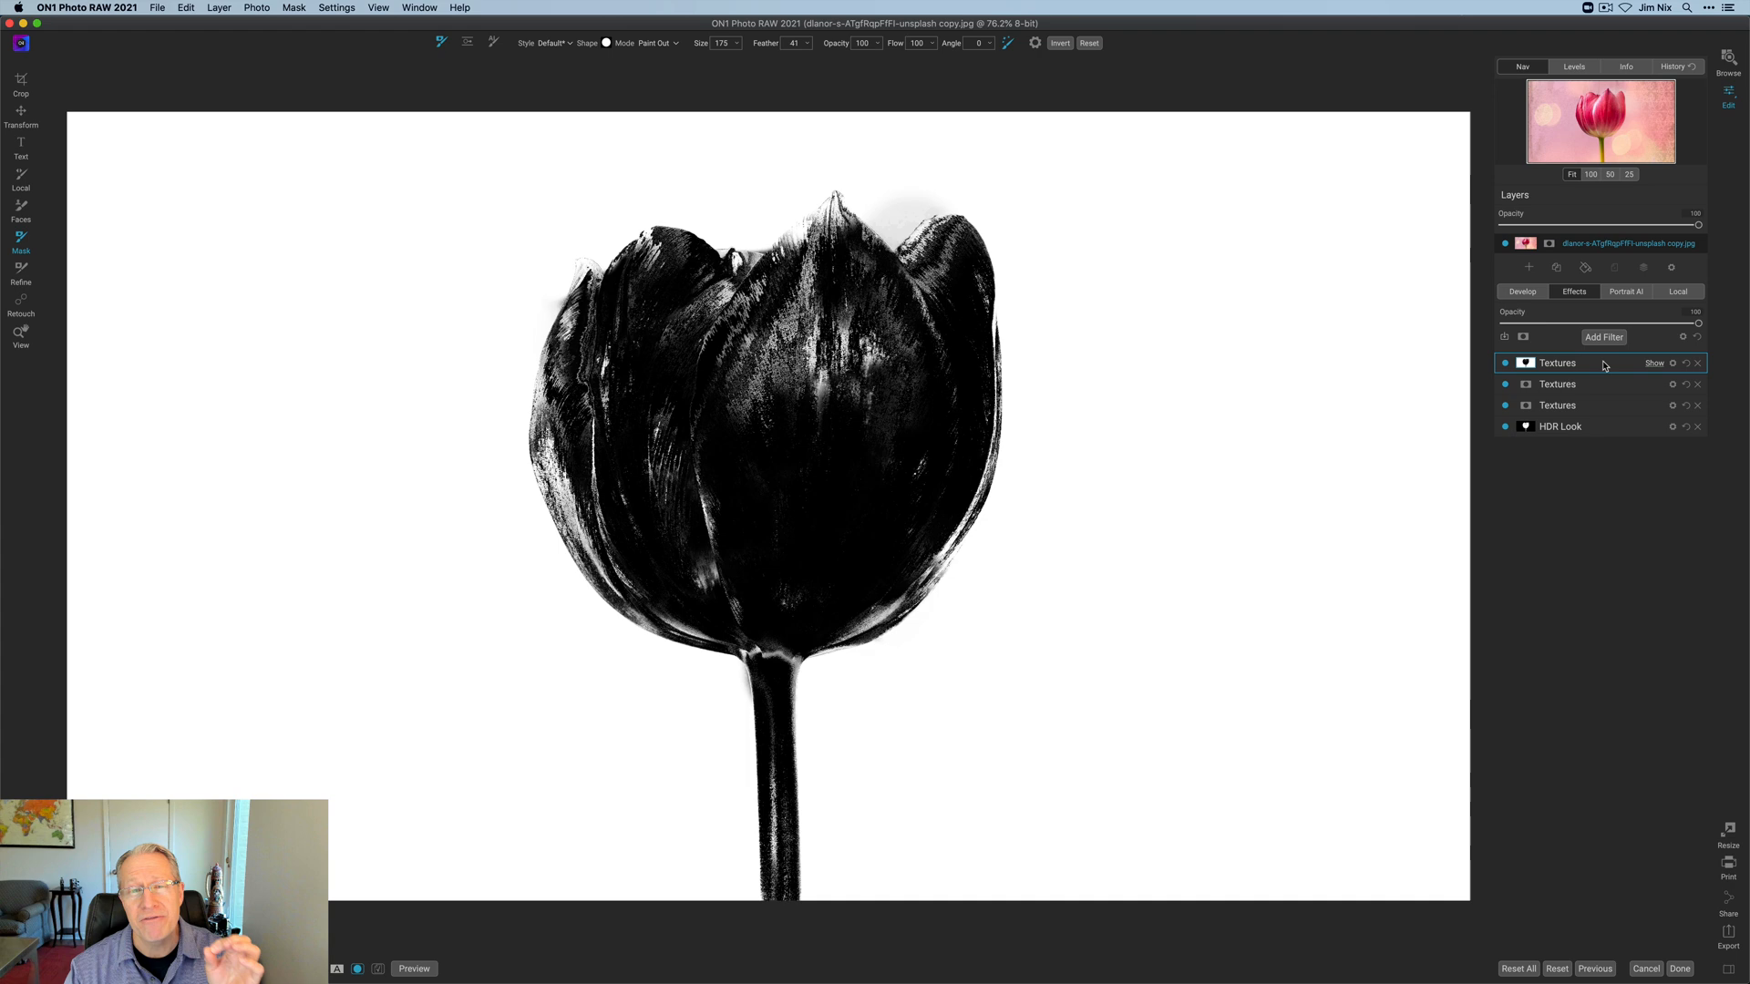
{"action": "left_click", "coordinate": [1555, 362]}
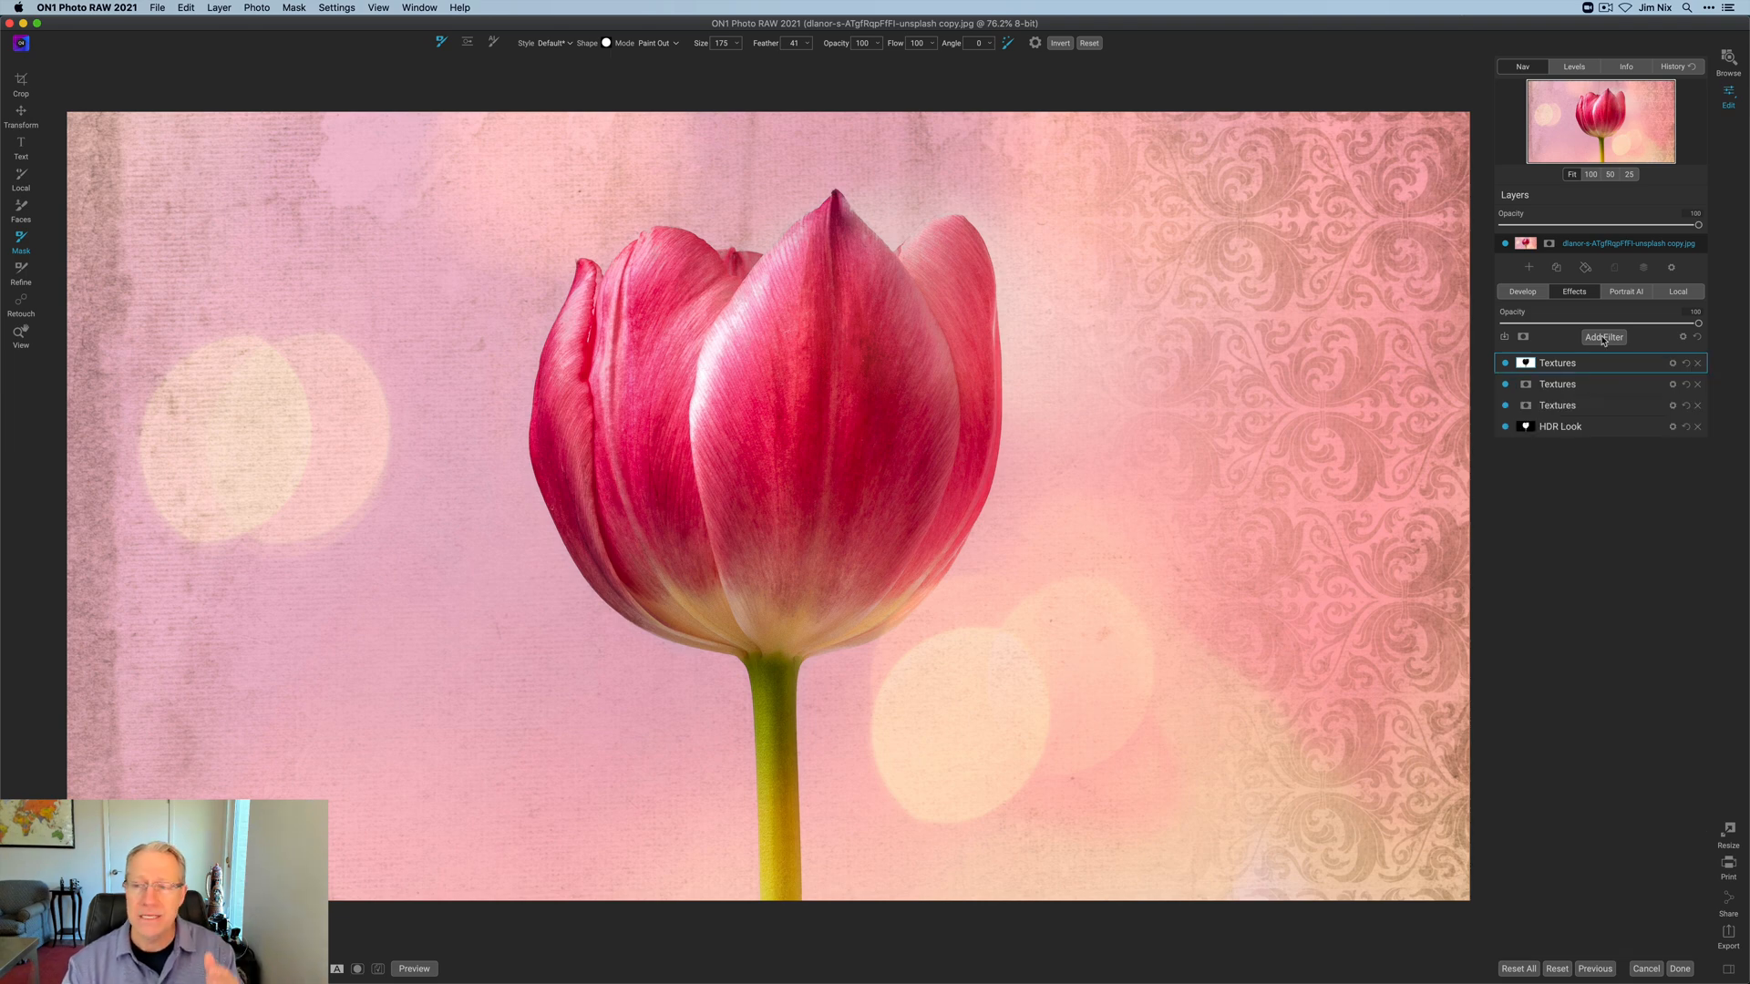
Step: Add a Replace Color filter and sample the tulip's pink as the colour to replace
{"action": "left_click", "coordinate": [1604, 337]}
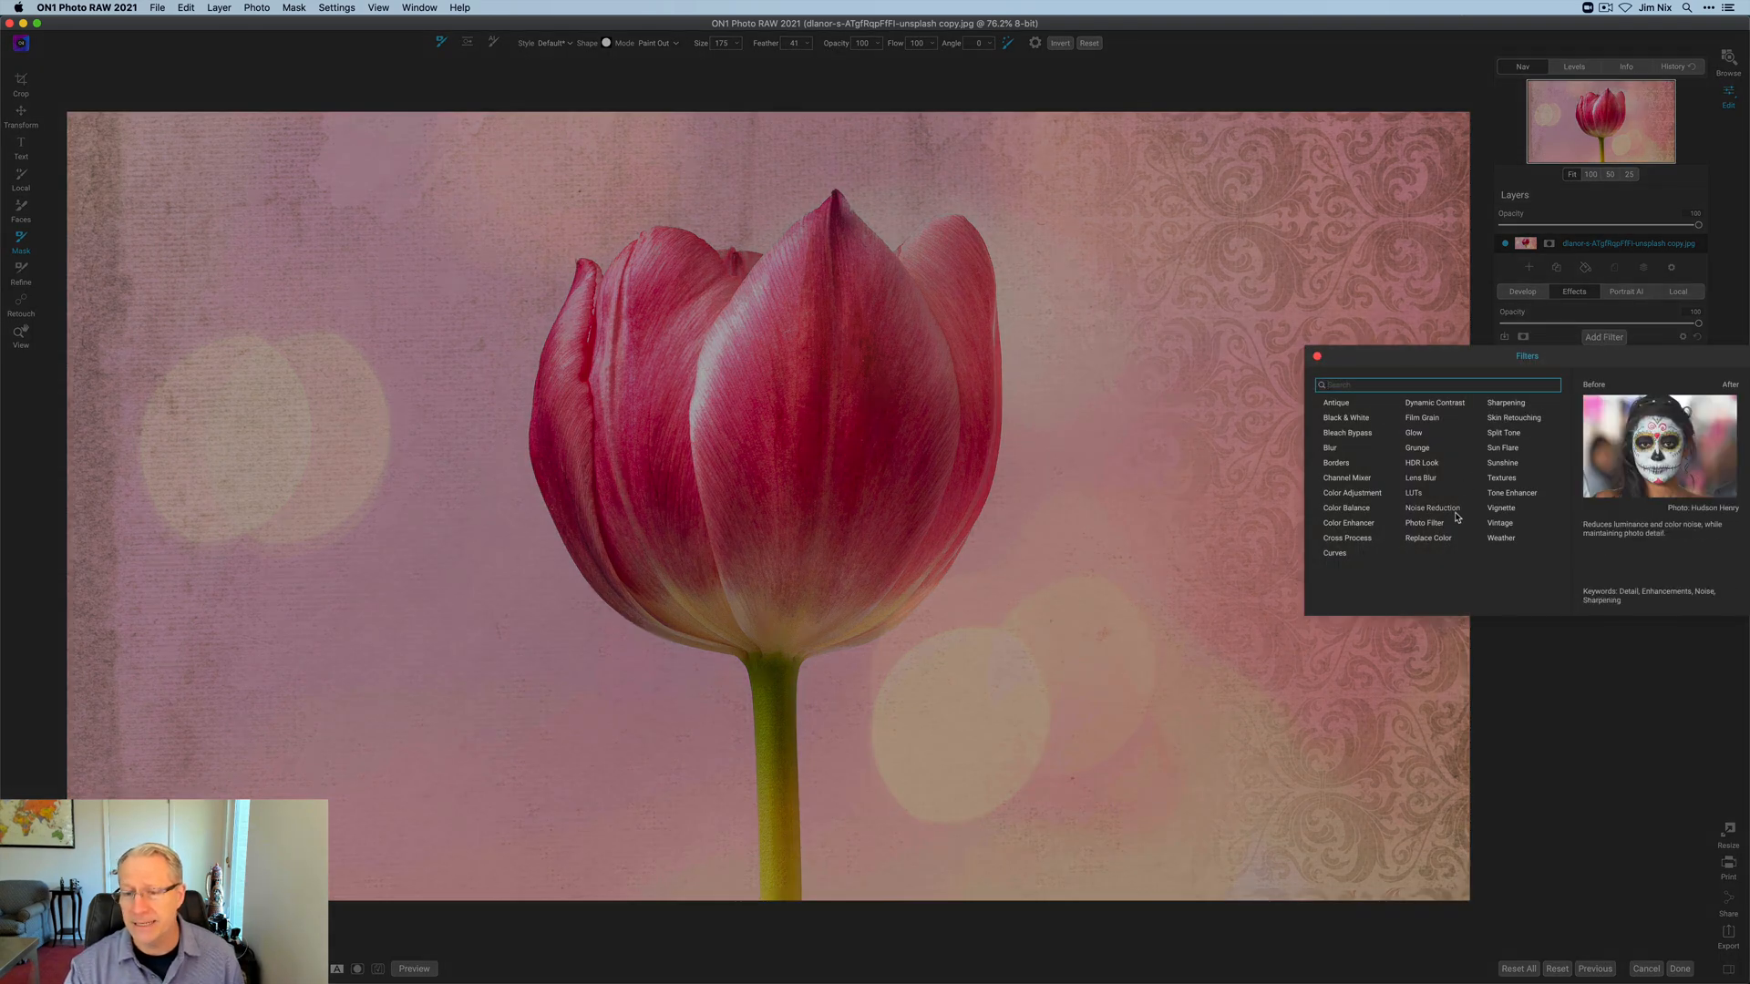
{"action": "left_click", "coordinate": [1425, 538]}
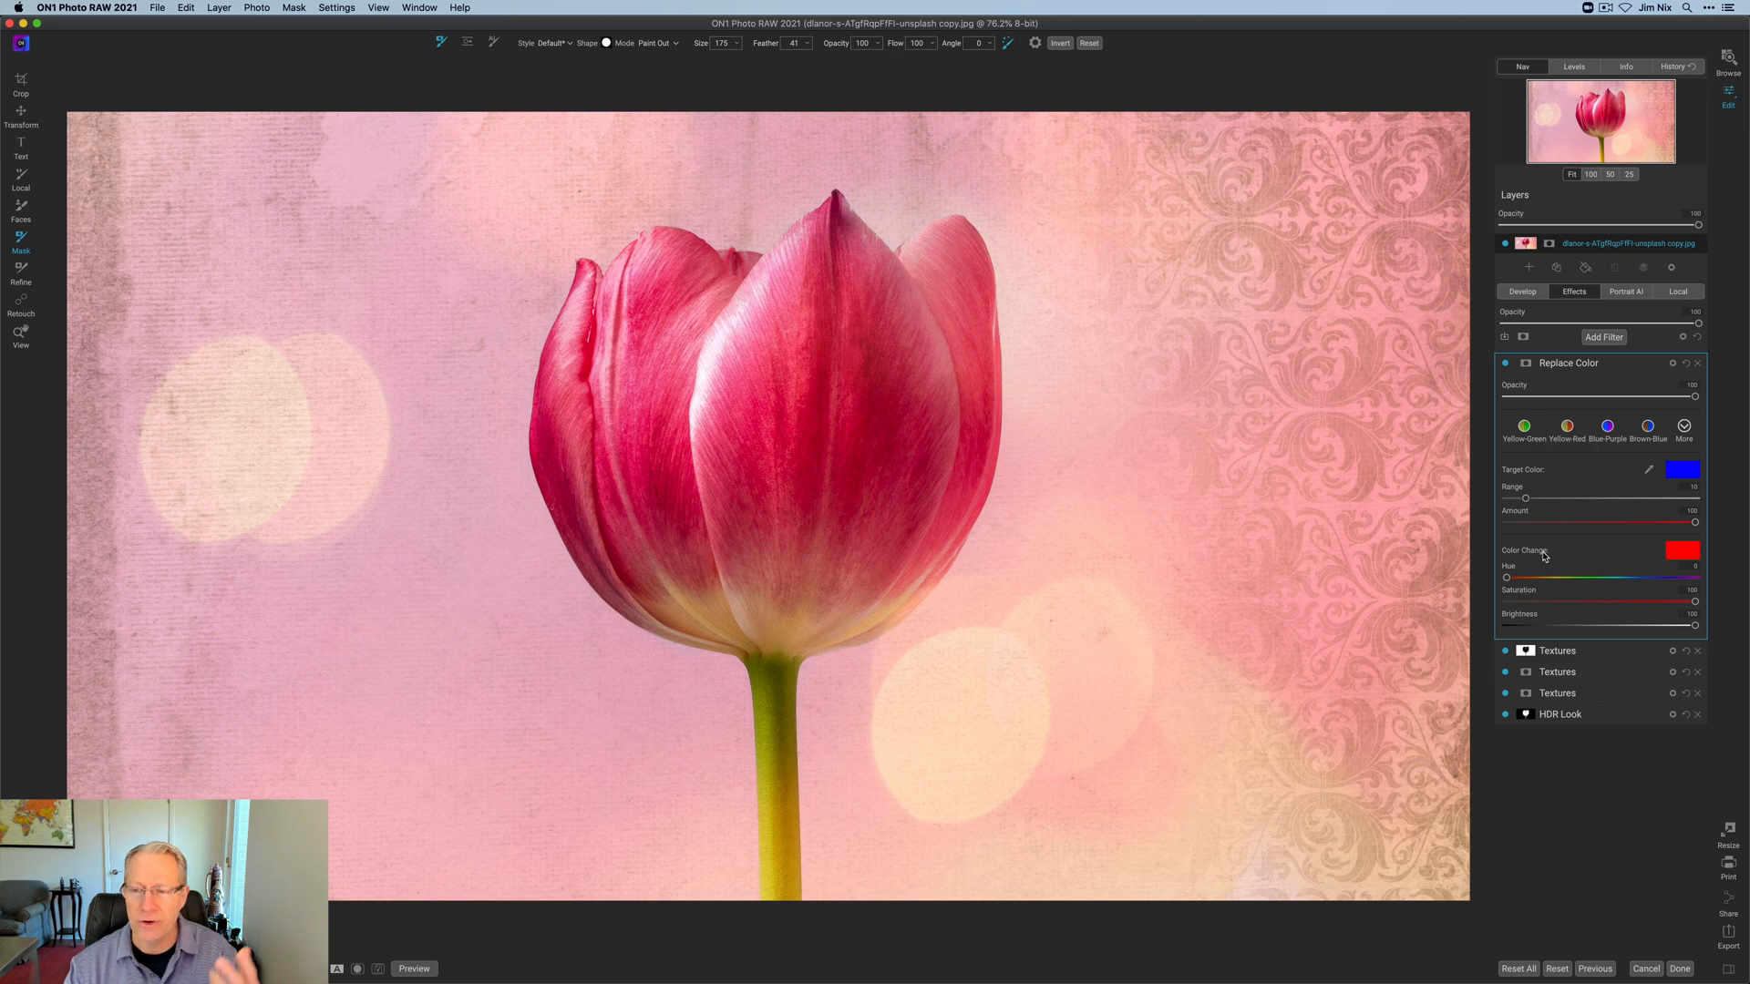
{"action": "mouse_move", "coordinate": [1655, 474]}
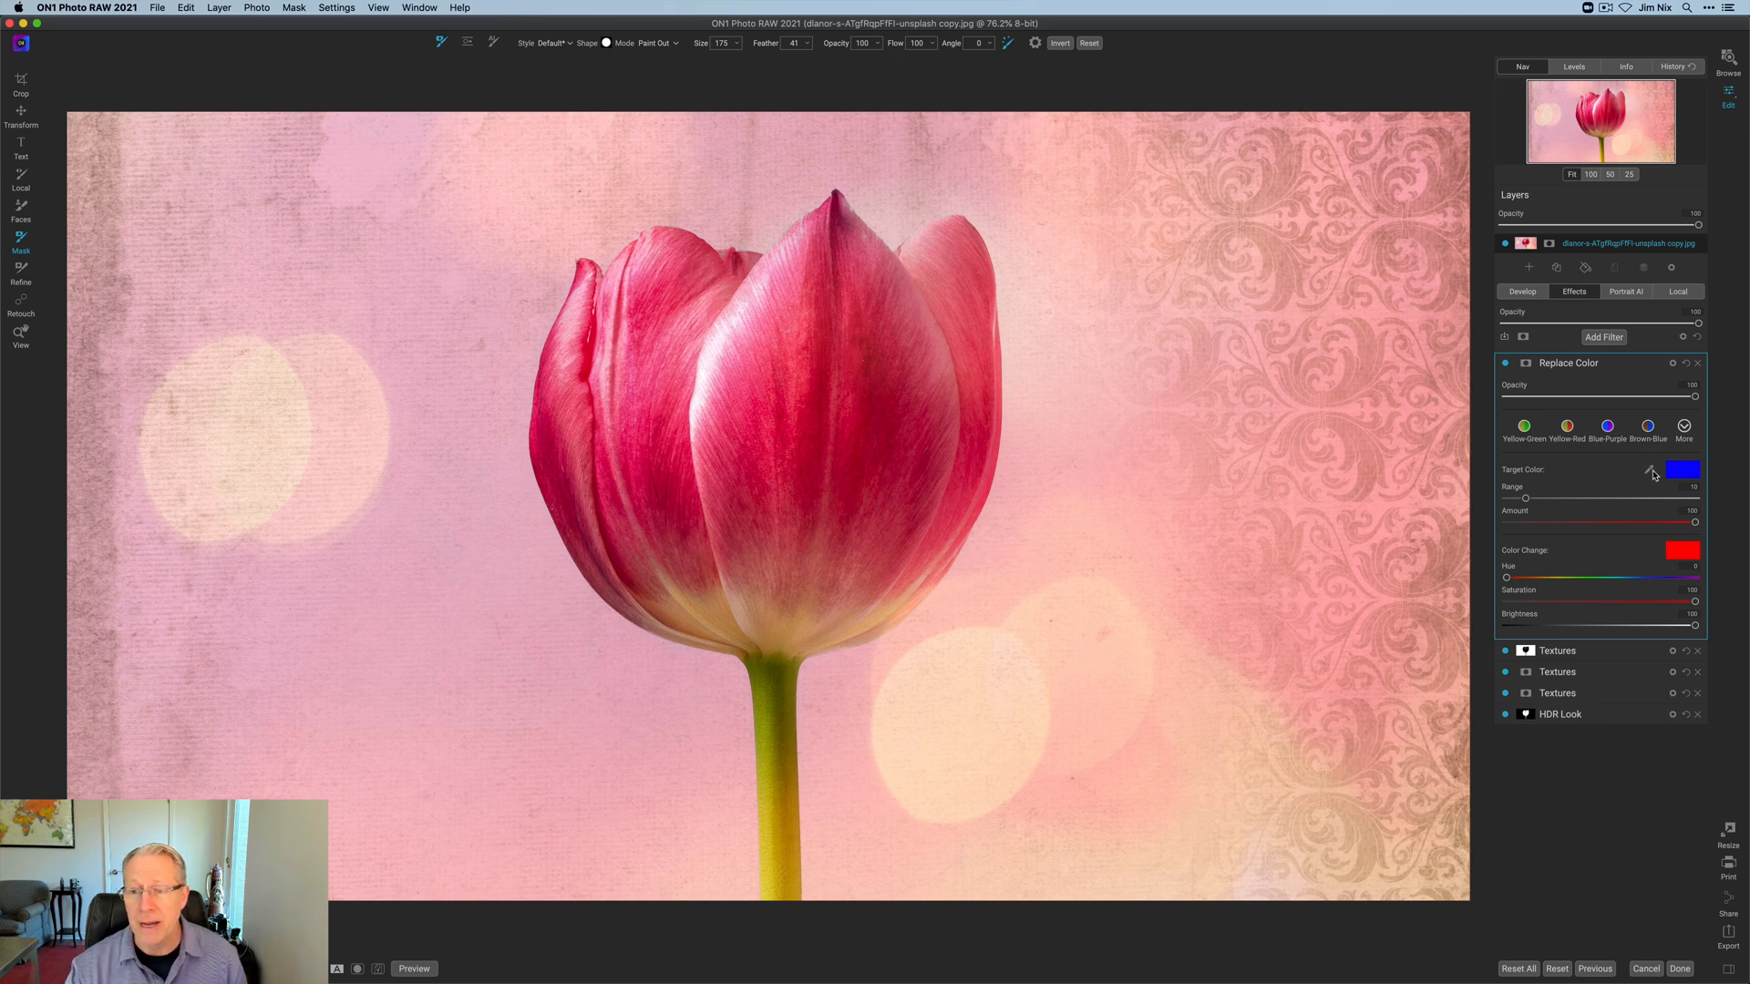
{"action": "mouse_move", "coordinate": [1651, 471]}
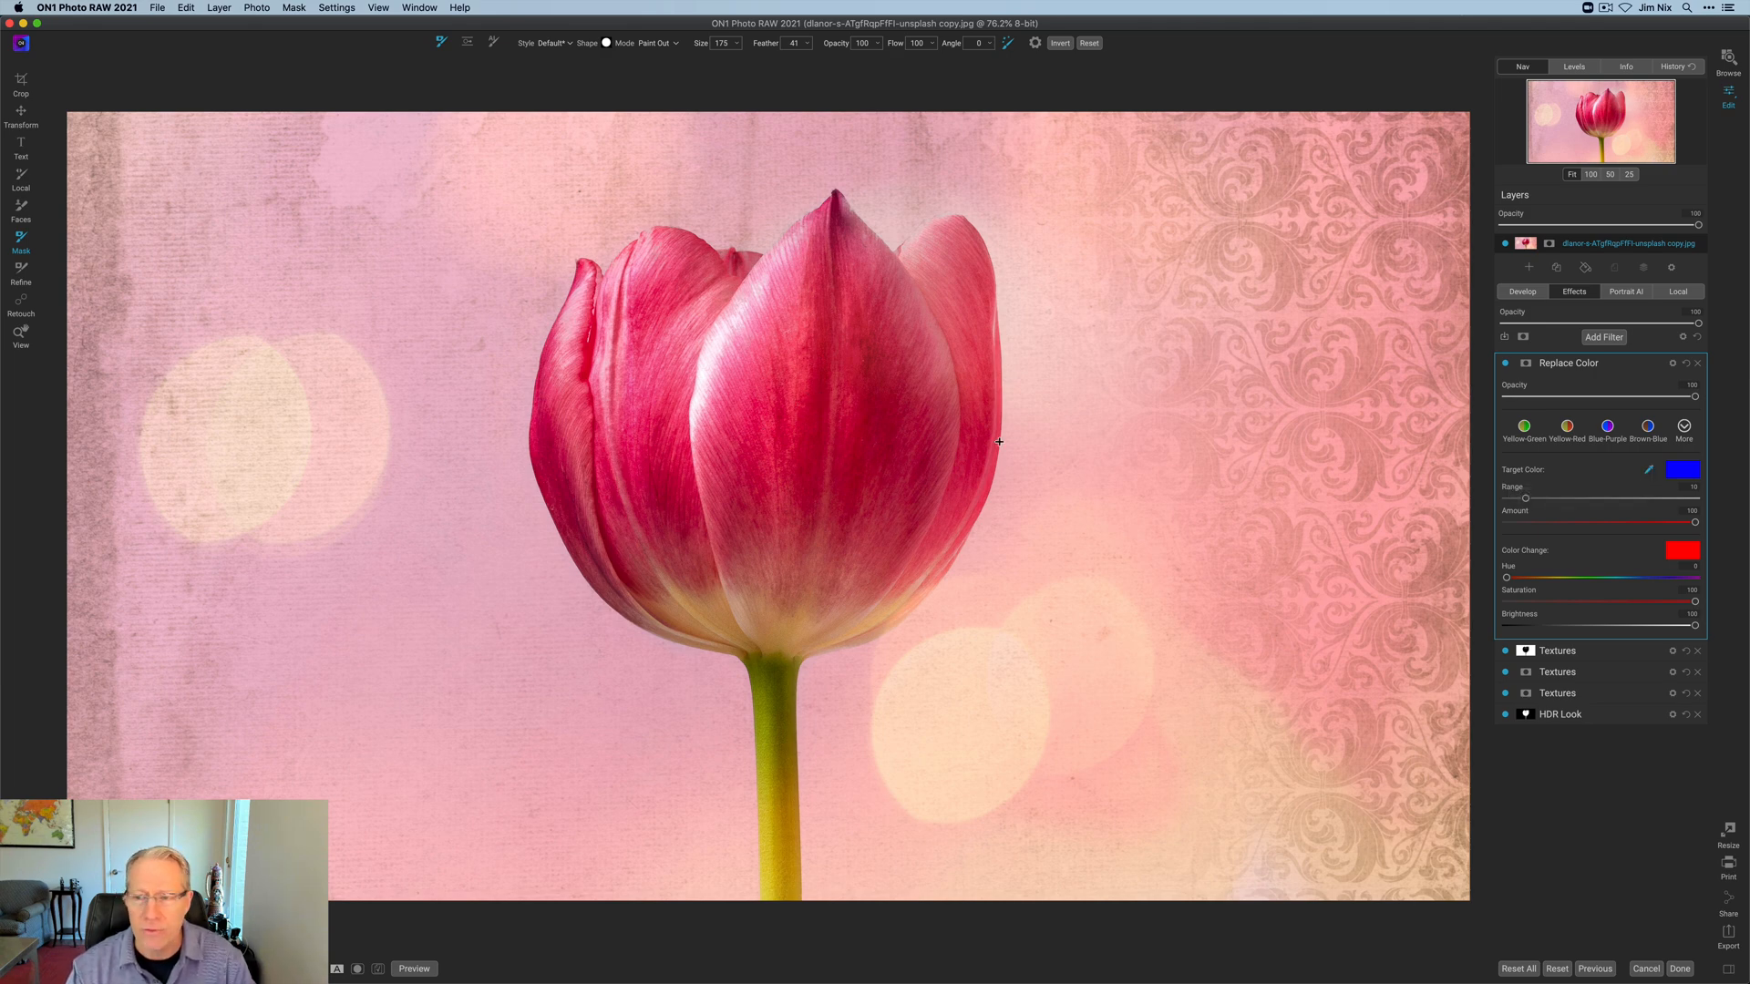
{"action": "left_click", "coordinate": [867, 395]}
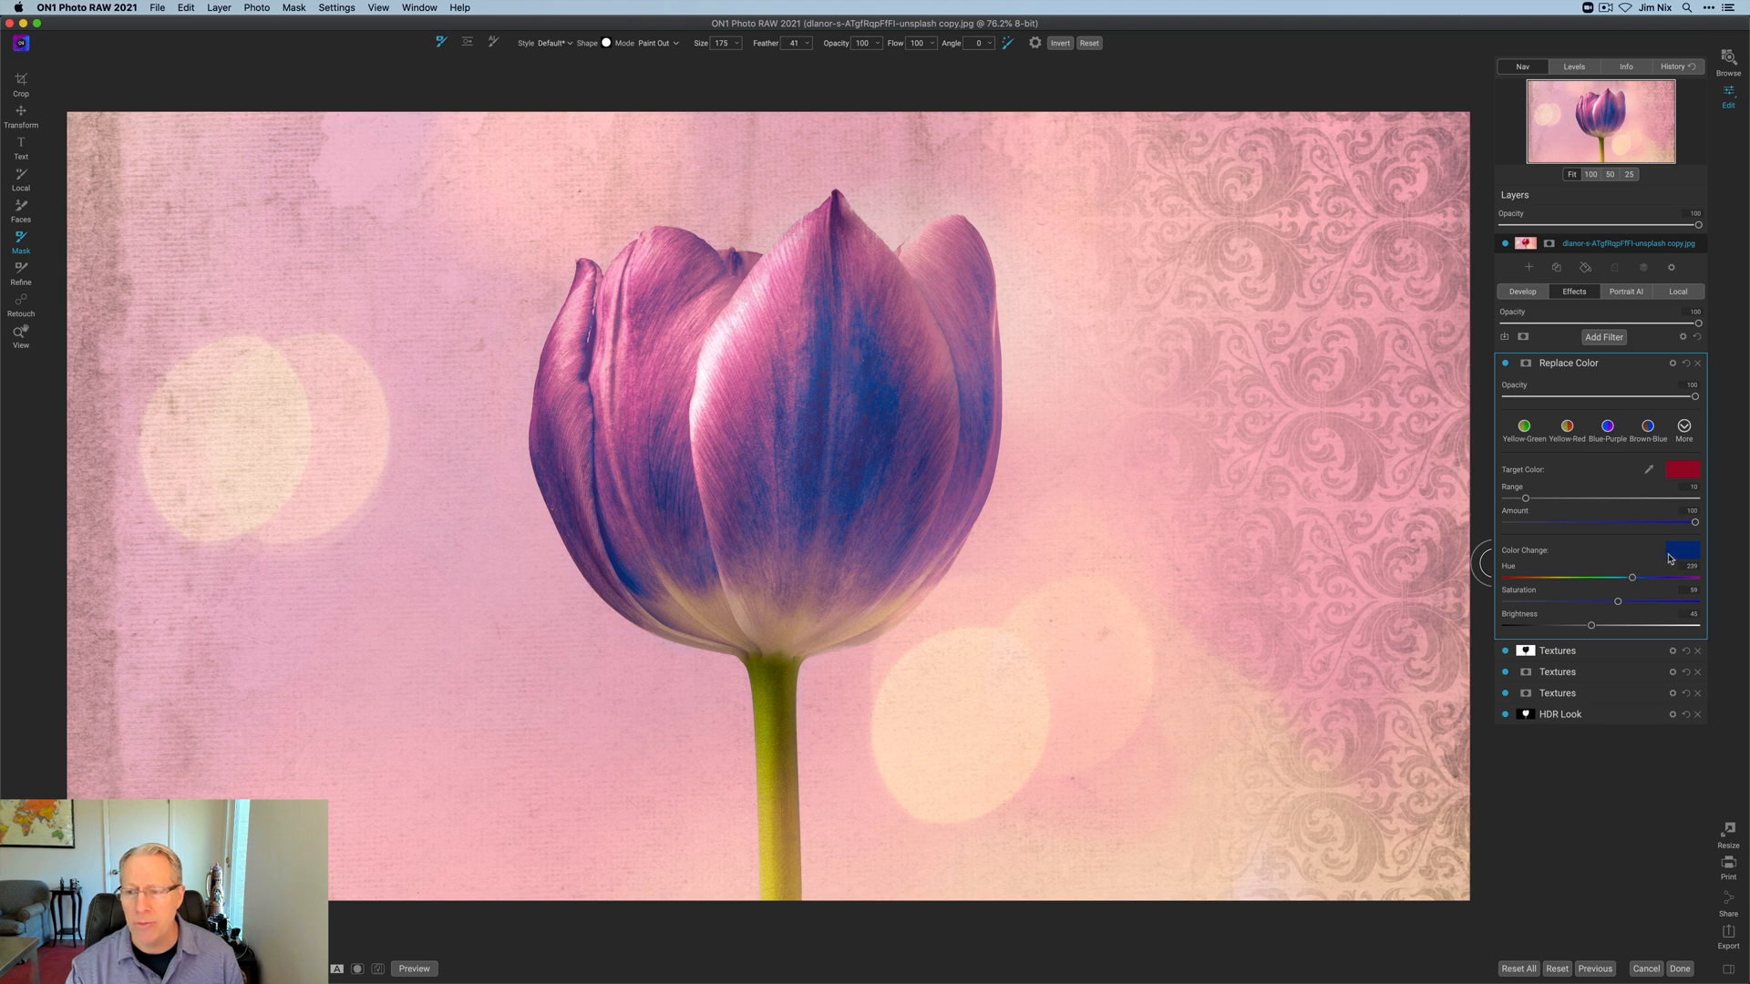
Step: Set the replacement colour to blue-purple and toggle the recolouring to compare
{"action": "left_click", "coordinate": [1682, 549]}
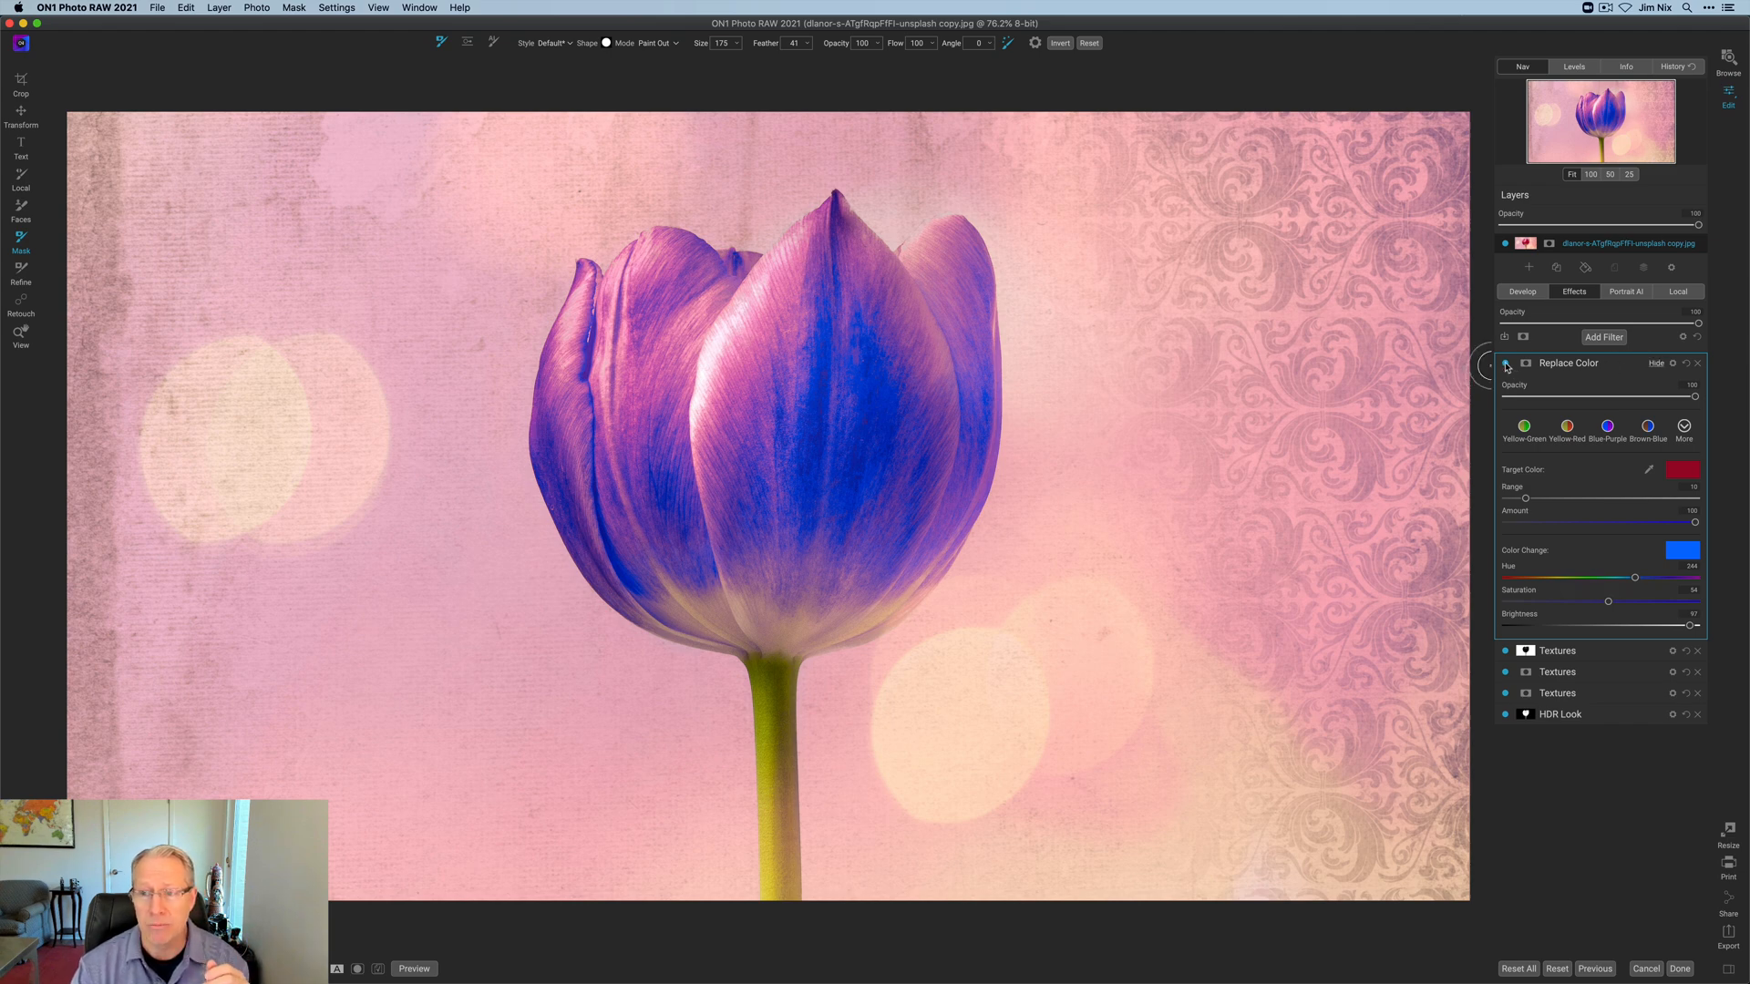
{"action": "left_click", "coordinate": [1512, 363]}
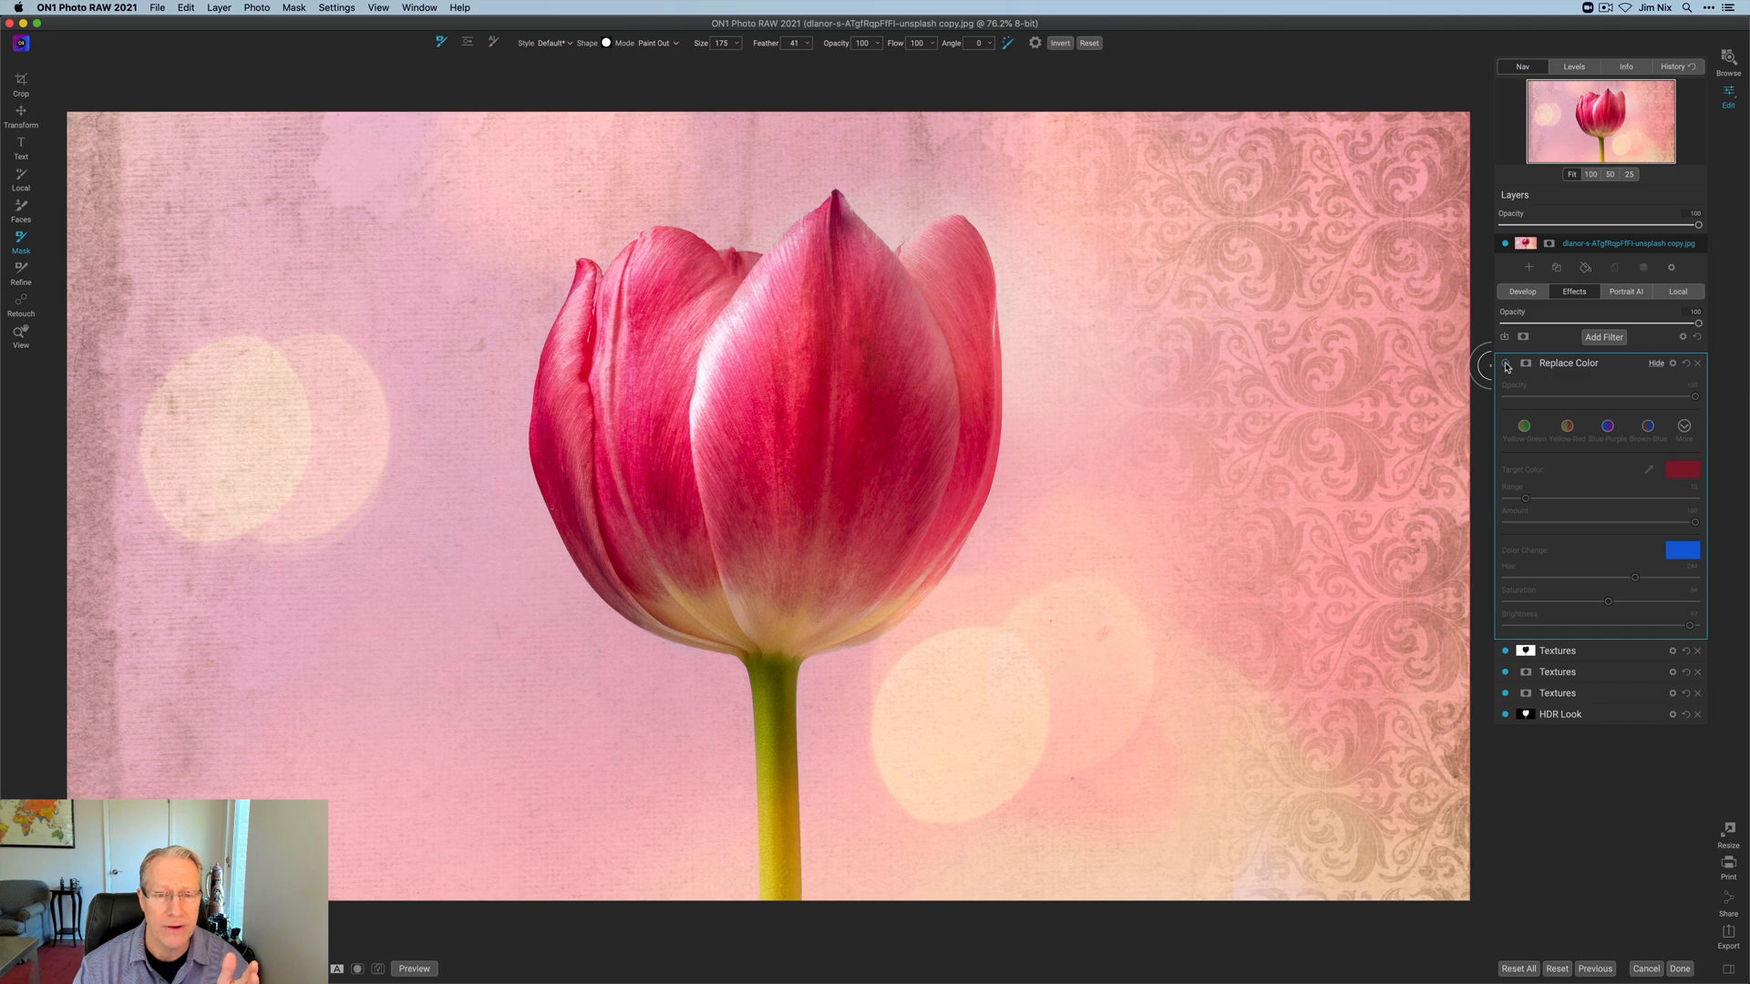
{"action": "left_click", "coordinate": [1505, 362]}
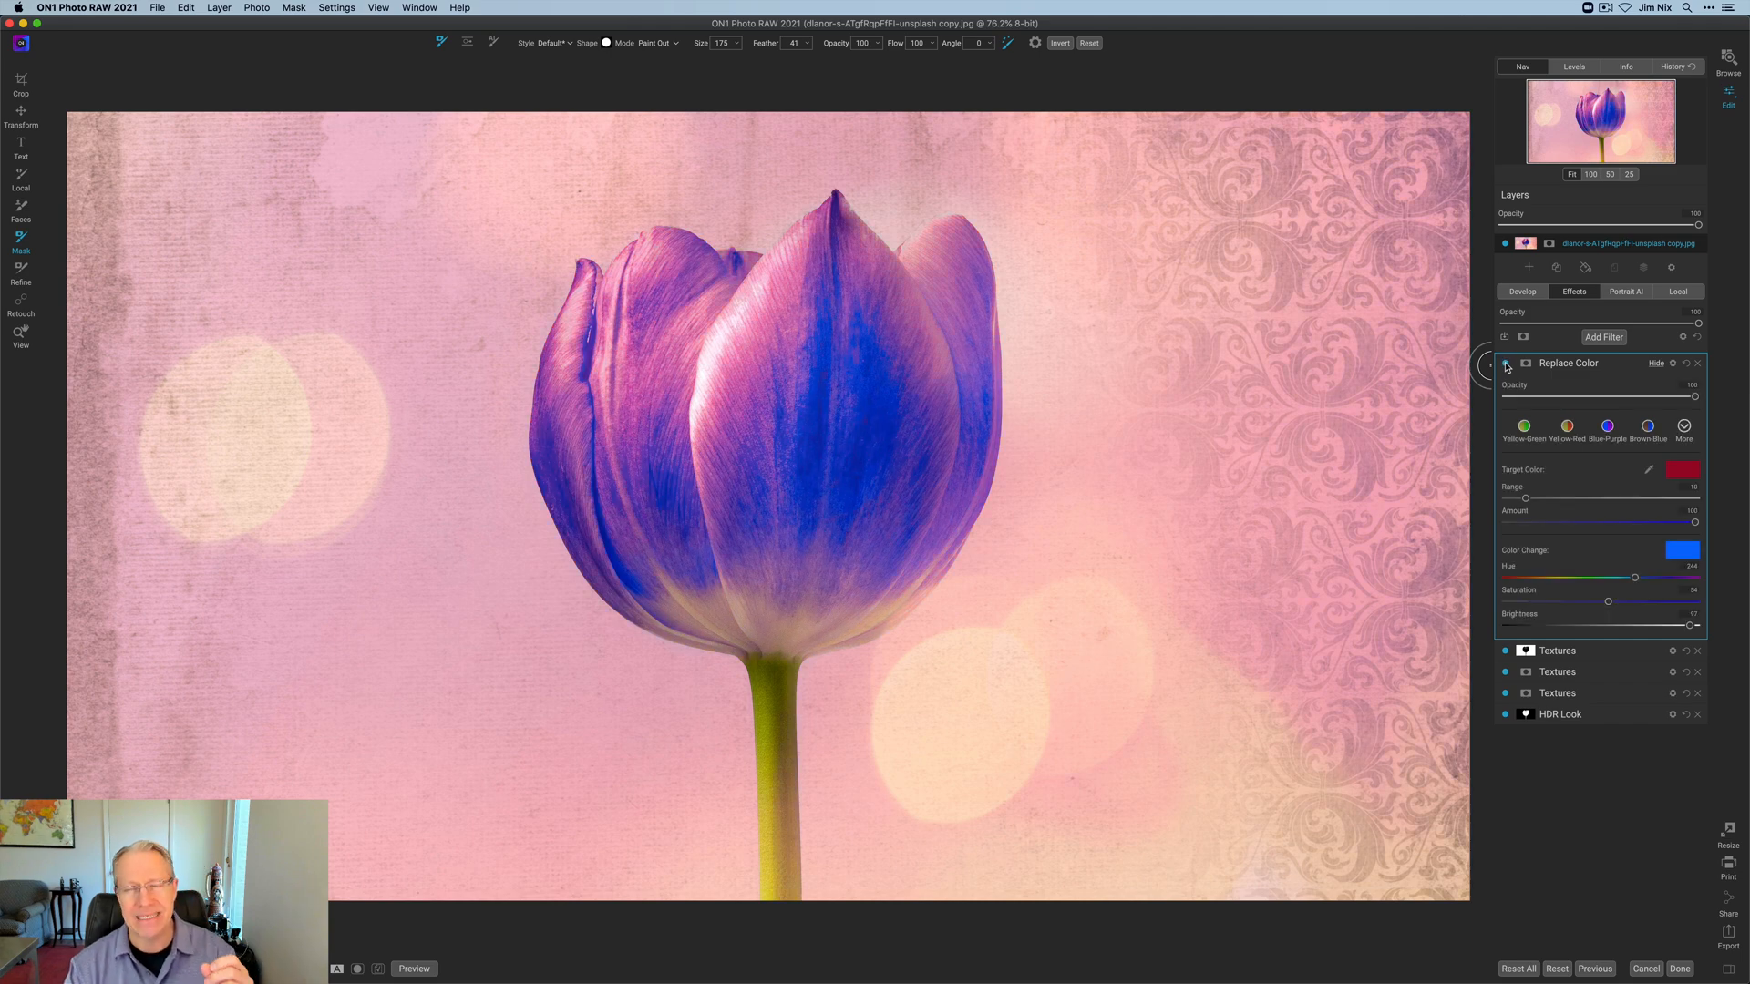
{"action": "left_click", "coordinate": [1505, 362]}
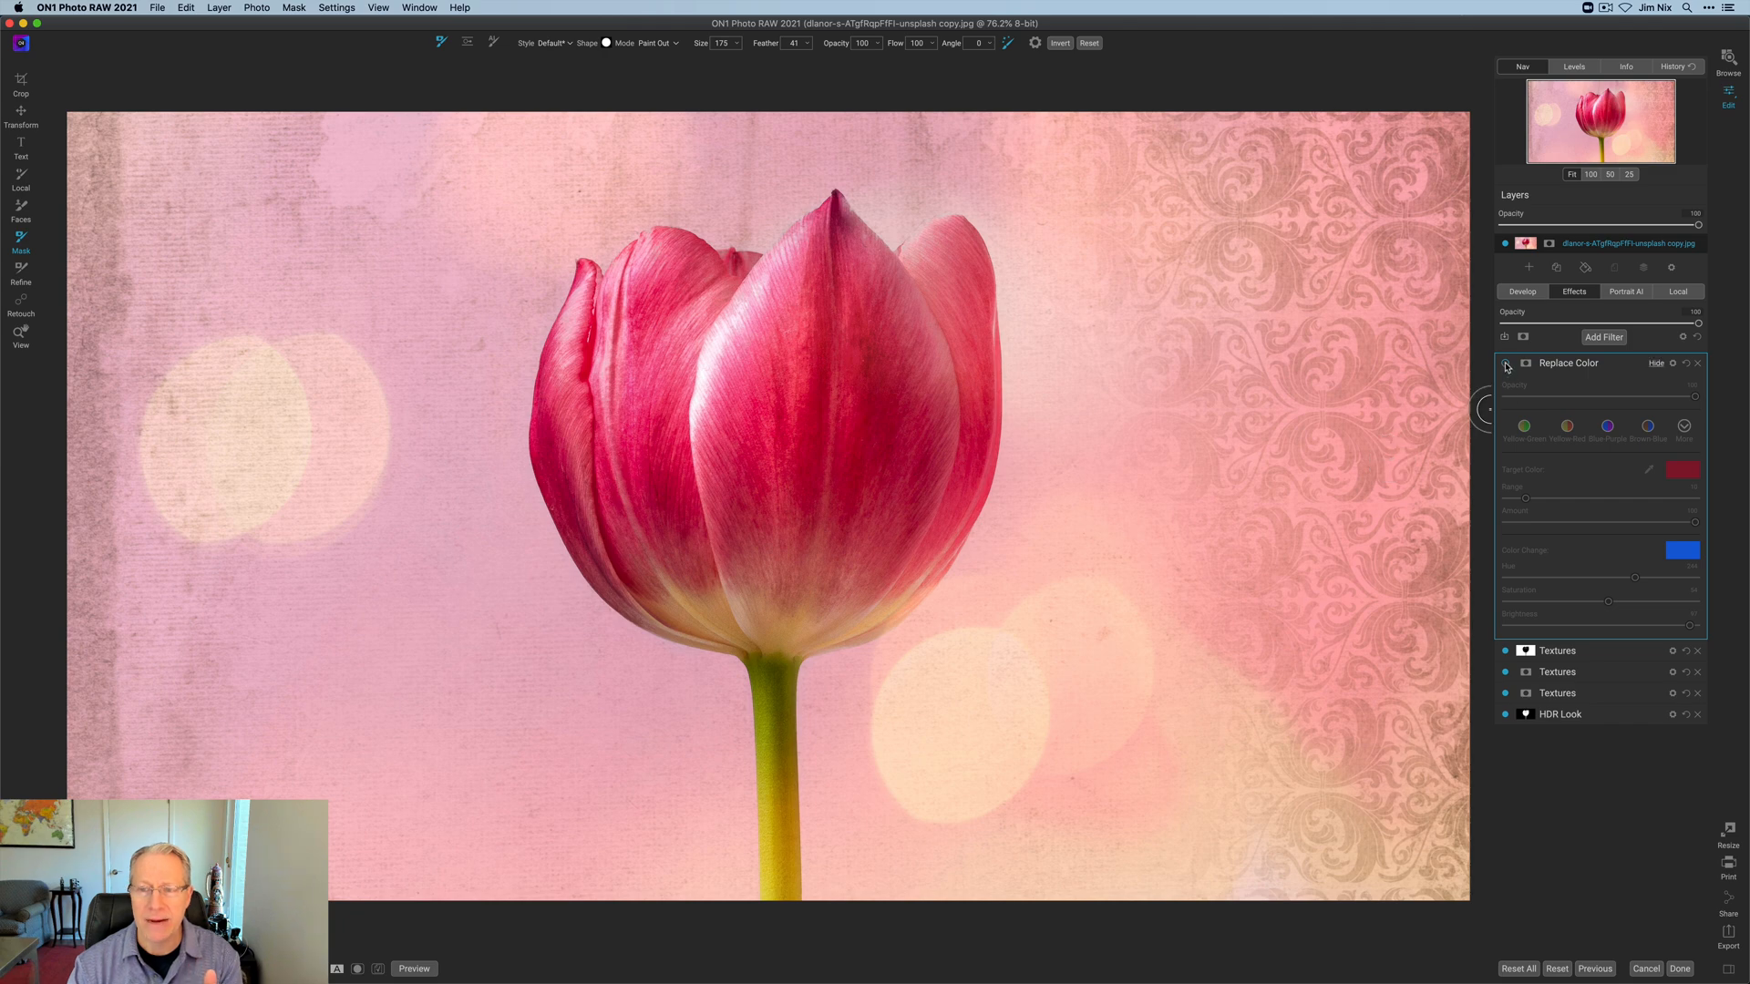
{"action": "left_click", "coordinate": [1505, 362]}
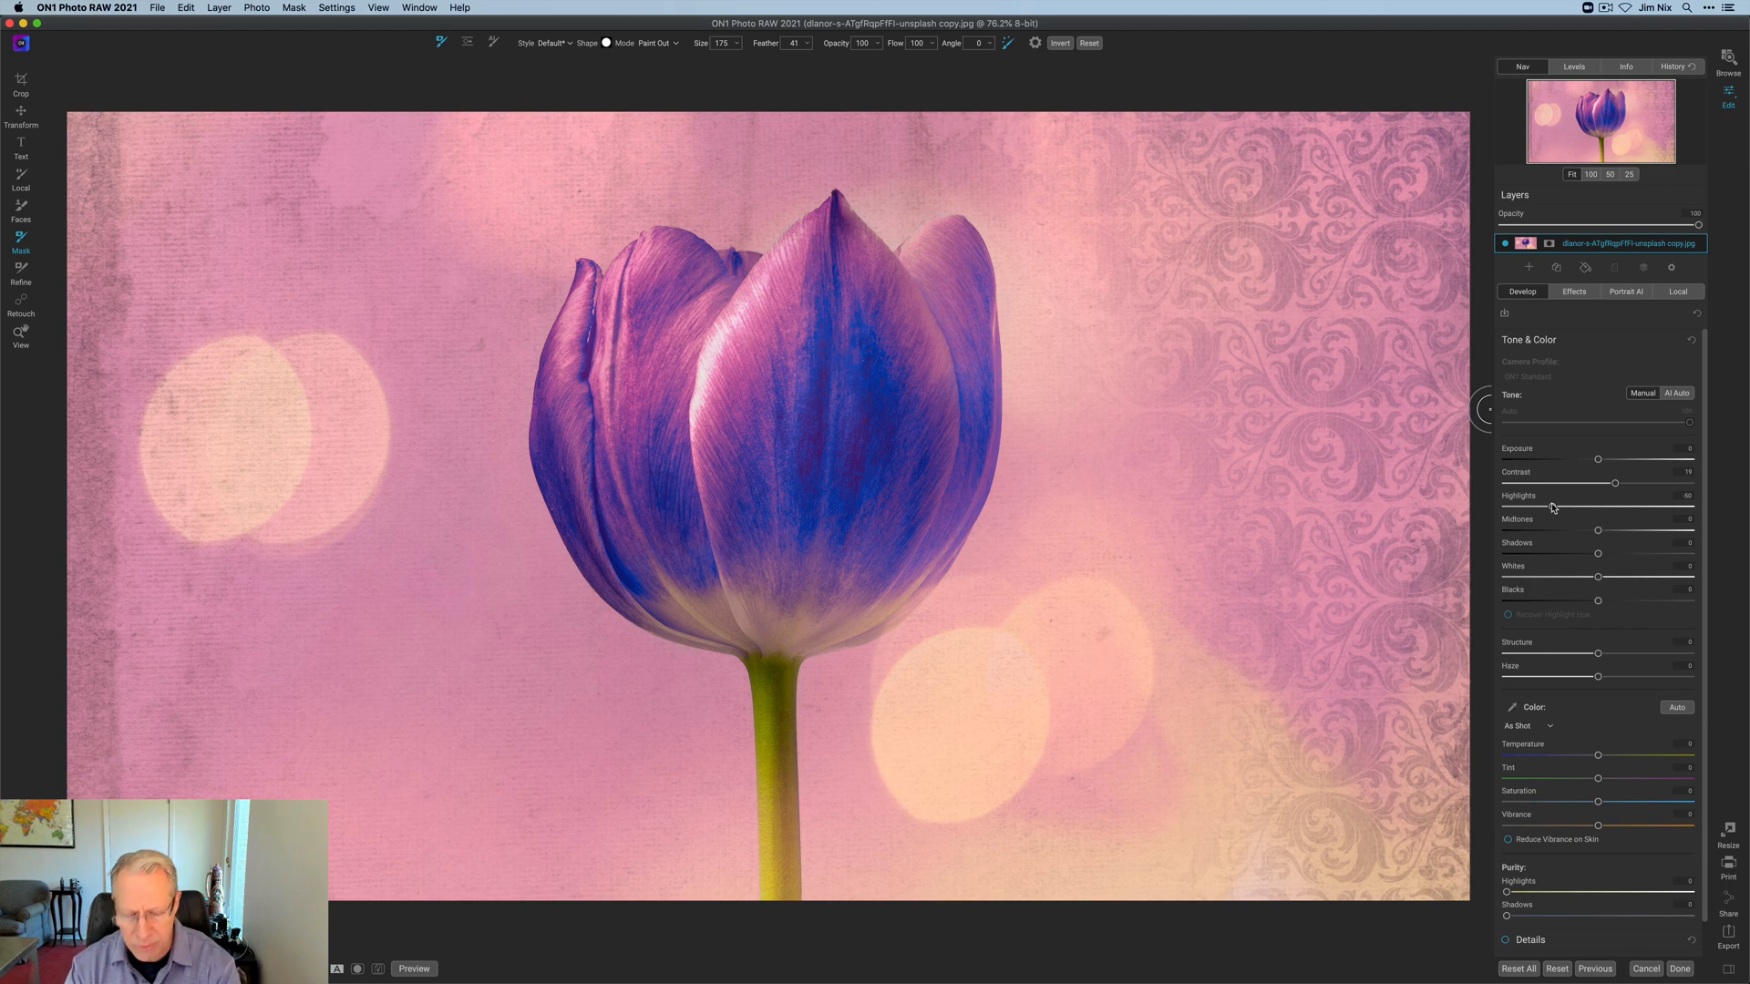
{"action": "mouse_move", "coordinate": [1587, 543]}
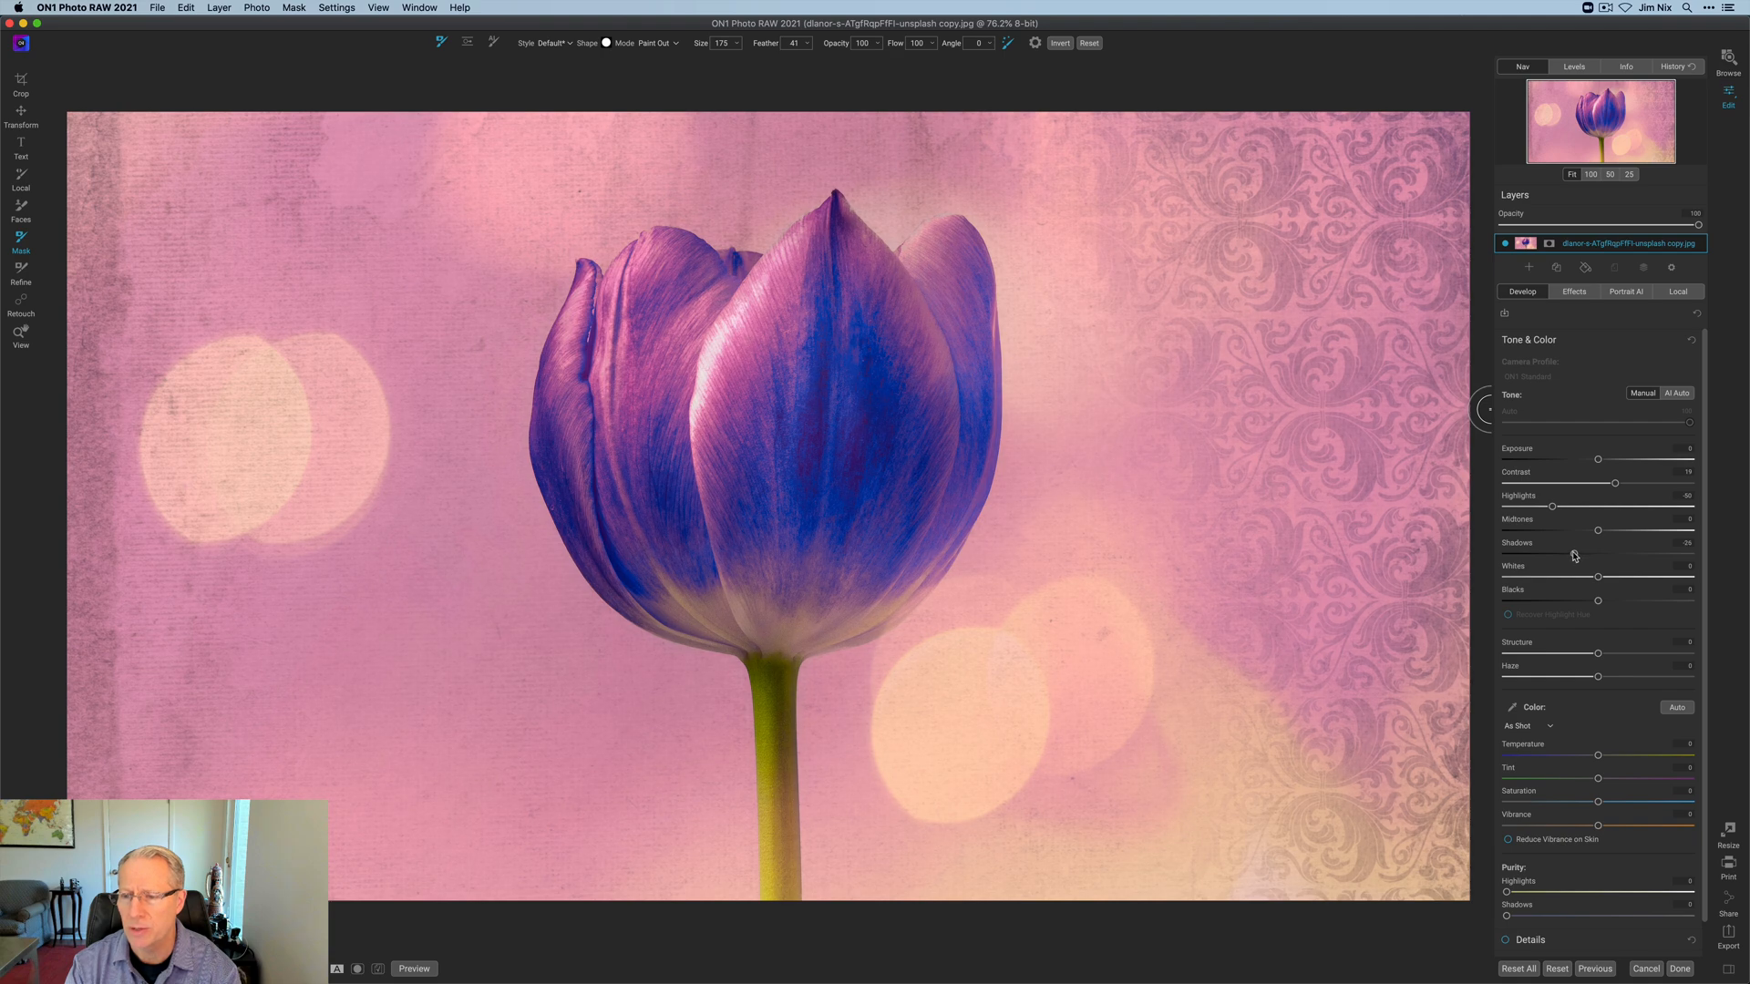
{"action": "mouse_move", "coordinate": [1599, 678]}
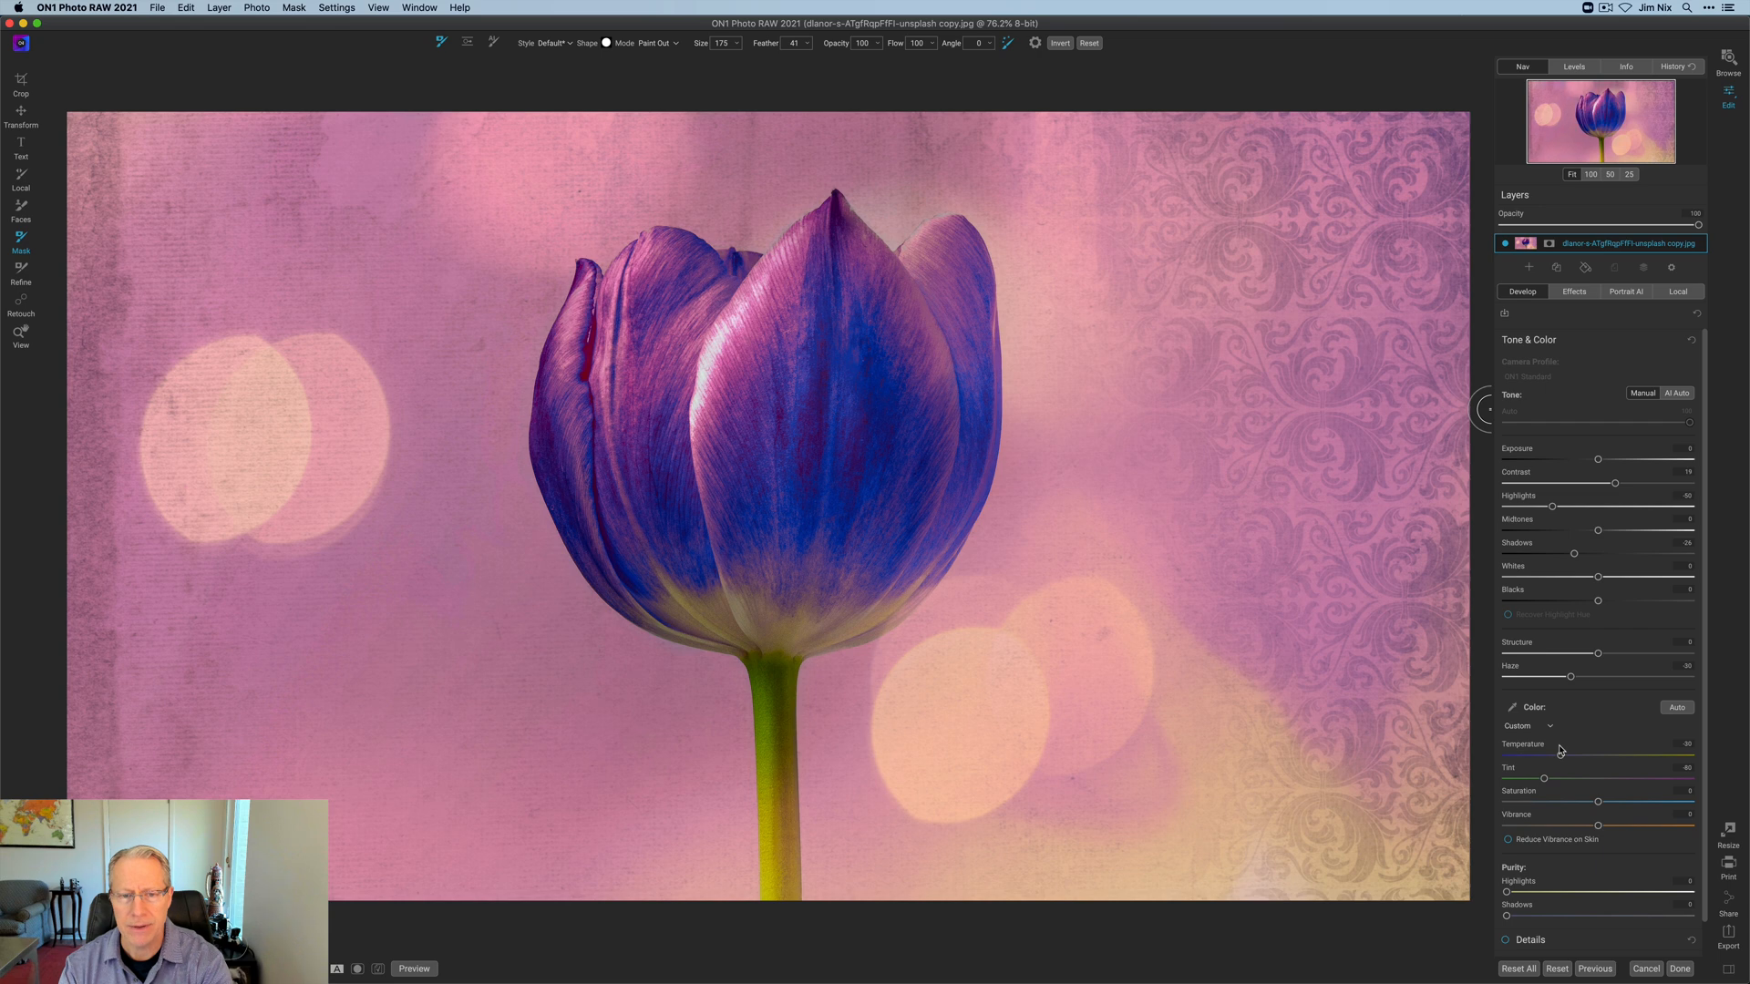
{"action": "mouse_move", "coordinate": [1598, 802]}
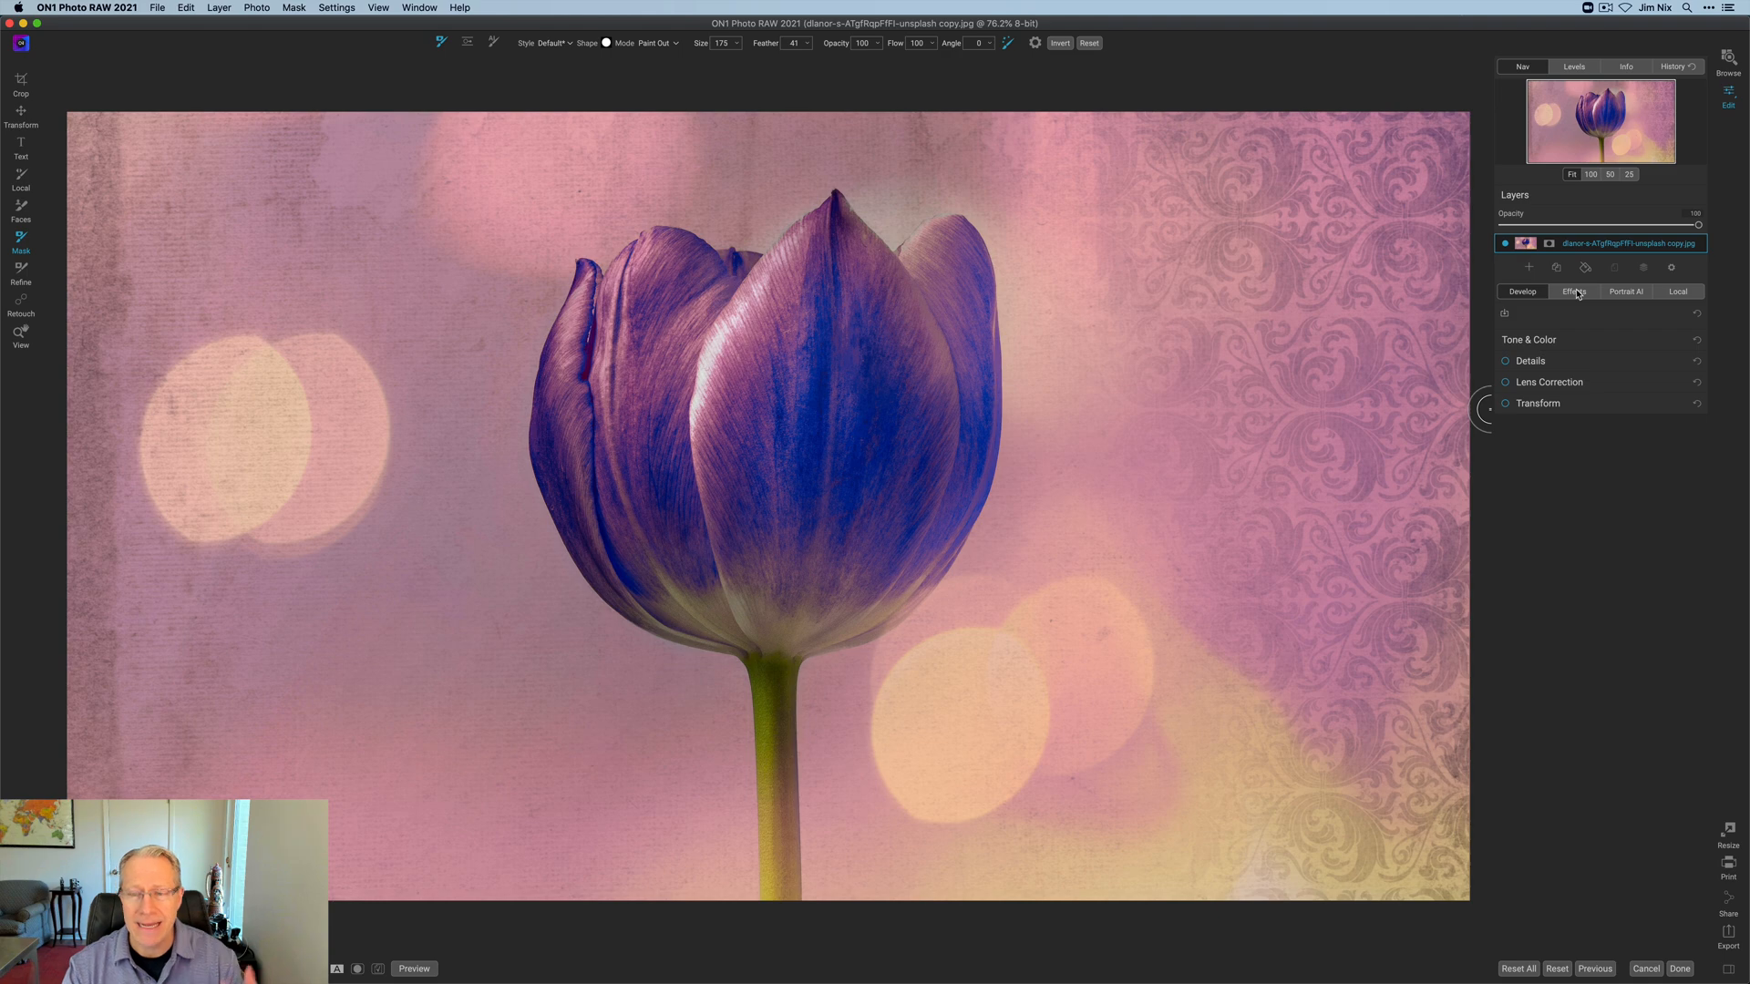
Step: Add a Dynamic Contrast filter for petal detail and toggle it to compare with the original
{"action": "left_click", "coordinate": [1604, 337]}
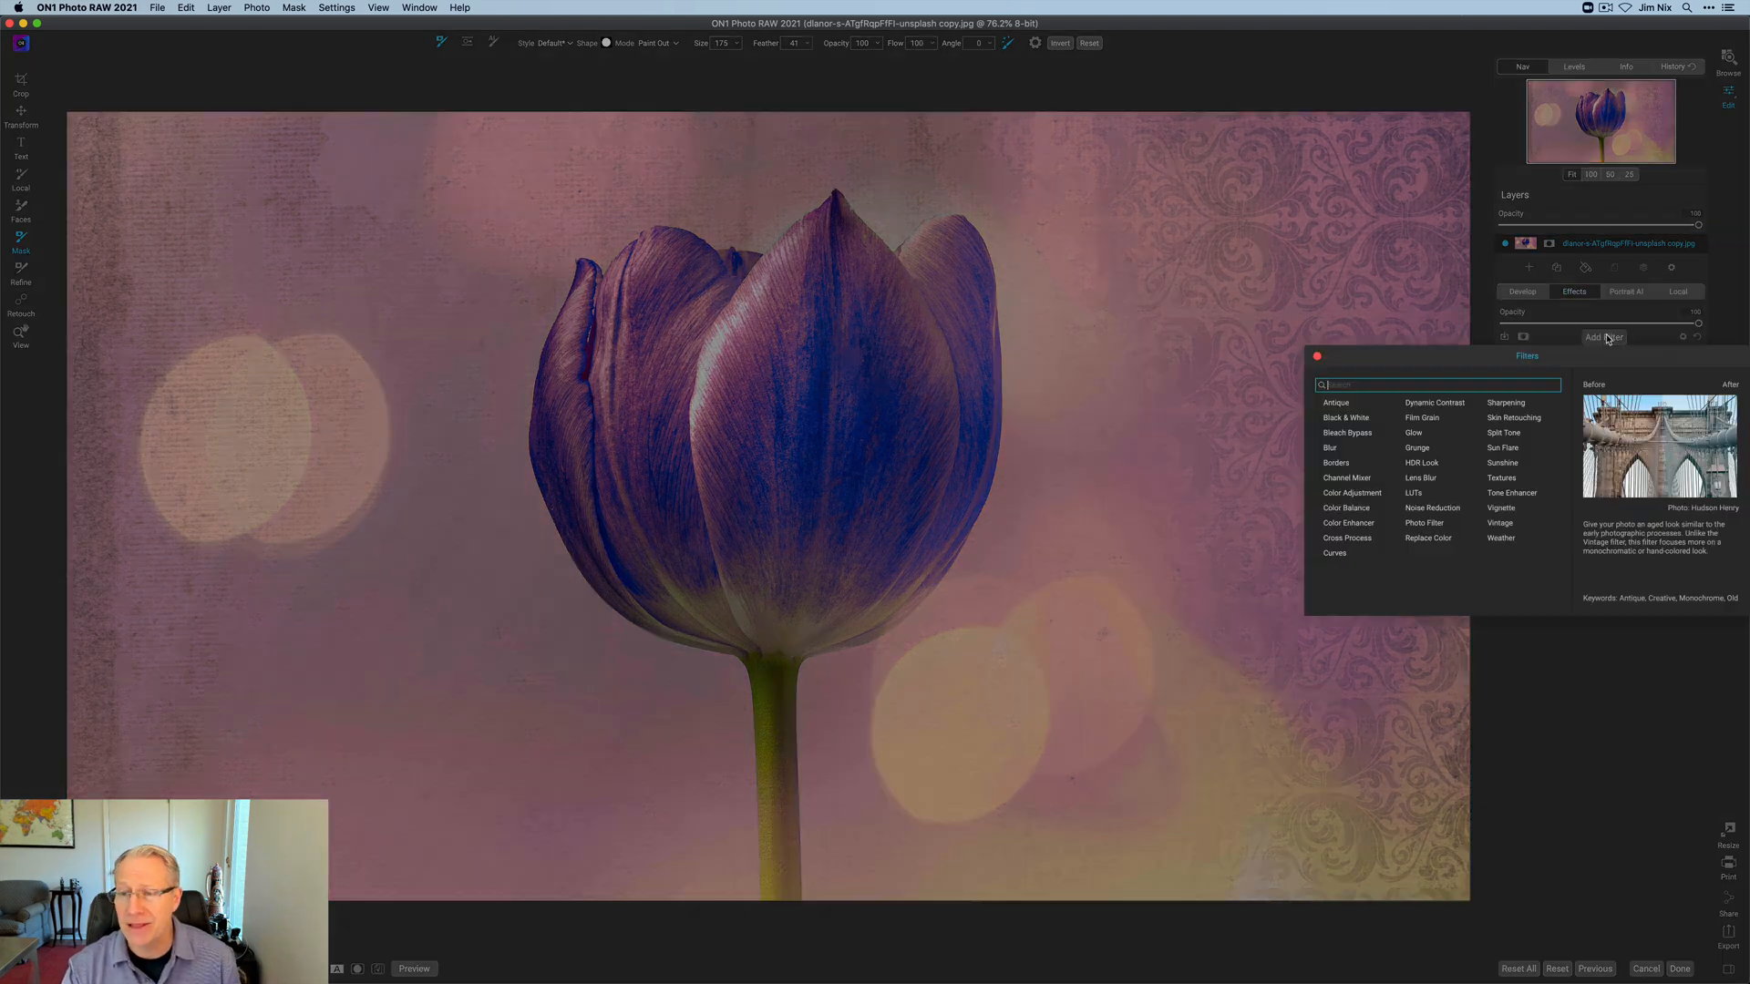
{"action": "left_click", "coordinate": [1434, 401]}
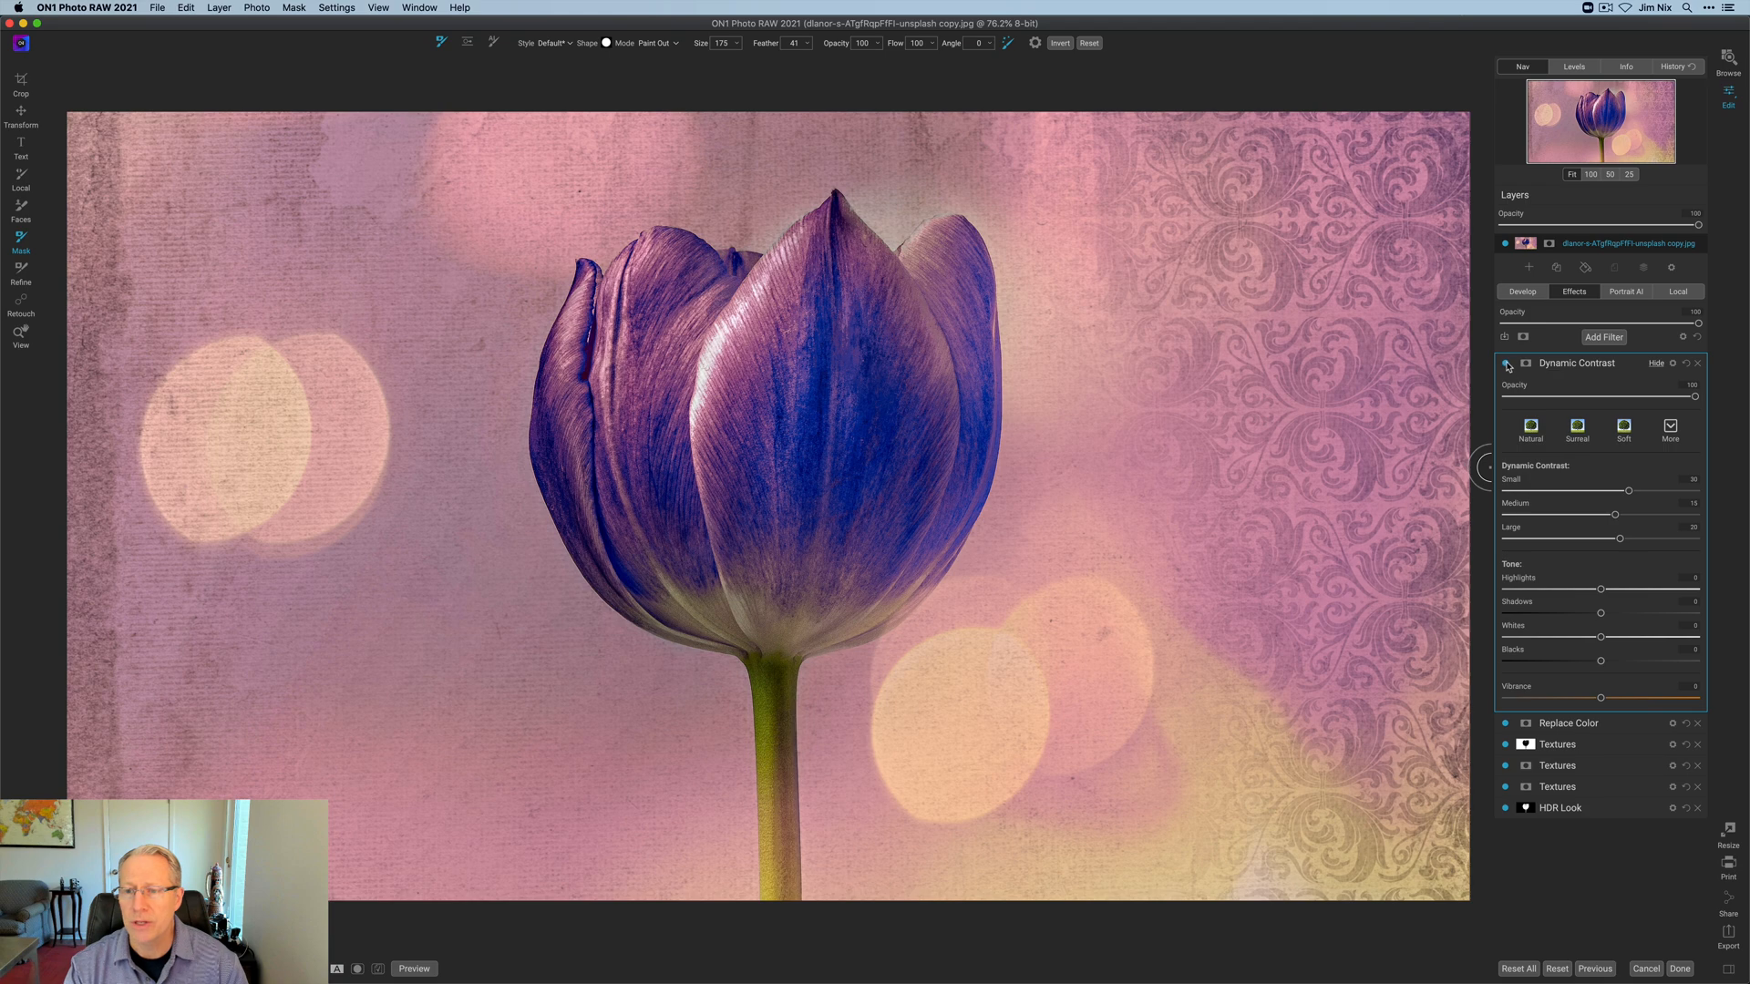
{"action": "left_click", "coordinate": [1509, 363]}
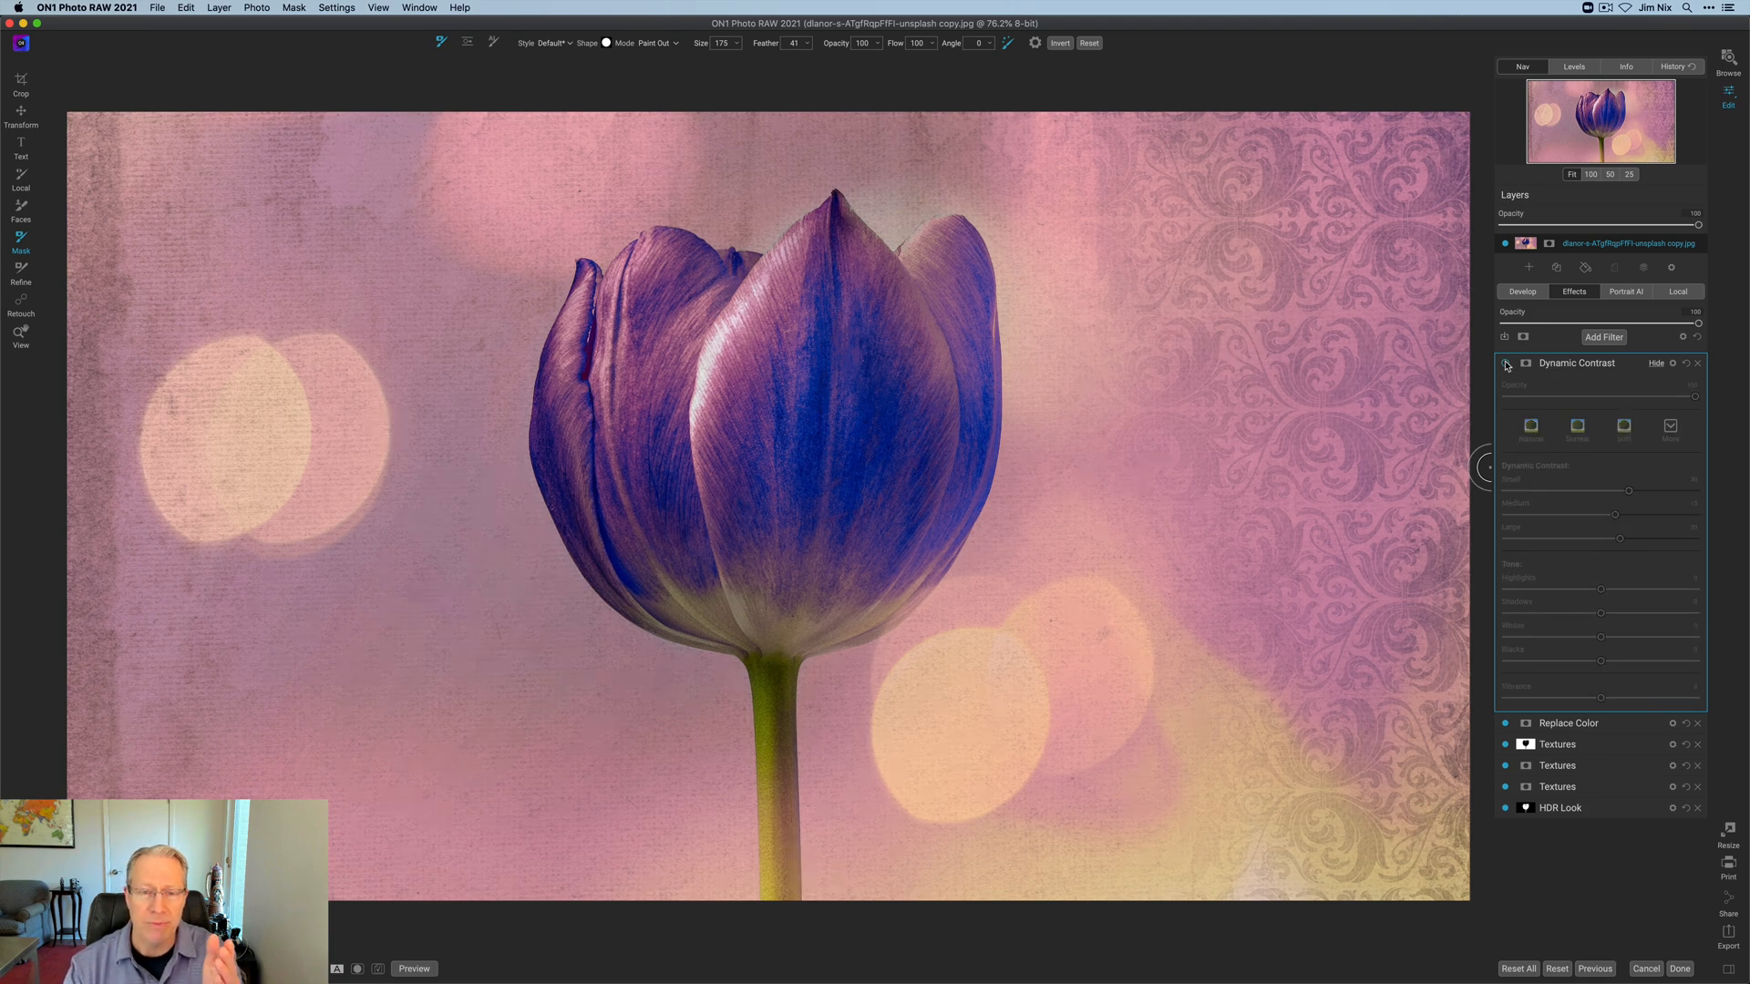
{"action": "left_click", "coordinate": [1505, 363]}
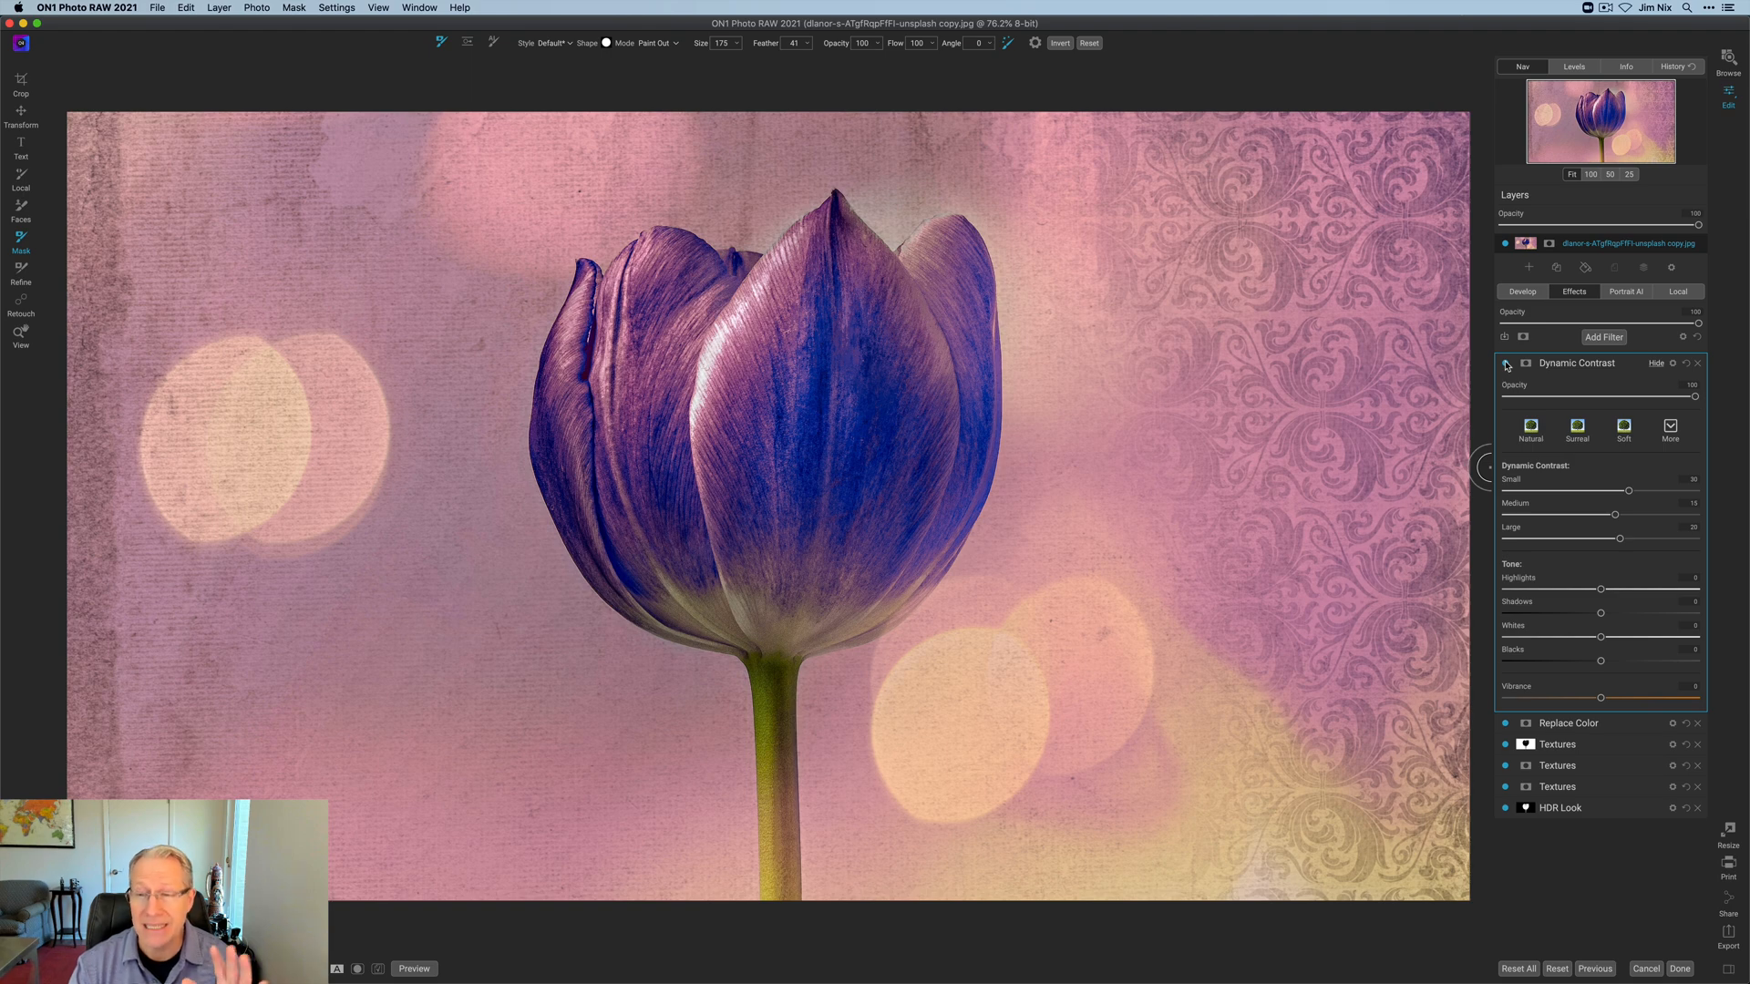
{"action": "left_click", "coordinate": [1507, 362]}
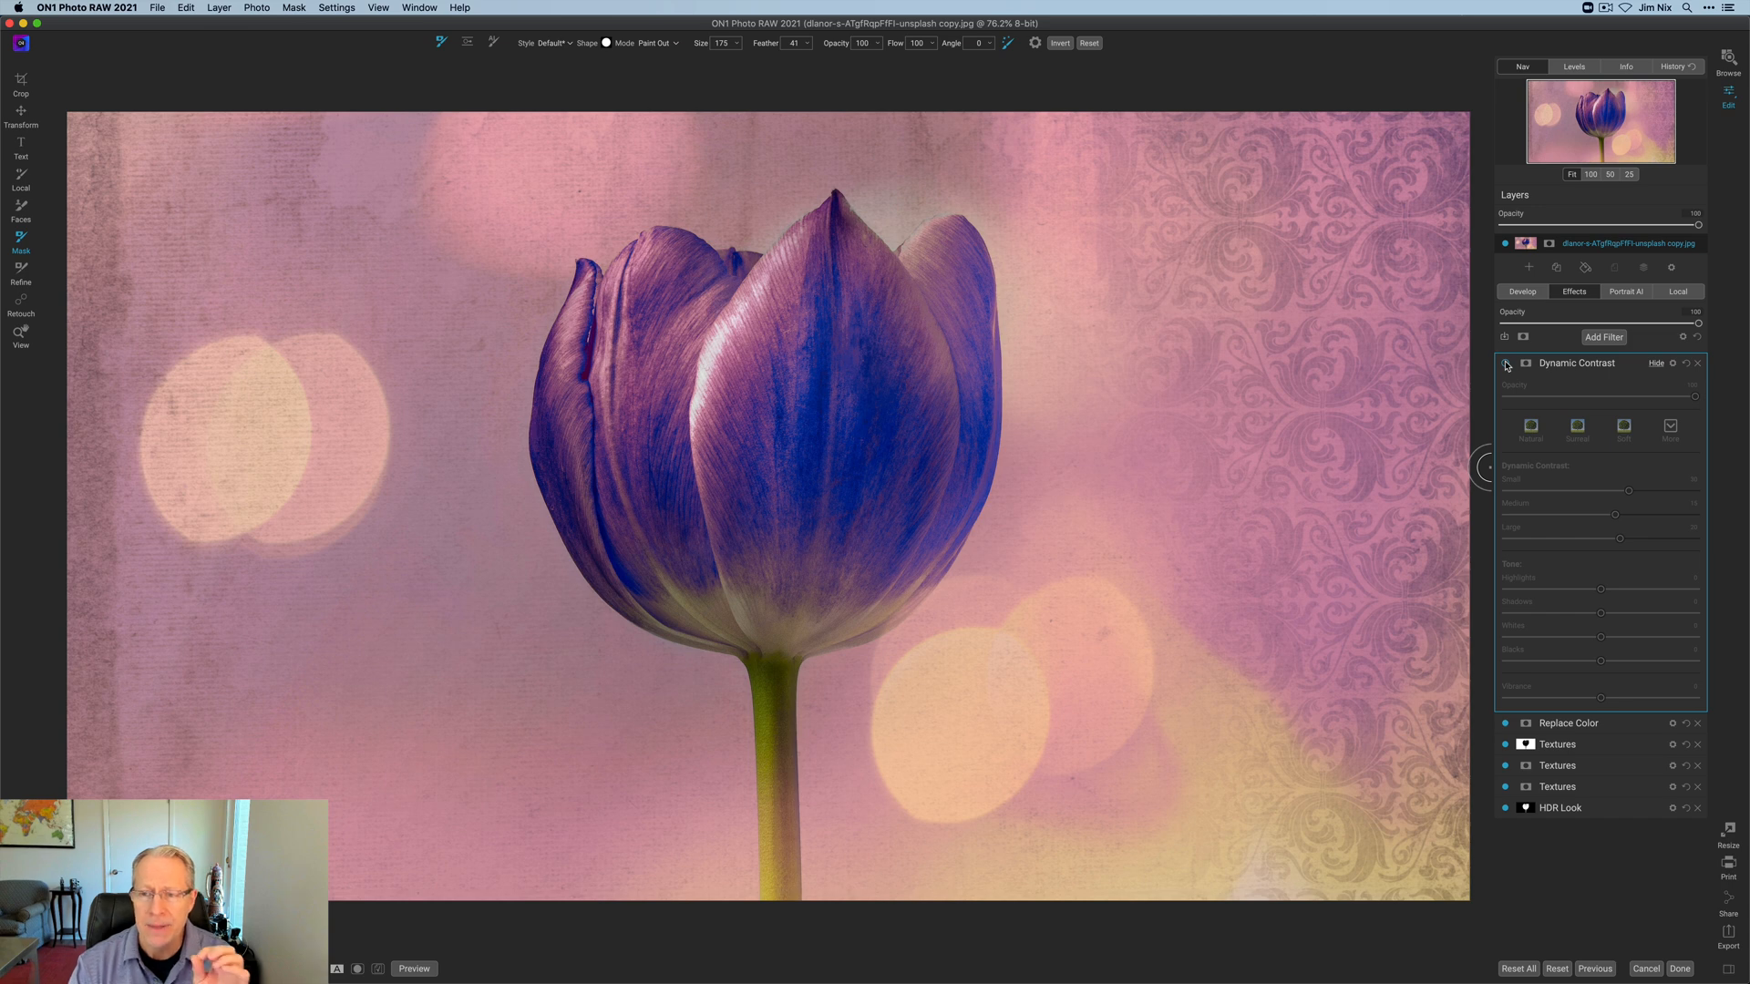
{"action": "left_click", "coordinate": [1523, 362]}
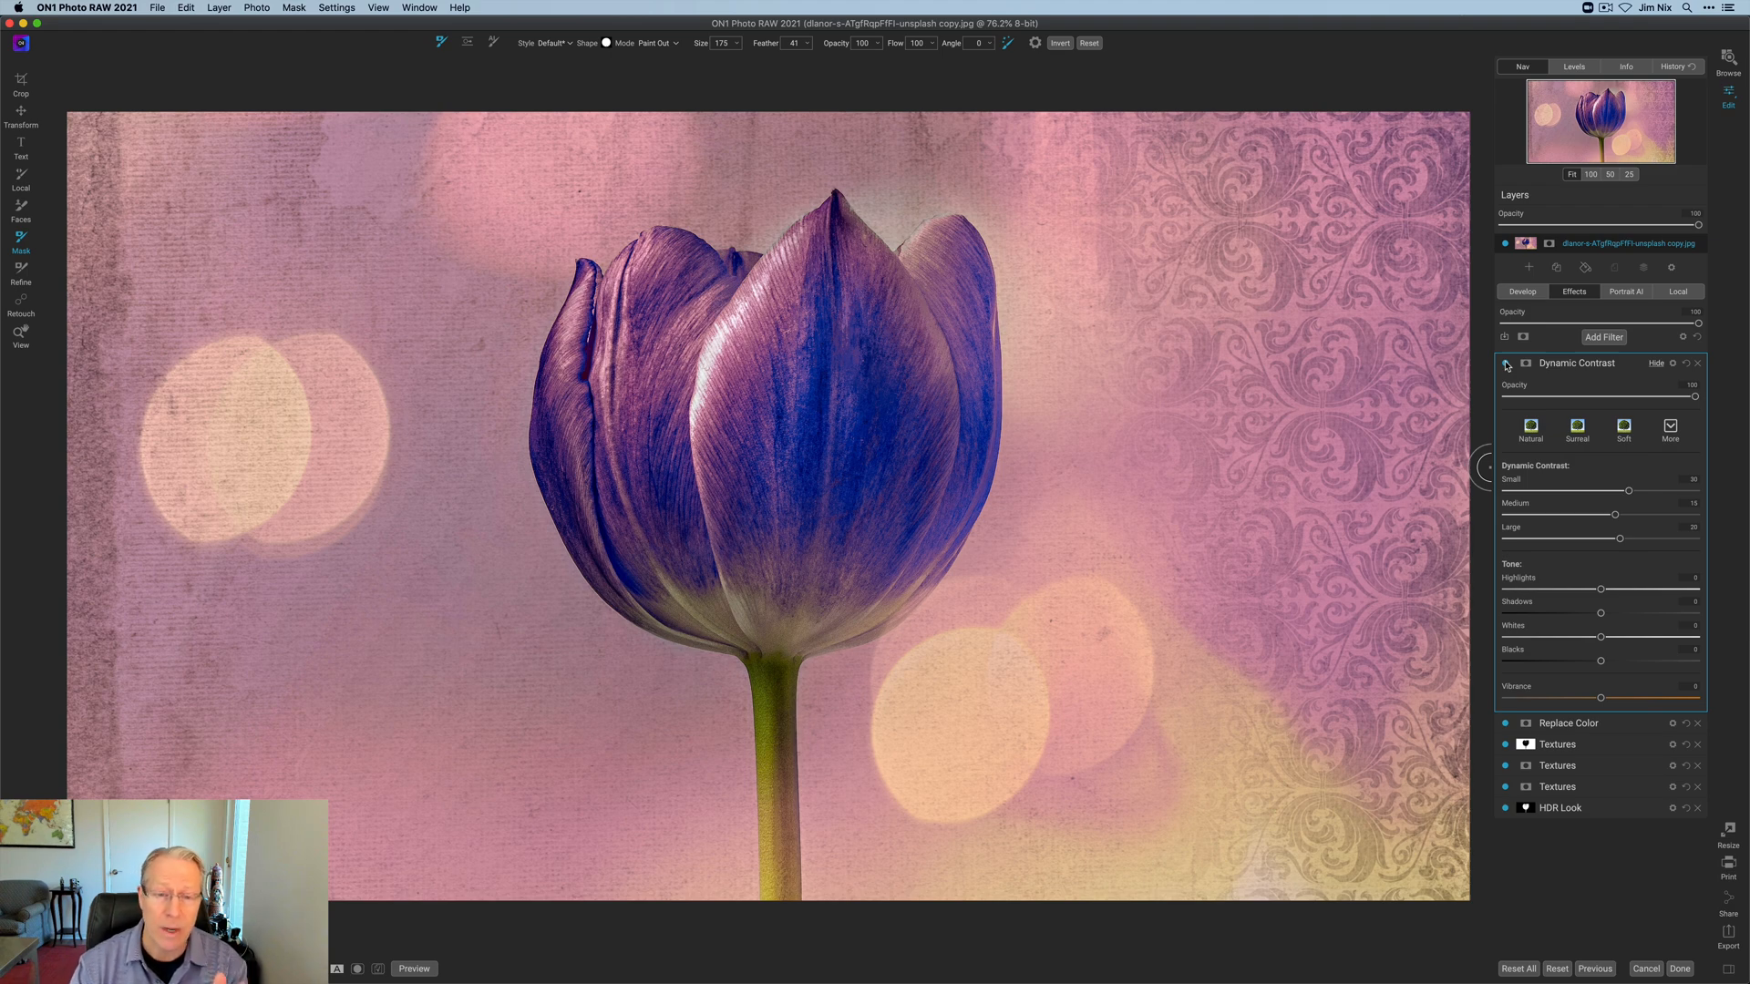
{"action": "left_click", "coordinate": [1505, 363]}
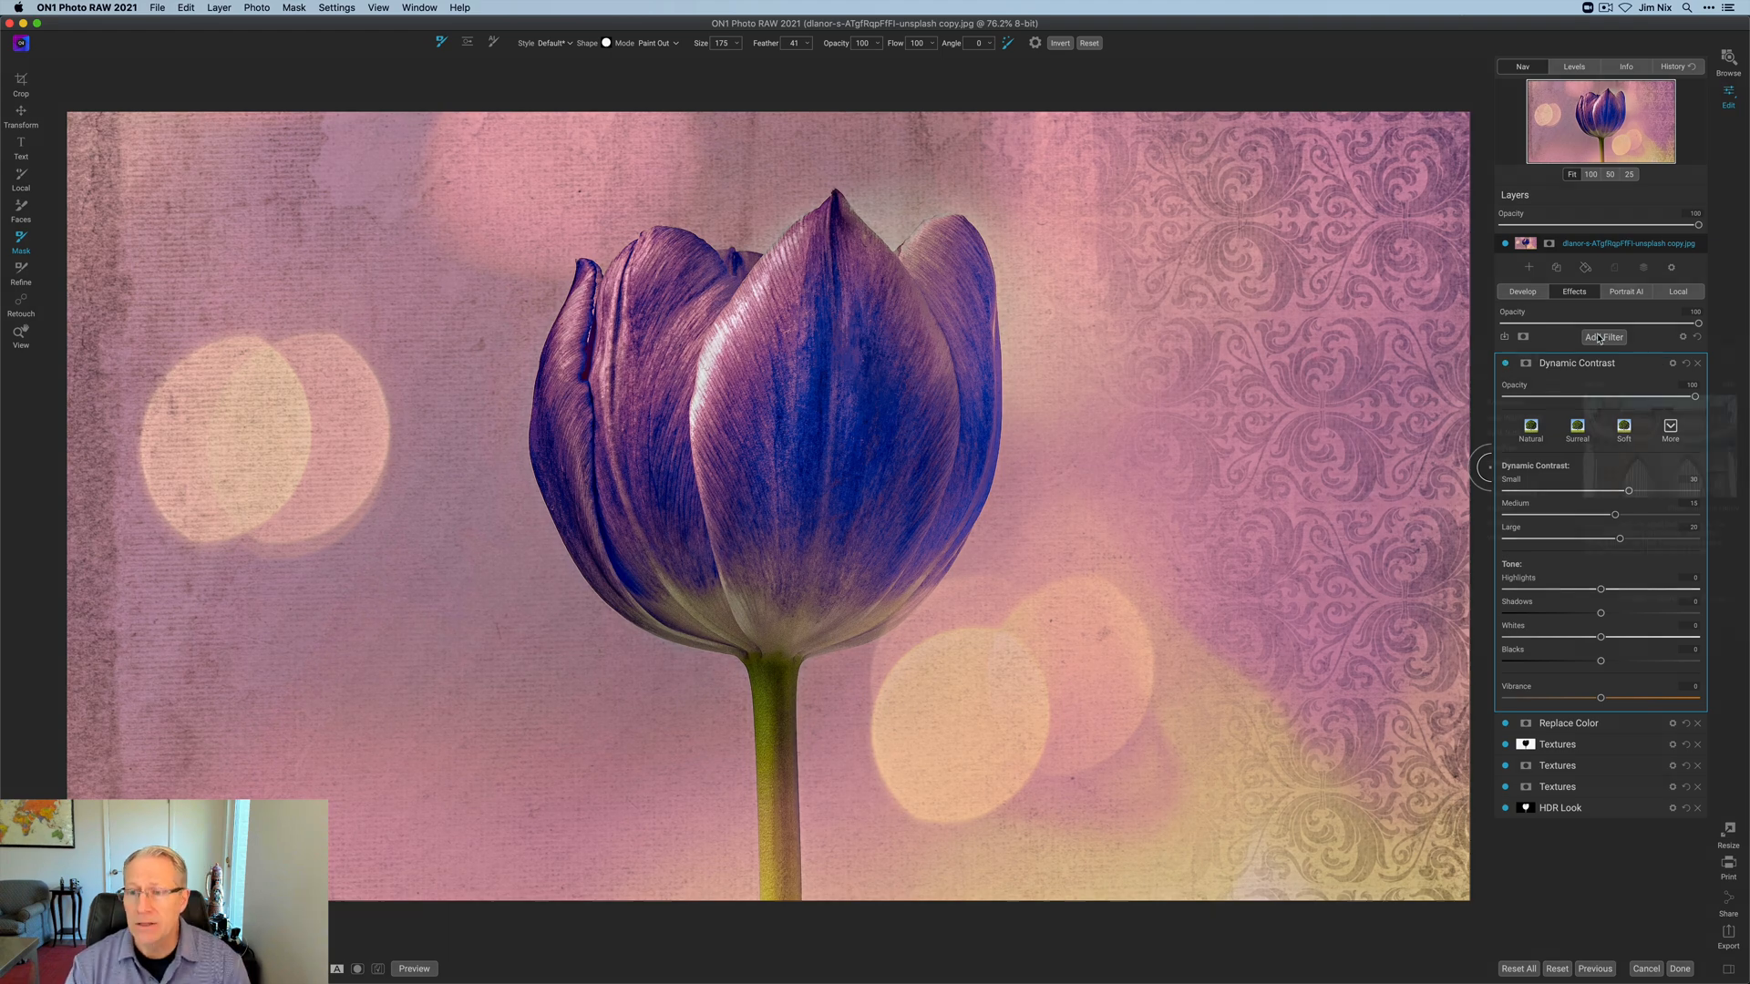
Step: Add a Borders filter, previewing dark rounded, gridded and rough black styles before settling on Emulsion 002
{"action": "left_click", "coordinate": [1604, 337]}
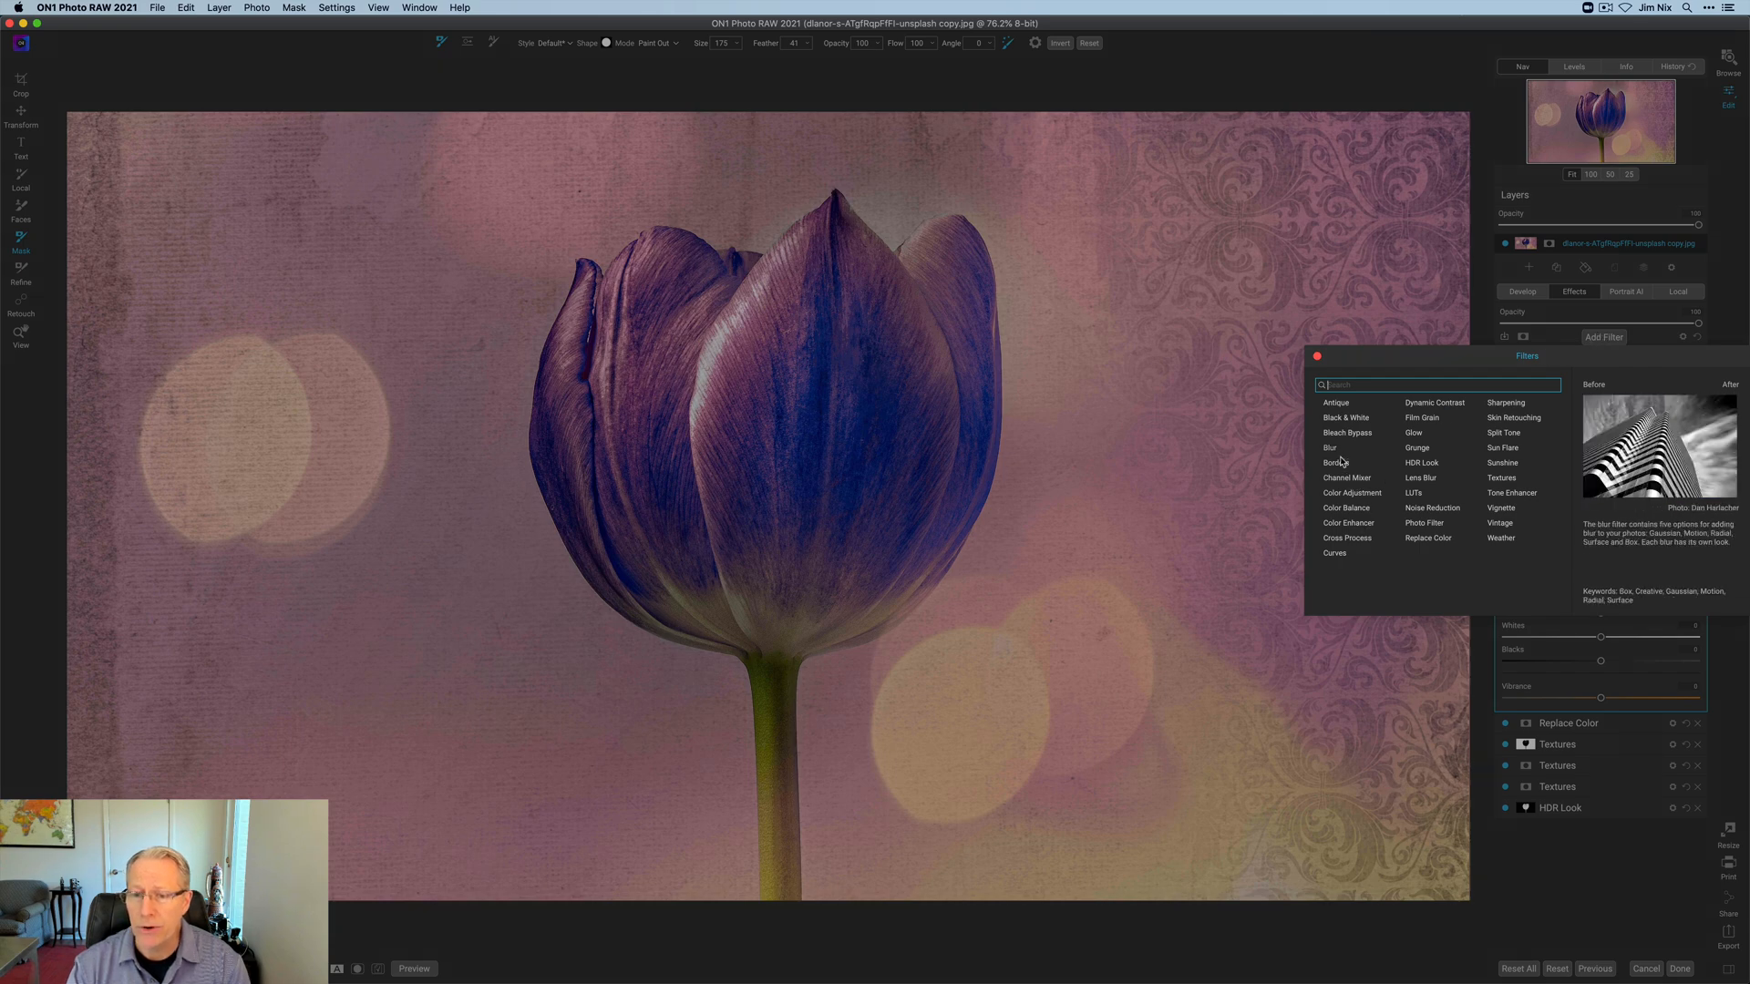
{"action": "left_click", "coordinate": [1334, 461]}
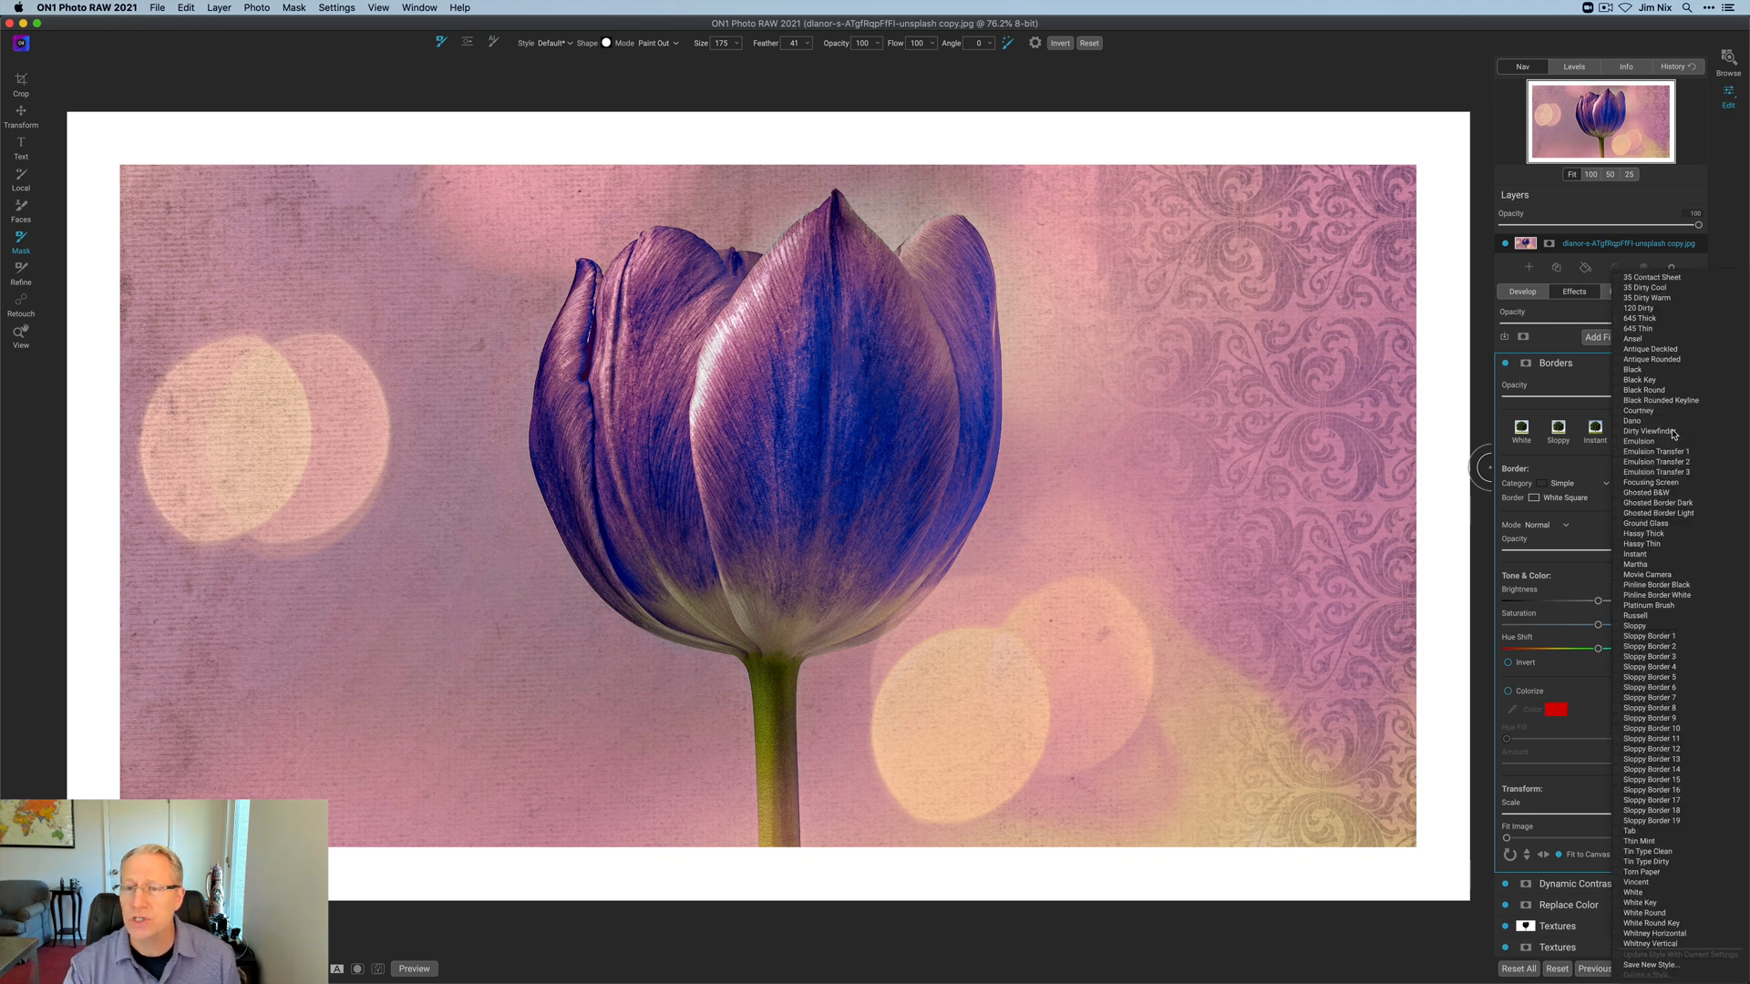
{"action": "left_click", "coordinate": [1647, 492]}
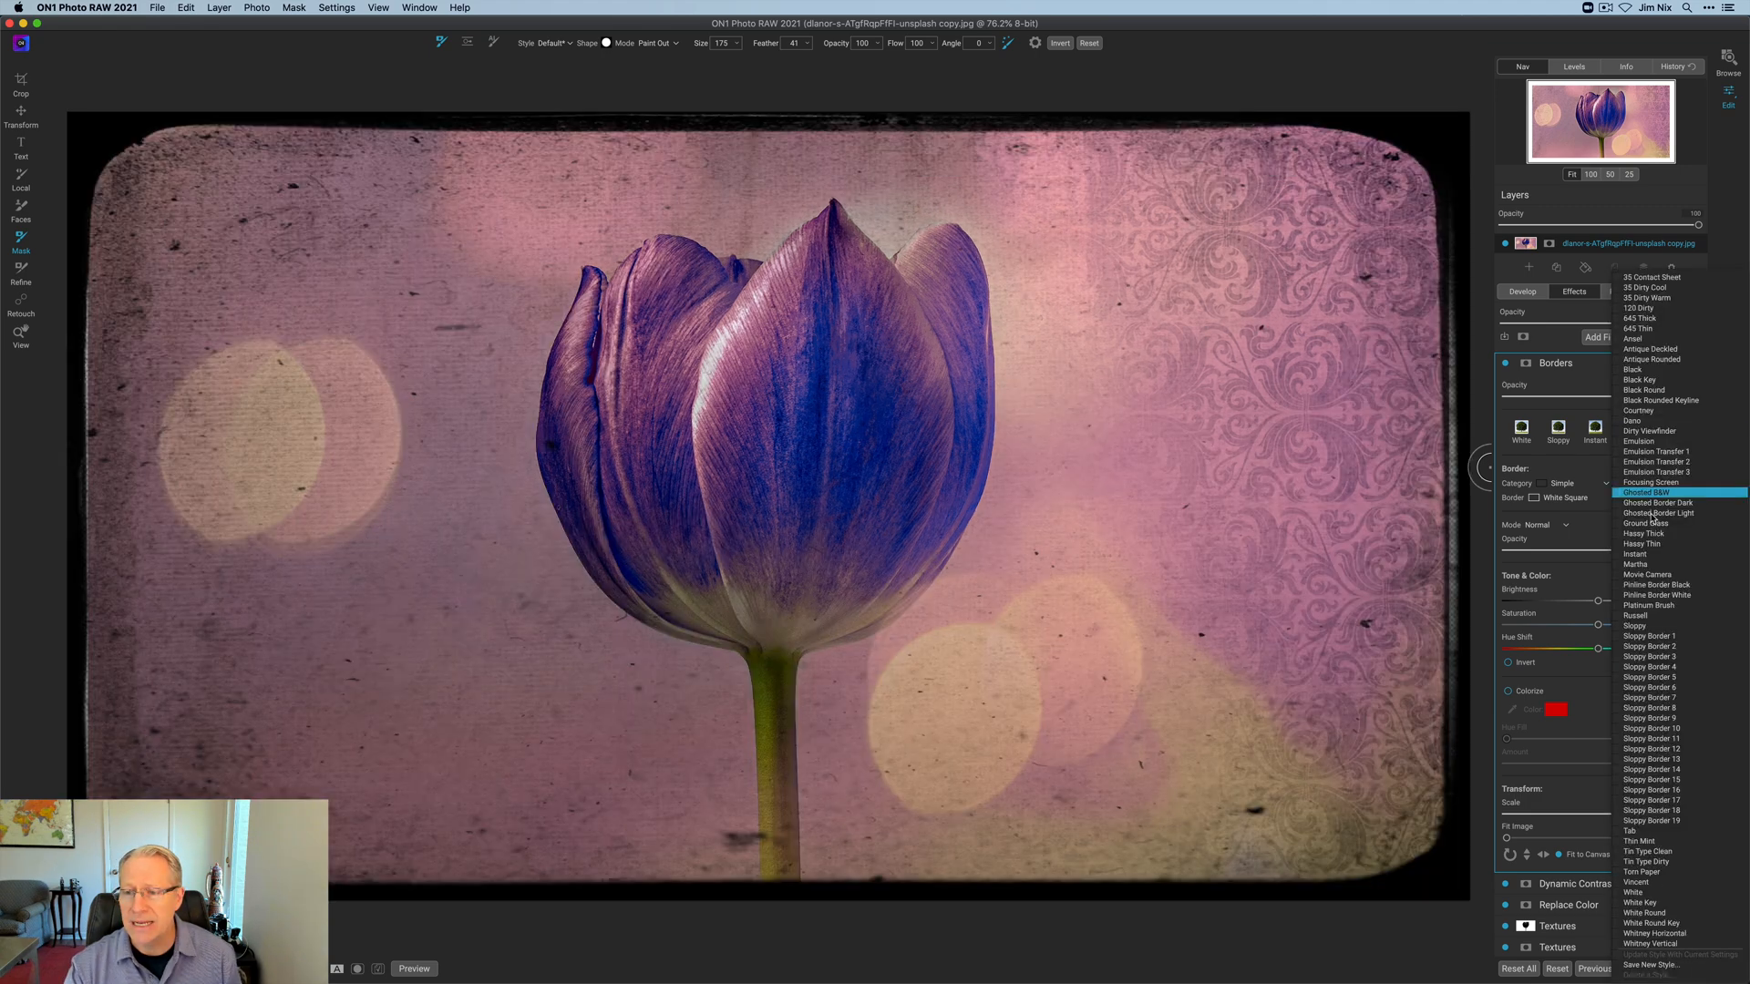
{"action": "left_click", "coordinate": [1644, 523]}
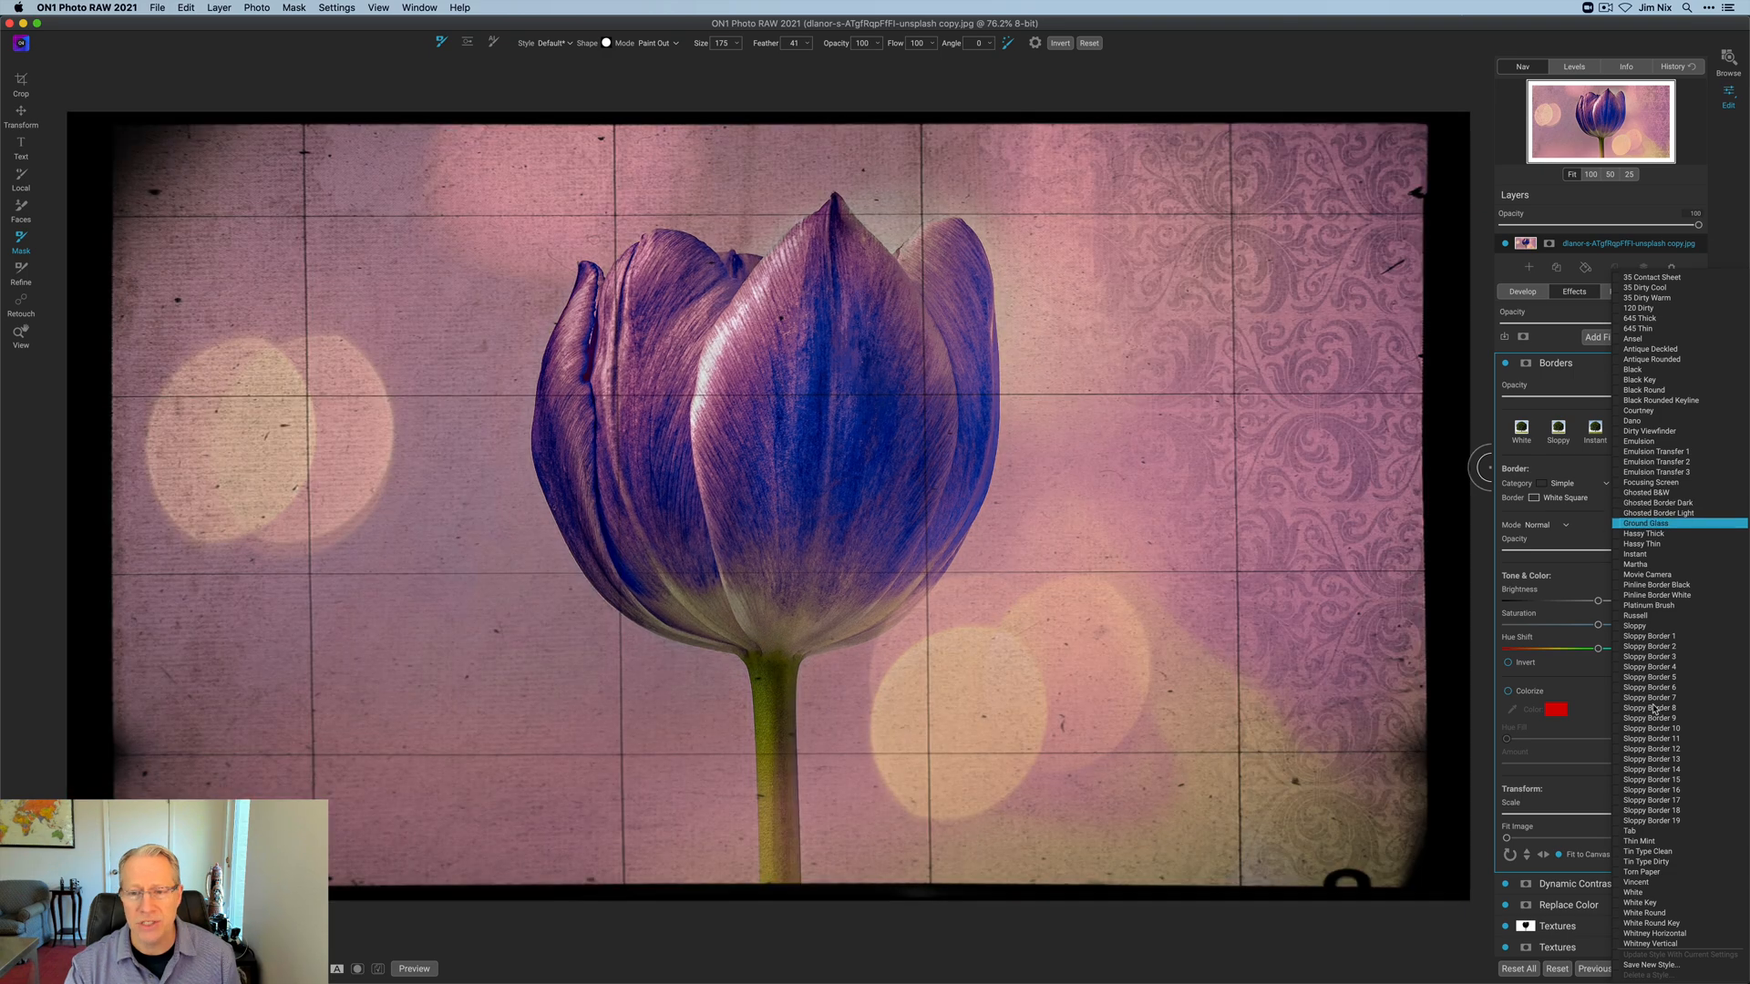
{"action": "left_click", "coordinate": [1651, 727]}
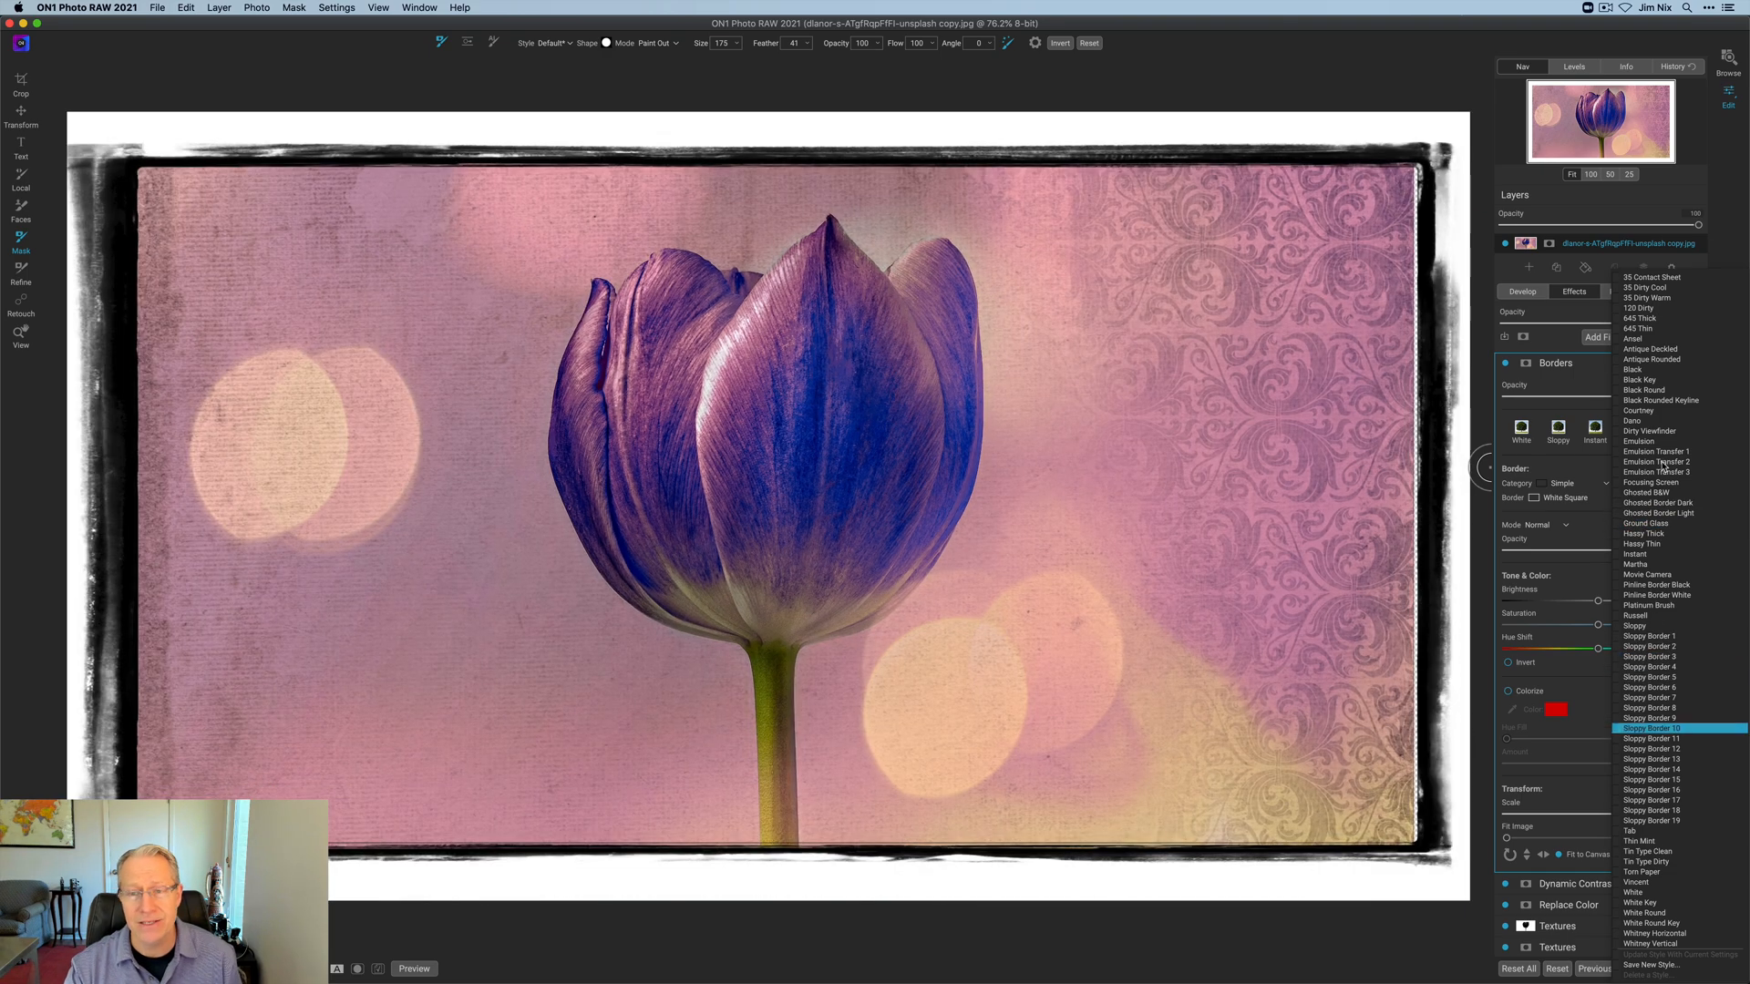
{"action": "left_click", "coordinate": [1656, 461]}
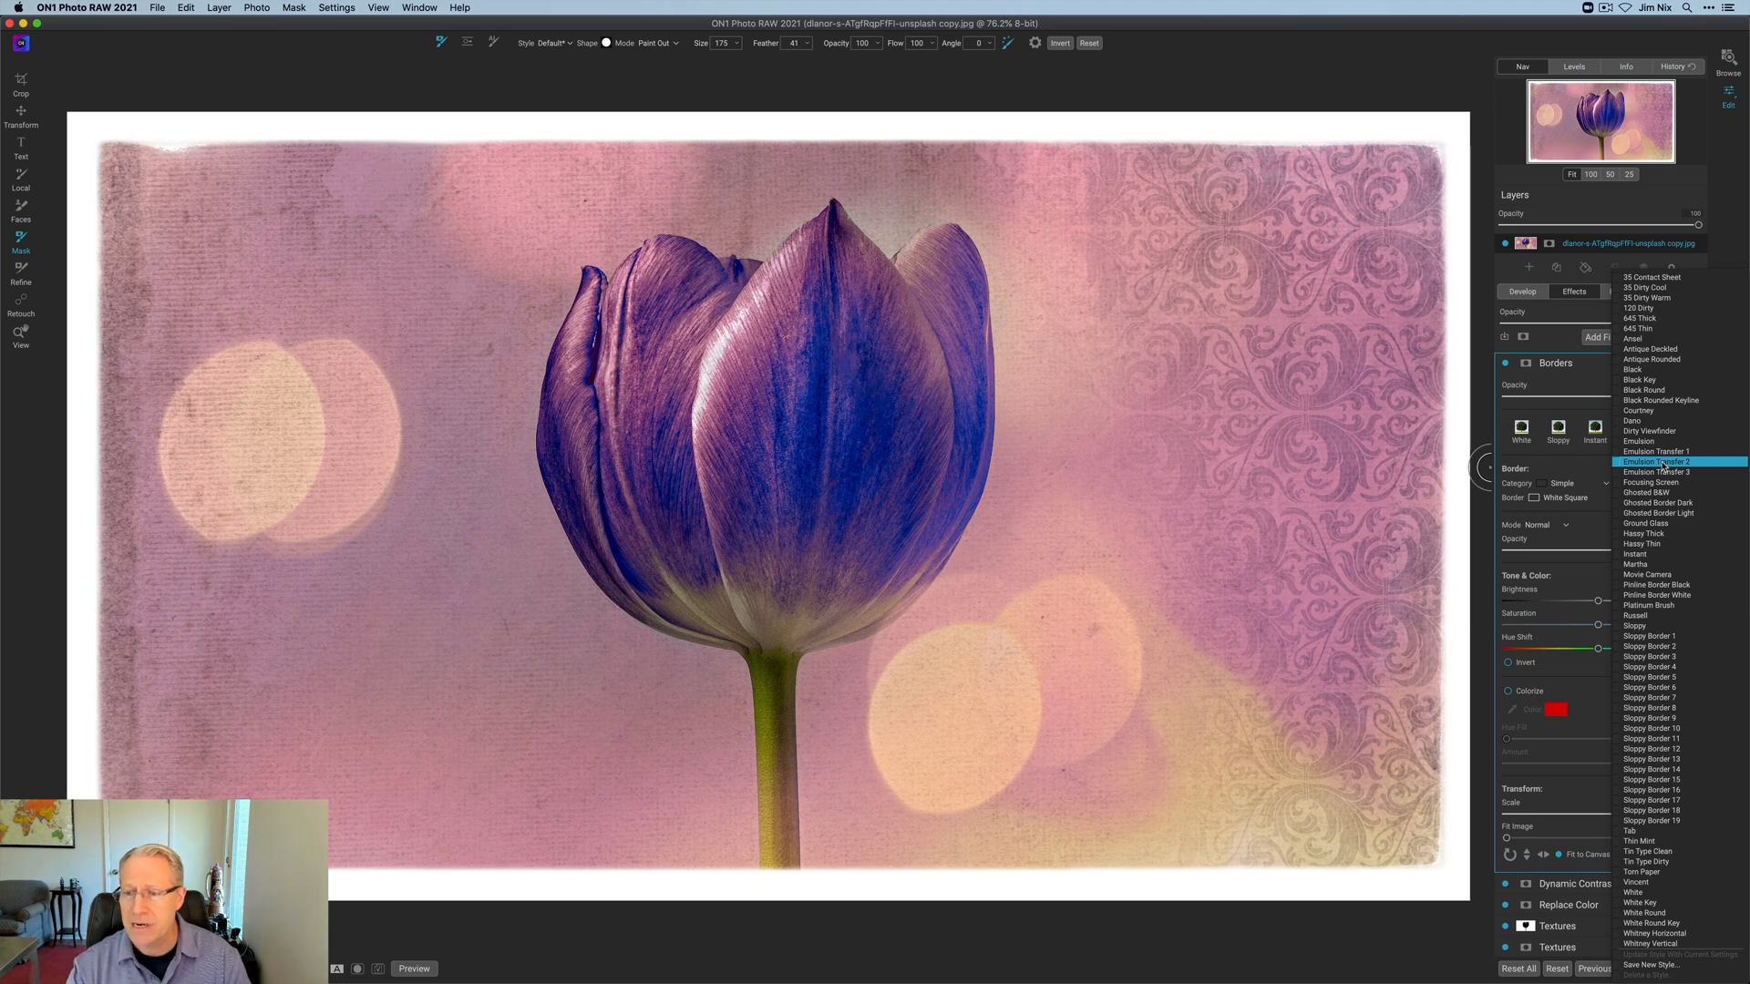
{"action": "left_click", "coordinate": [1662, 461]}
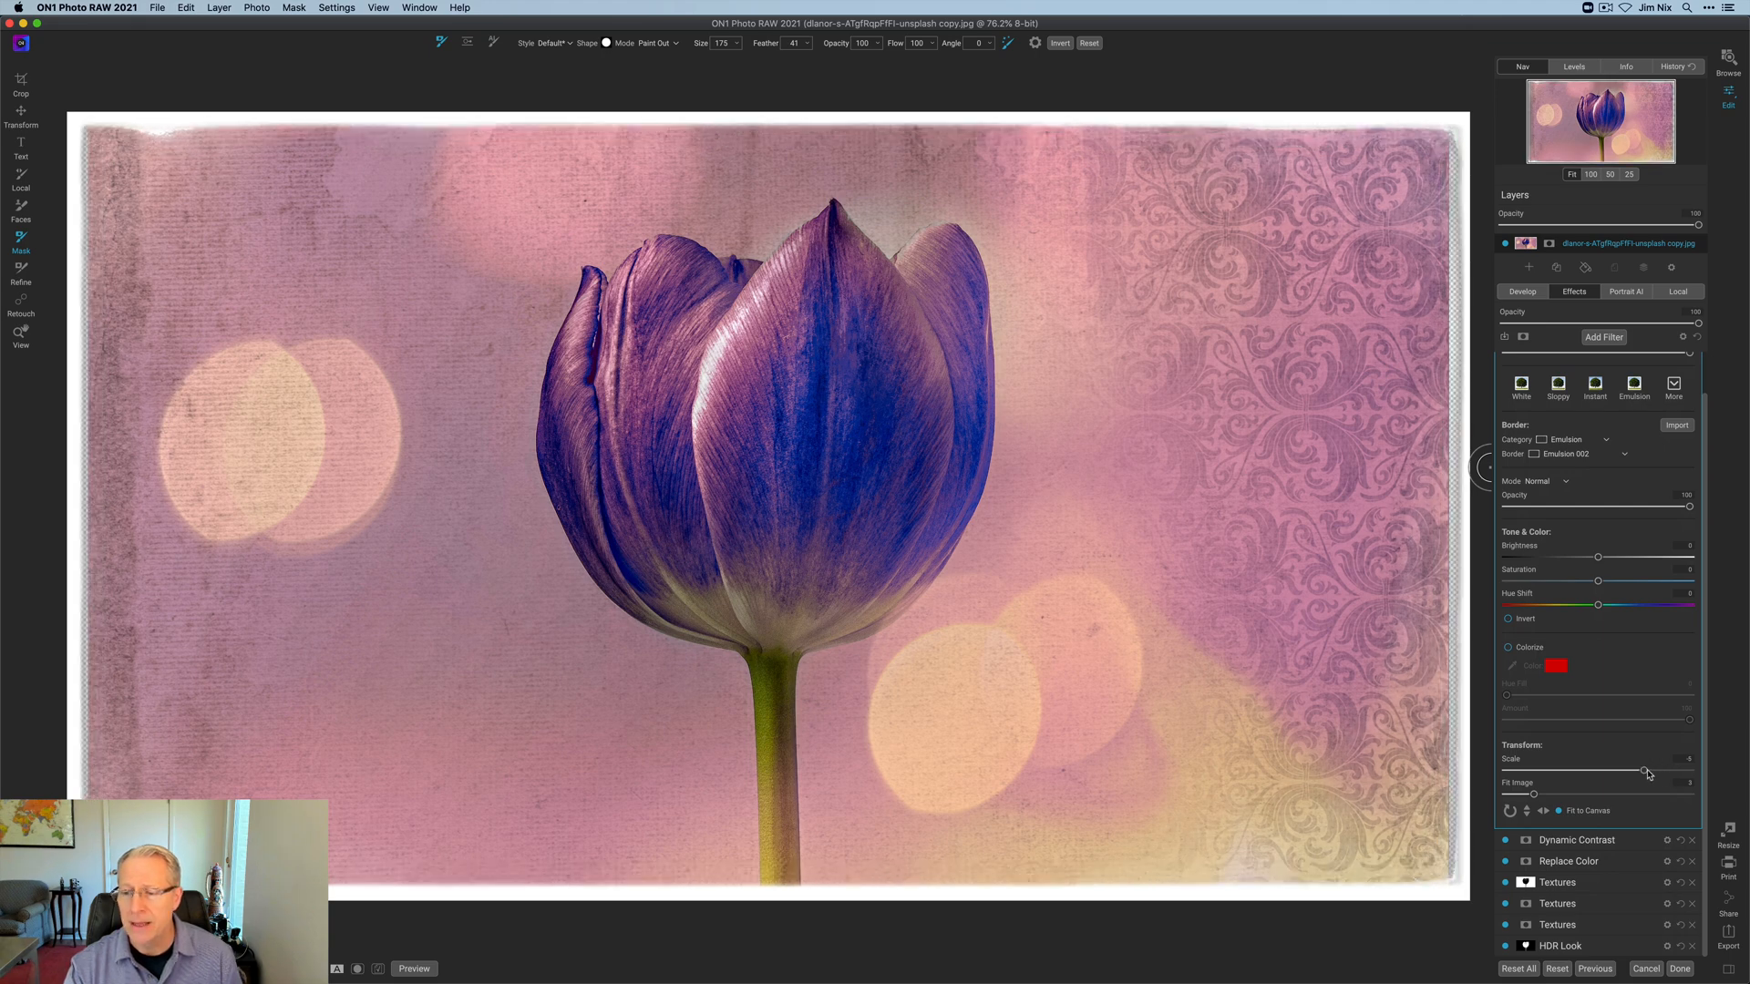
{"action": "mouse_move", "coordinate": [1642, 773]}
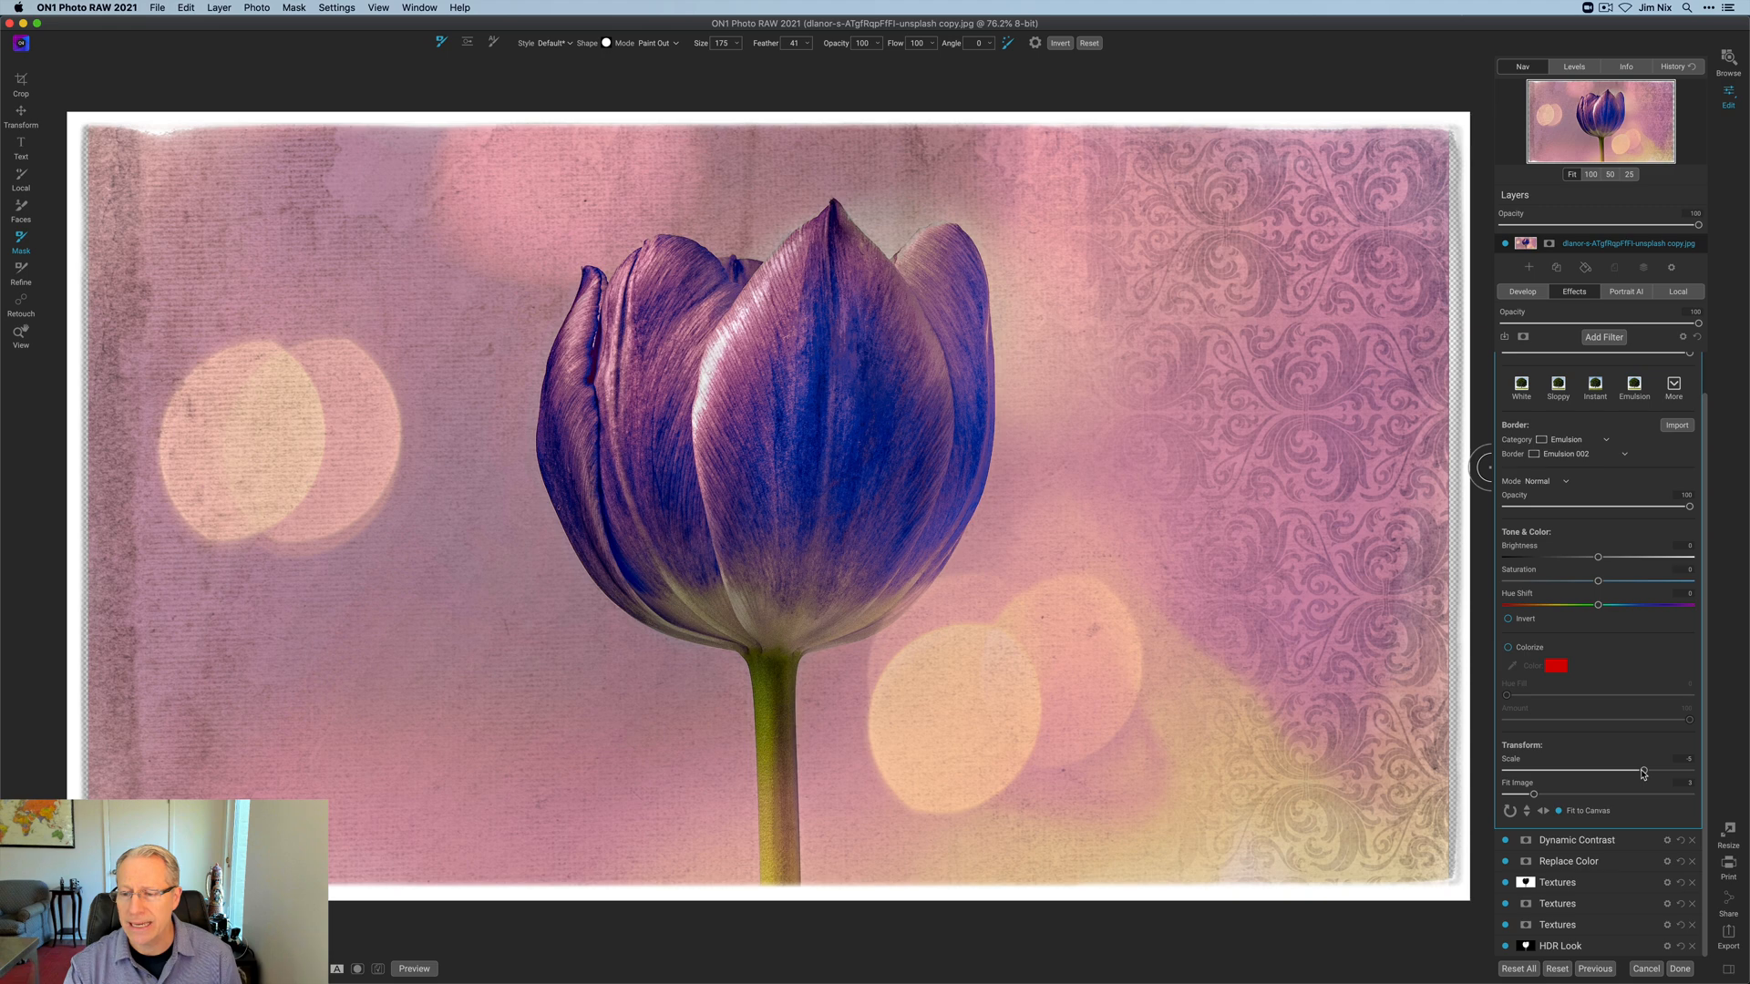
{"action": "mouse_move", "coordinate": [1636, 773]}
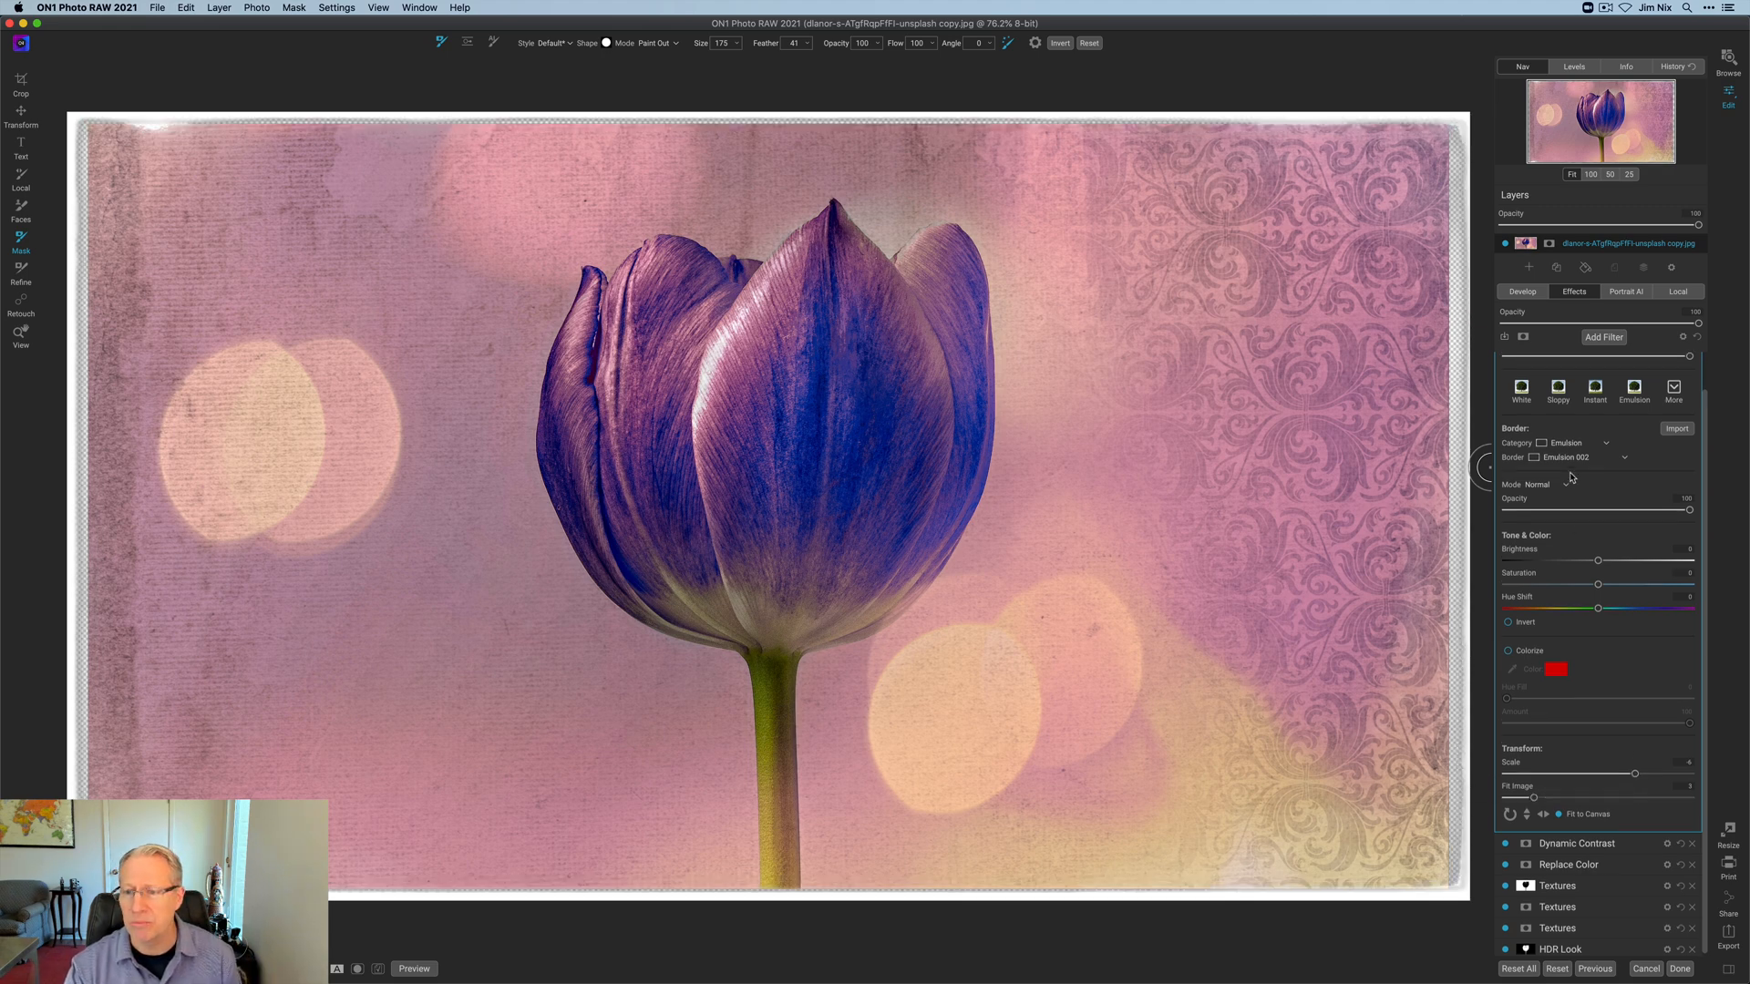
Step: Toggle the Borders filter off and on to compare, keep it on, and collapse its panel
{"action": "left_click", "coordinate": [1507, 362]}
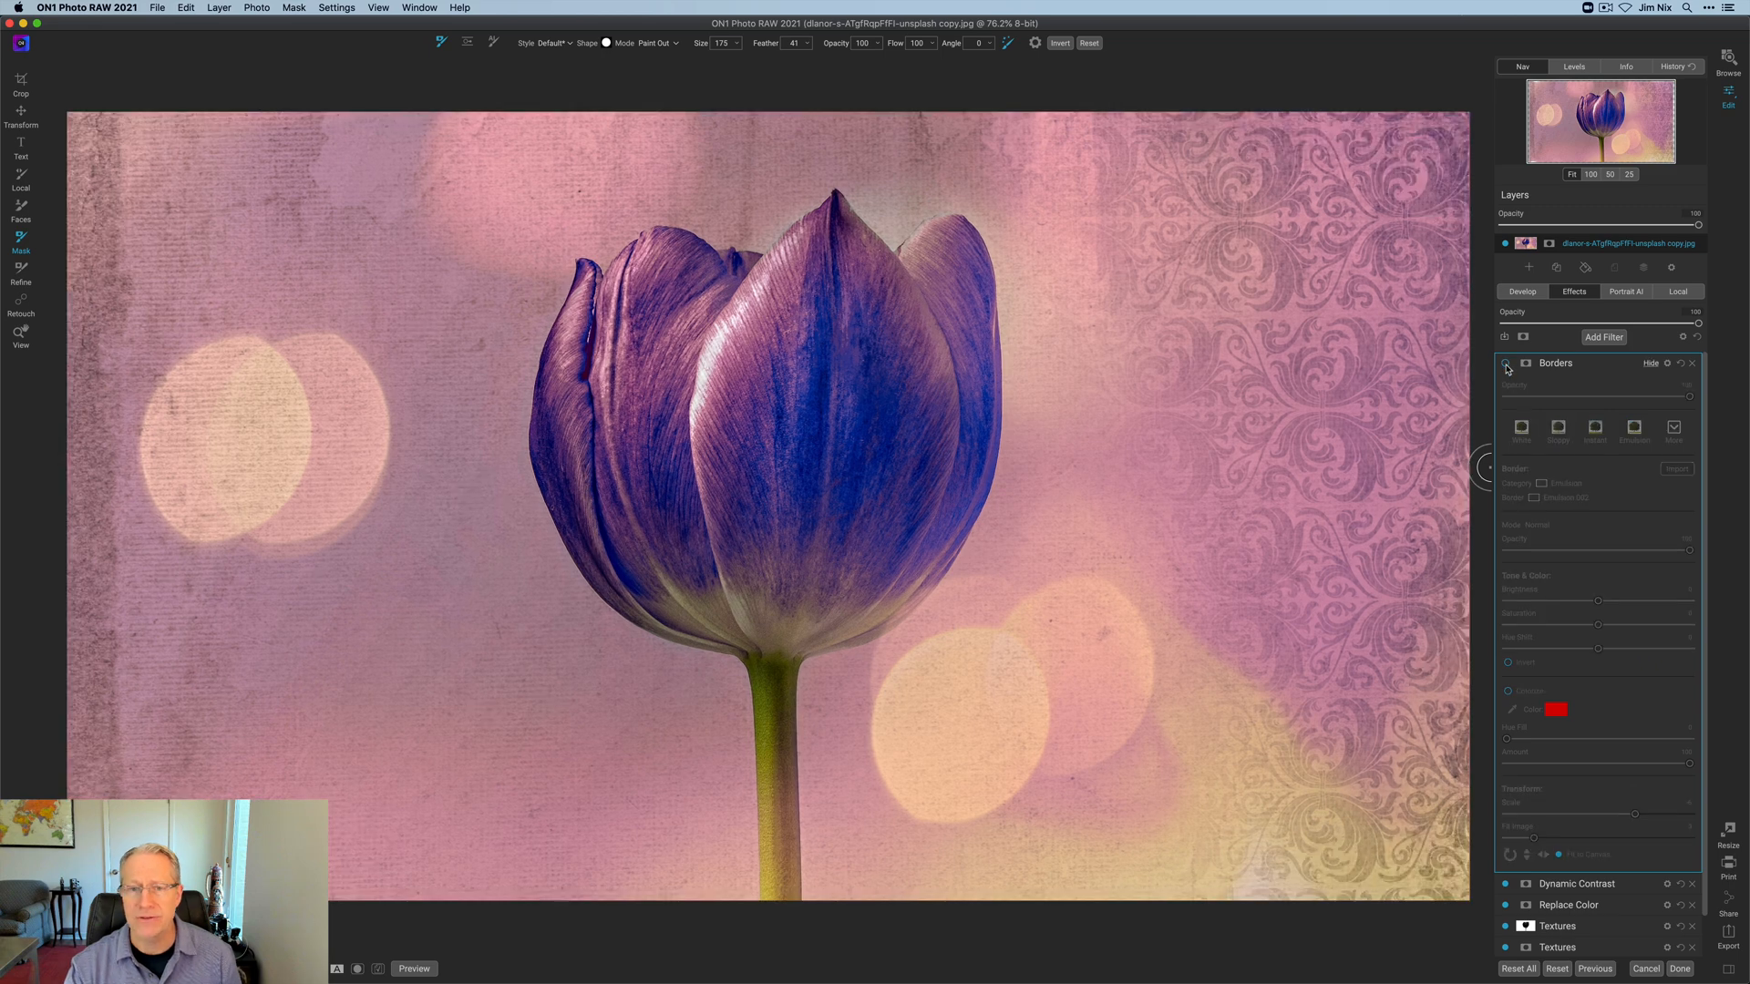
{"action": "left_click", "coordinate": [1505, 363]}
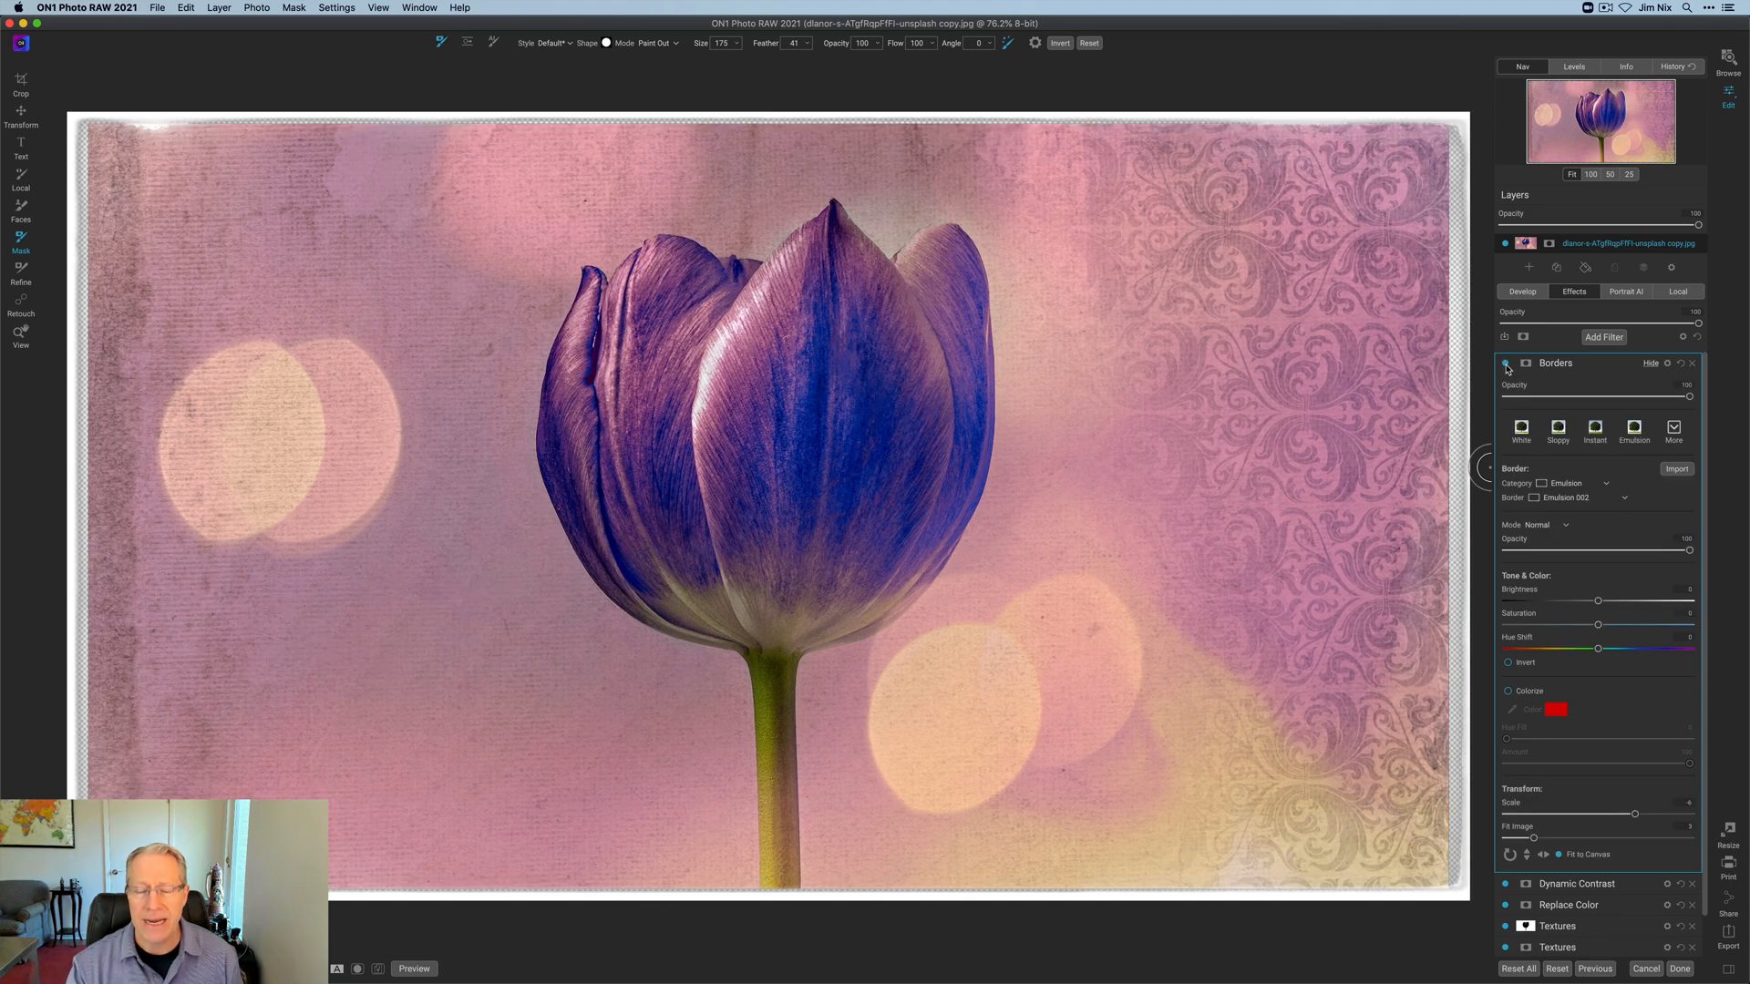
{"action": "left_click", "coordinate": [1507, 363]}
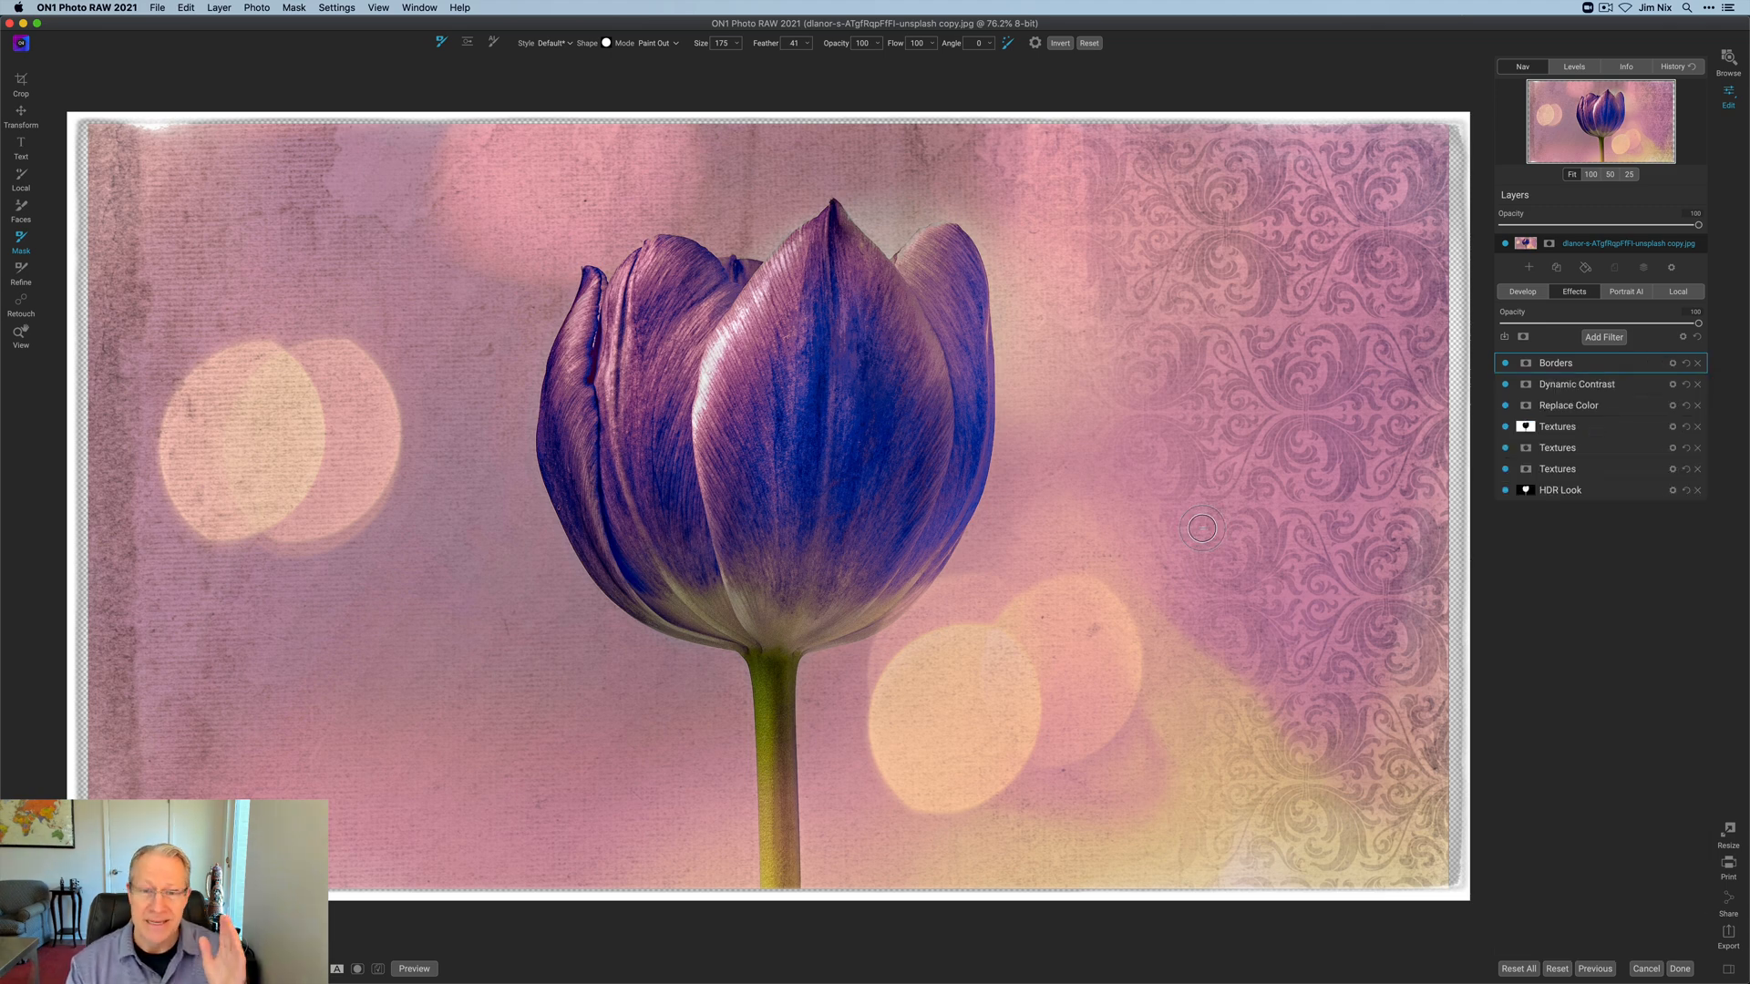
{"action": "left_click", "coordinate": [414, 967]}
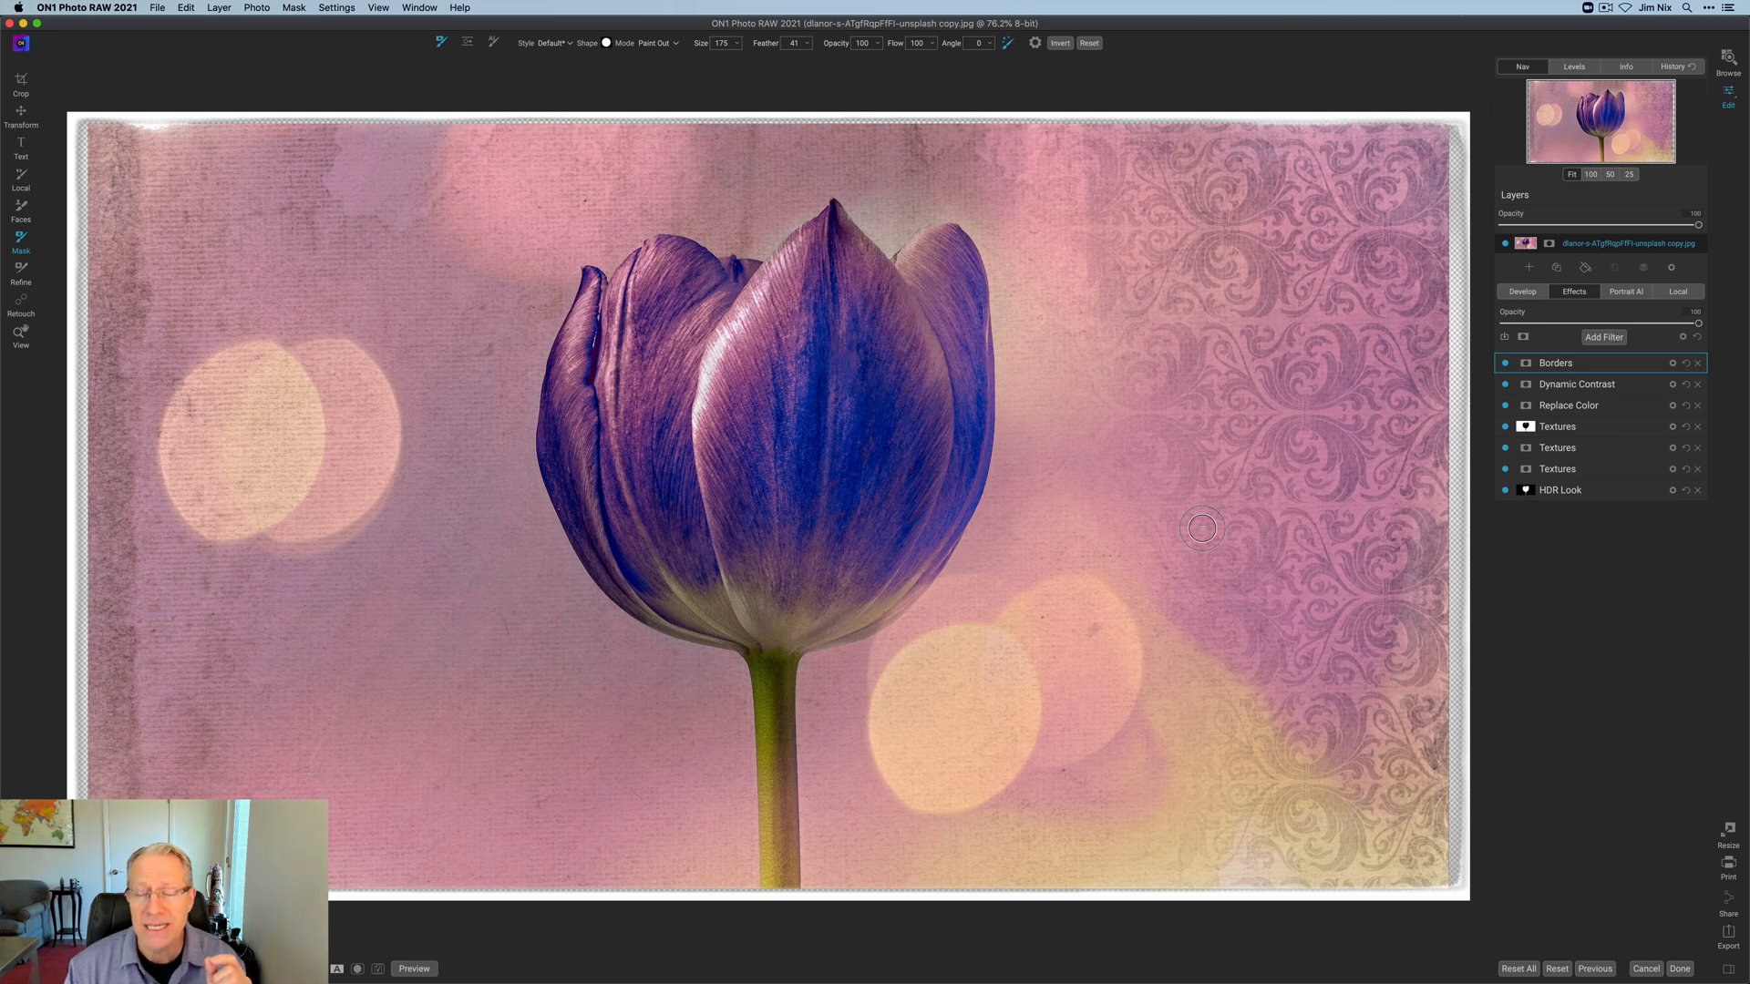
{"action": "mouse_move", "coordinate": [1622, 476]}
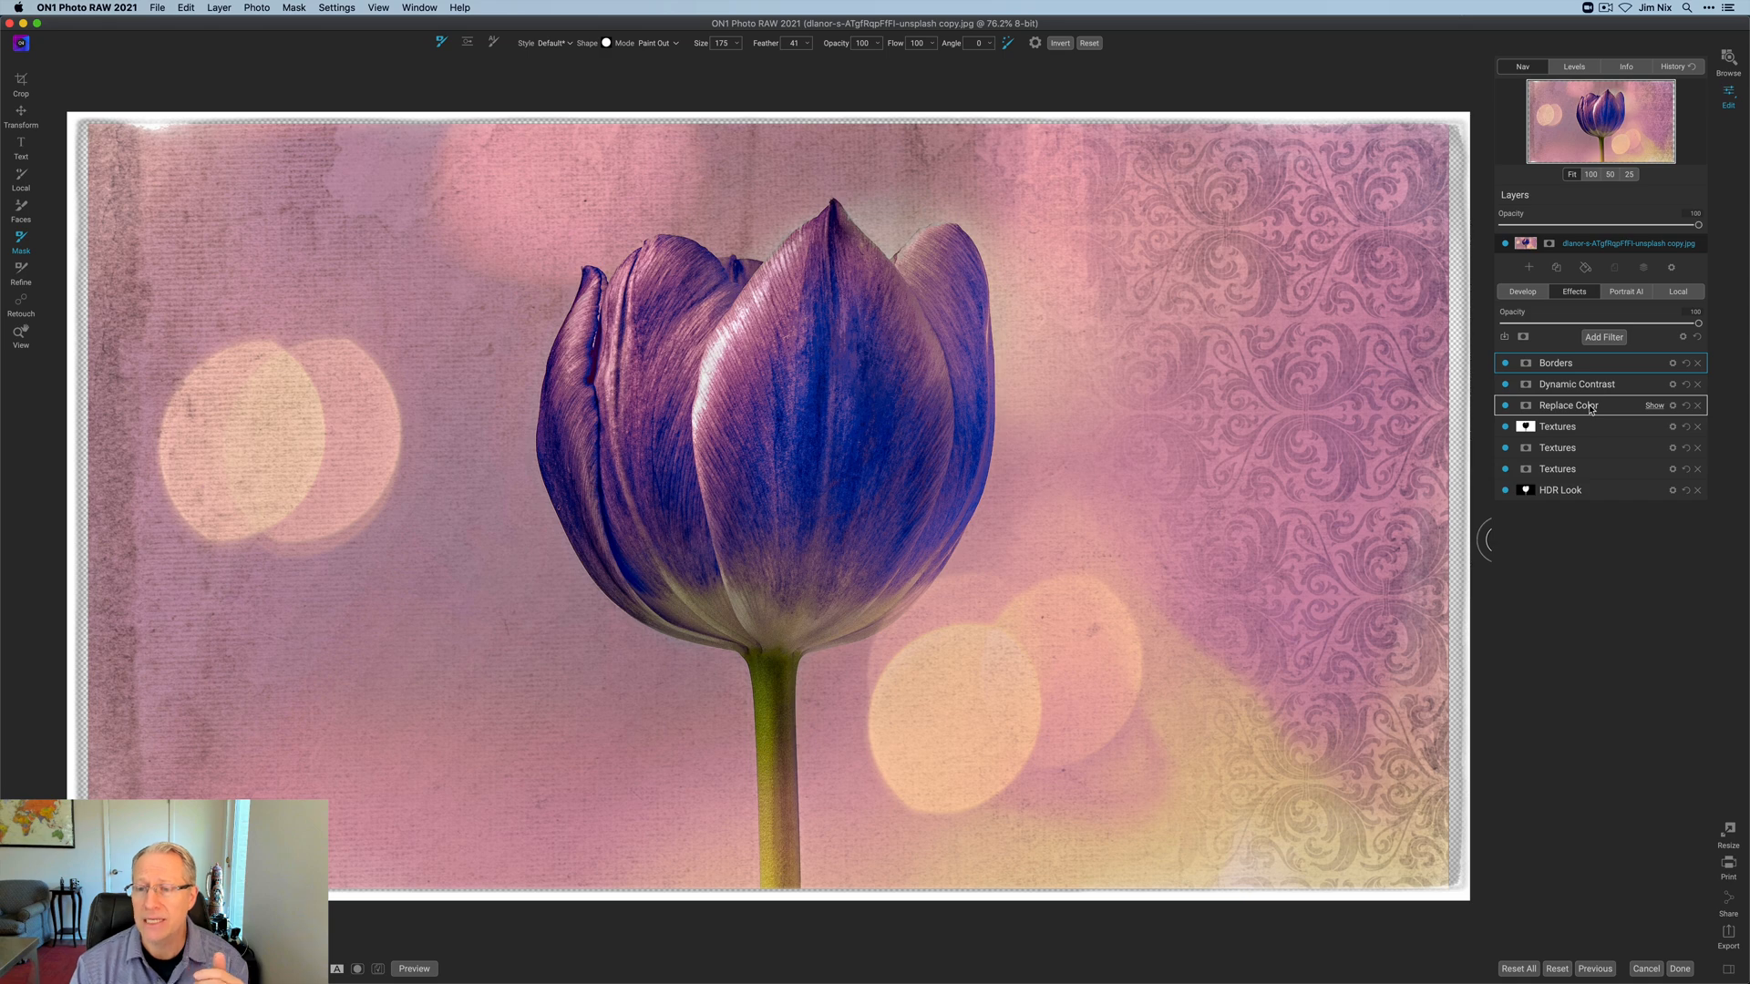
Step: Lower the Replace Color filter's opacity so the tulip reads as a muted purple
{"action": "left_click", "coordinate": [1567, 404]}
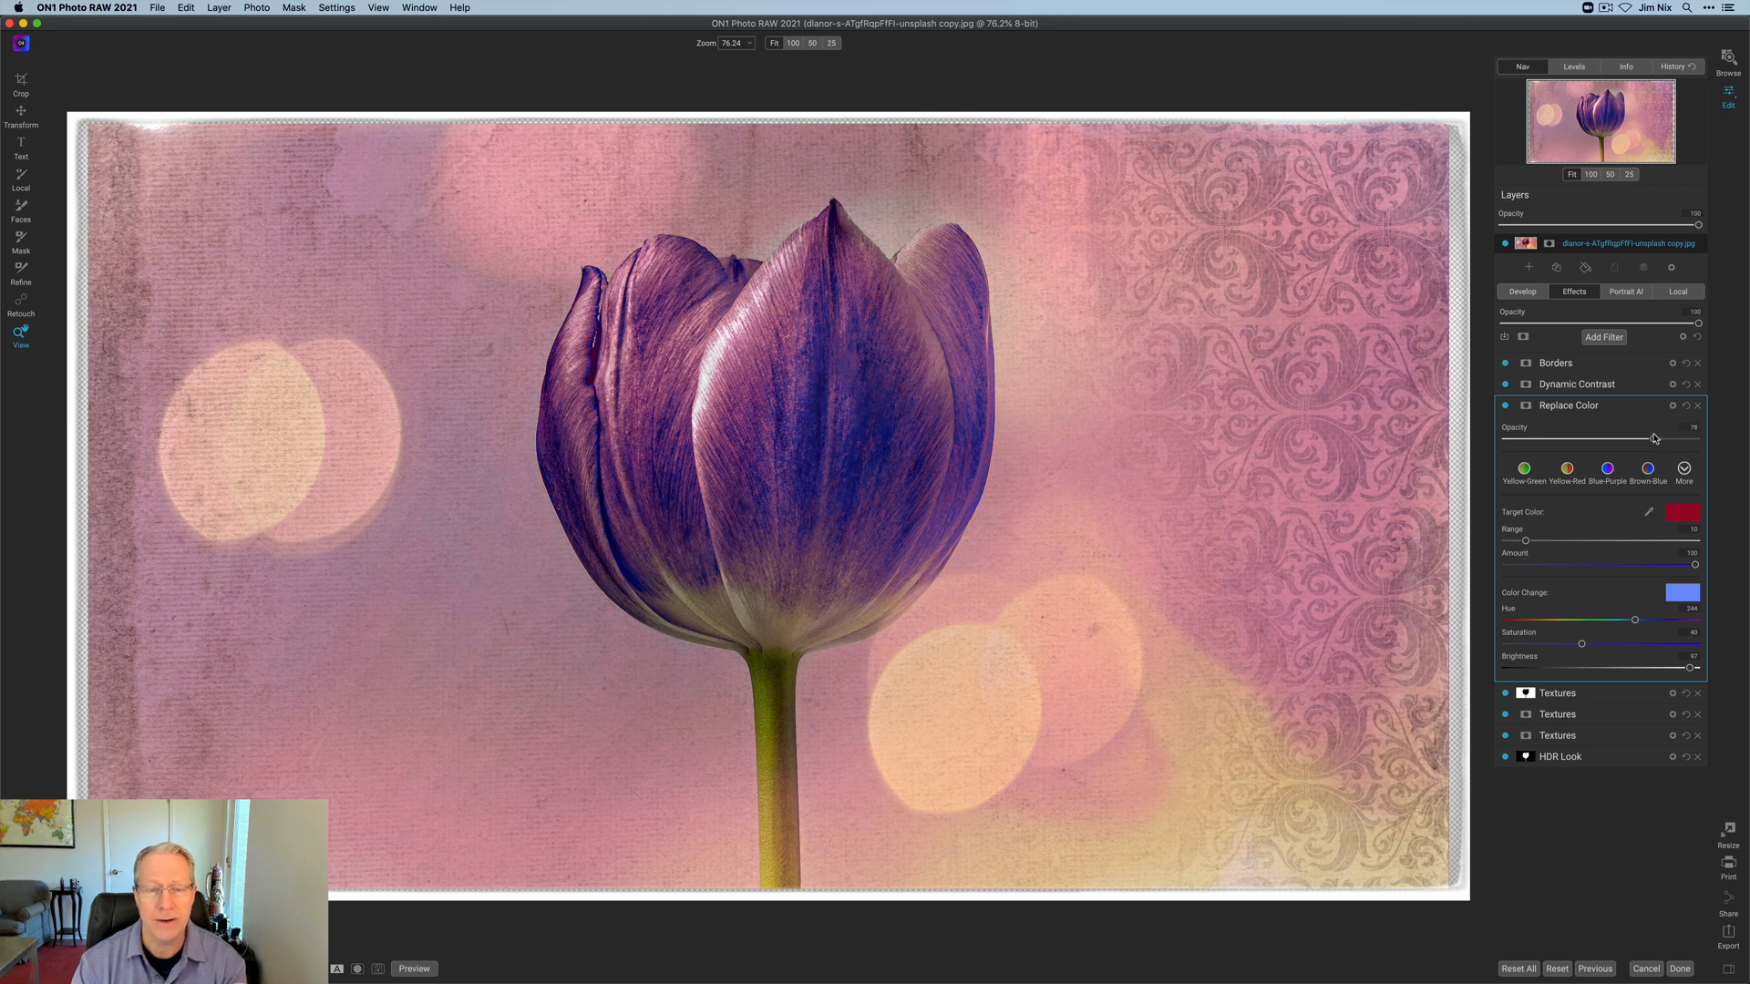
{"action": "left_click", "coordinate": [1567, 405]}
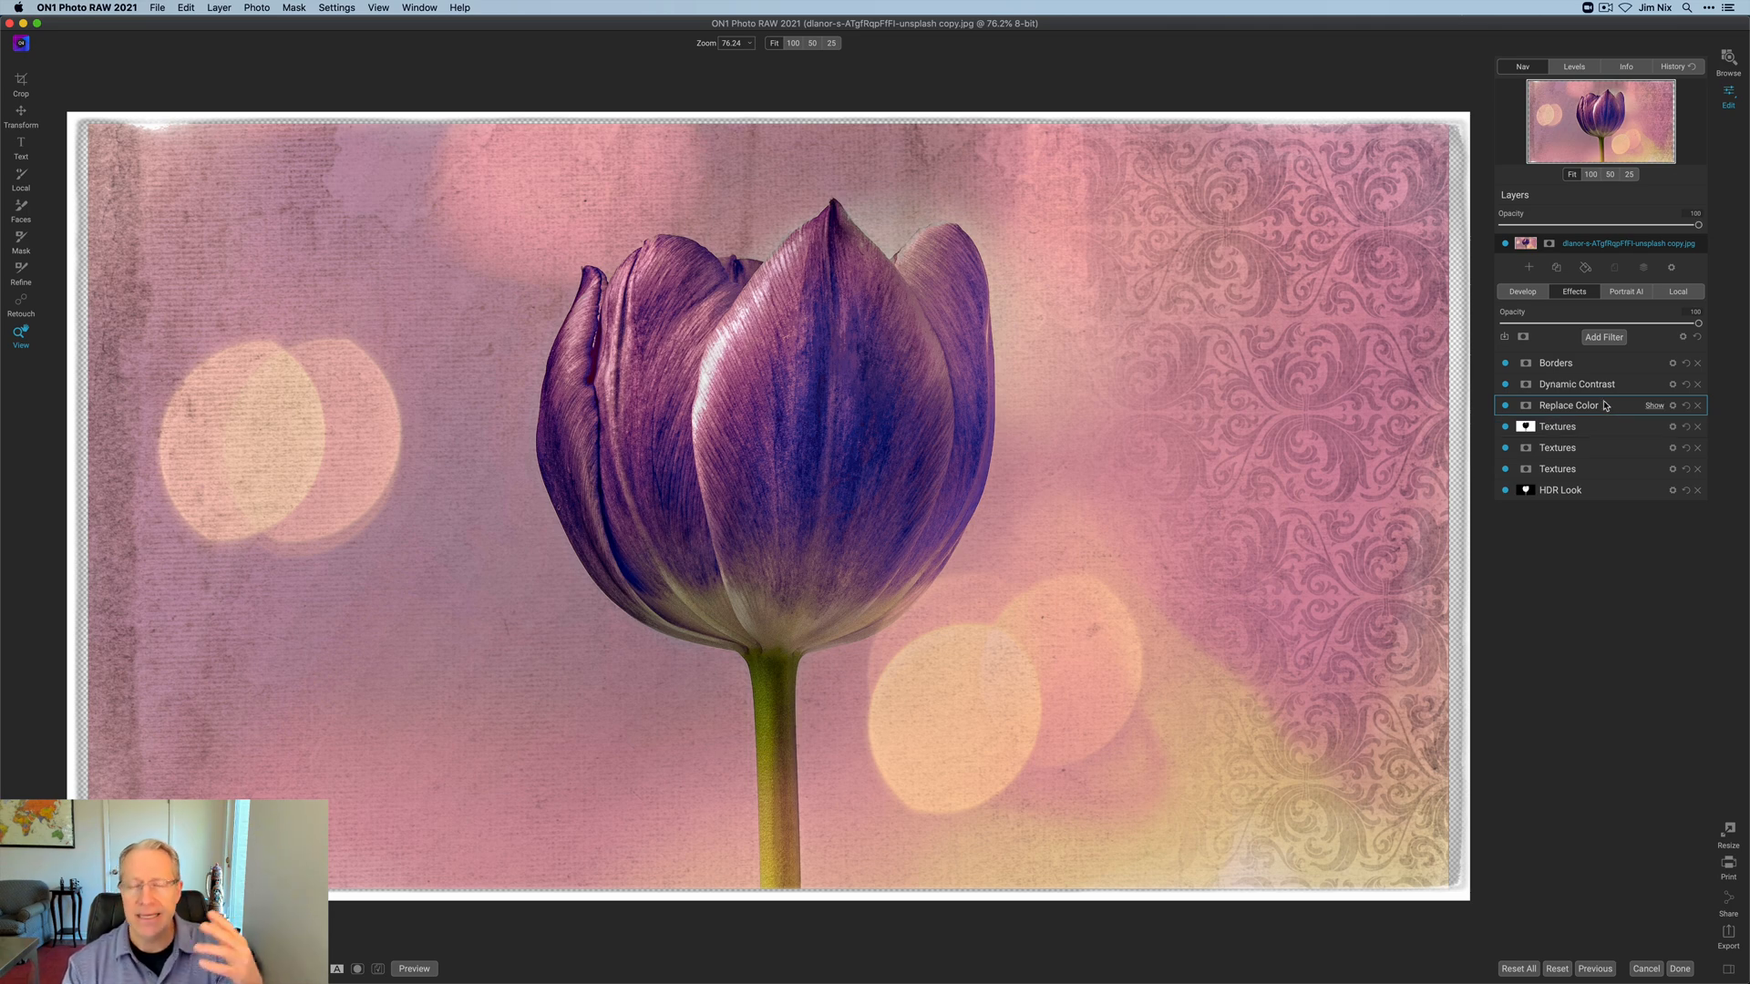
{"action": "mouse_move", "coordinate": [1595, 448]}
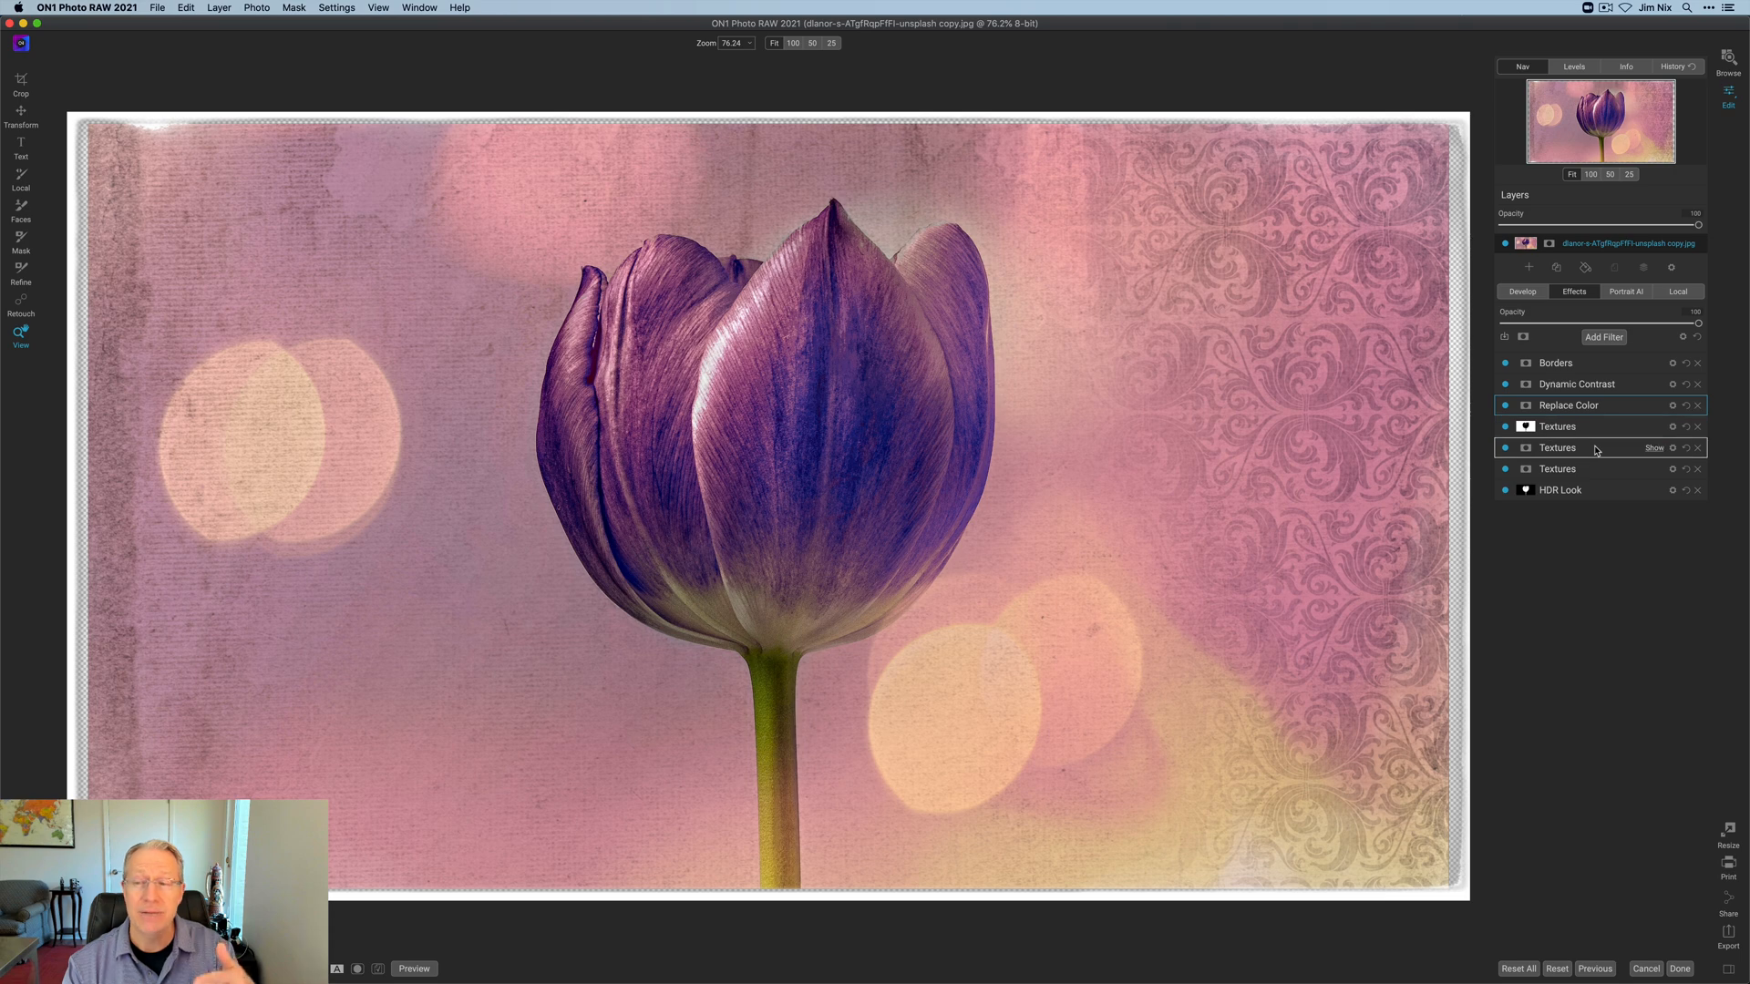
{"action": "mouse_move", "coordinate": [1336, 531]}
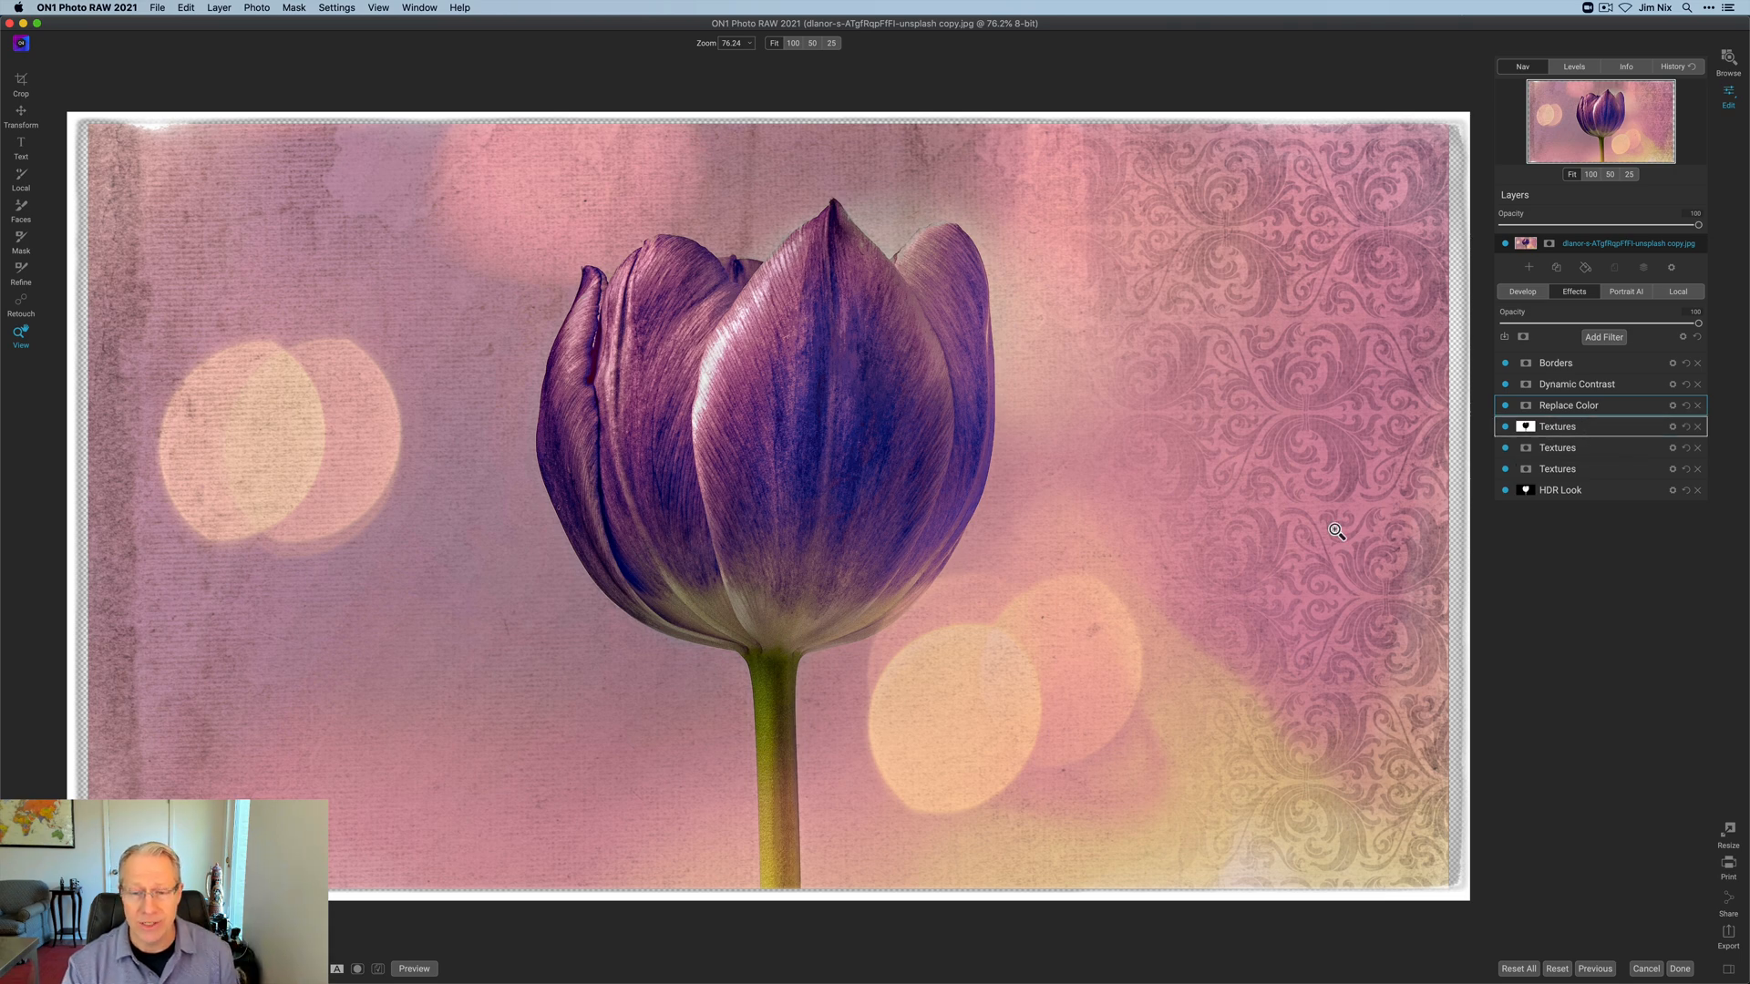
{"action": "left_click", "coordinate": [335, 967]}
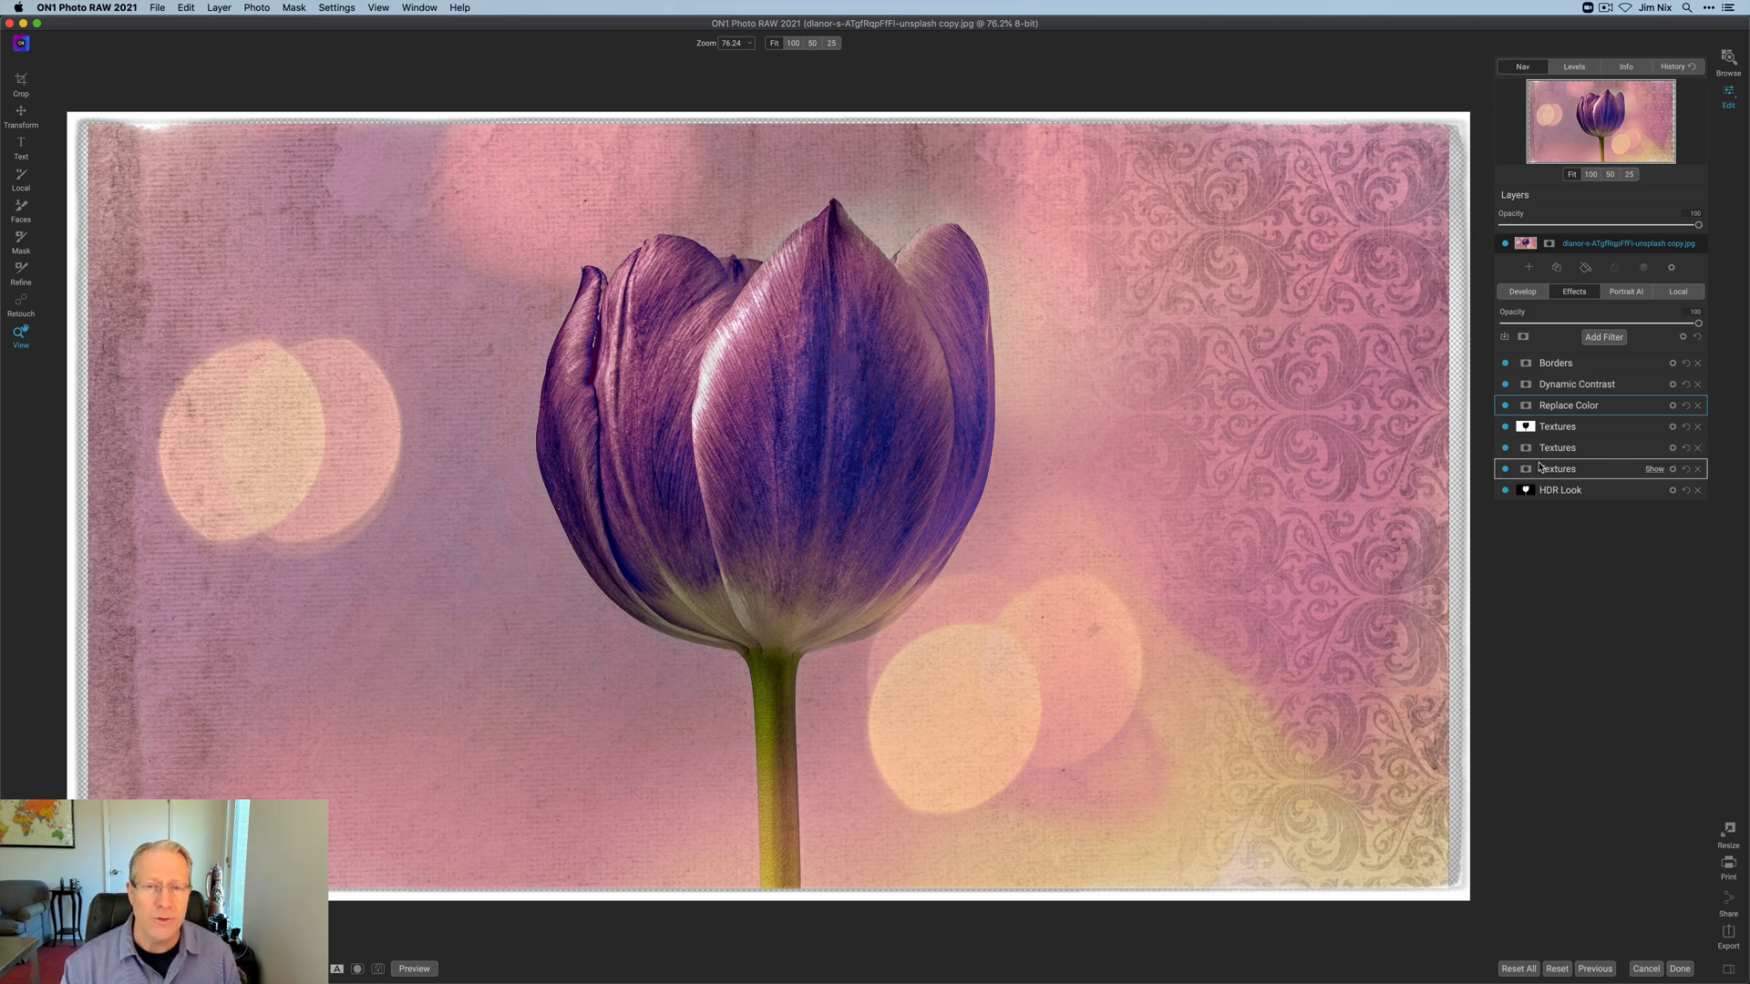
{"action": "left_click", "coordinate": [1524, 426]}
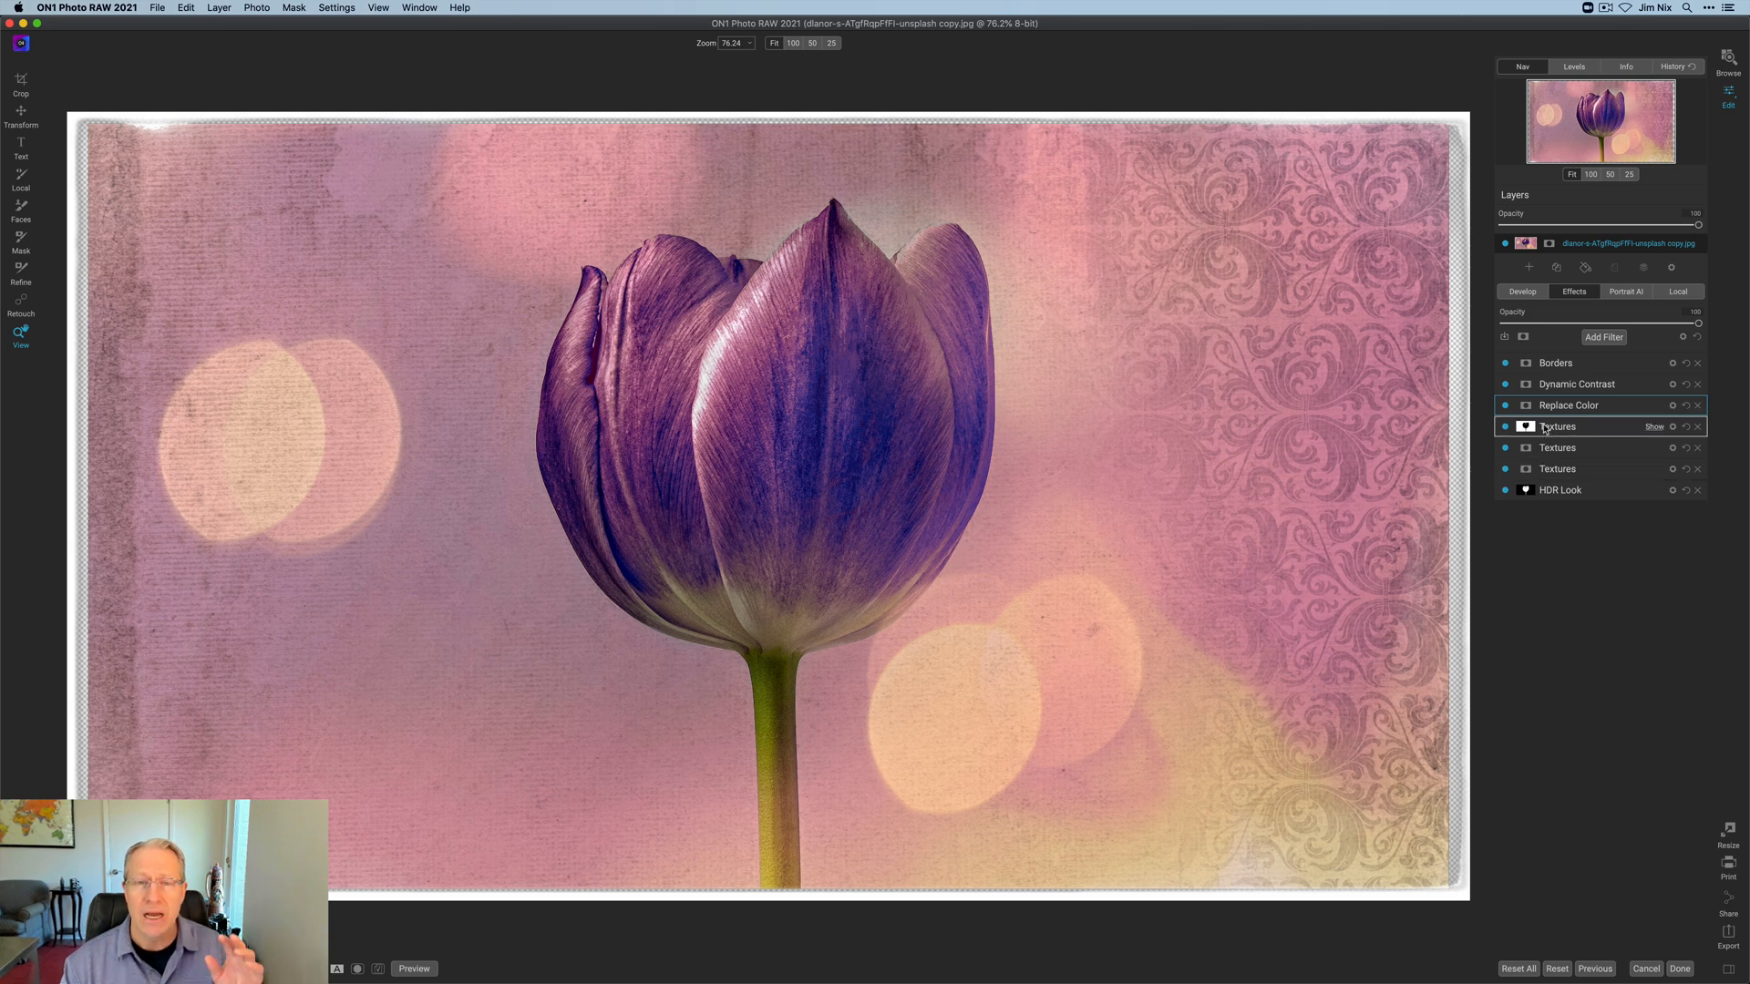